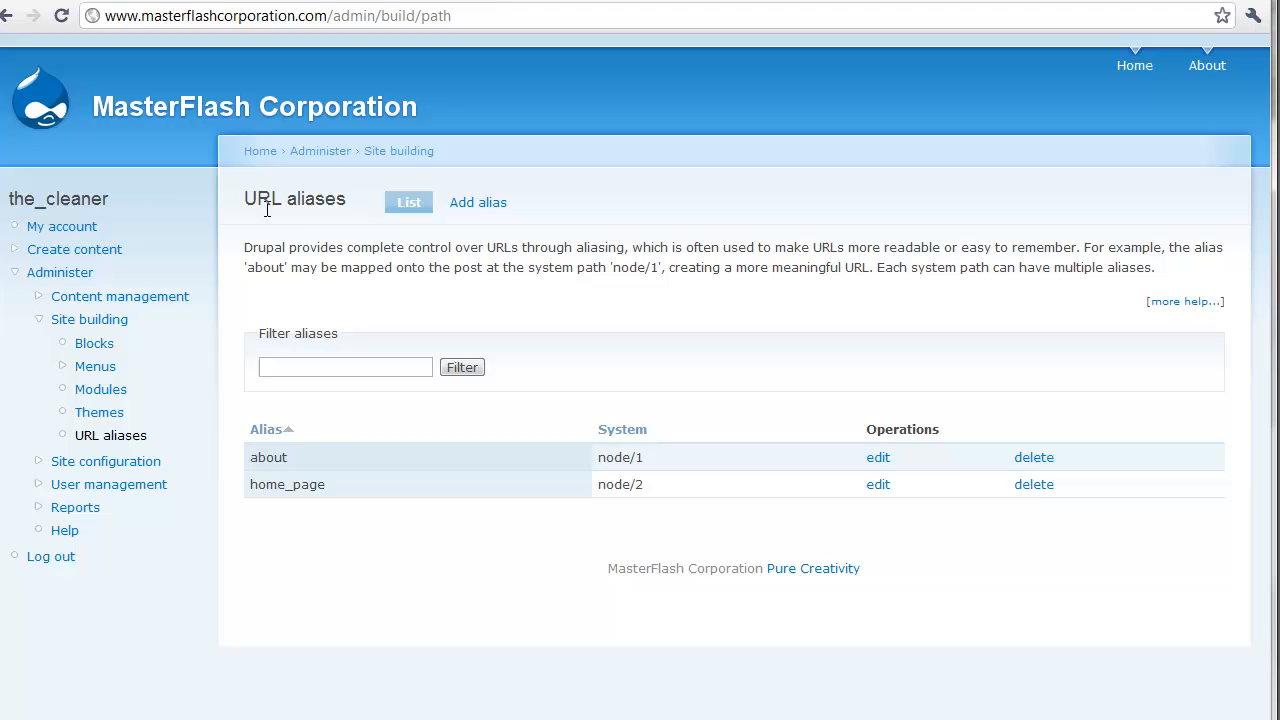
- On the Modules page, tick the Contact module under Core - optional to be enabled
double_click(294, 198)
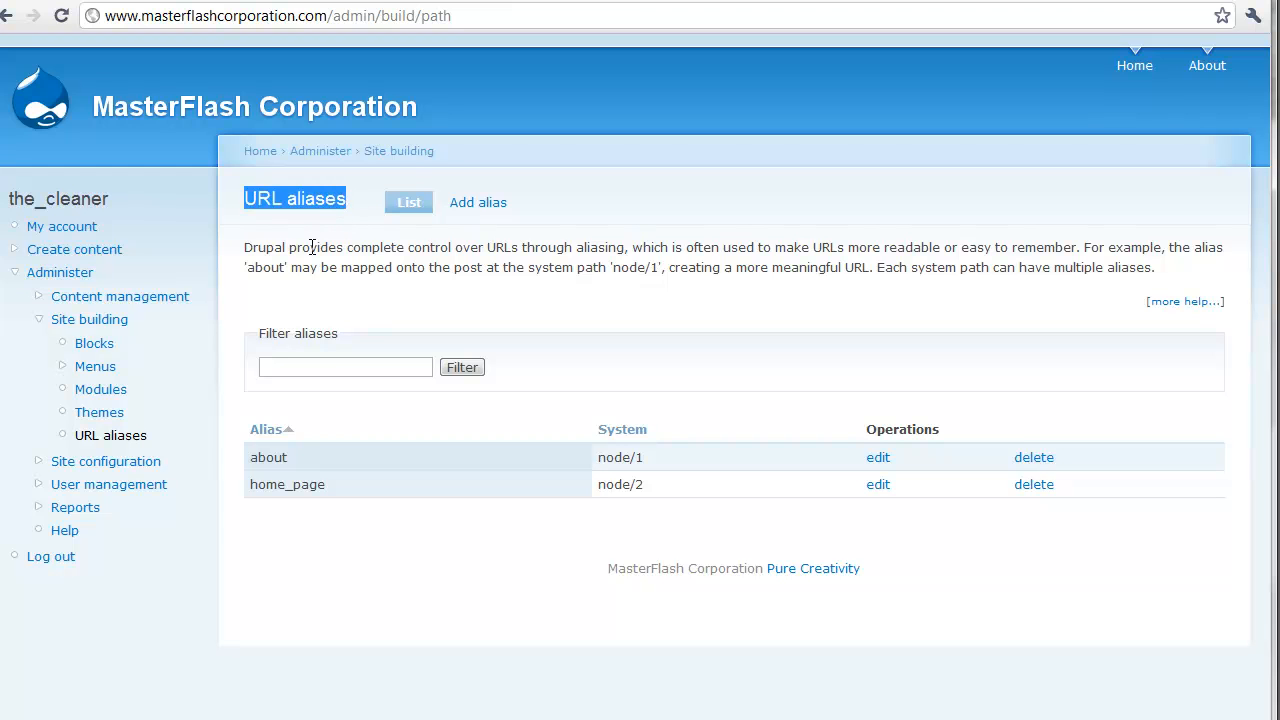
mouse_move(262, 250)
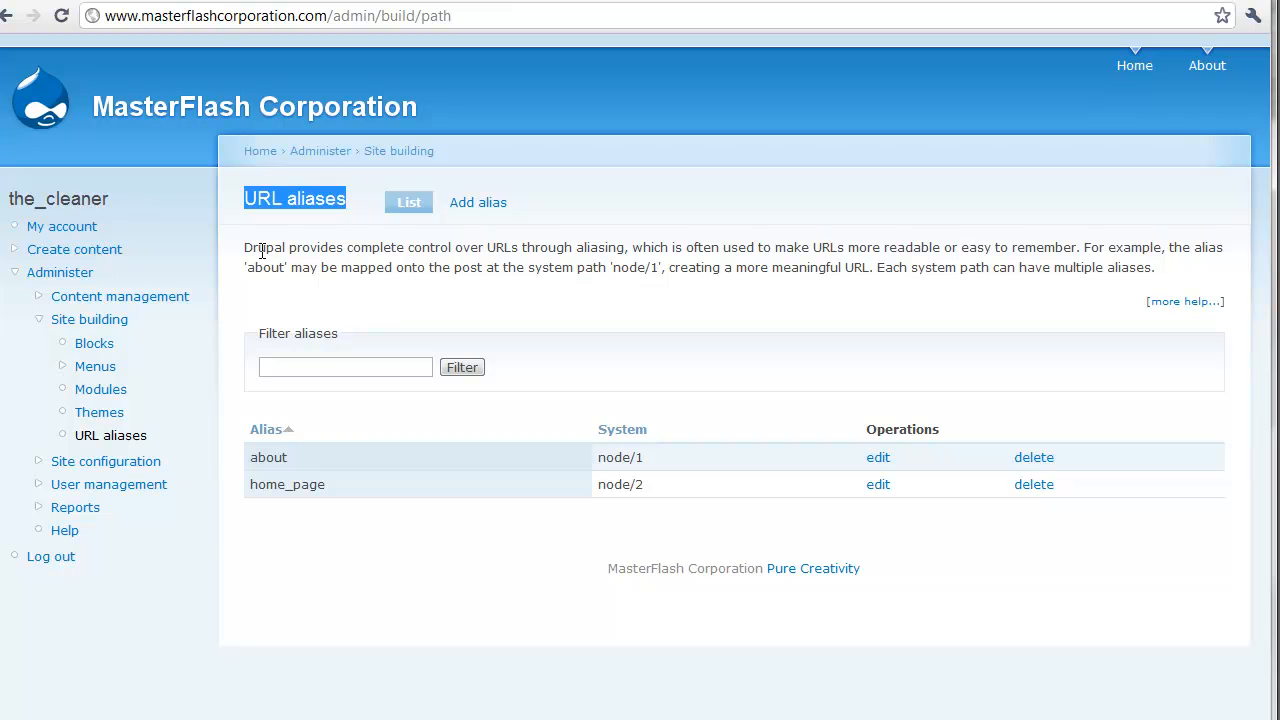
mouse_move(388, 72)
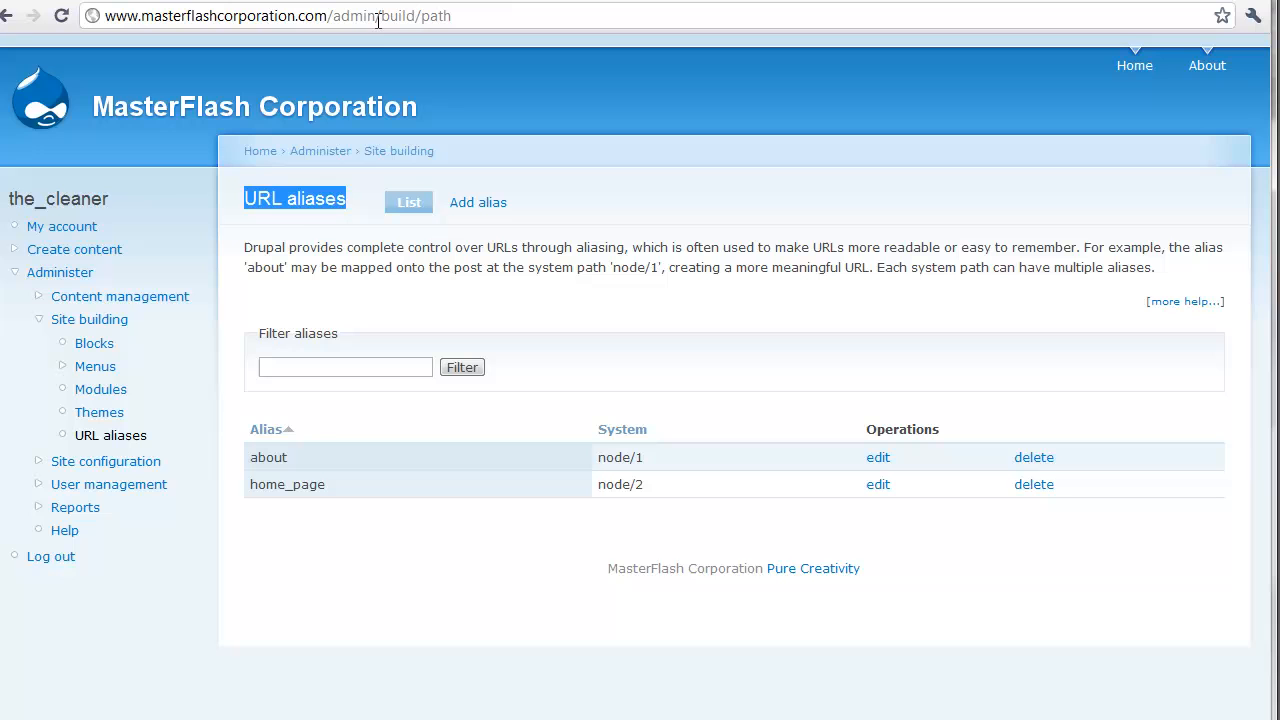
mouse_move(286, 260)
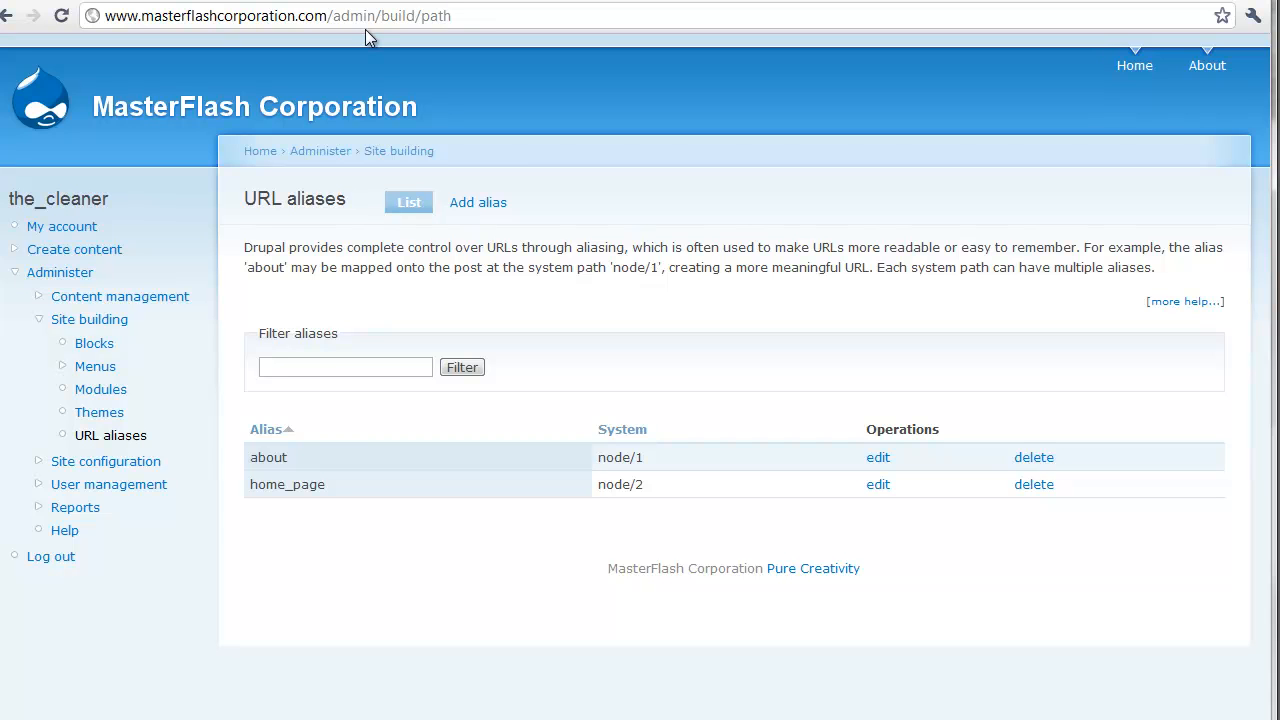
mouse_move(240, 464)
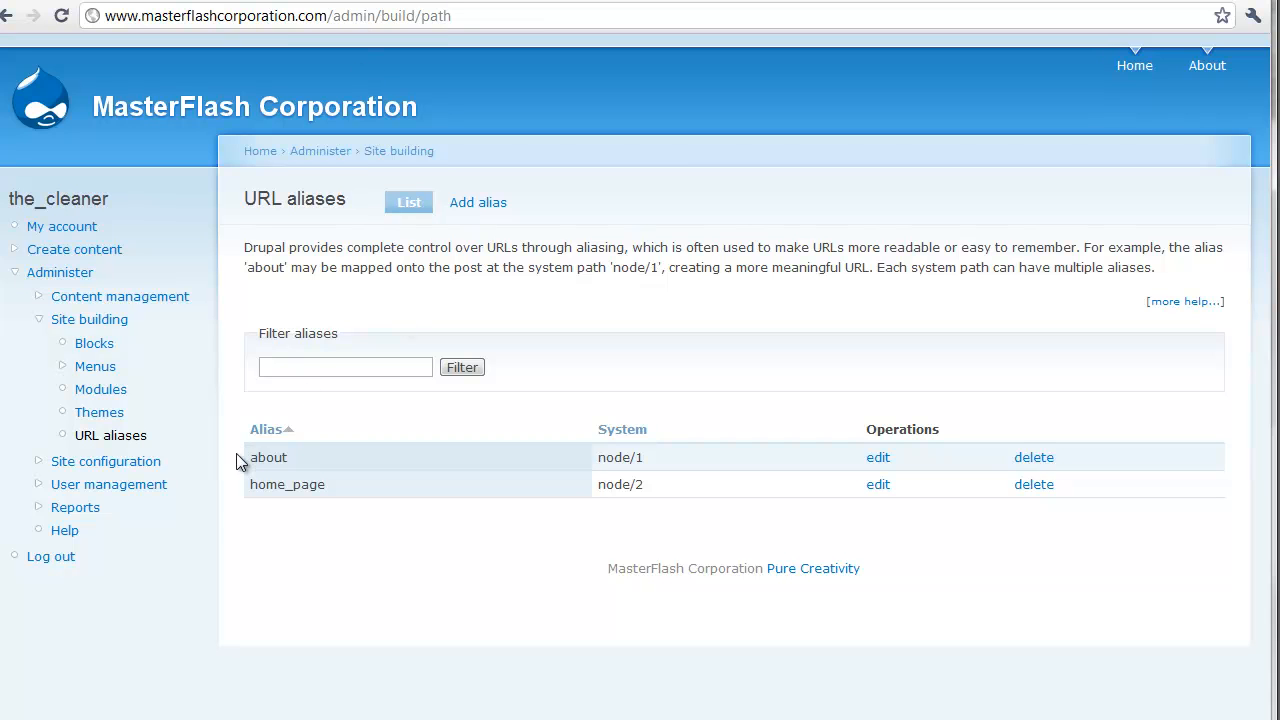
mouse_move(98, 412)
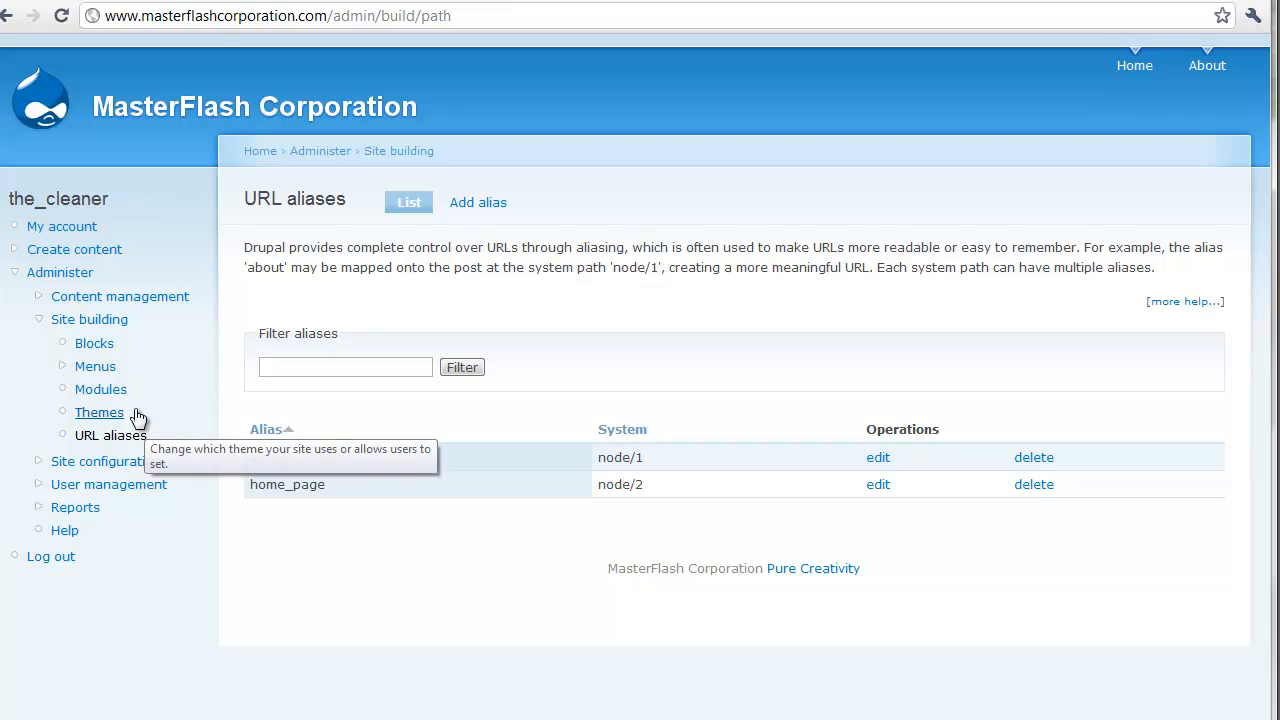
mouse_move(100, 388)
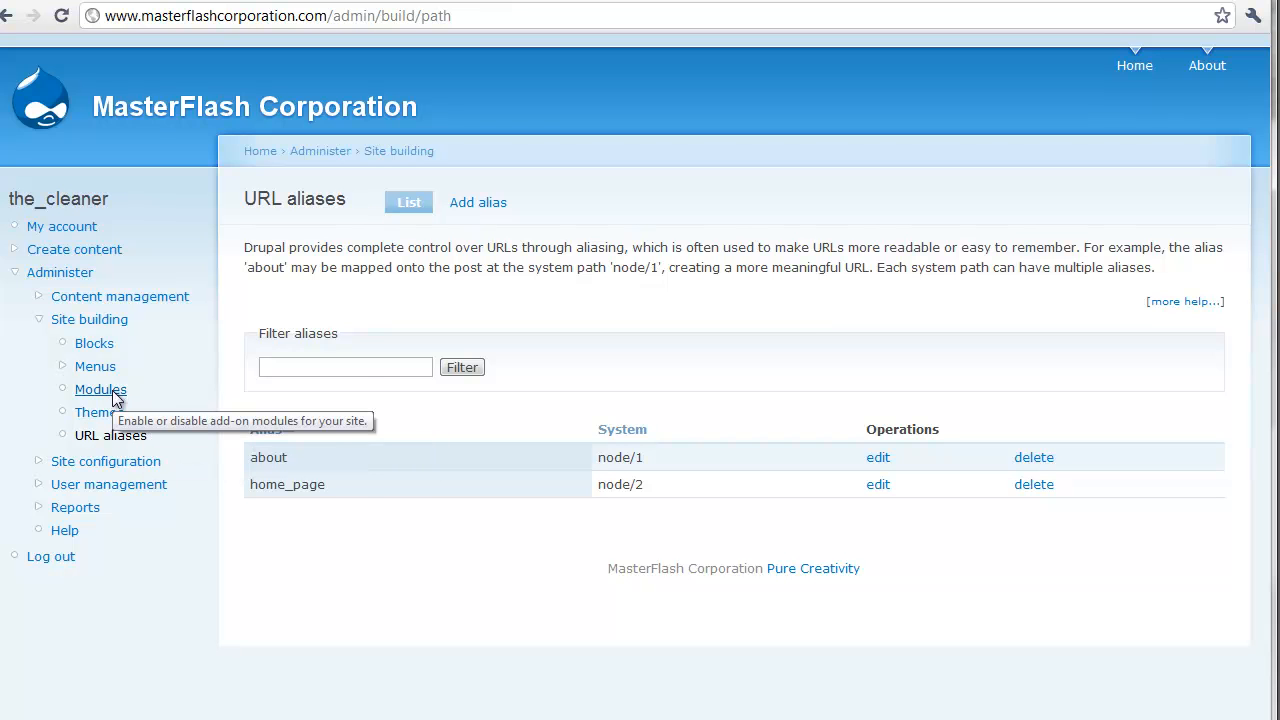
left_click(100, 388)
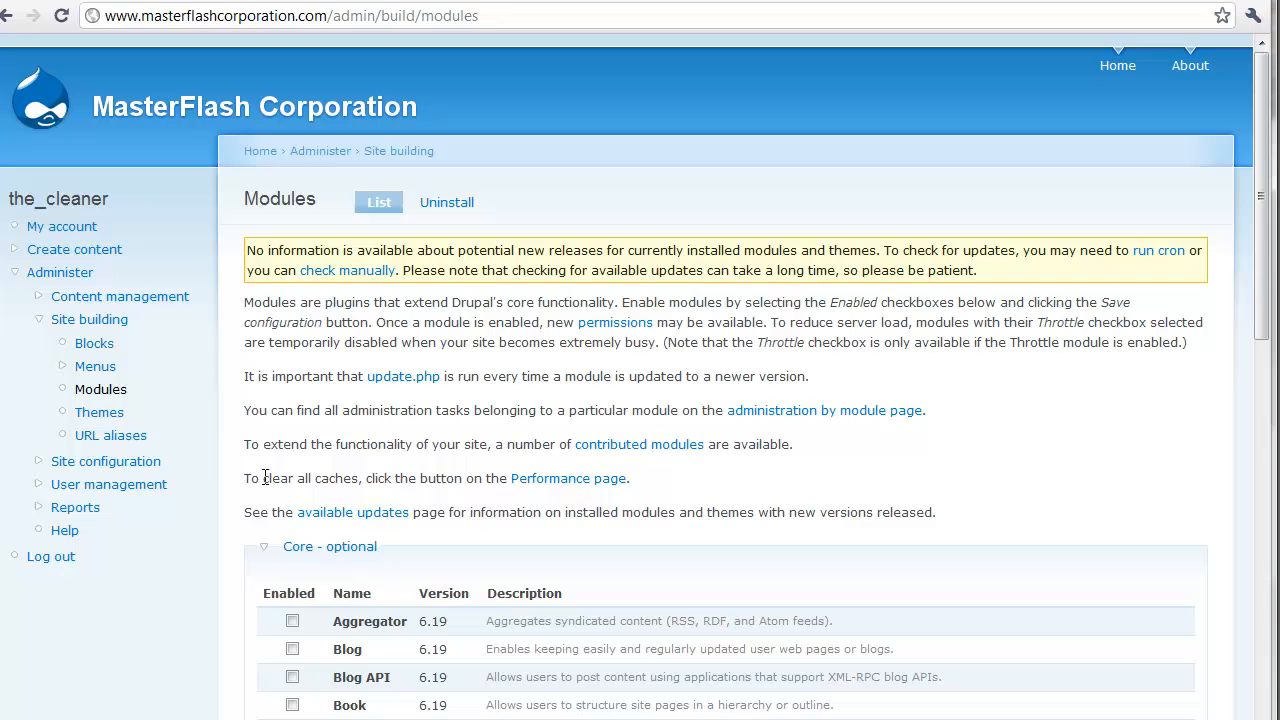
mouse_move(344, 402)
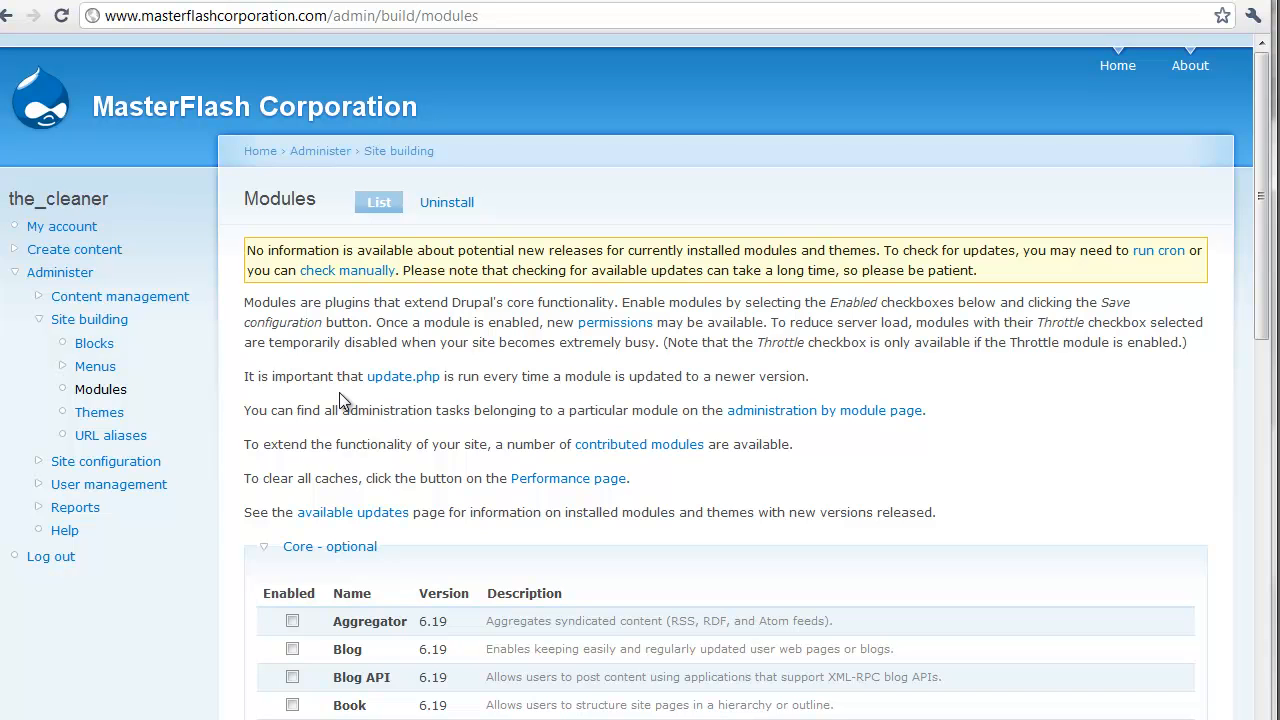
scroll("down", 3)
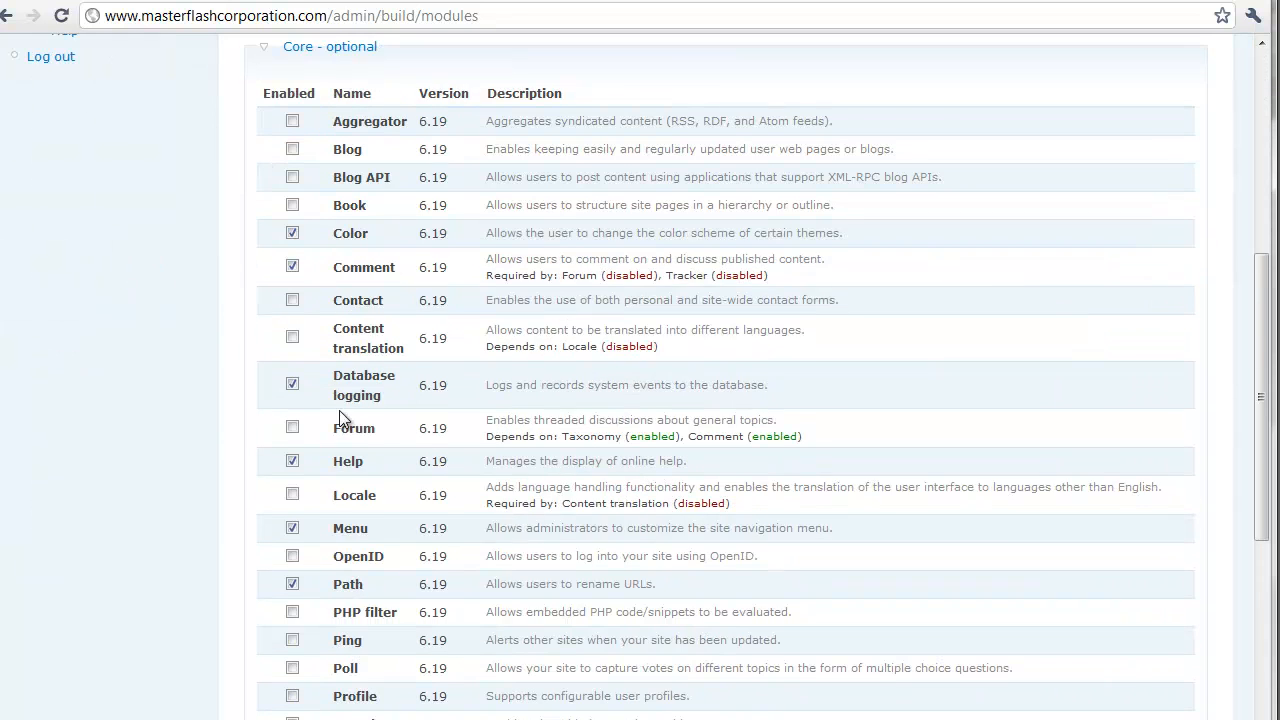
scroll("up", 3)
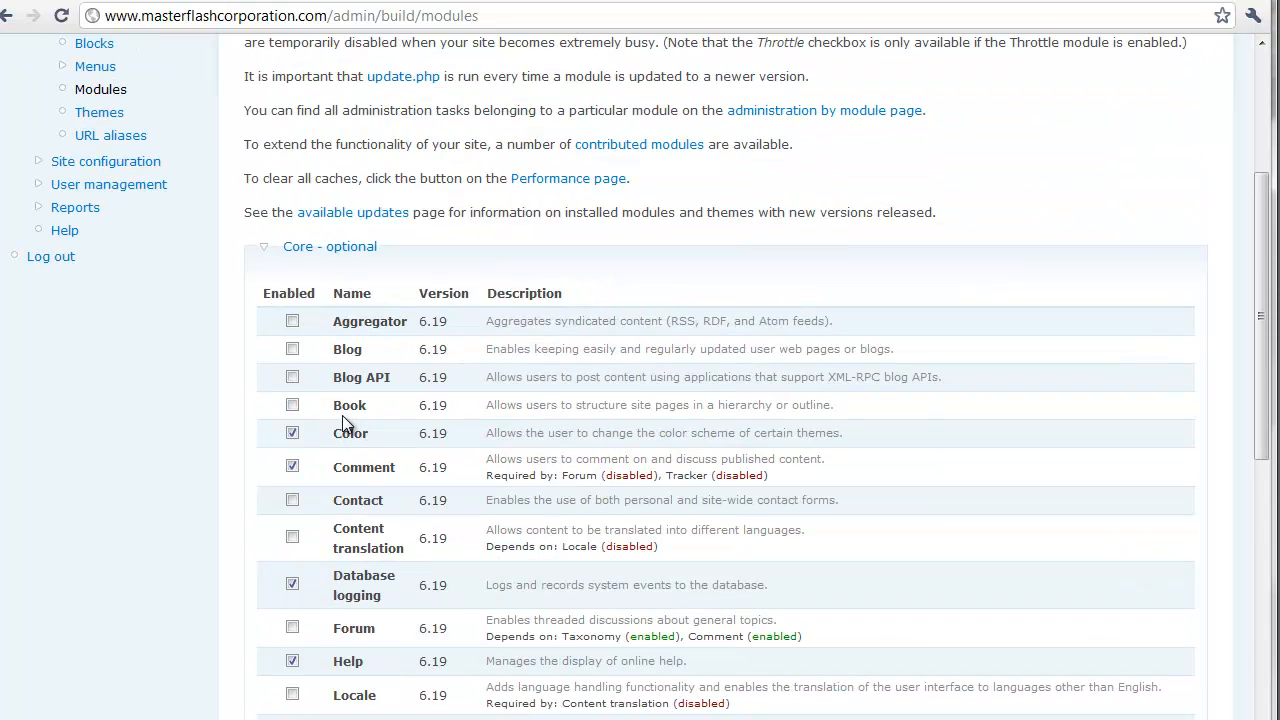
mouse_move(448, 522)
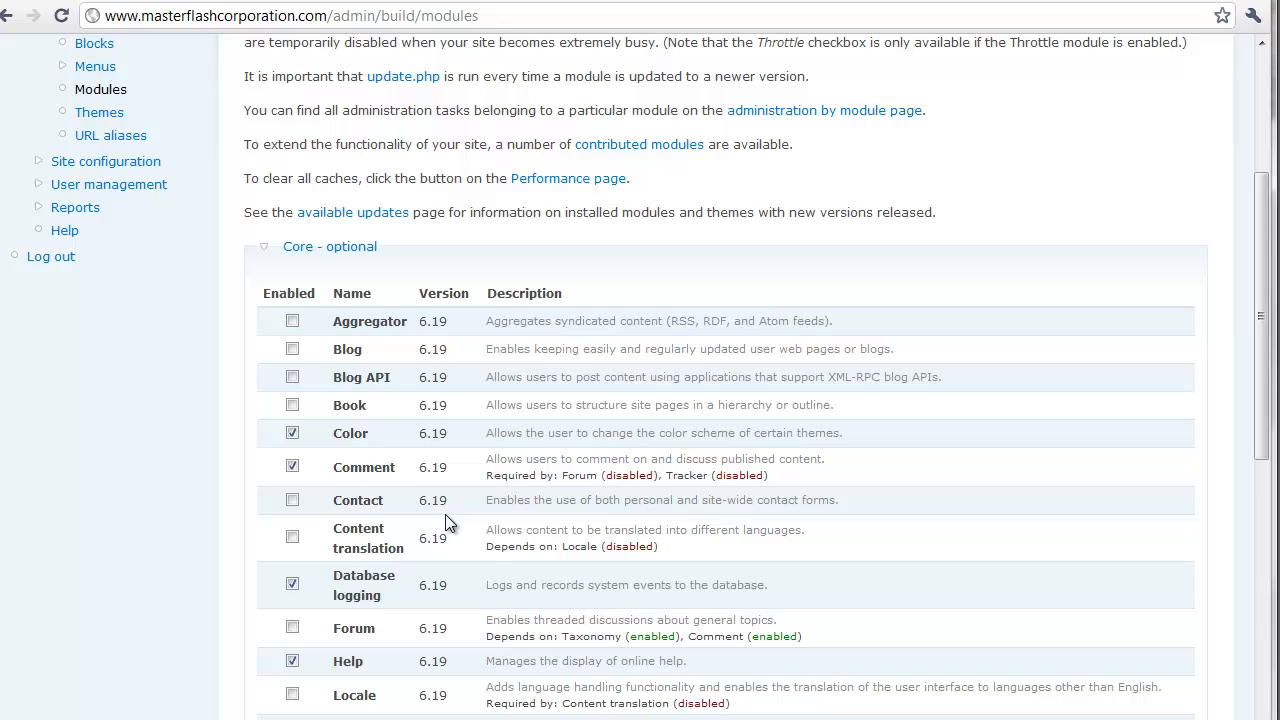
scroll("down", 3)
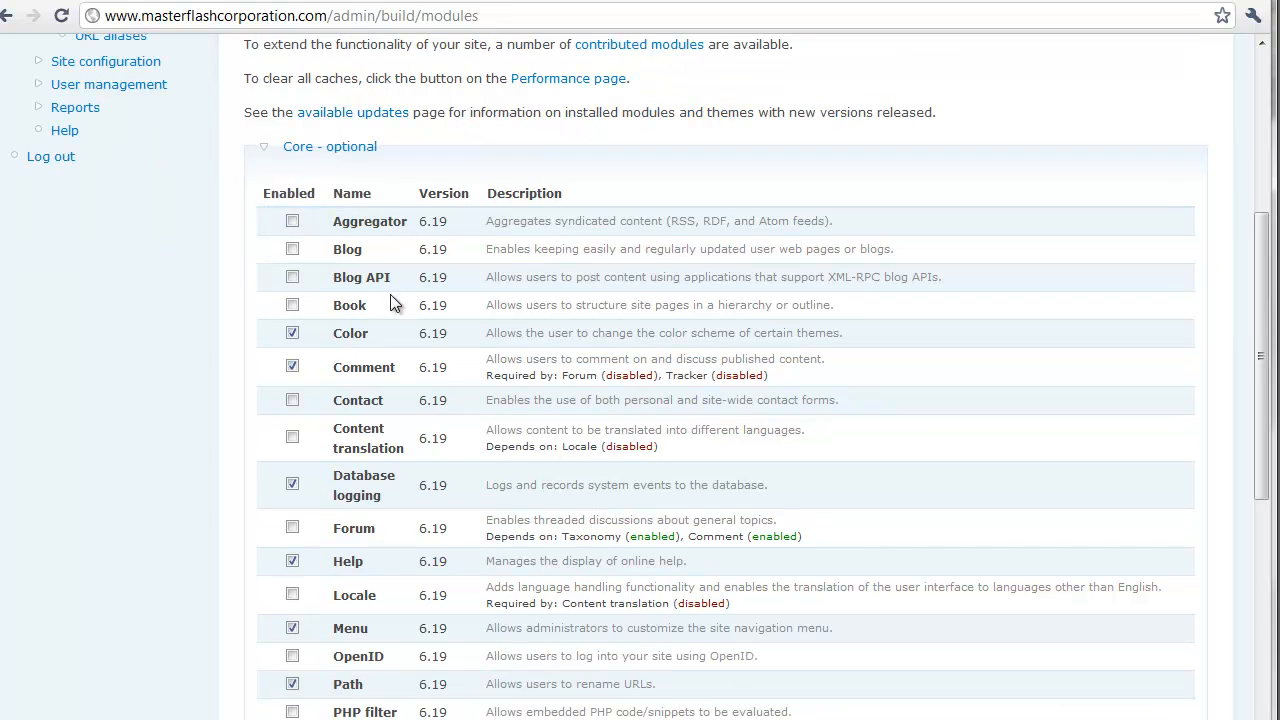
mouse_move(328, 418)
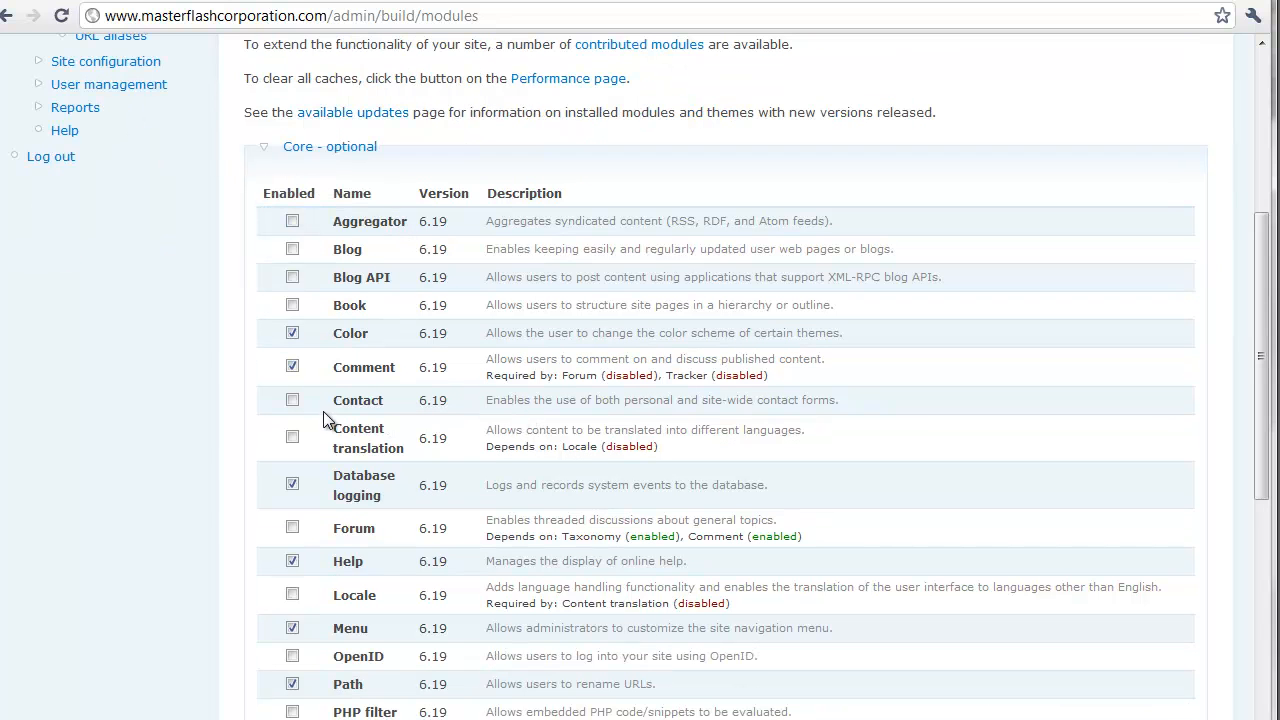
mouse_move(252, 408)
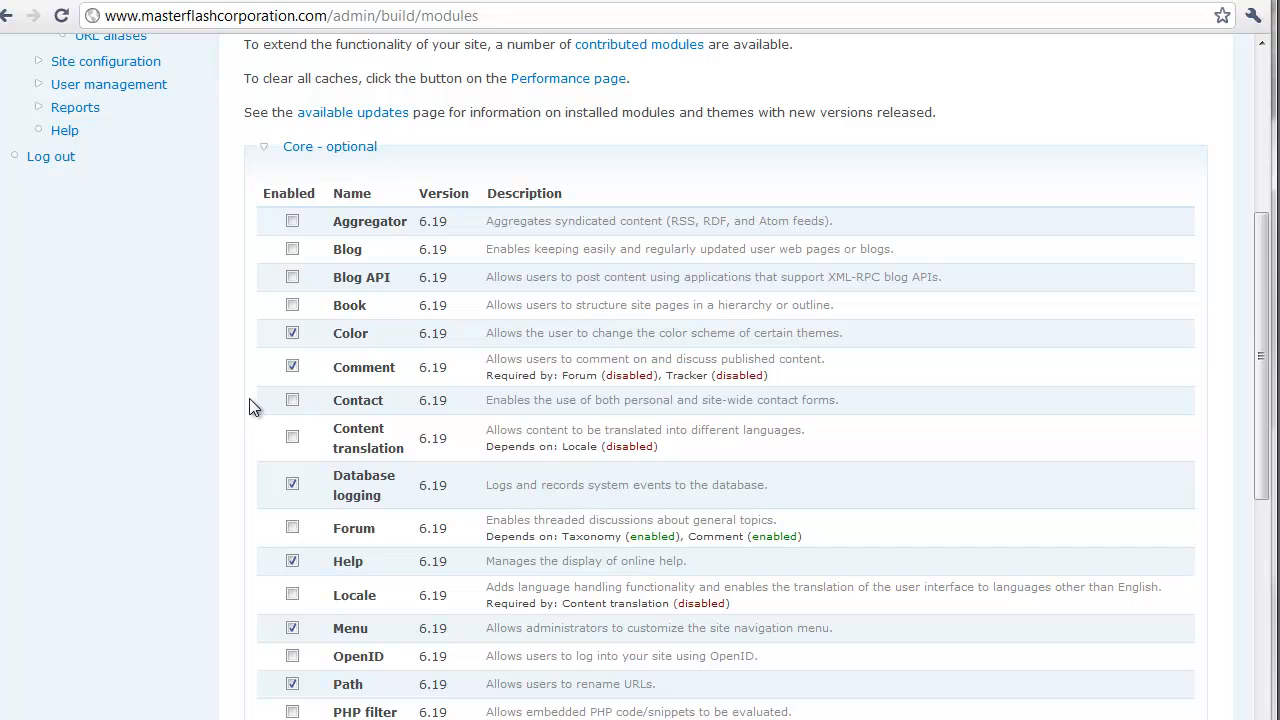
mouse_move(330, 420)
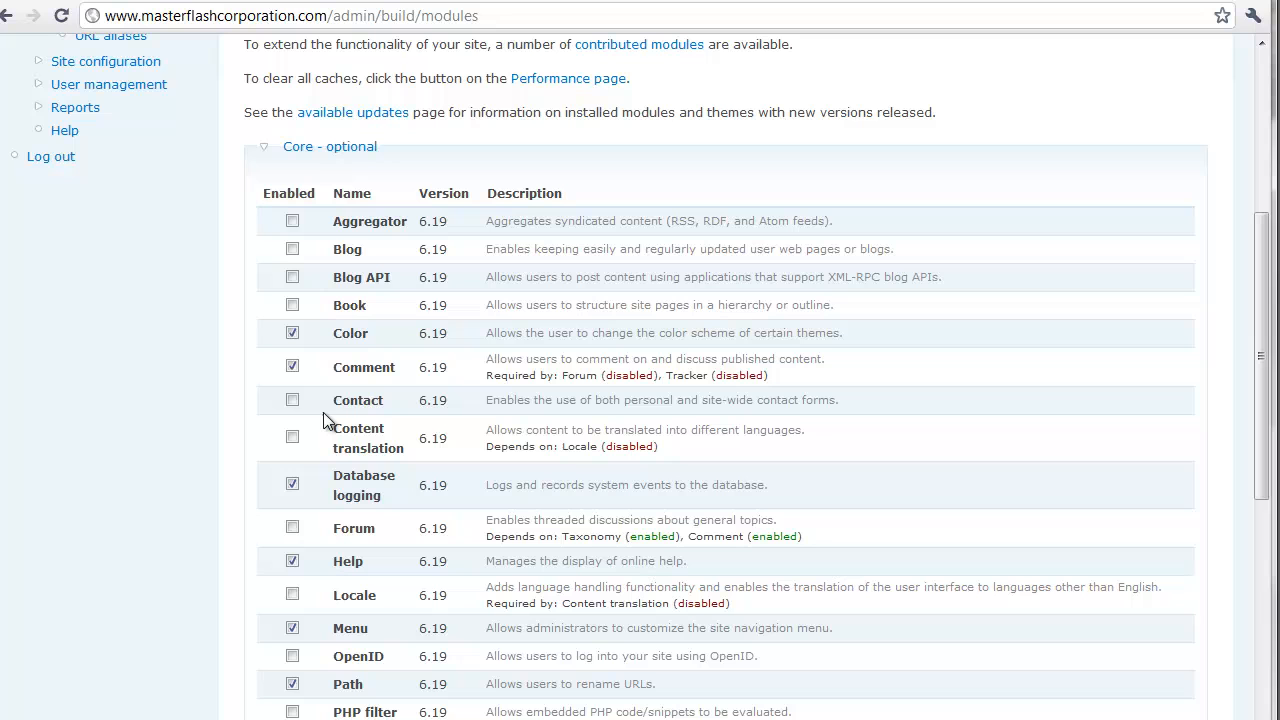
mouse_move(540, 390)
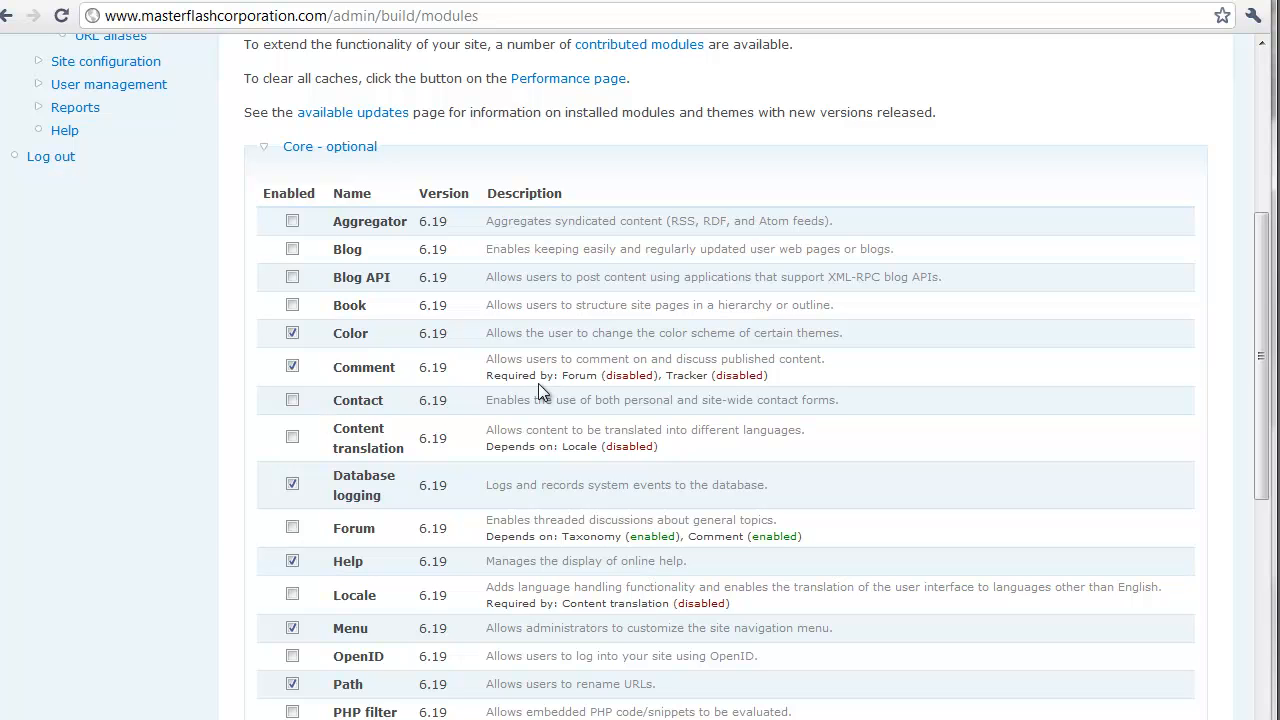
left_click(292, 400)
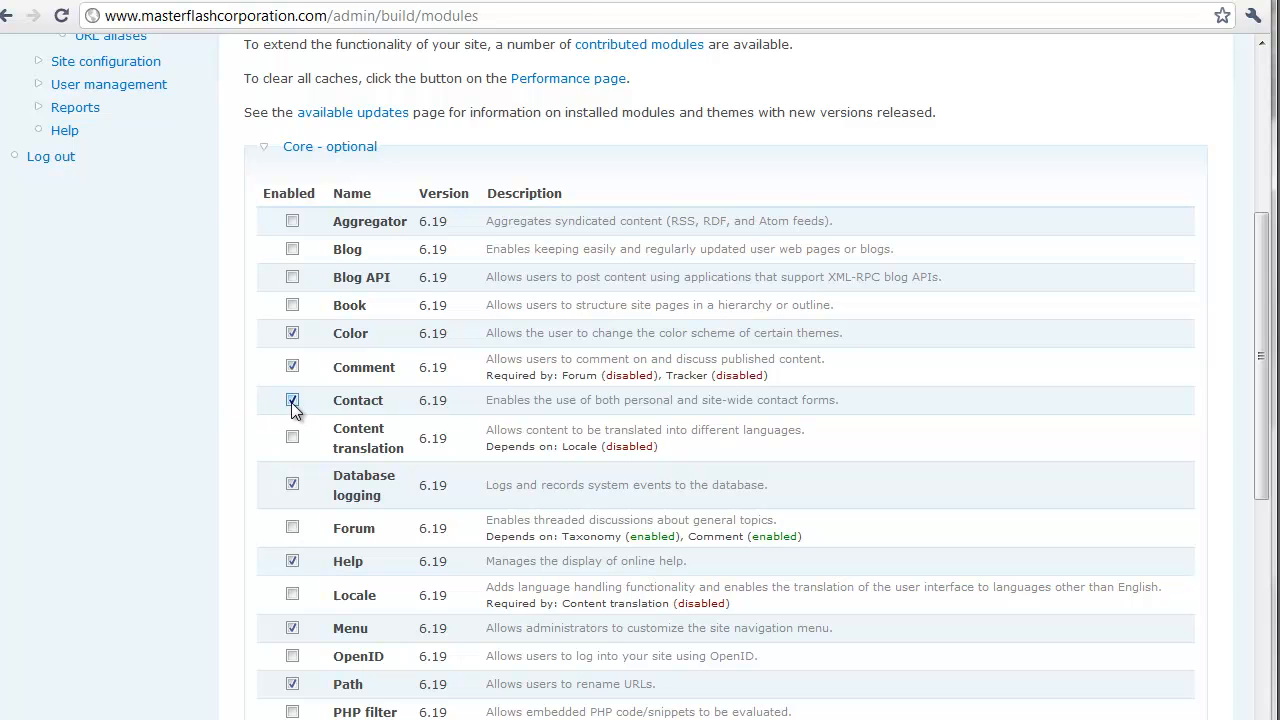
- Save the module configuration so the Contact module is turned on
scroll("down", 3)
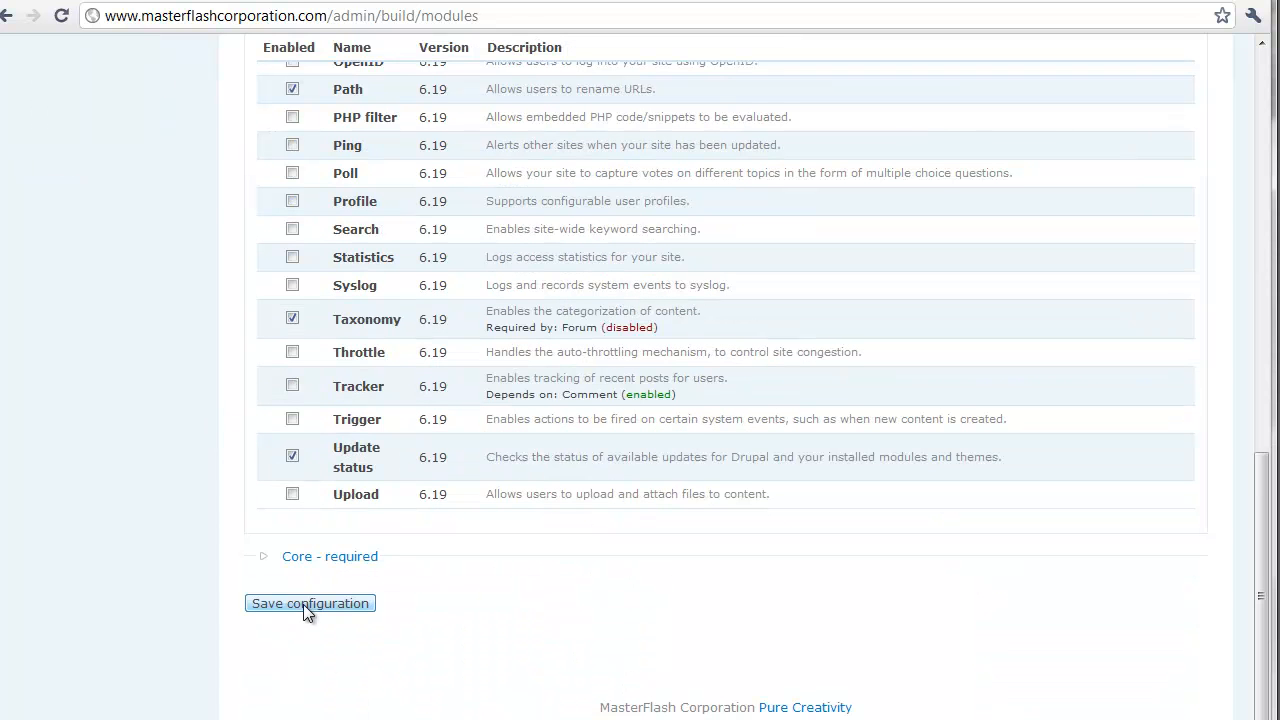
left_click(310, 604)
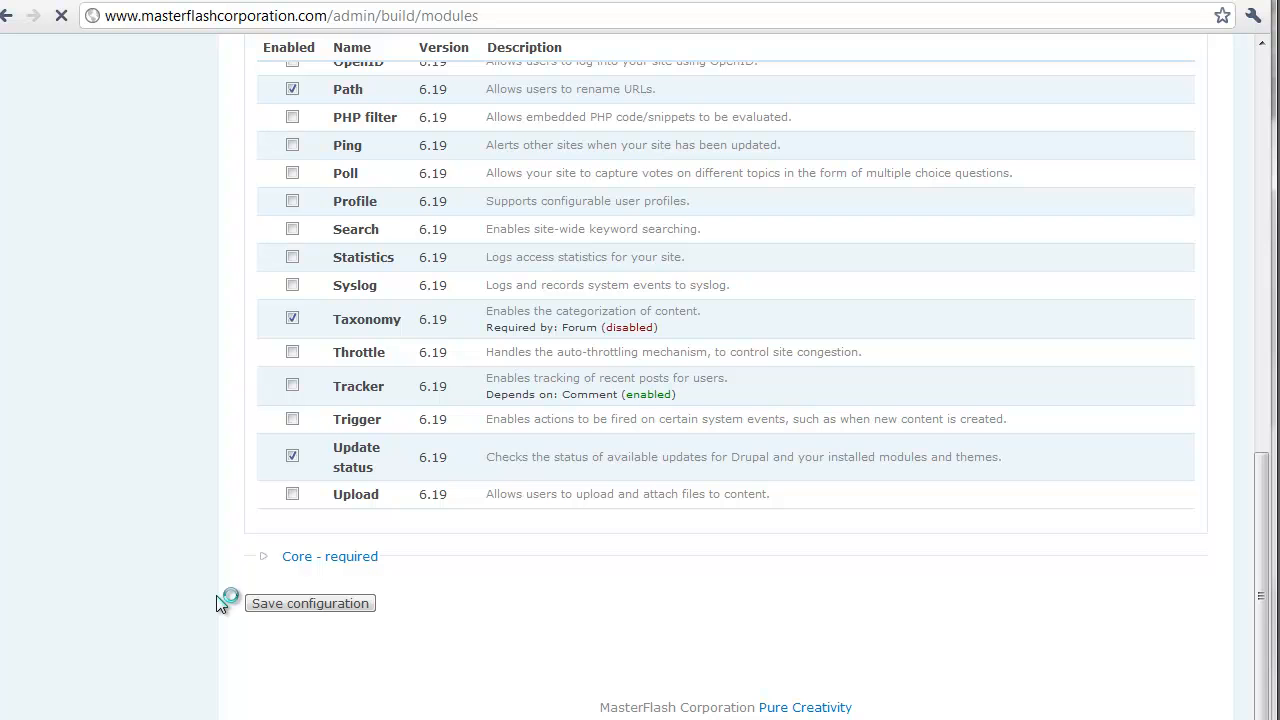
left_click(310, 604)
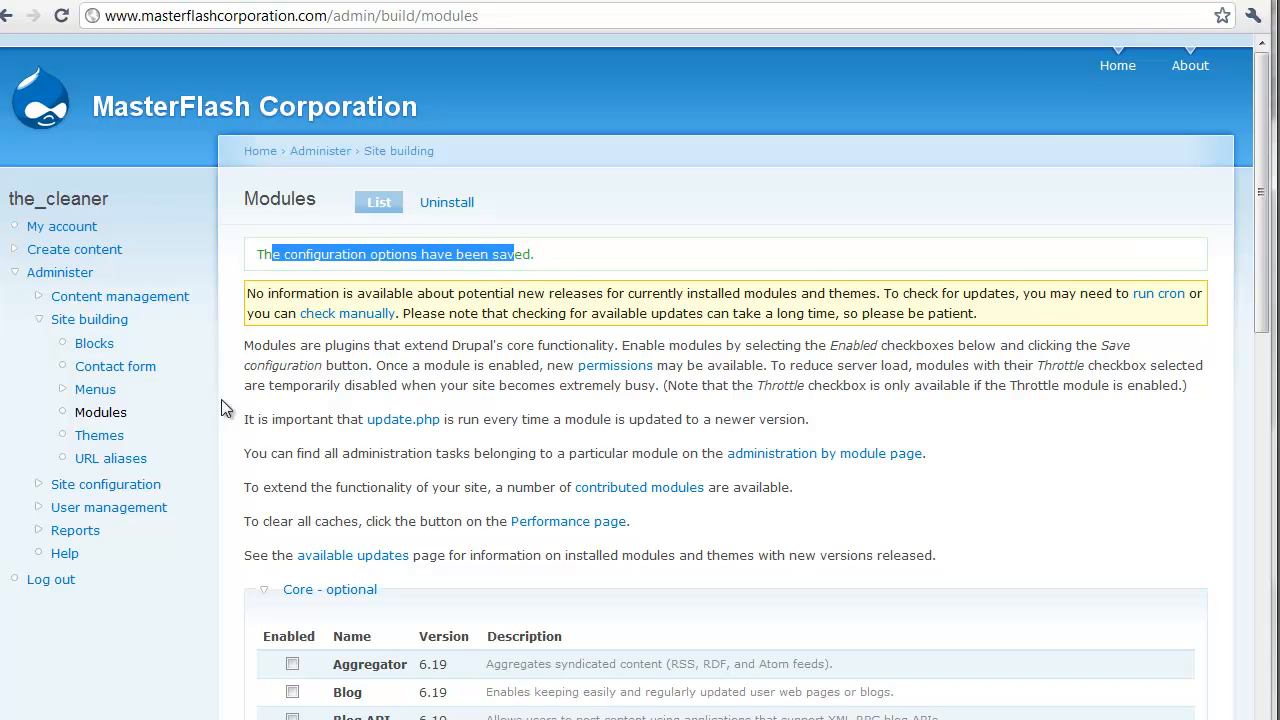
mouse_move(116, 366)
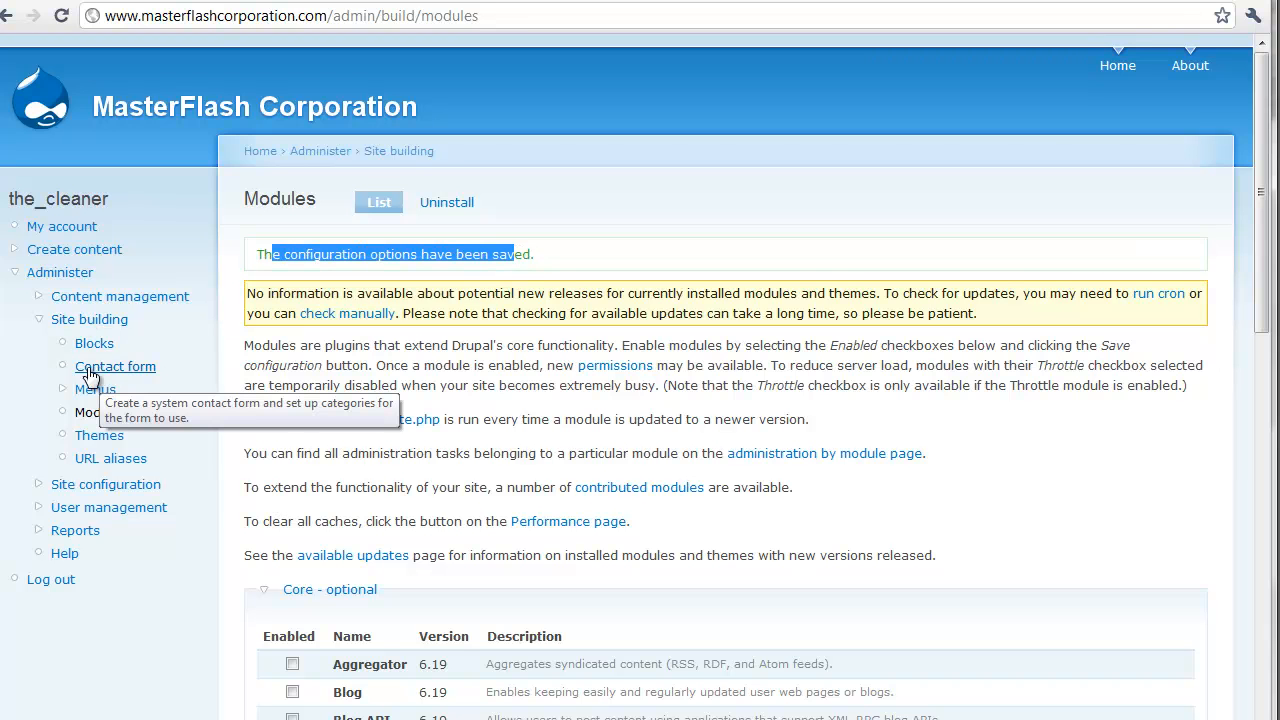
mouse_move(116, 364)
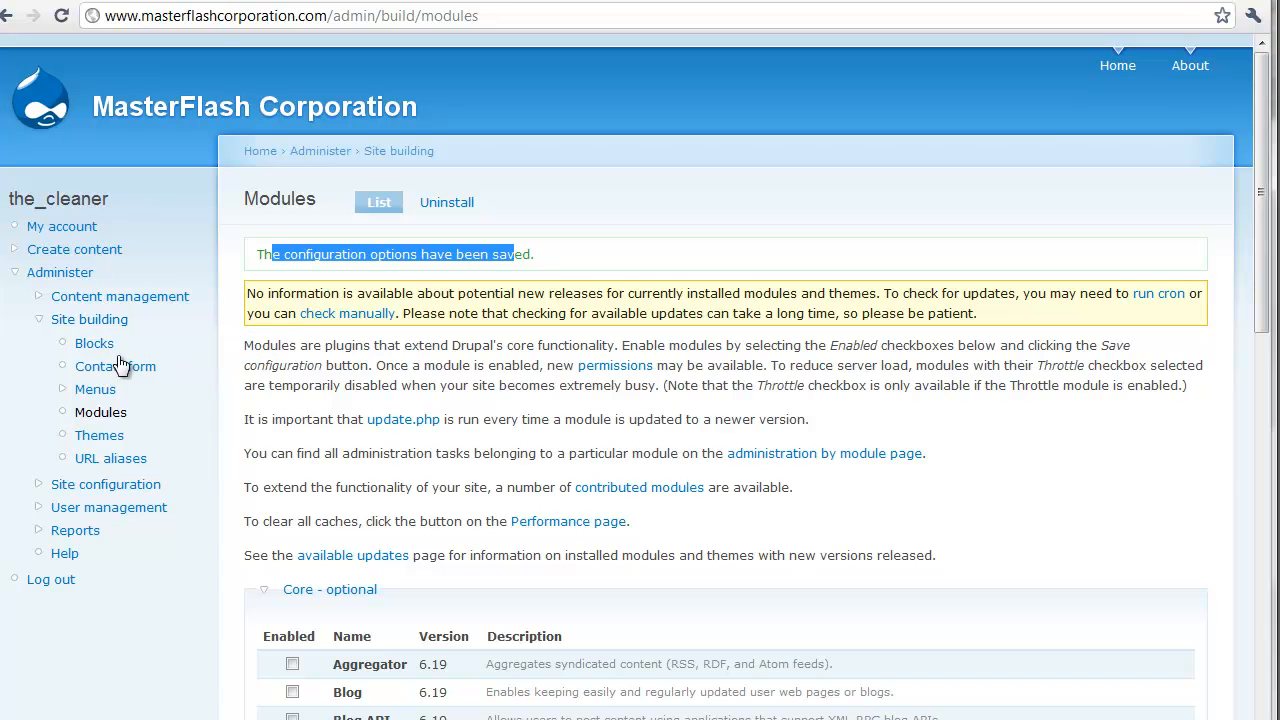
mouse_move(114, 366)
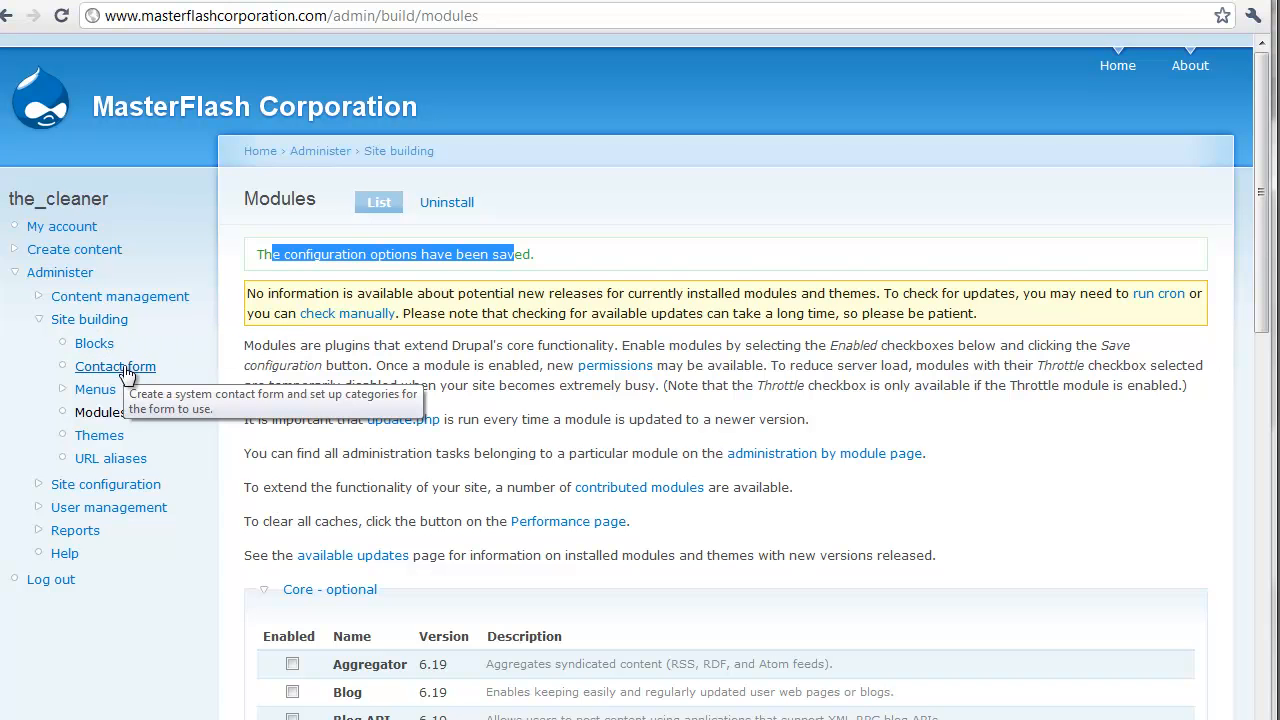
- Go to Site building > Contact form and start adding a new category
left_click(116, 366)
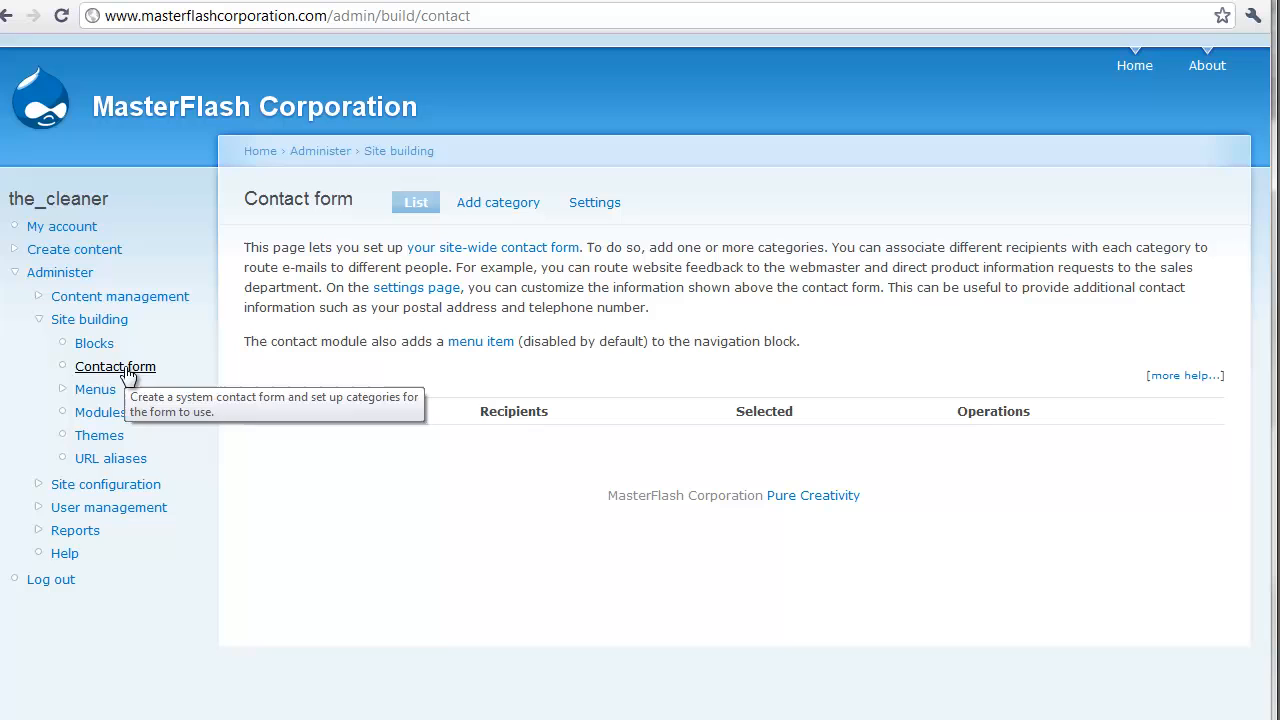
mouse_move(376, 388)
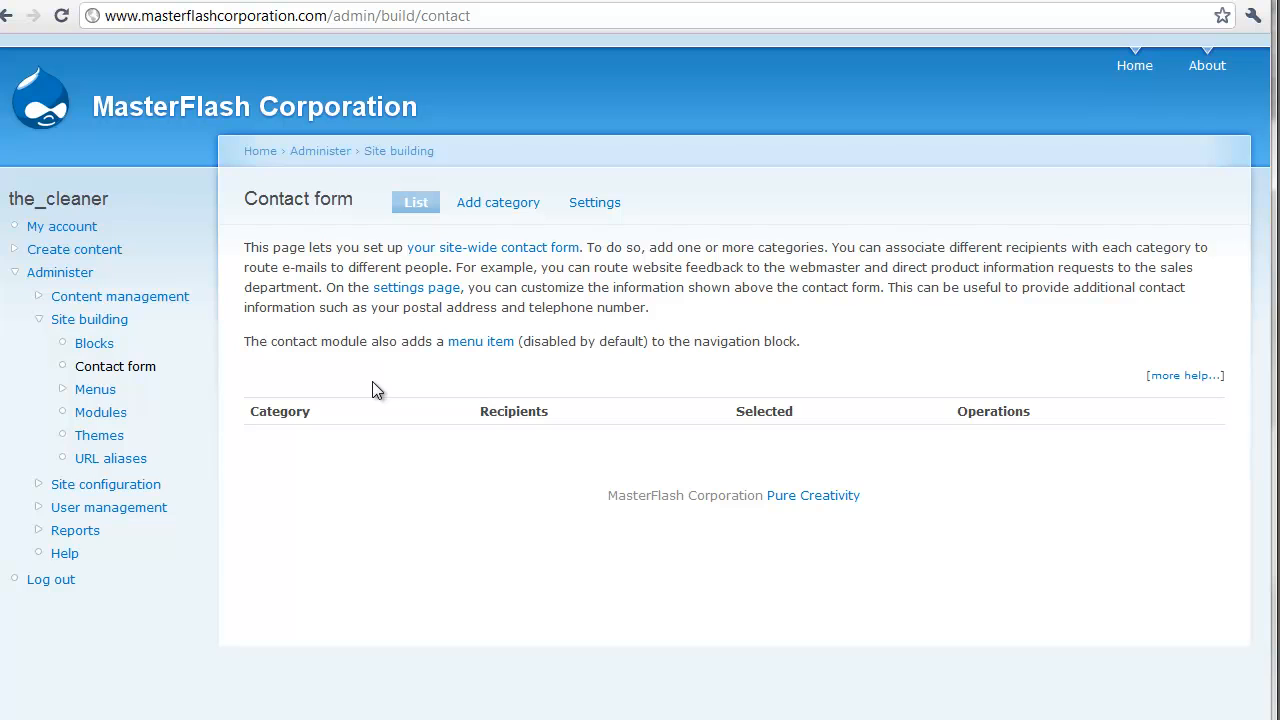
mouse_move(466, 284)
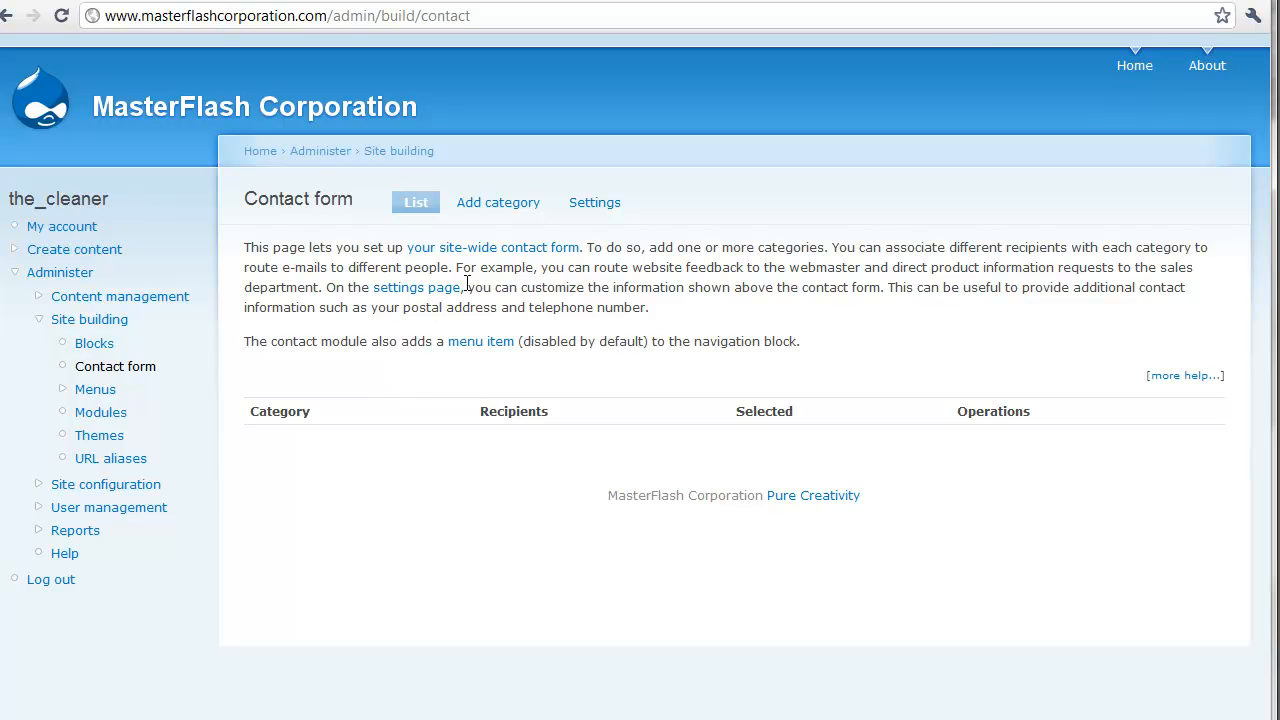
left_click(496, 202)
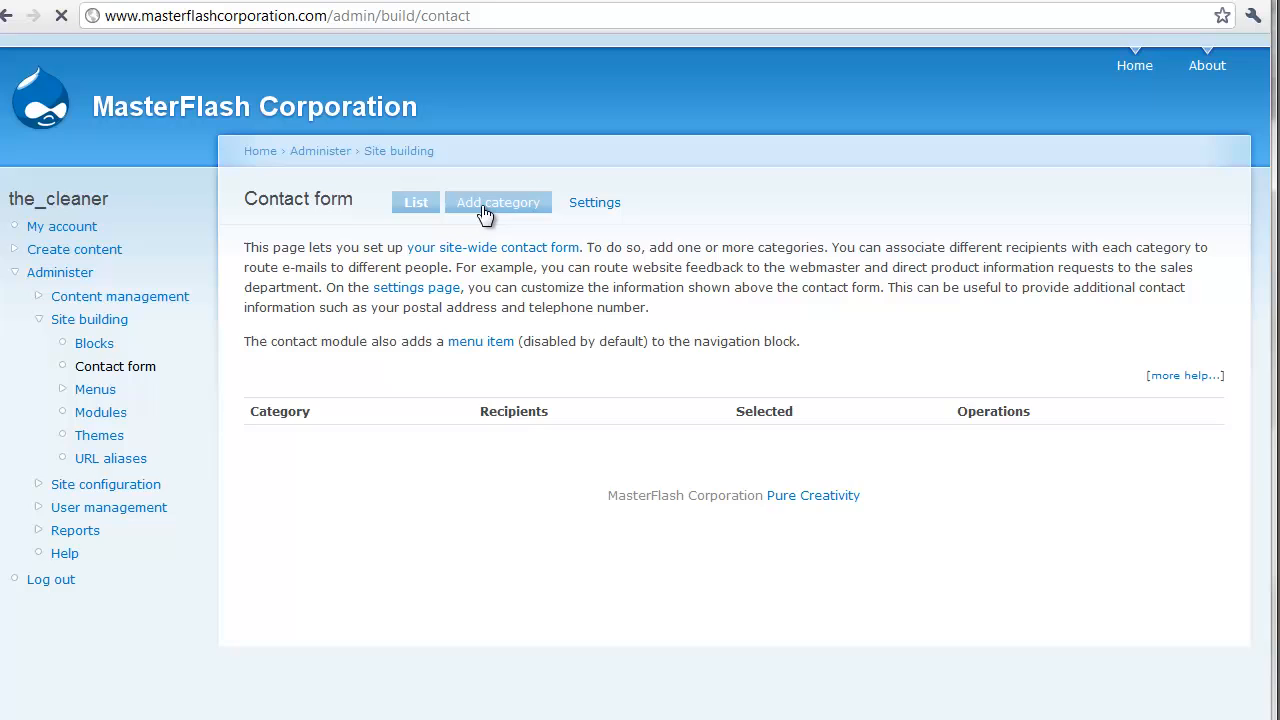
- Name the category Global MasterFlash Corporation Contact
left_click(496, 202)
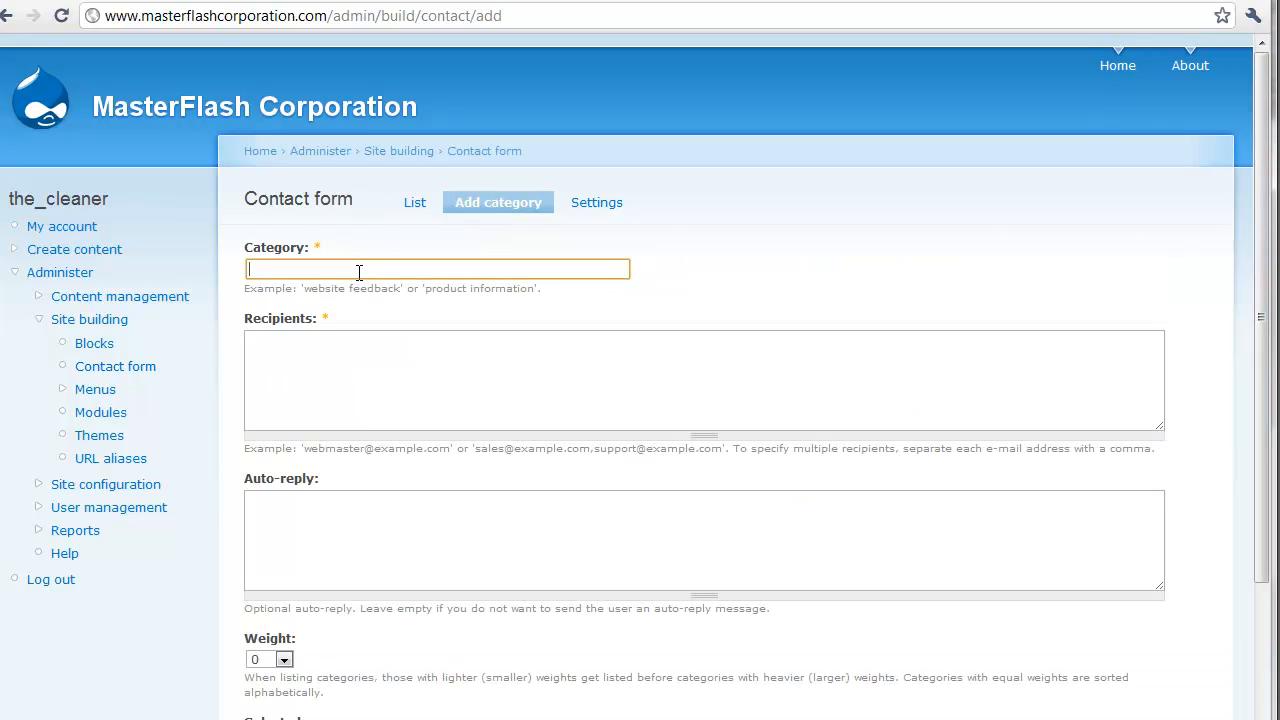
type("Glo")
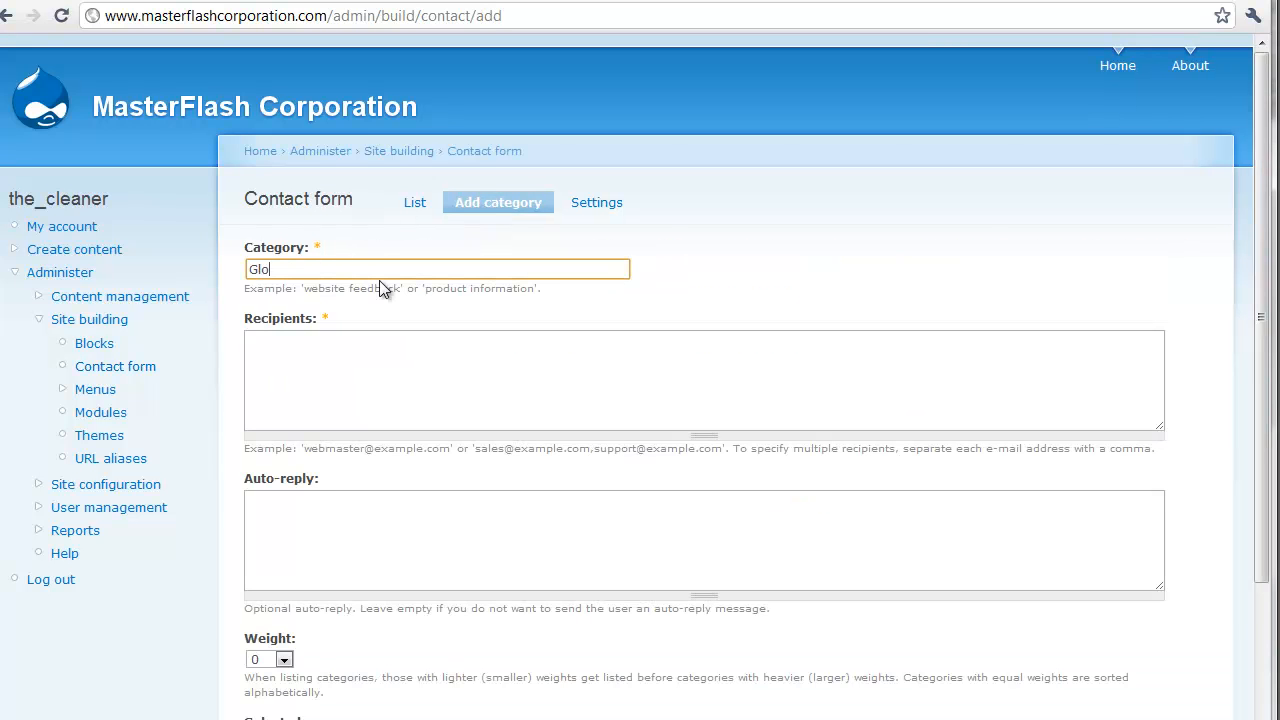
type("bal MasterFlash")
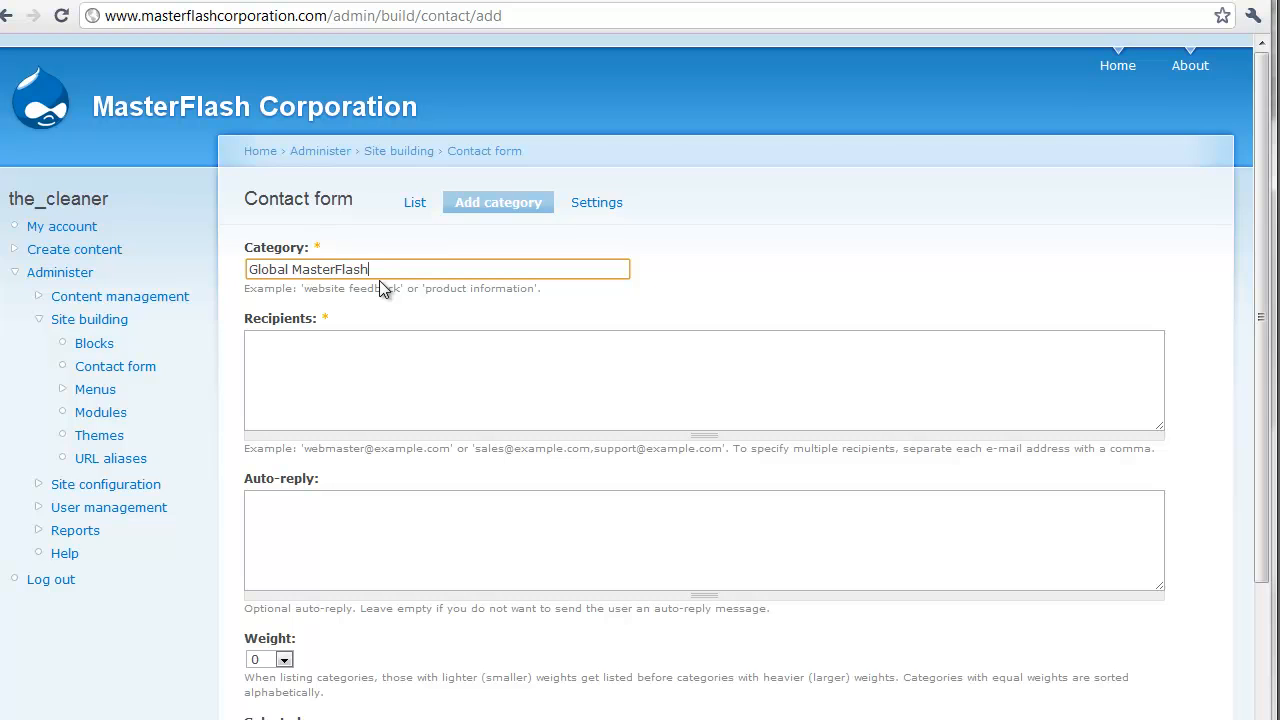
type("Corporation Contact")
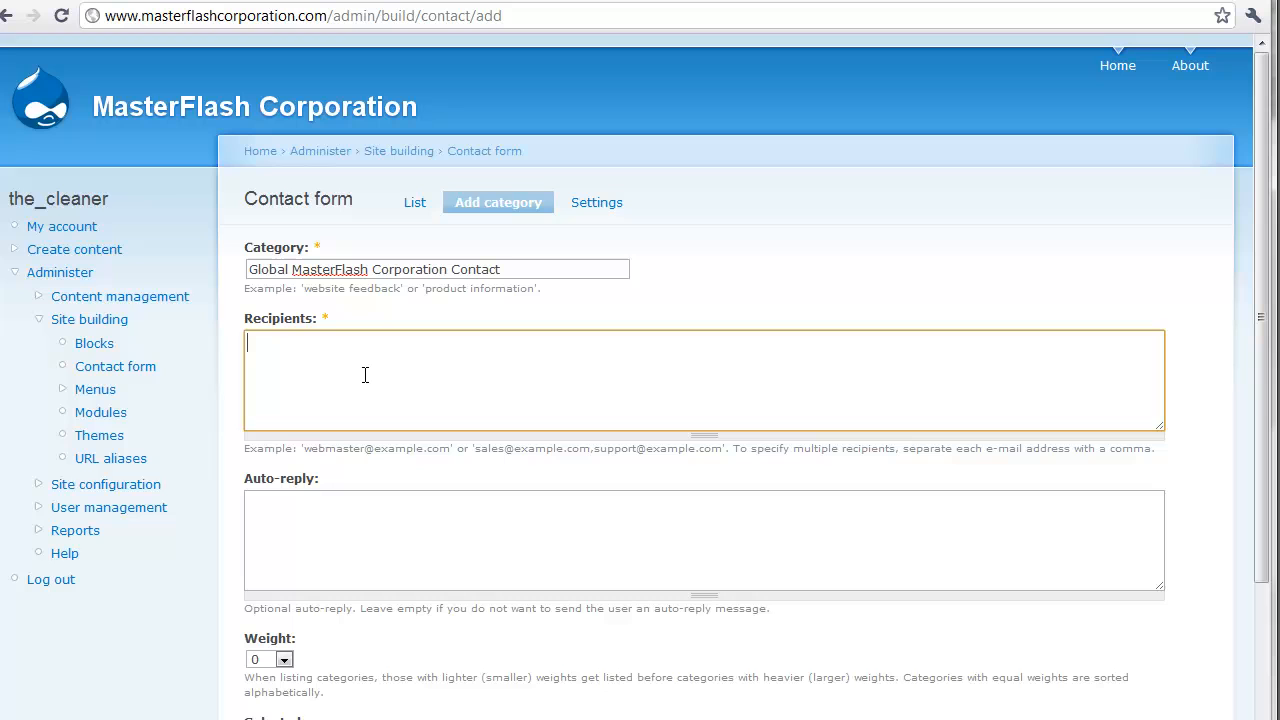
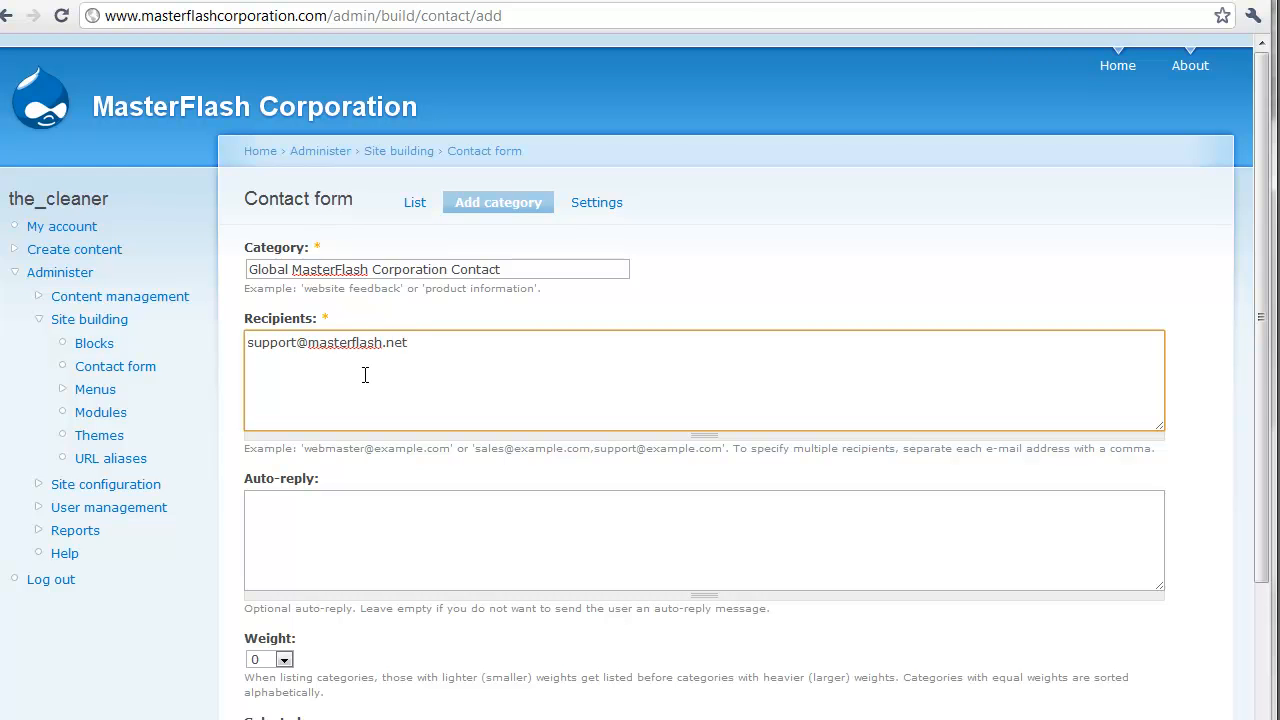
type(",")
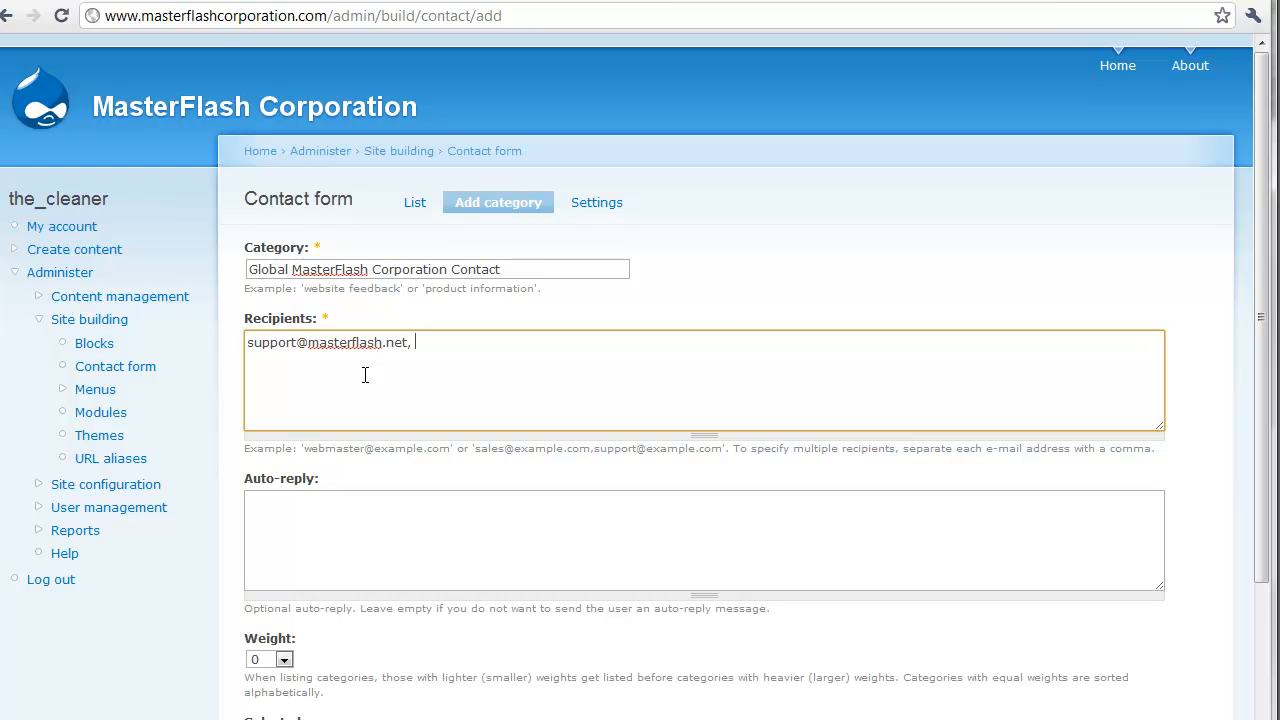
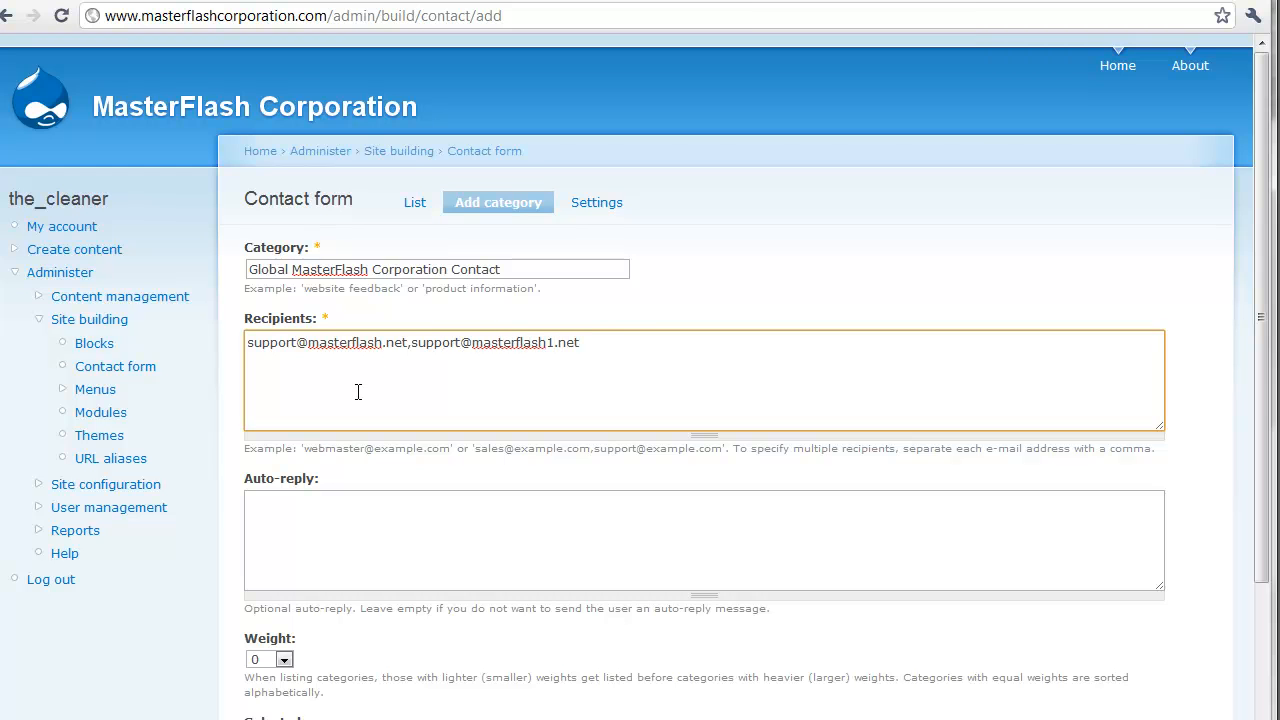
mouse_move(378, 358)
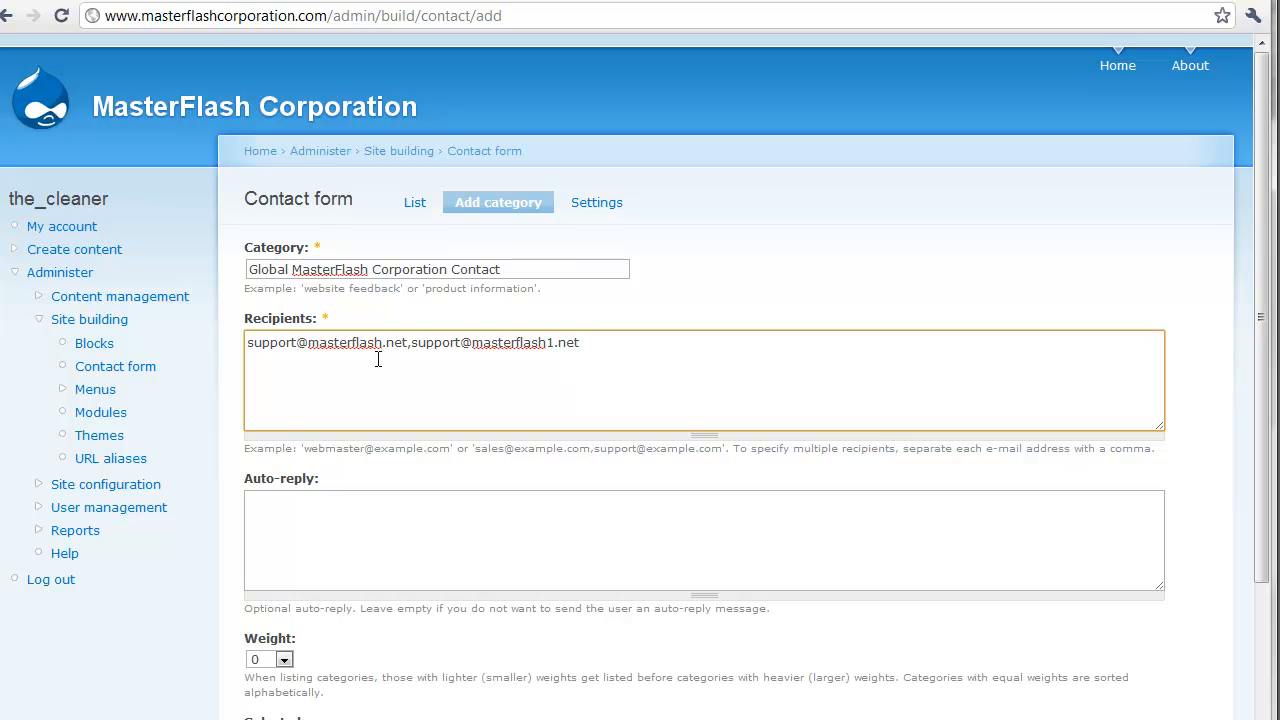
scroll("down", 3)
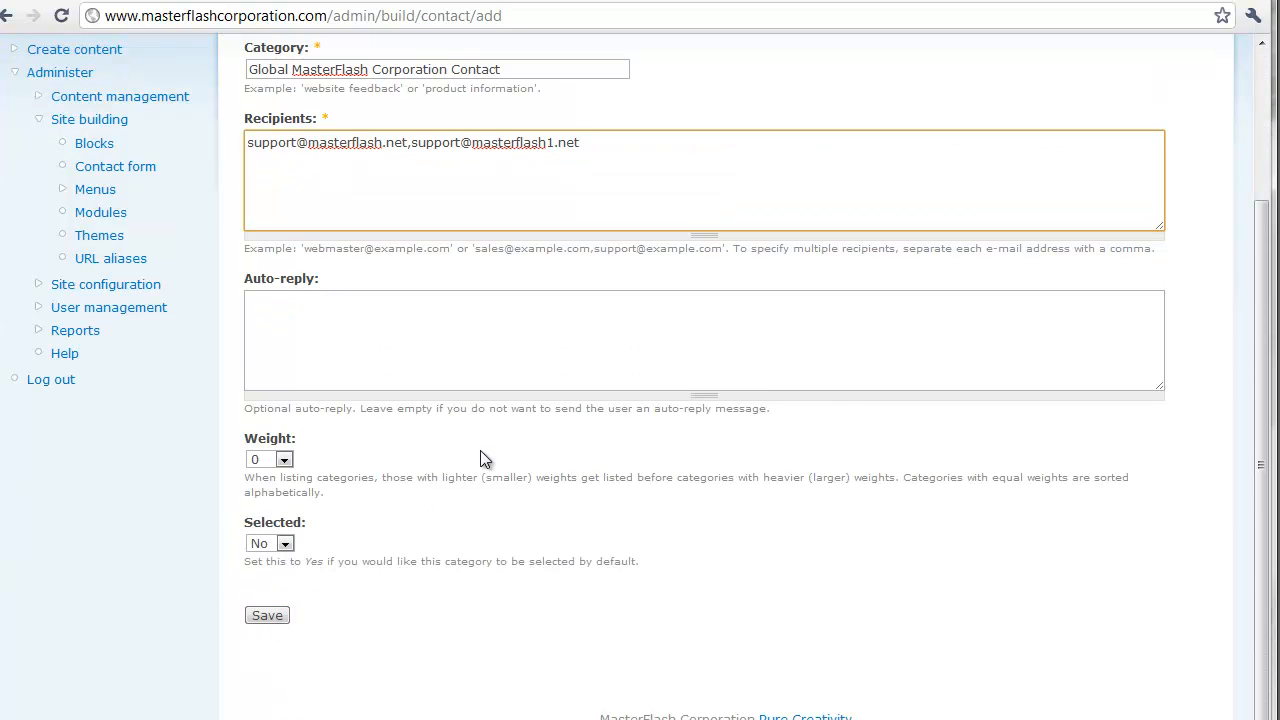
scroll("up", 3)
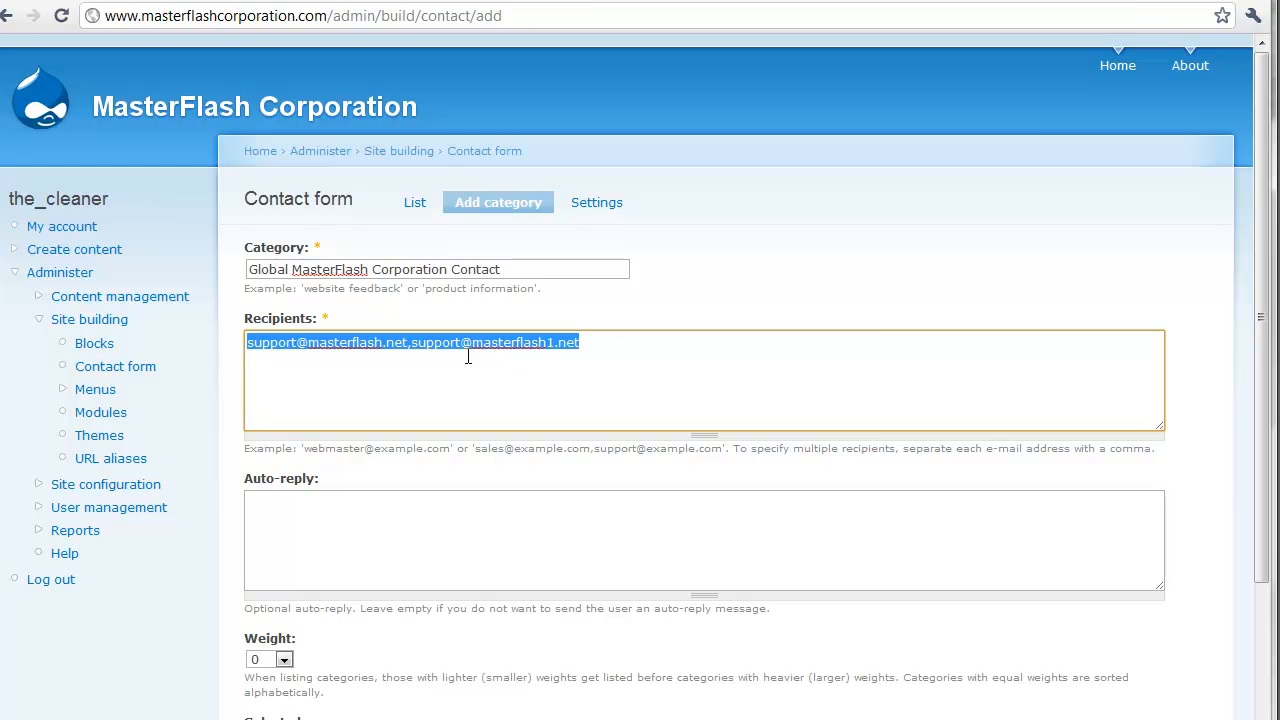
mouse_move(460, 368)
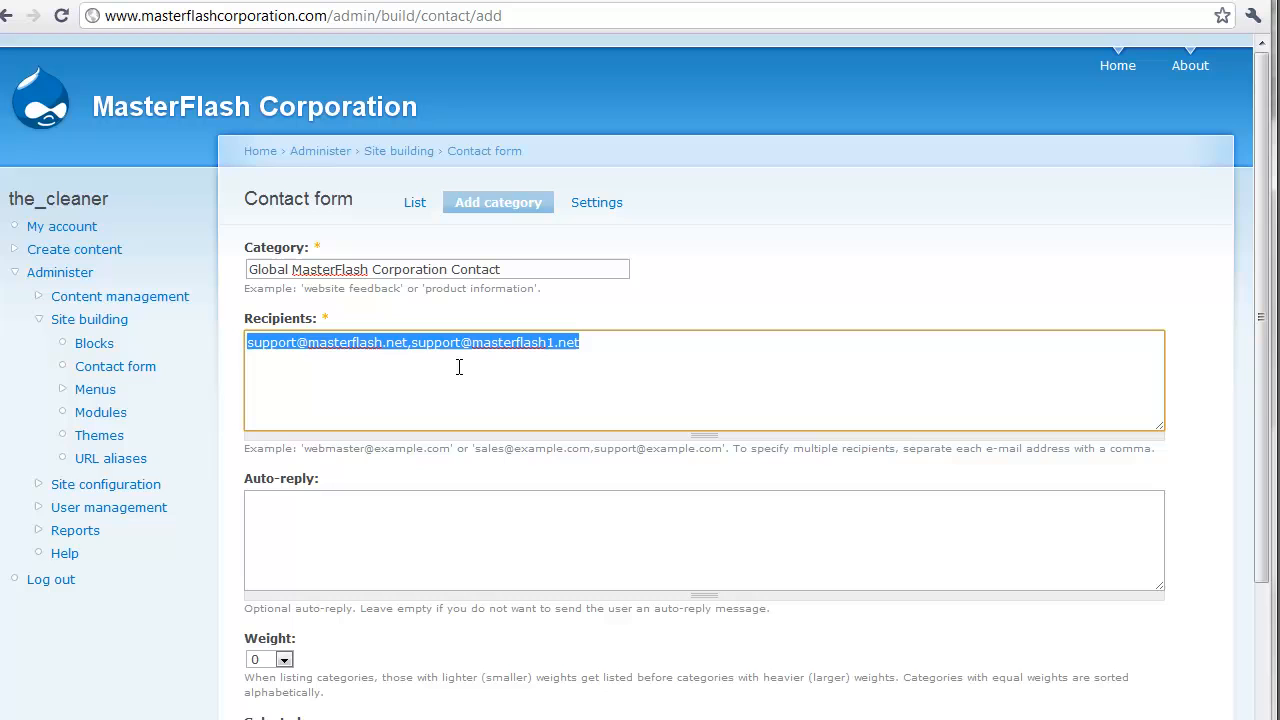
mouse_move(476, 370)
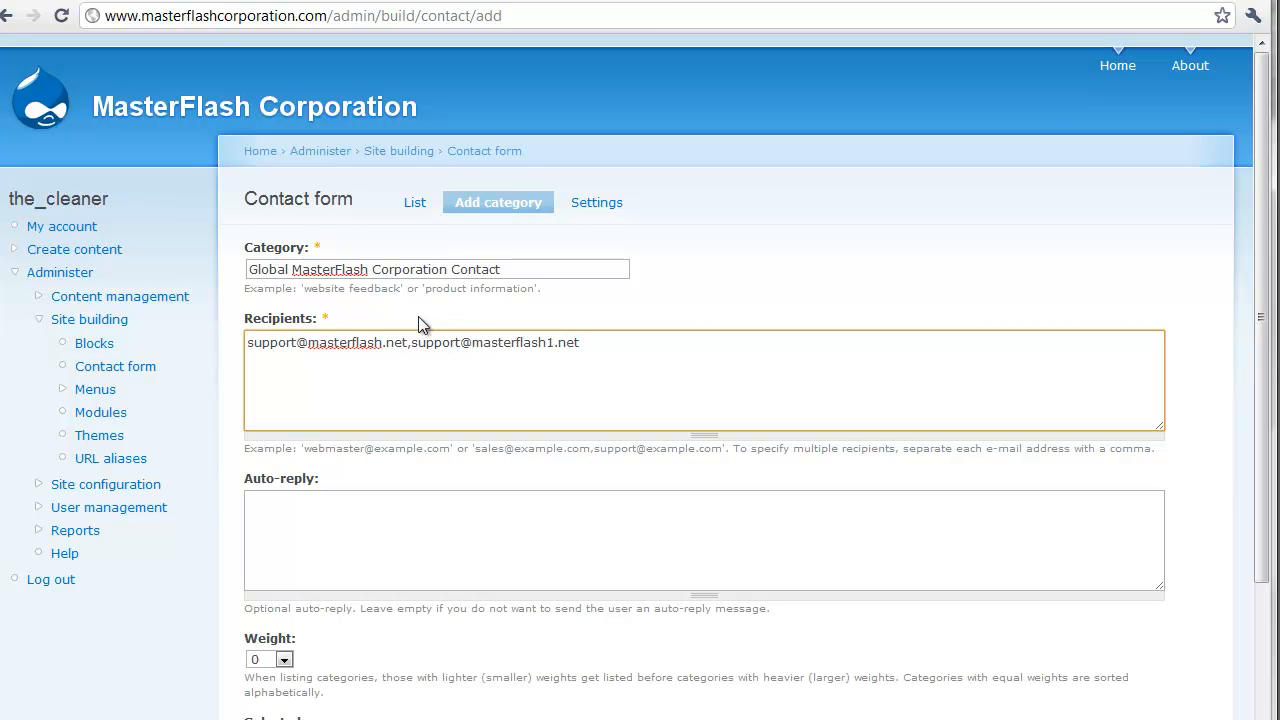
triple_click(436, 268)
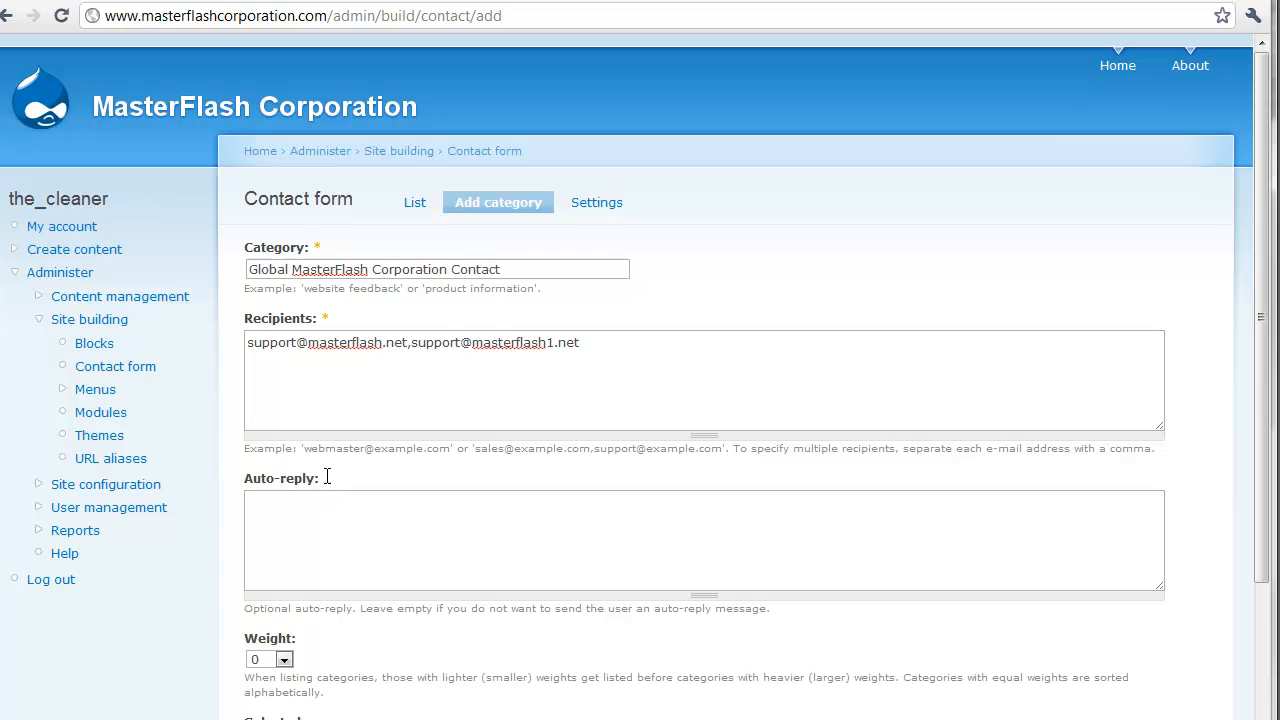
double_click(280, 476)
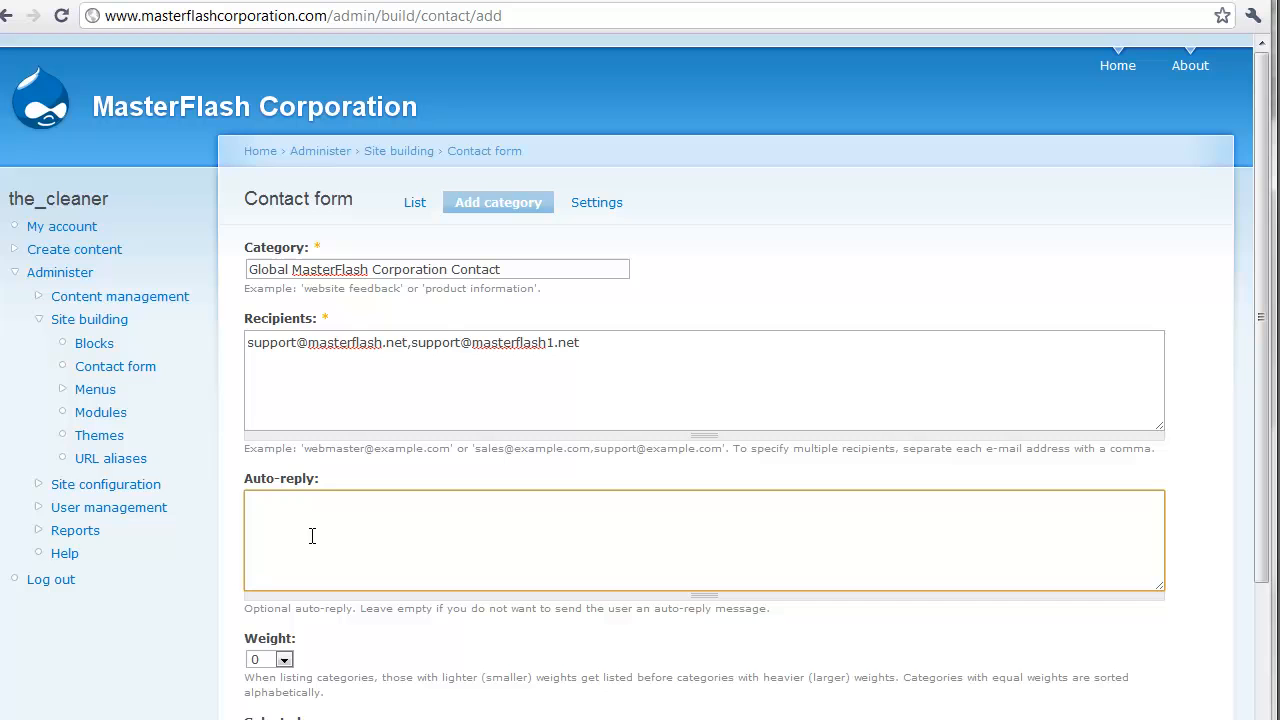
- Enter the auto-reply "Yo, We got your email. give us a minute to respond"
type("Yo, We got y")
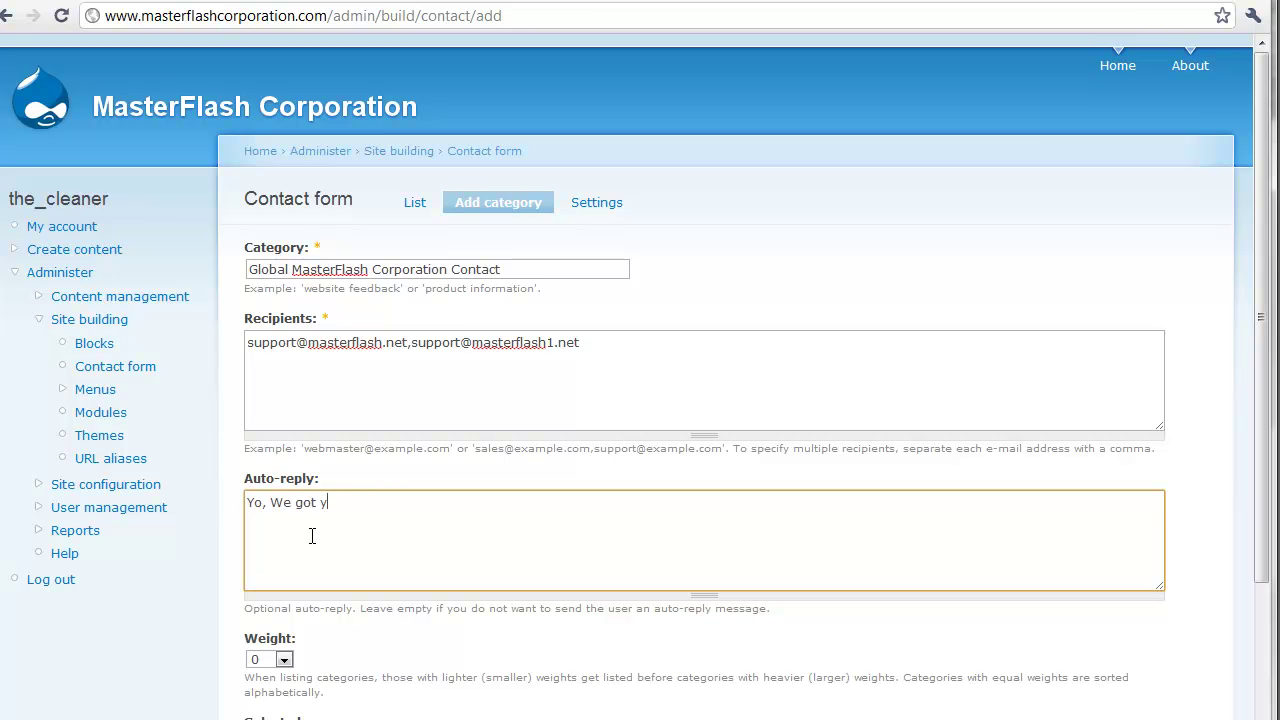
type("our email")
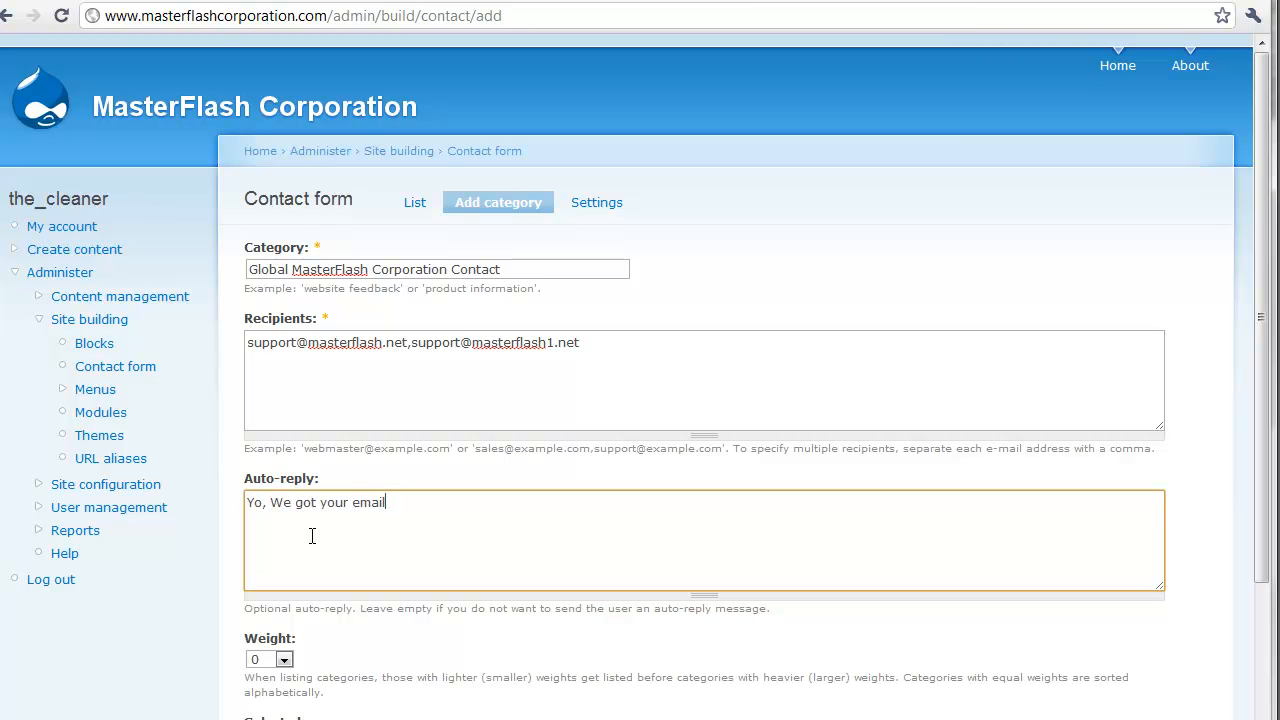
type(".  give us ma")
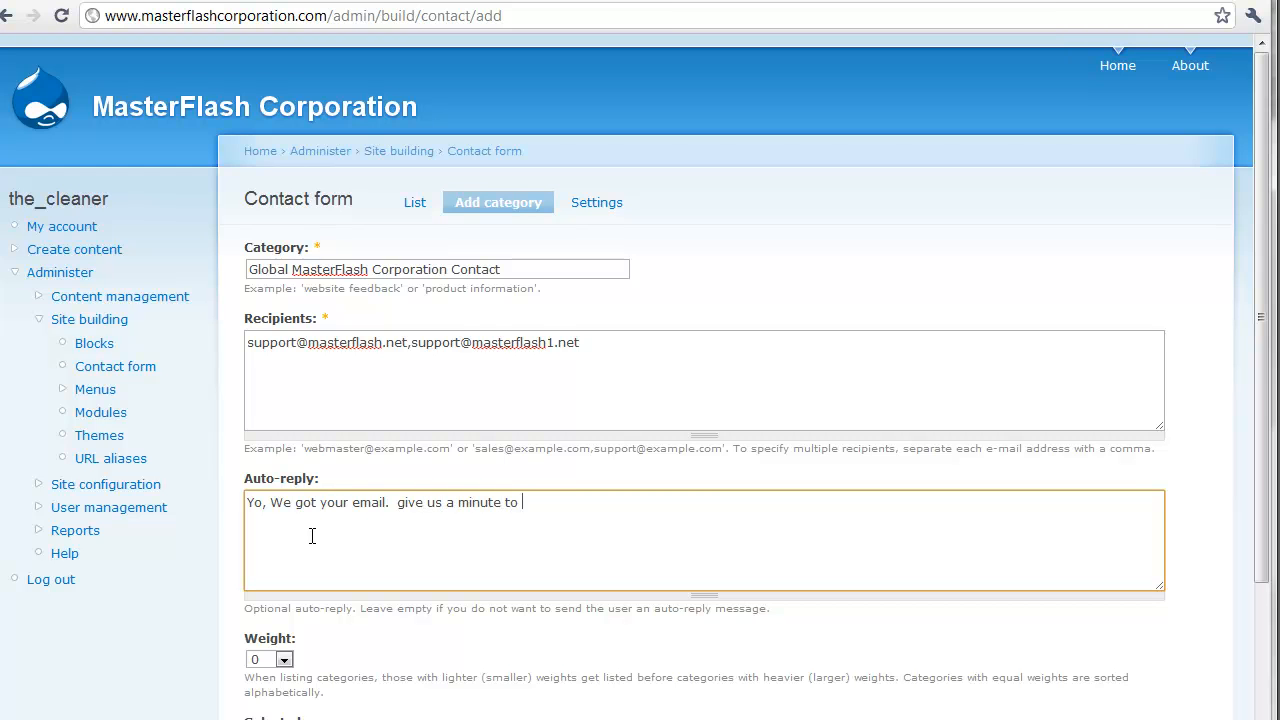
type("respont")
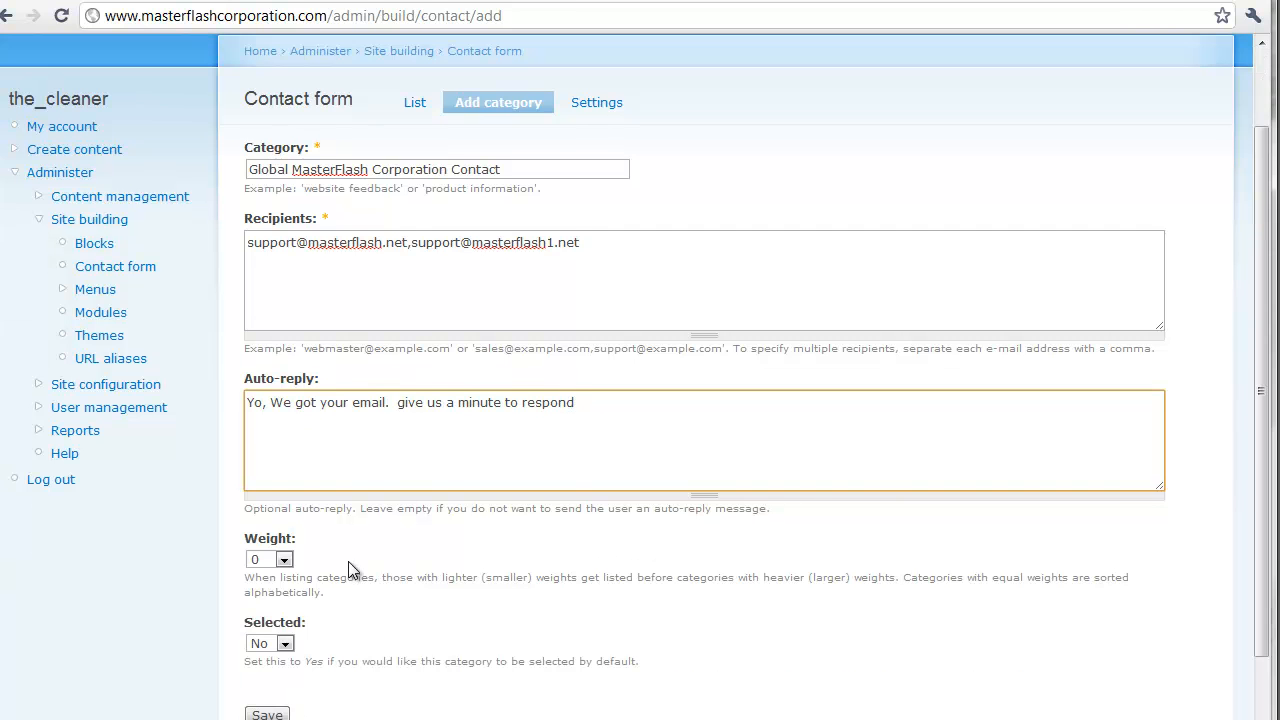
mouse_move(280, 558)
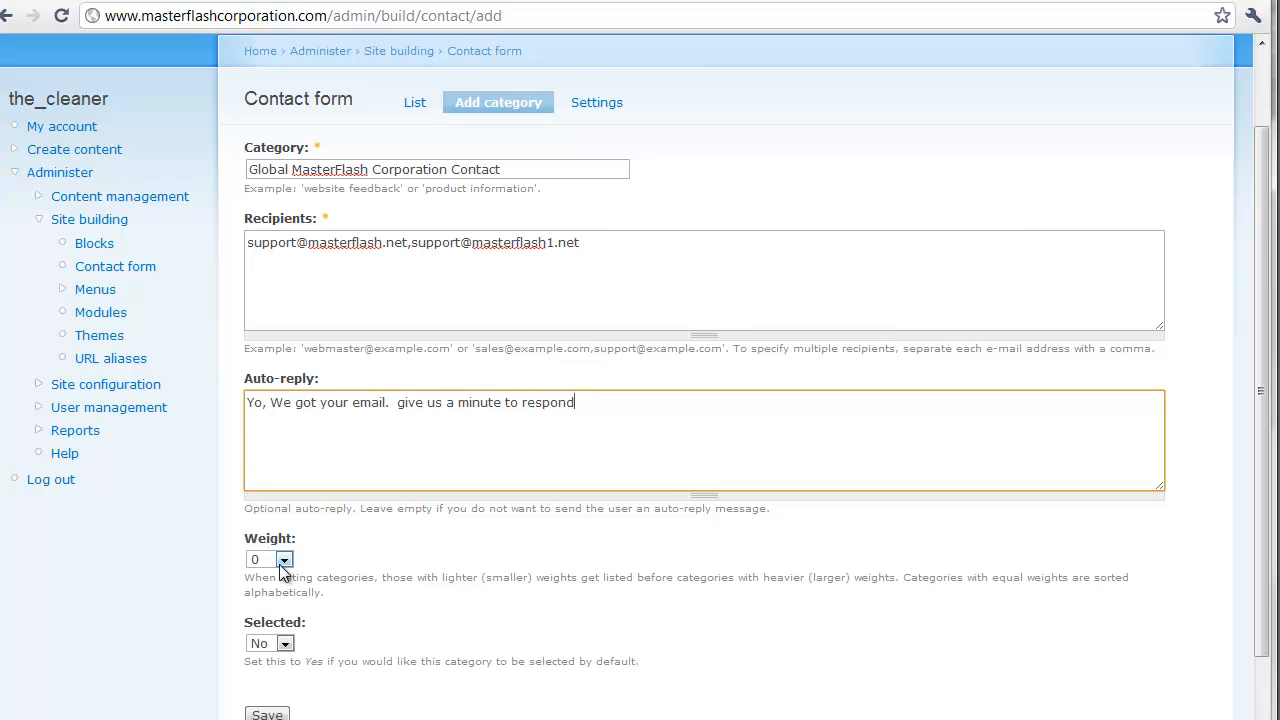
scroll("down", 3)
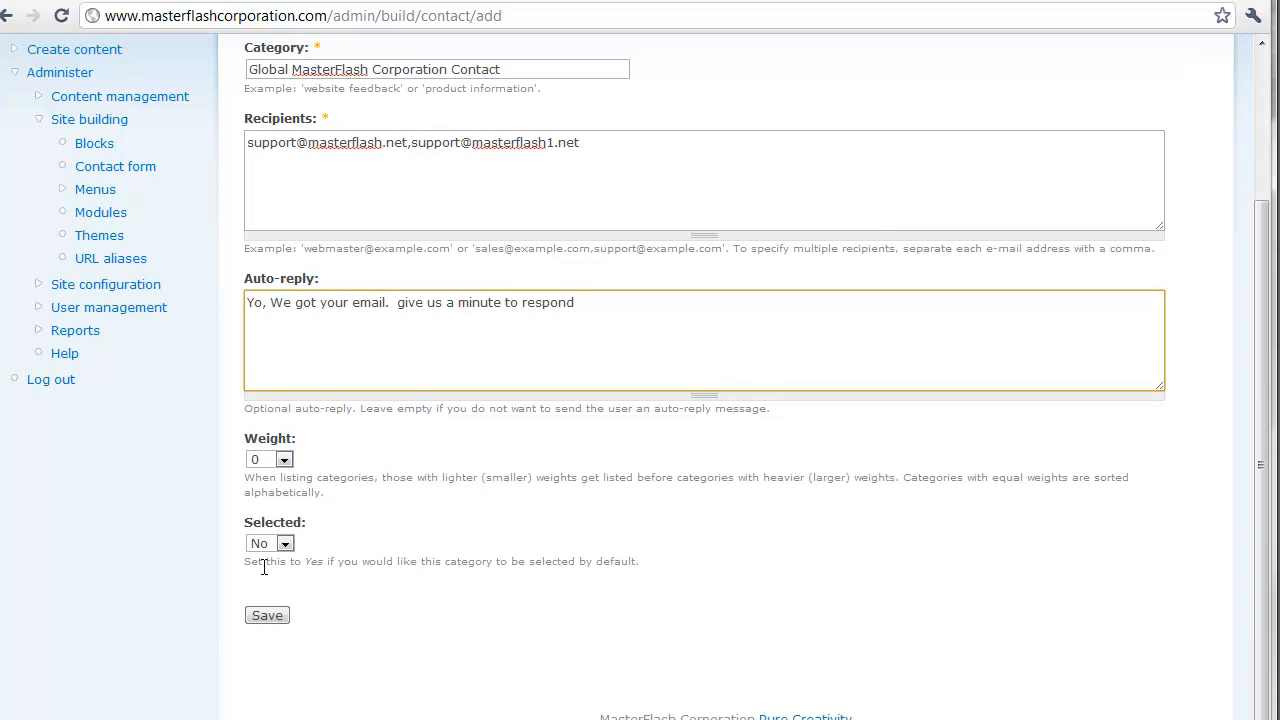
mouse_move(248, 570)
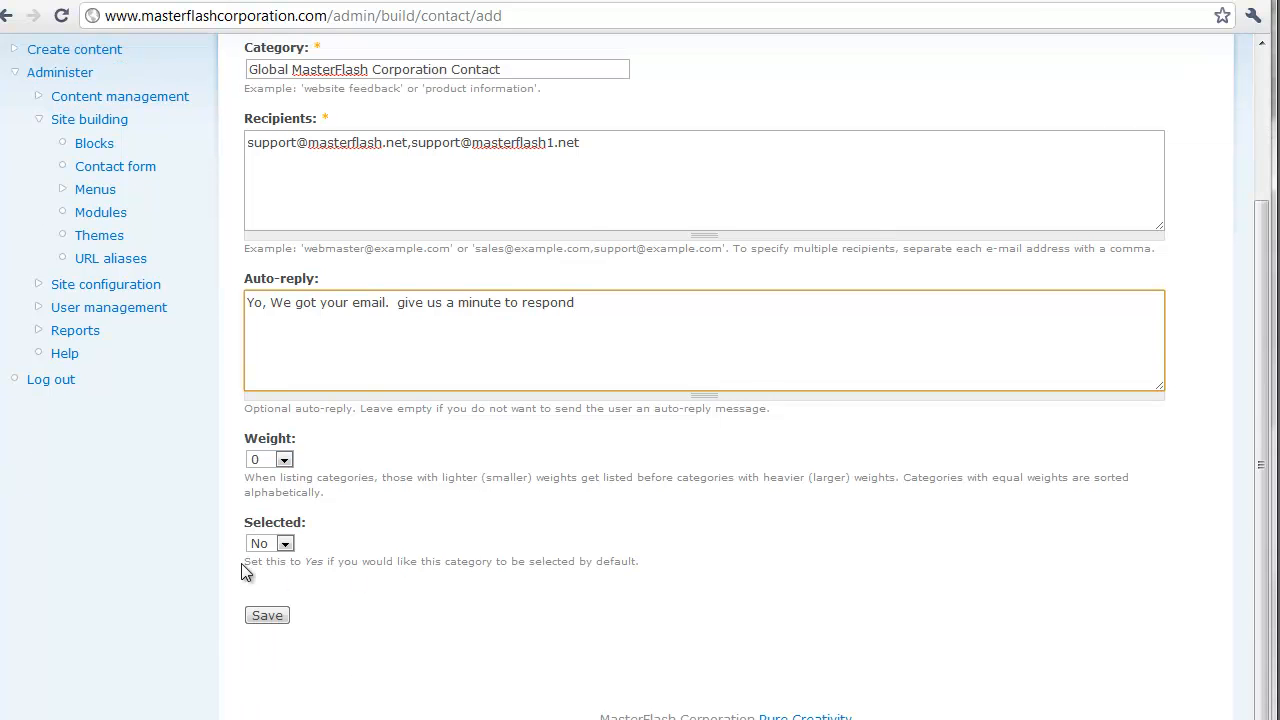
mouse_move(320, 656)
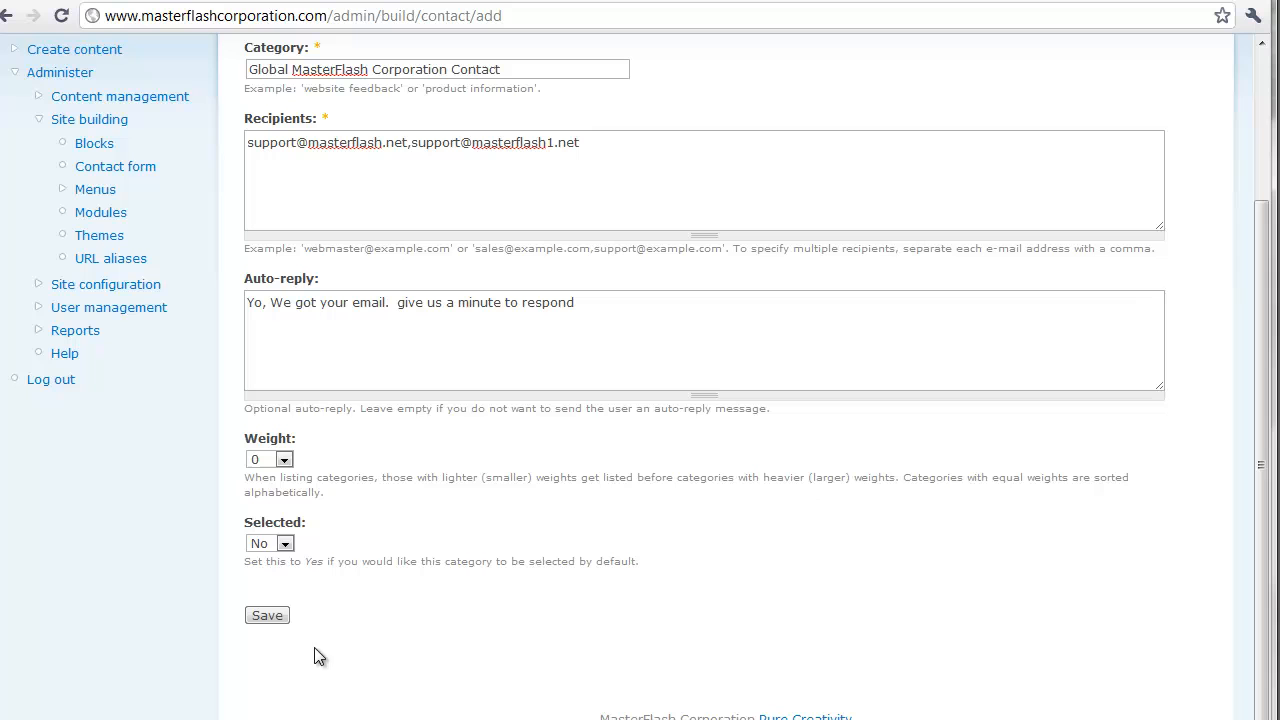
left_click(410, 142)
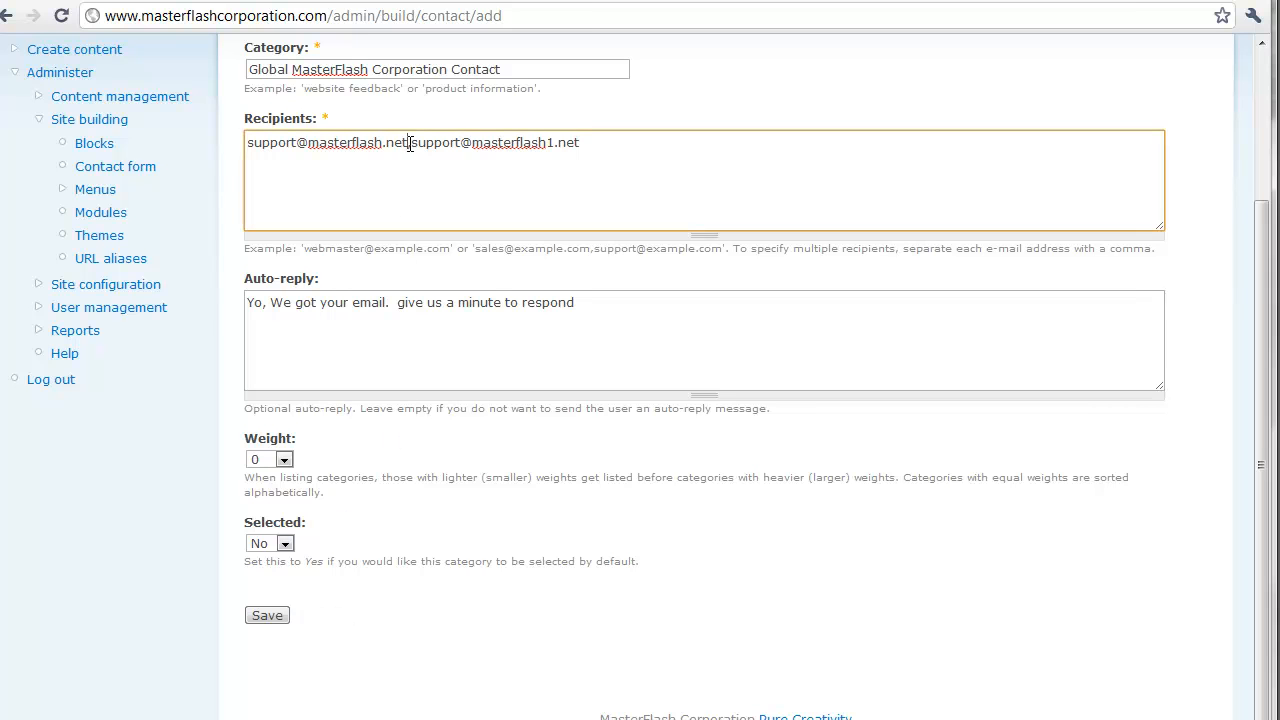
key("Backspace")
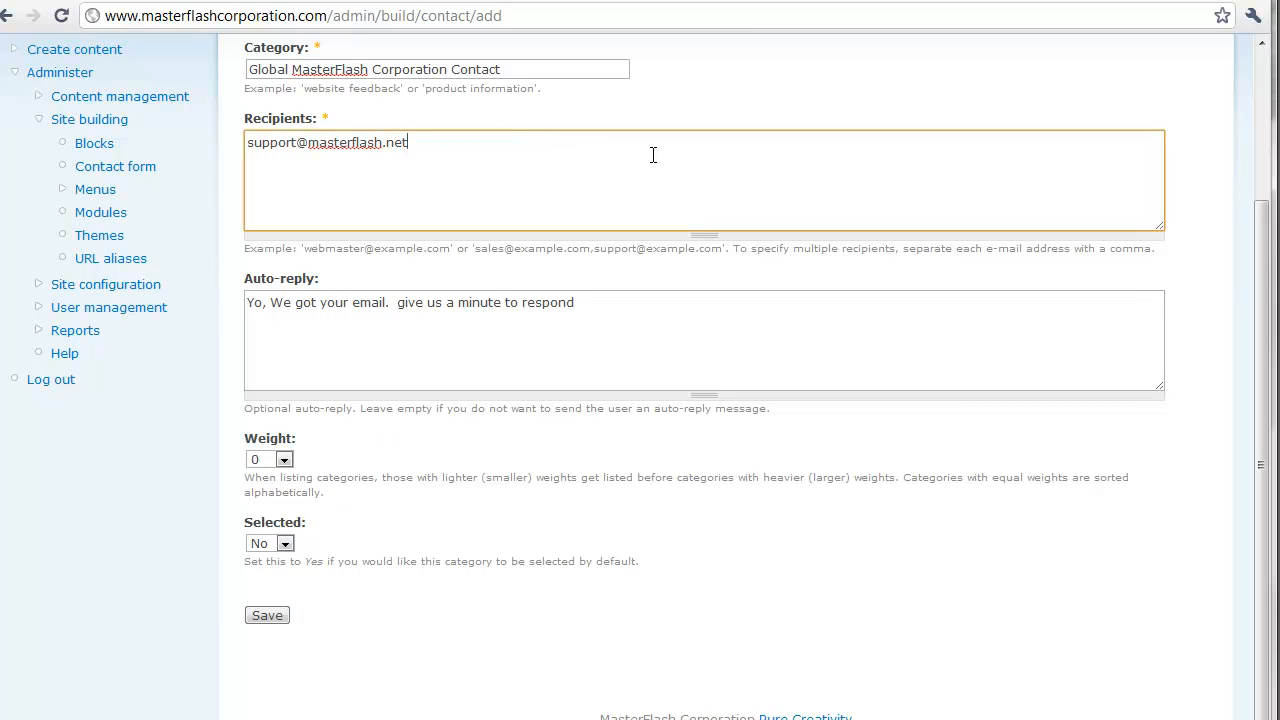
left_click(268, 616)
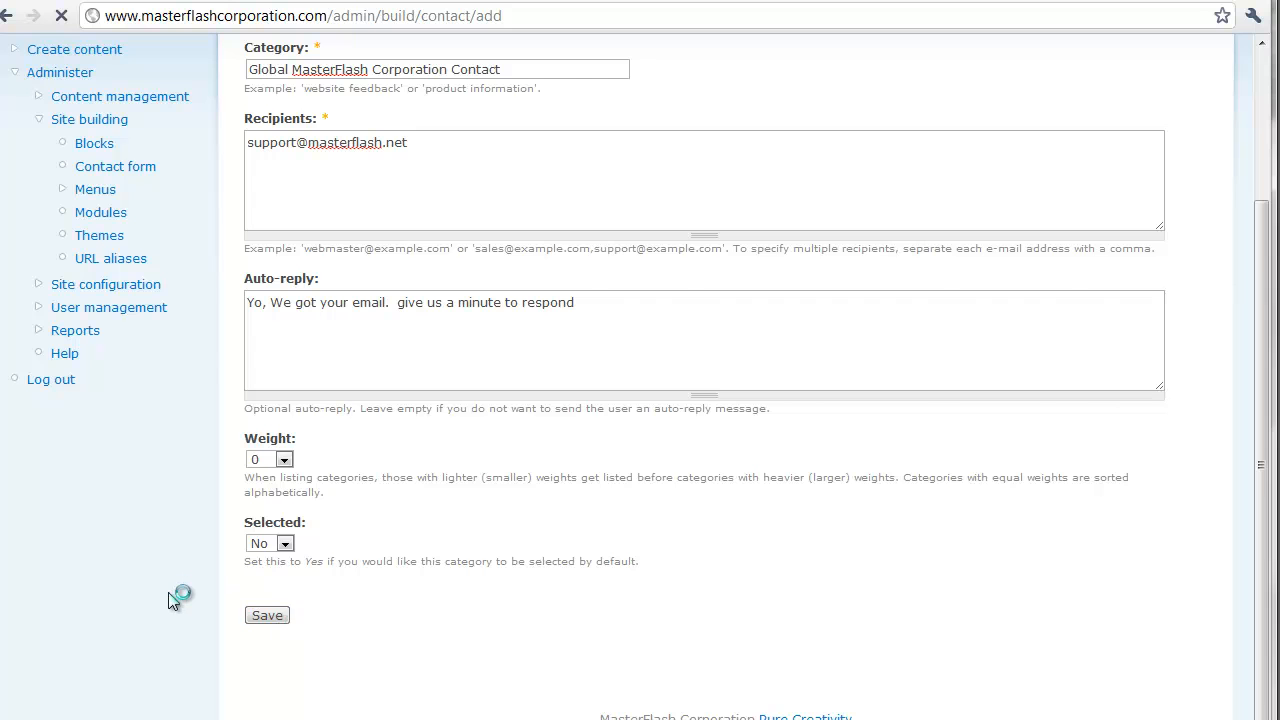
left_click(268, 616)
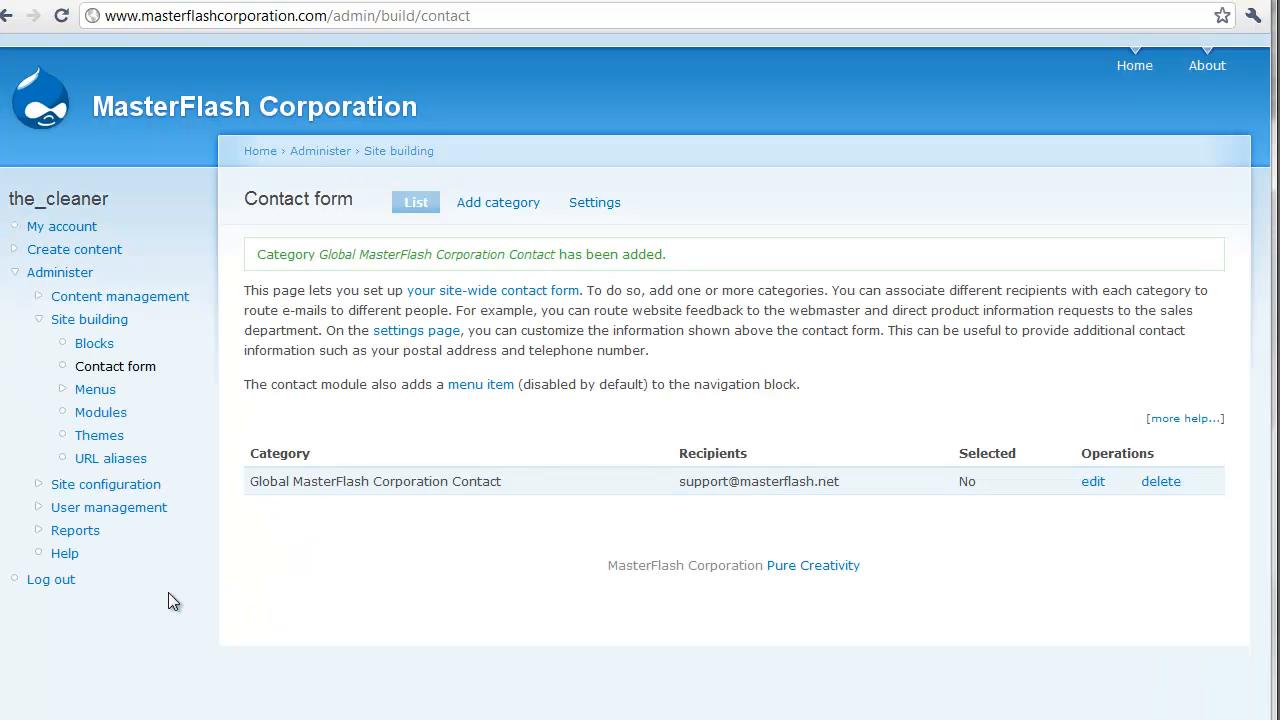
mouse_move(484, 422)
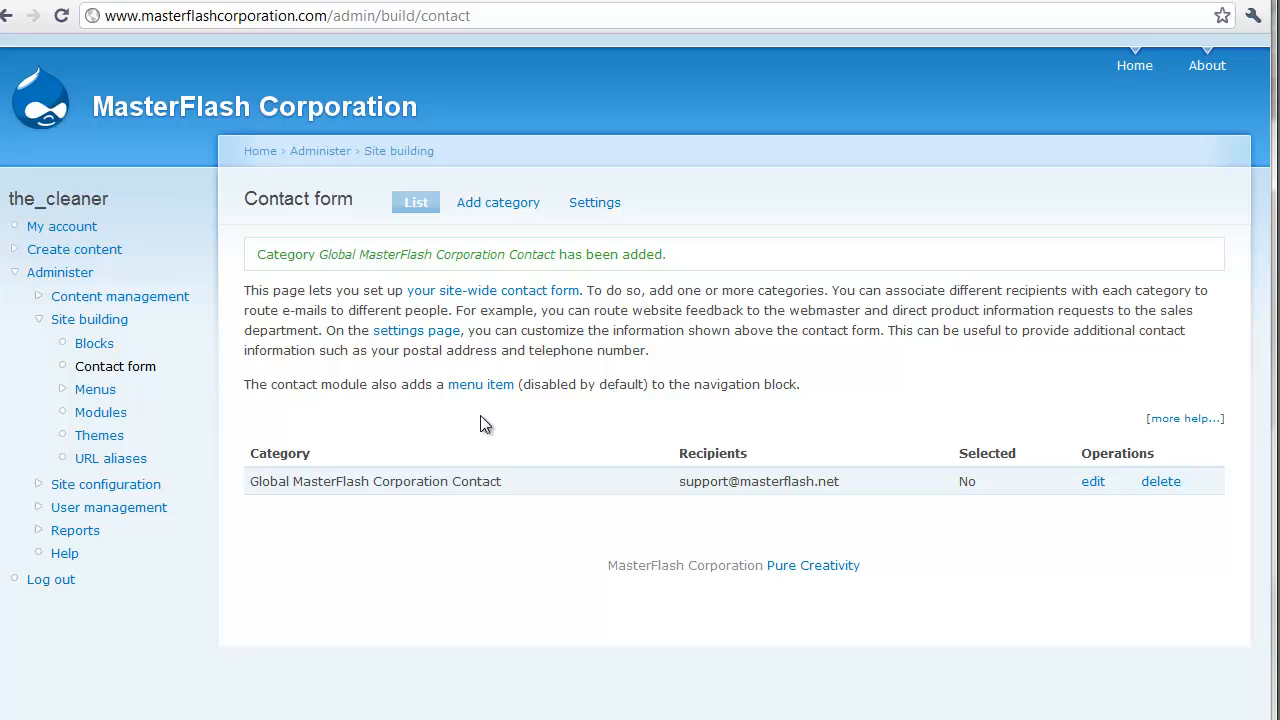
mouse_move(1196, 108)
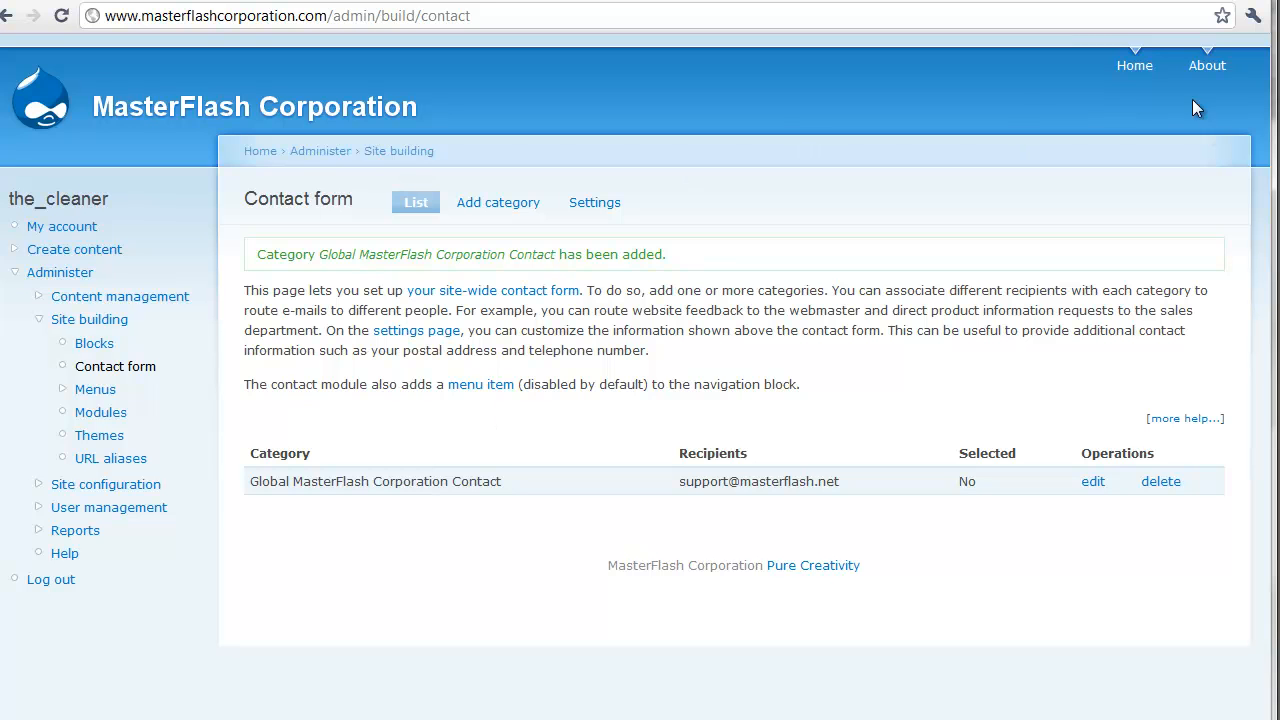
mouse_move(1128, 88)
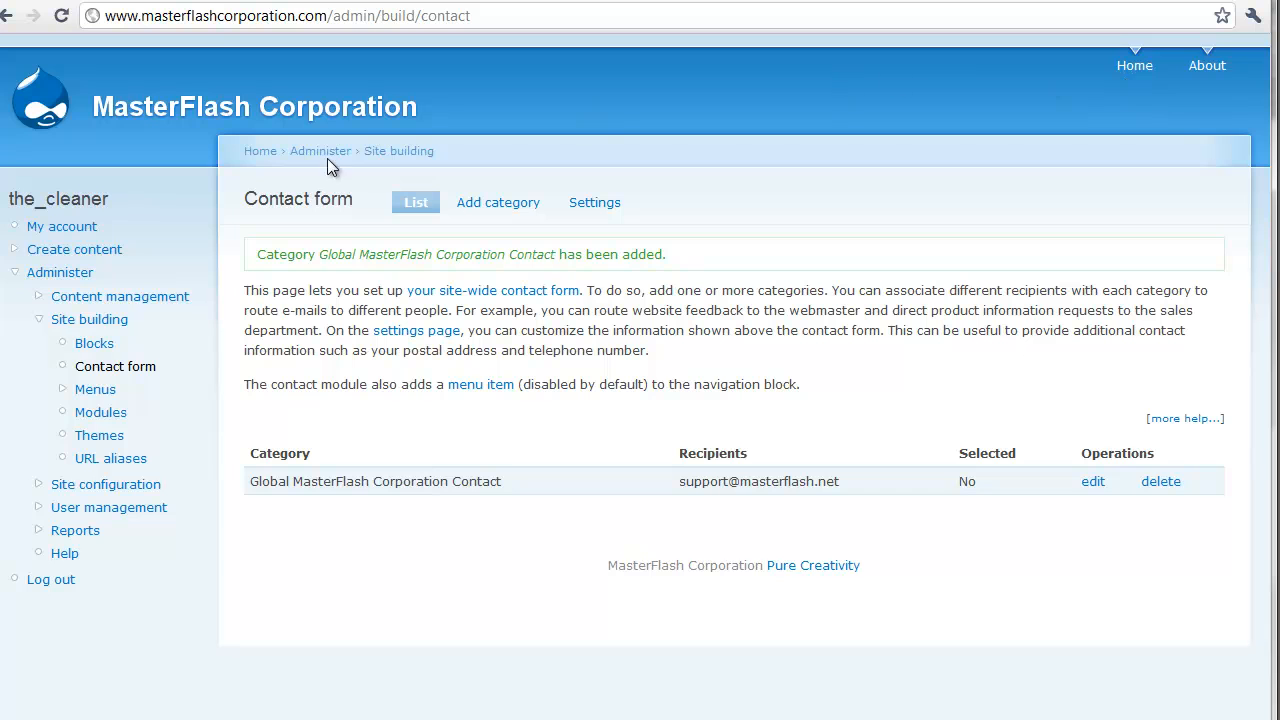
mouse_move(270, 292)
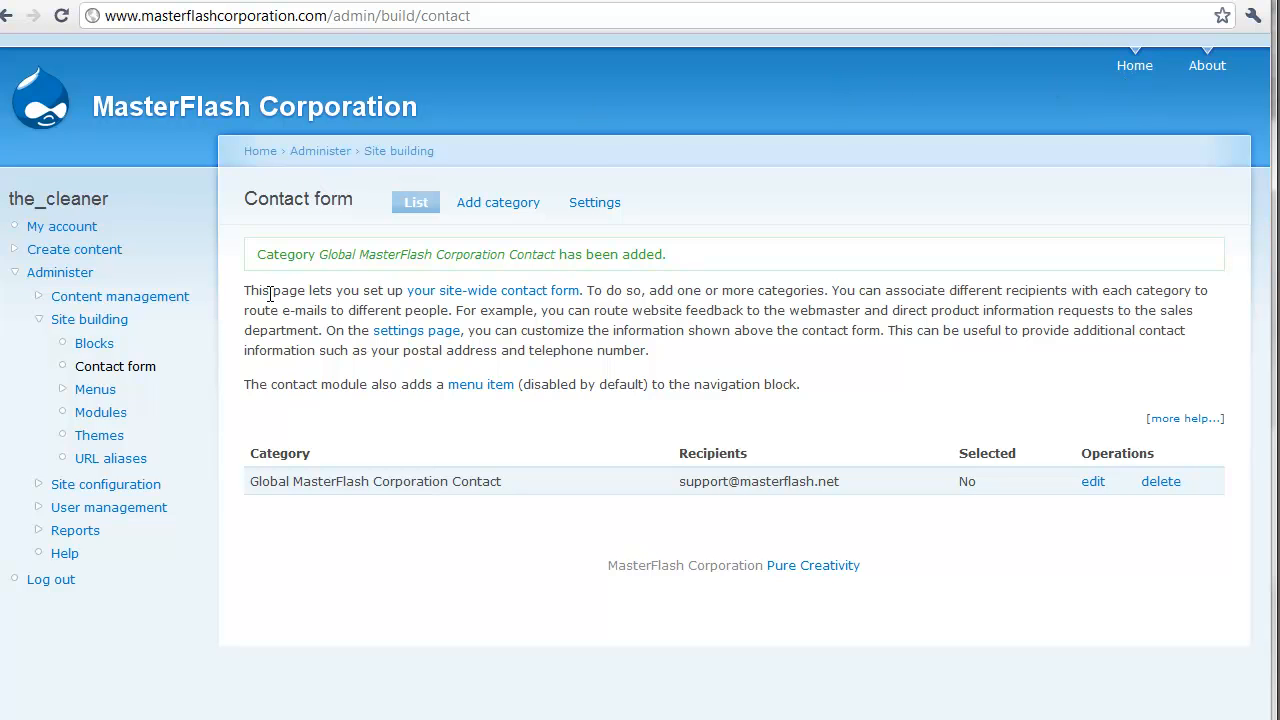
mouse_move(358, 328)
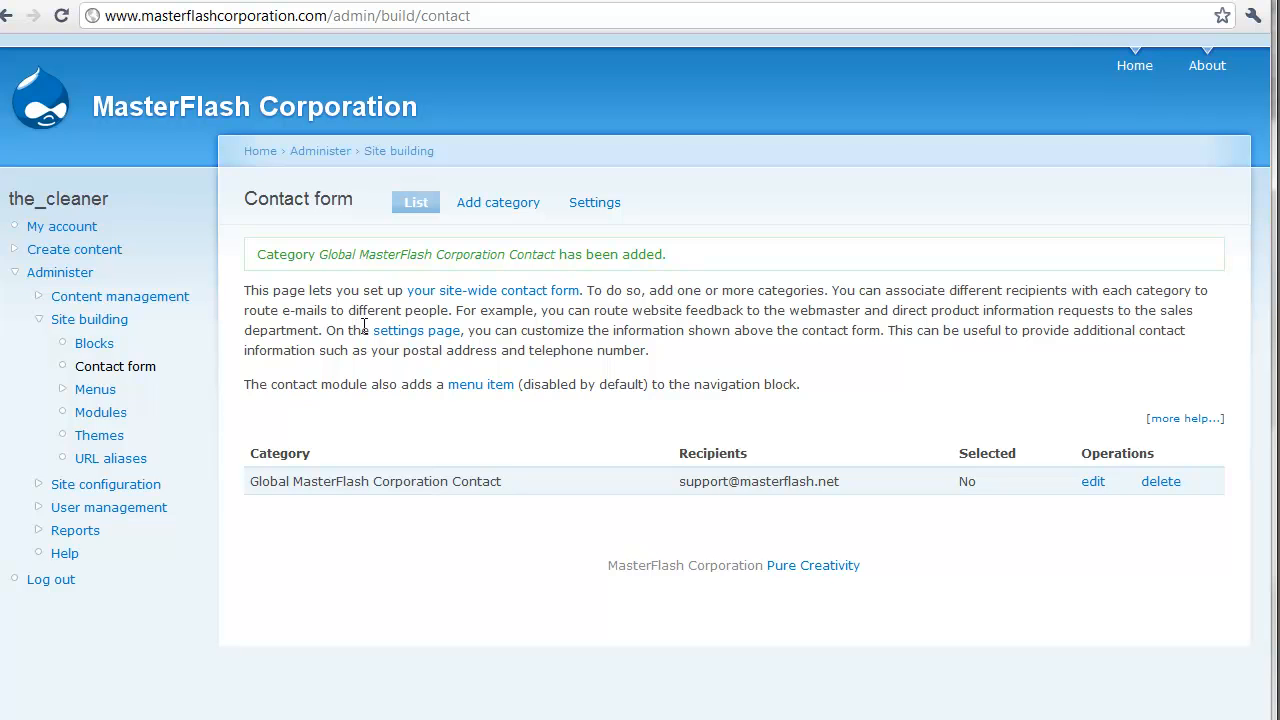
mouse_move(40, 218)
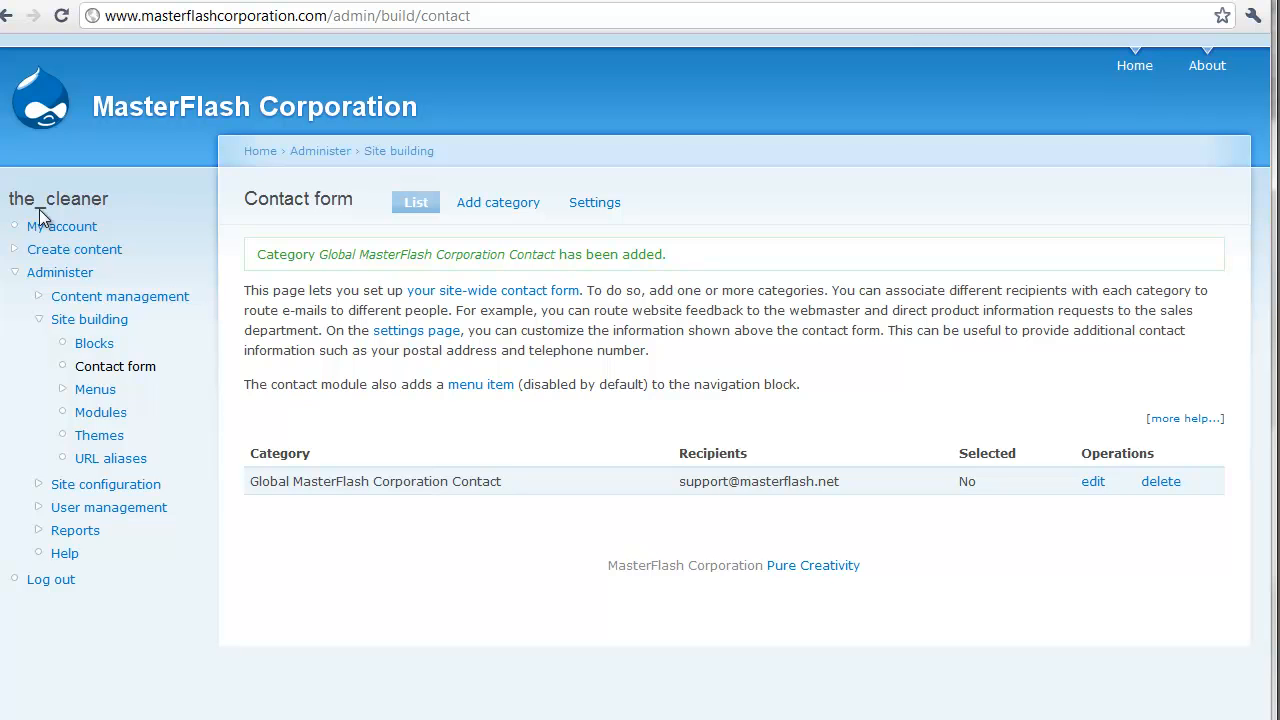
- Go to Site building > Menus to open the menu administration page
double_click(58, 198)
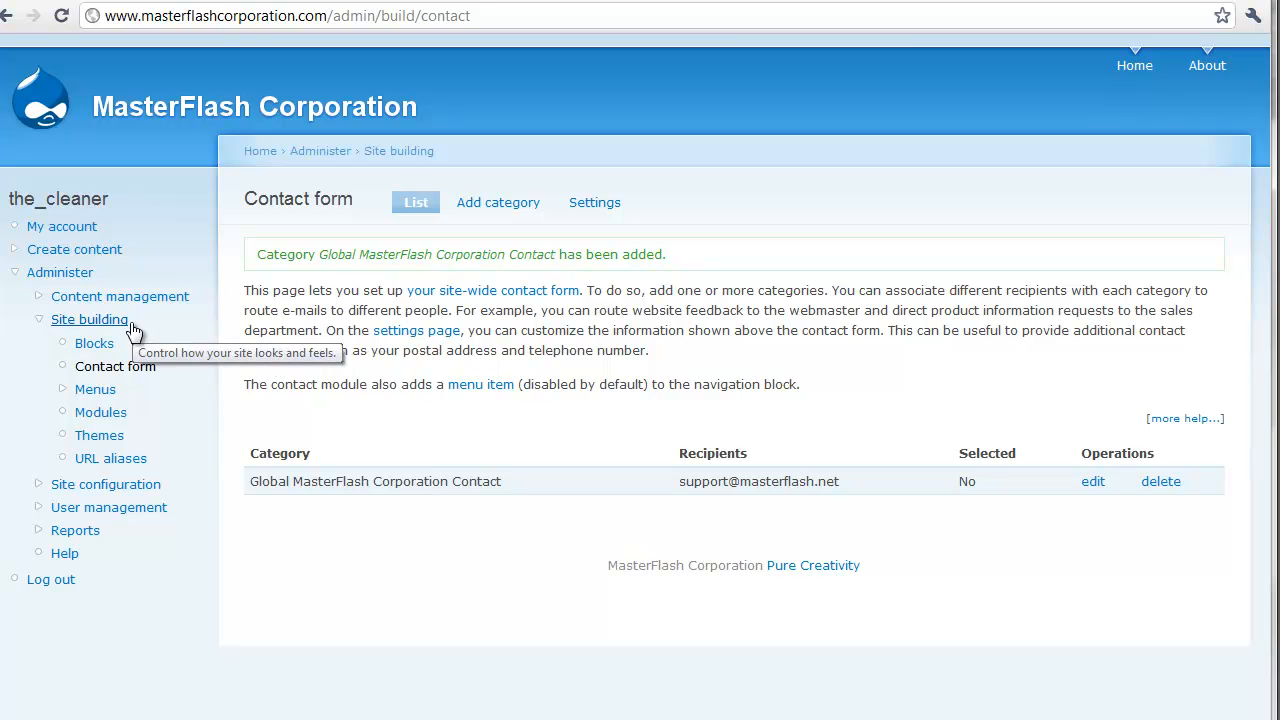
mouse_move(96, 388)
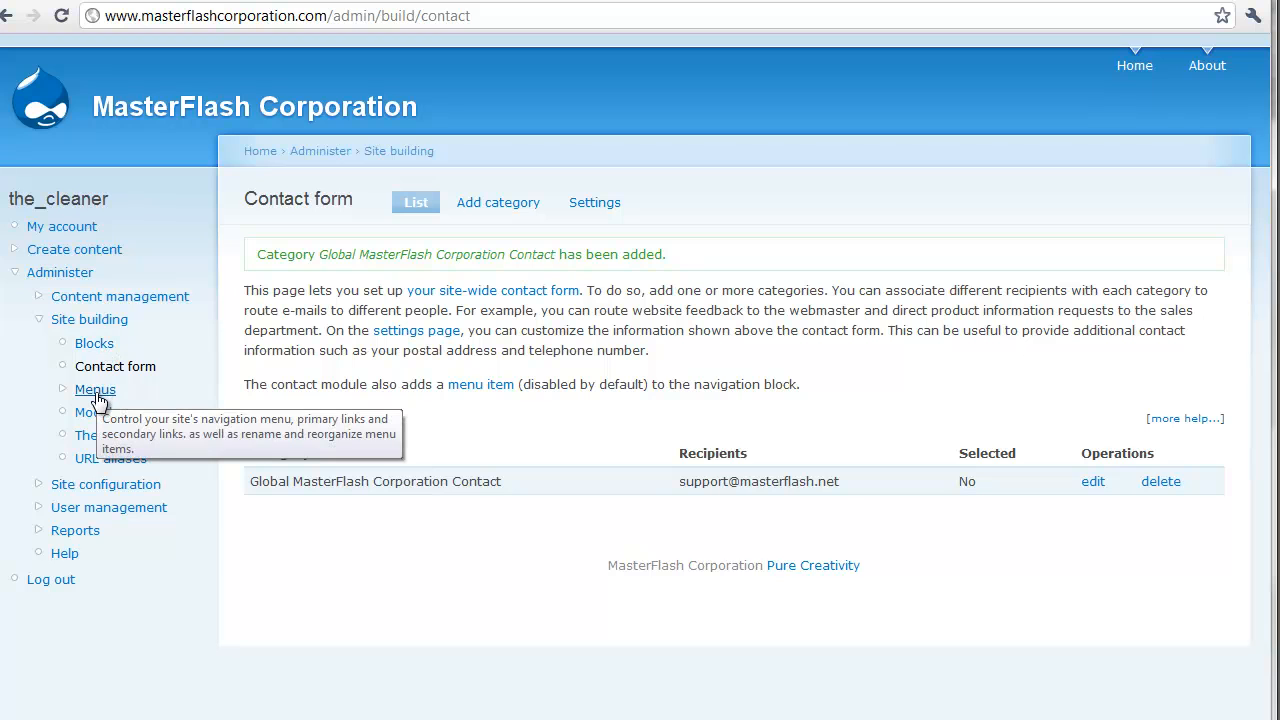
mouse_move(104, 392)
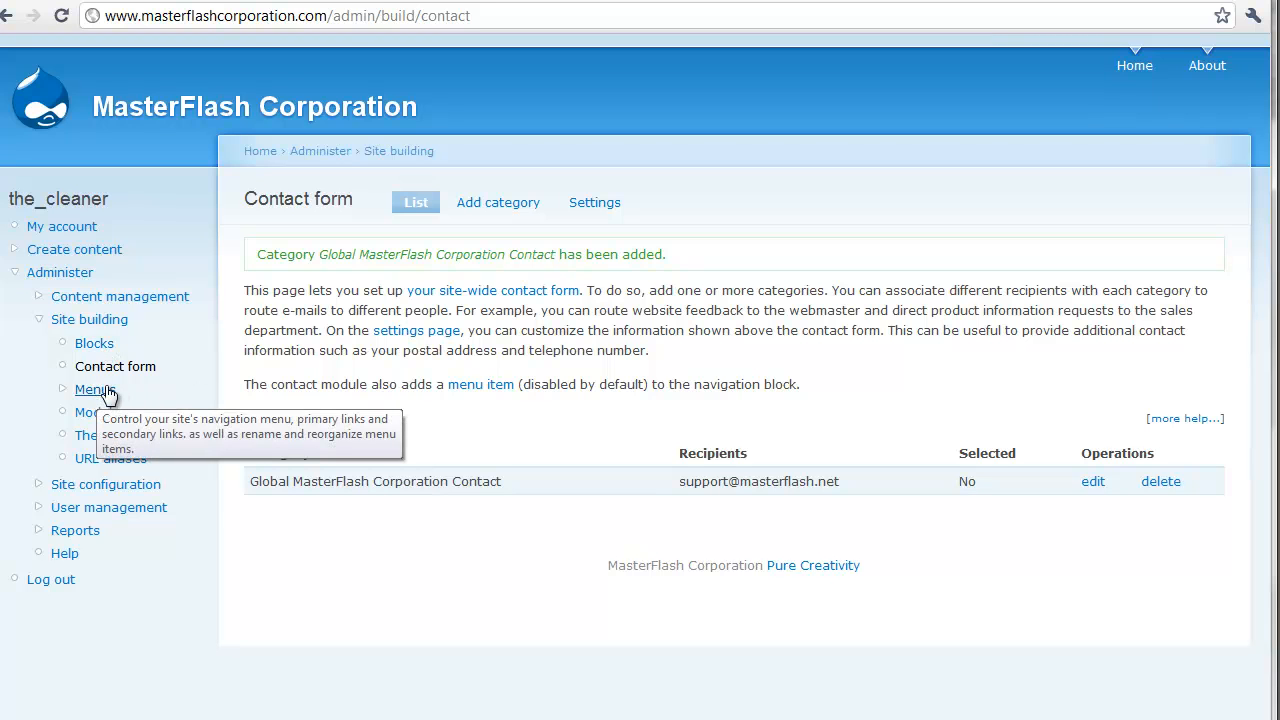
left_click(90, 388)
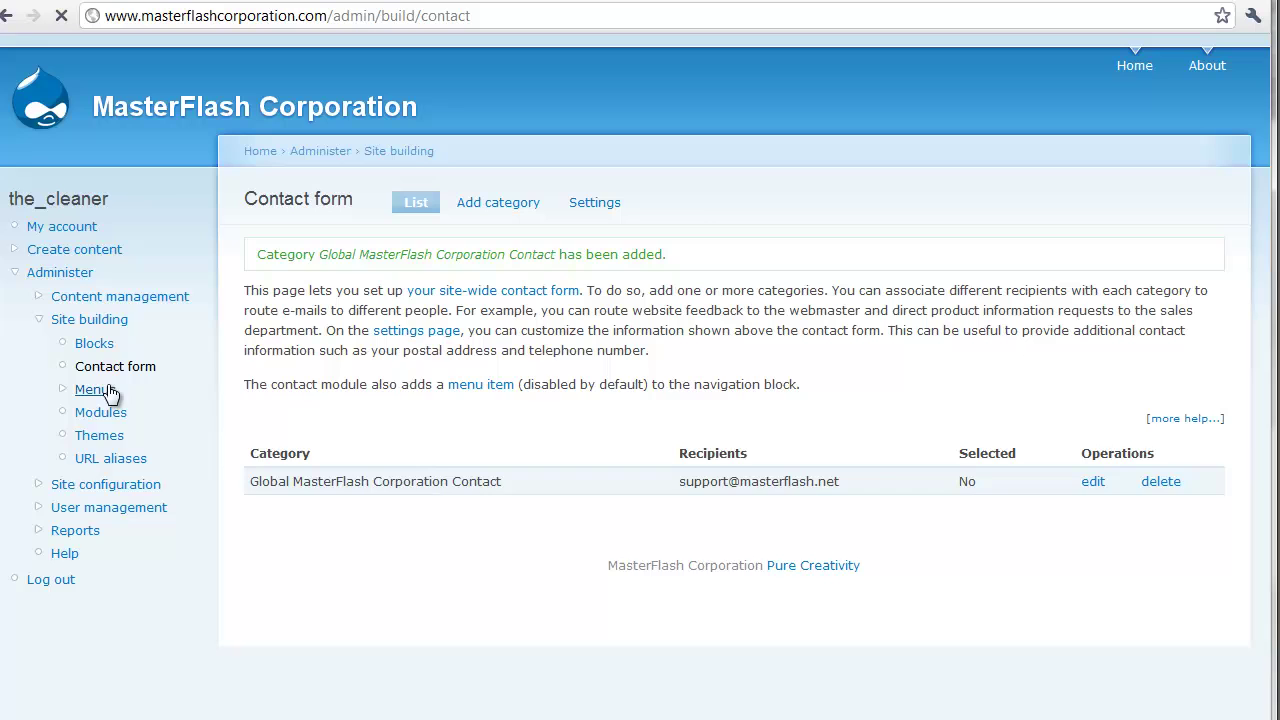
- Open the Primary links menu listing its Home and About items
left_click(90, 388)
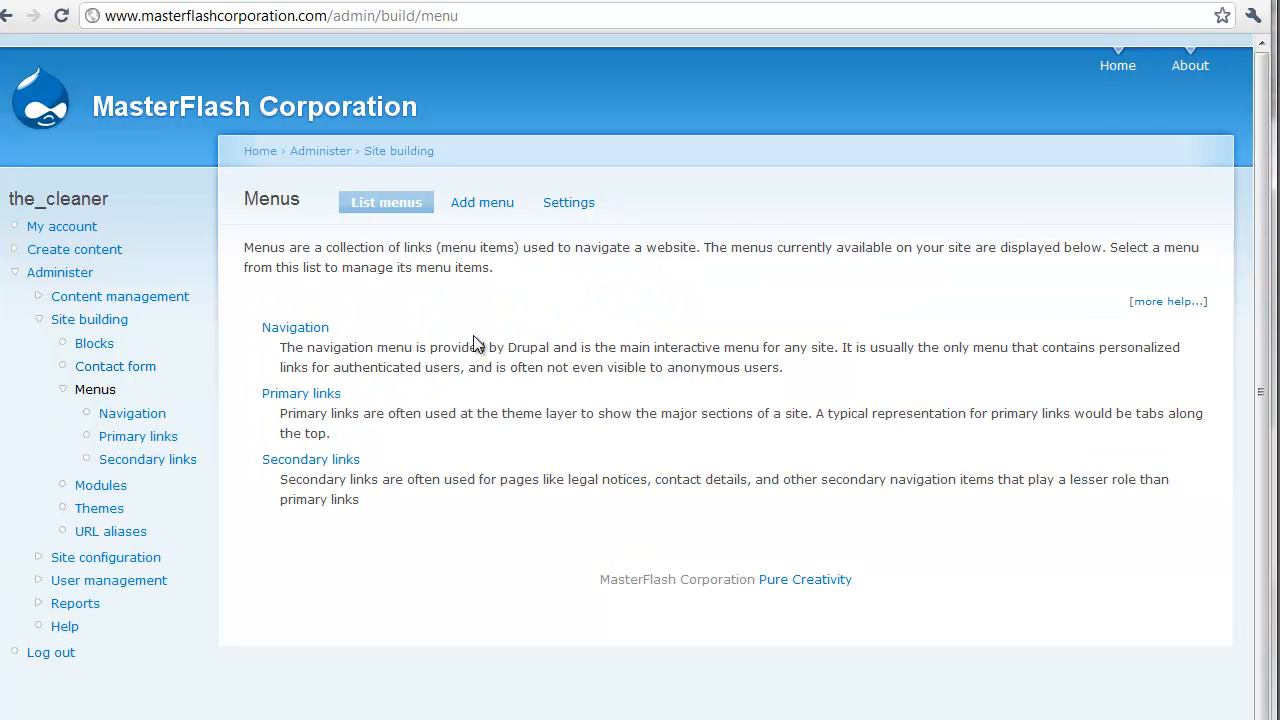
mouse_move(332, 344)
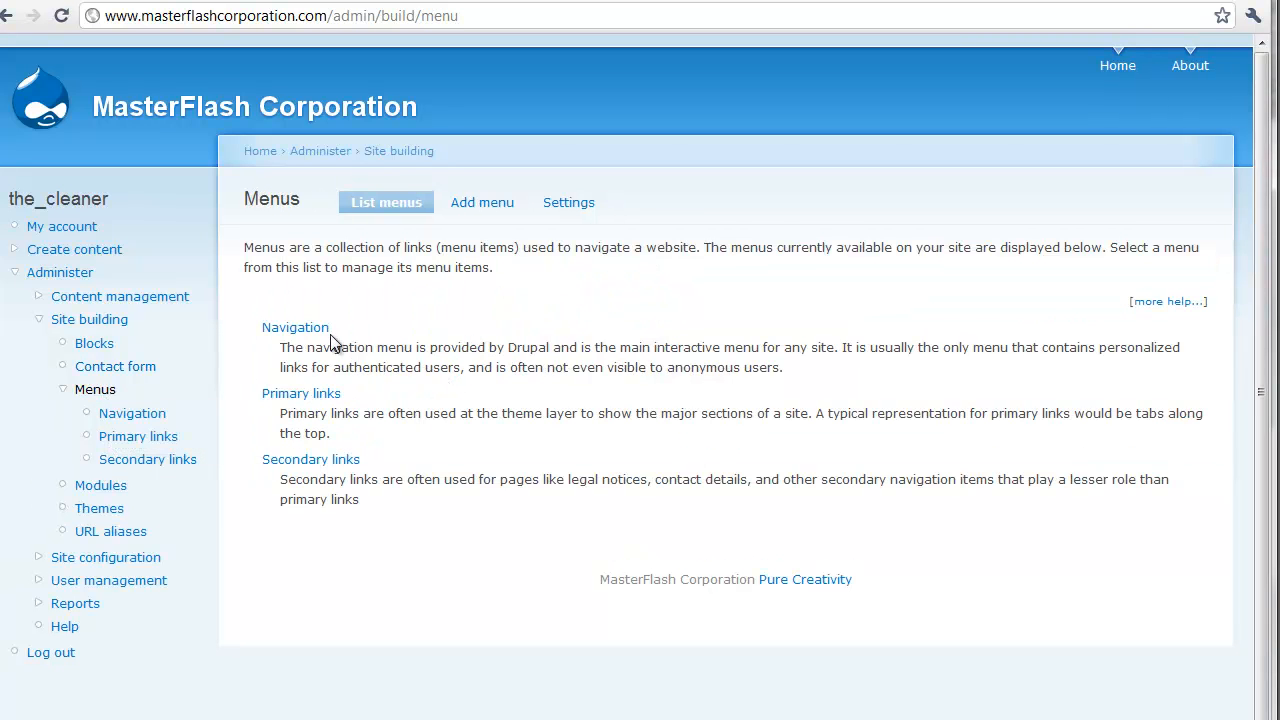
mouse_move(304, 458)
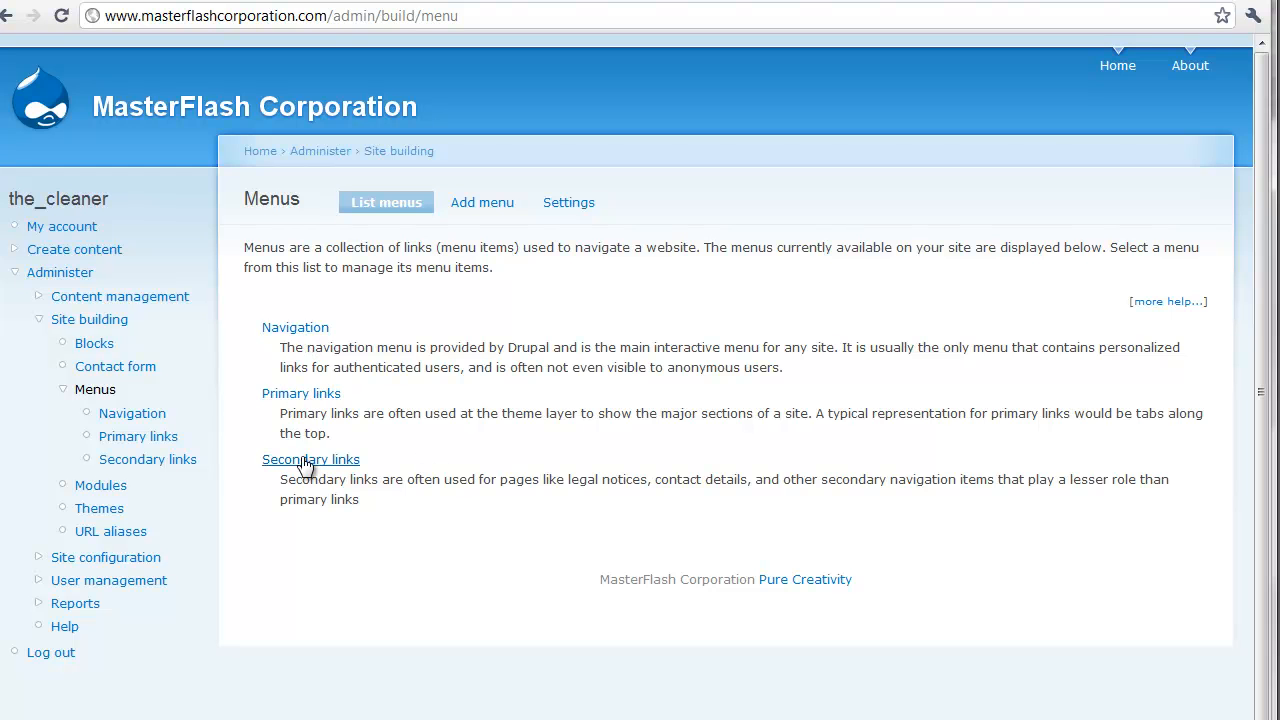
mouse_move(420, 398)
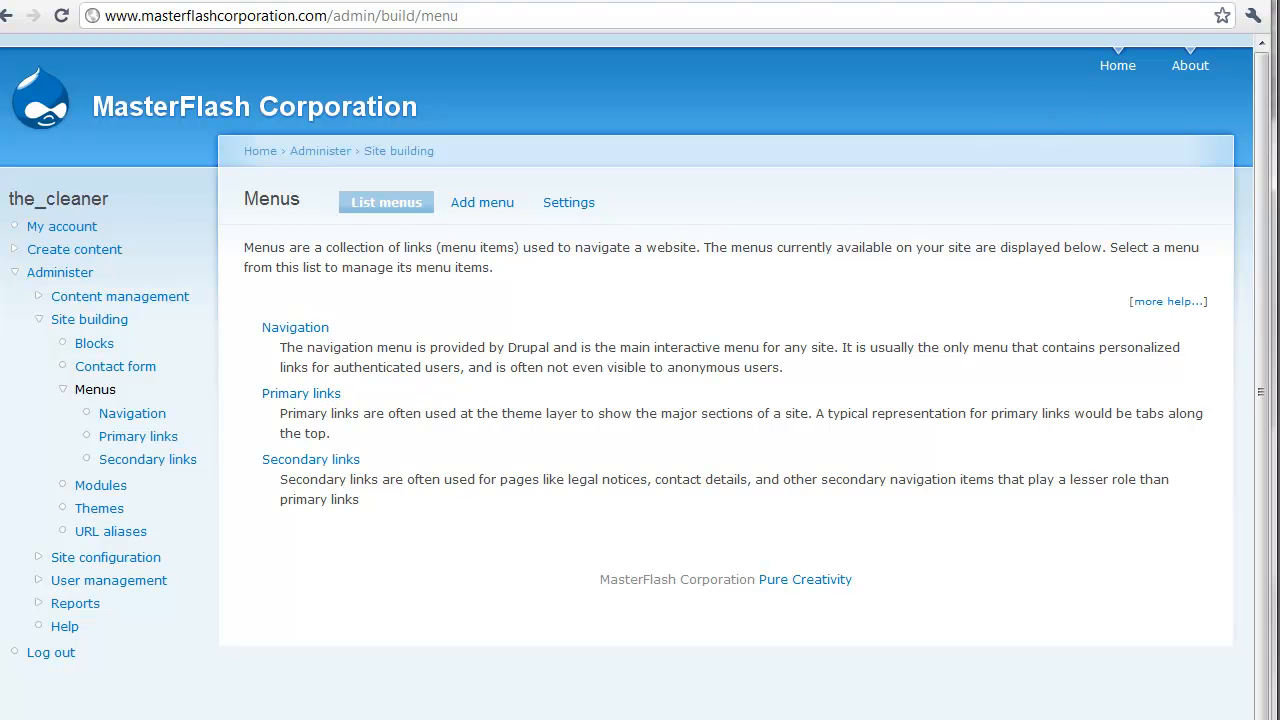
mouse_move(1190, 64)
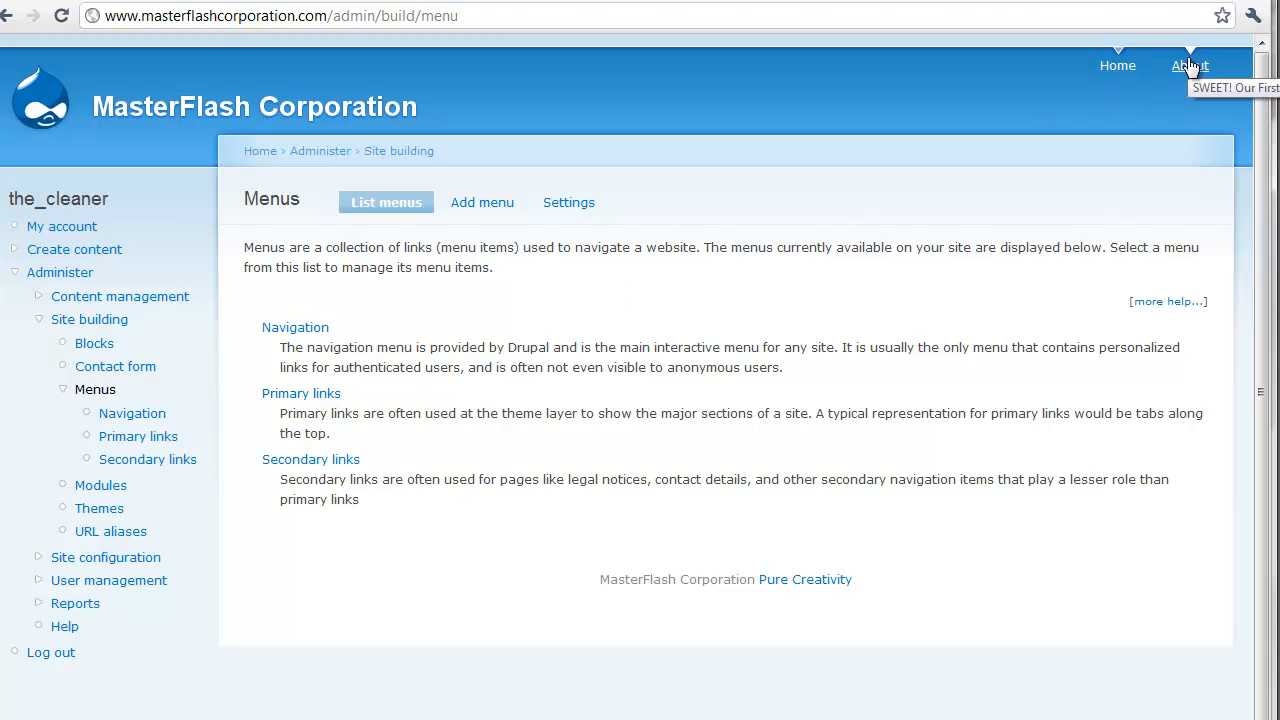
mouse_move(1216, 64)
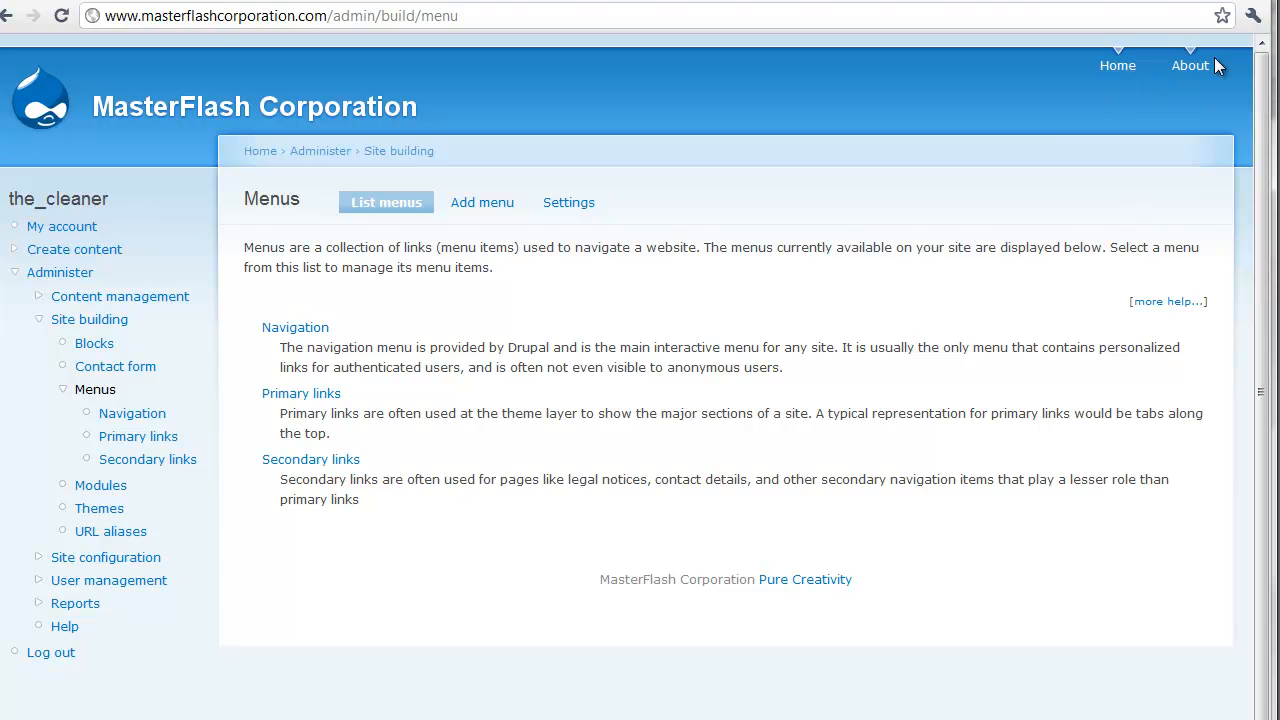
mouse_move(296, 328)
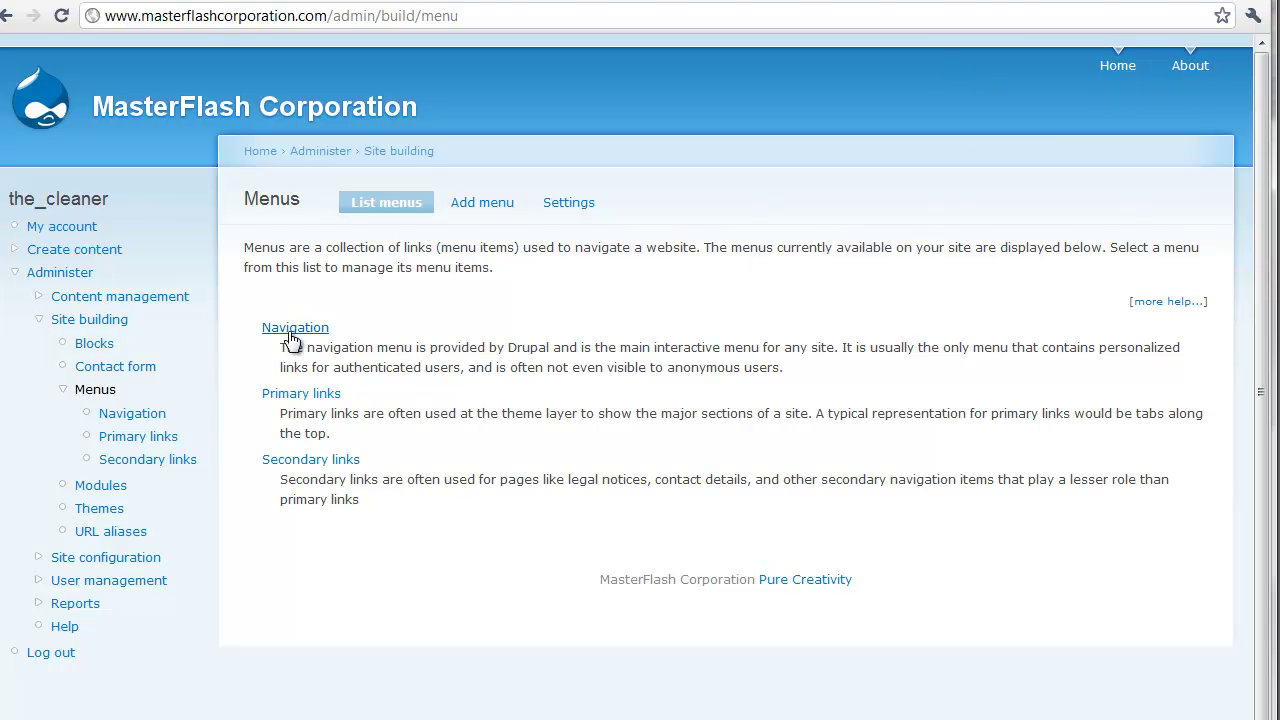
mouse_move(300, 336)
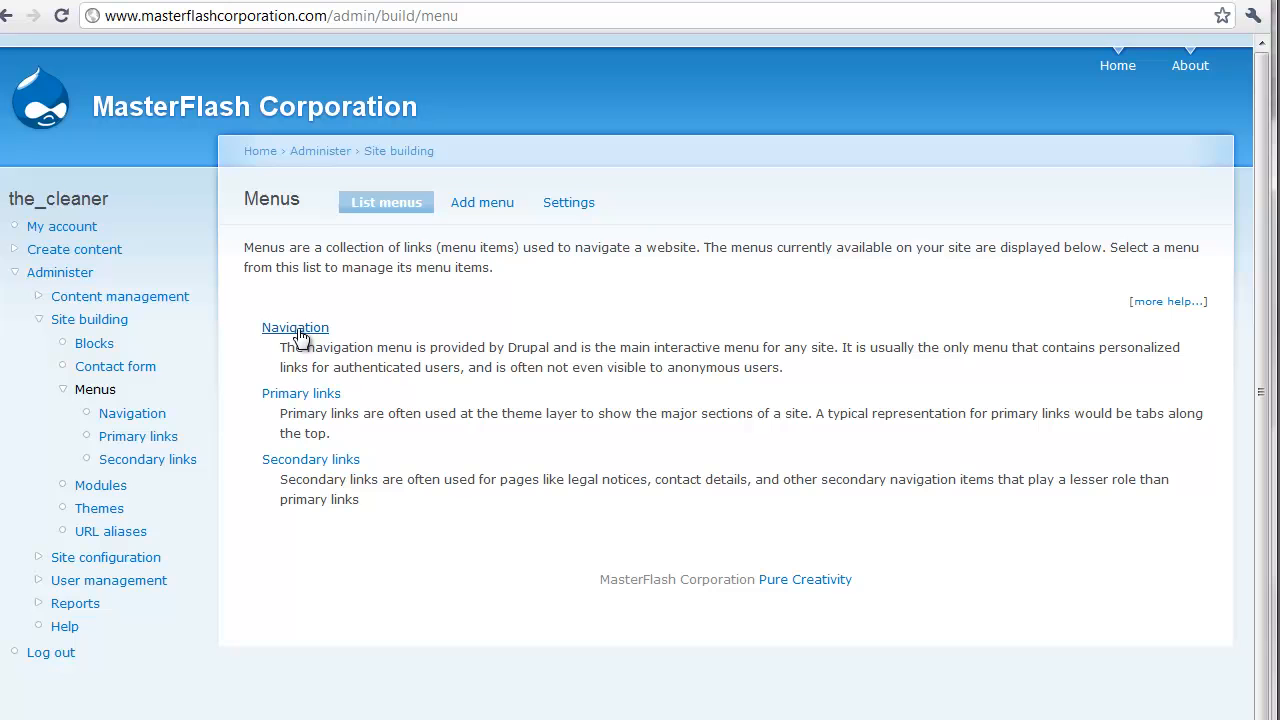
mouse_move(104, 556)
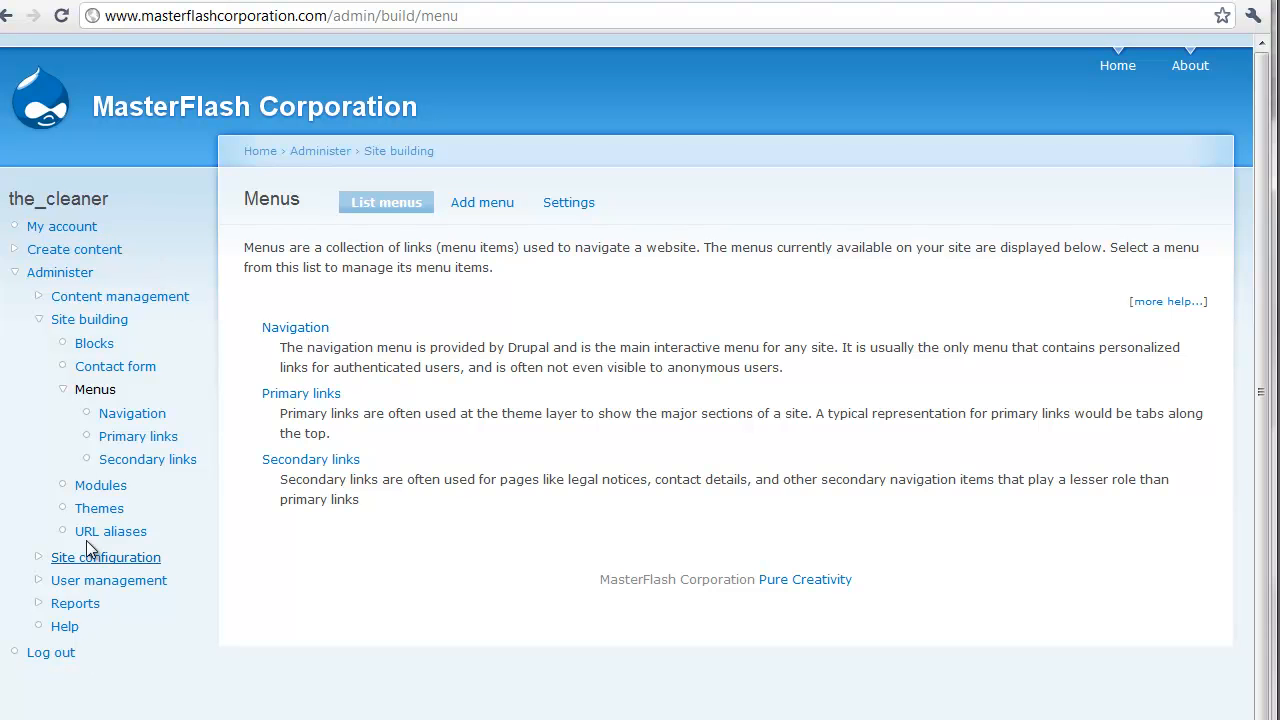
mouse_move(78, 318)
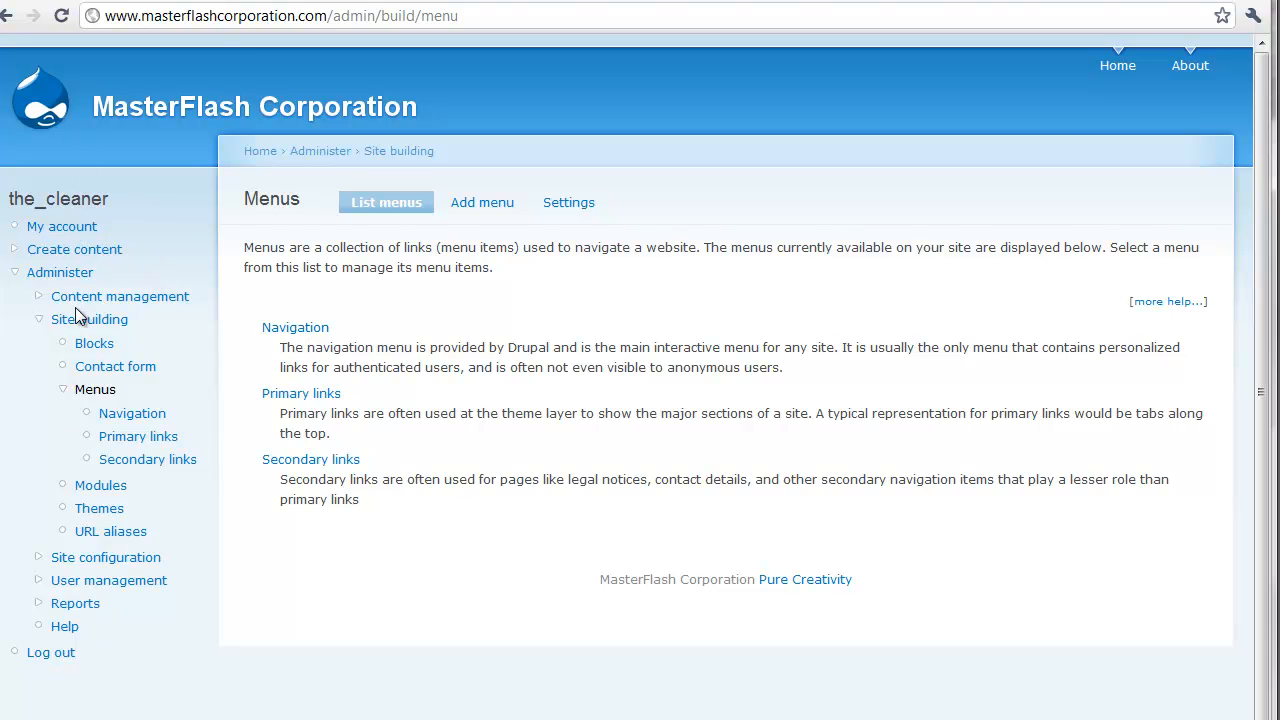
mouse_move(300, 392)
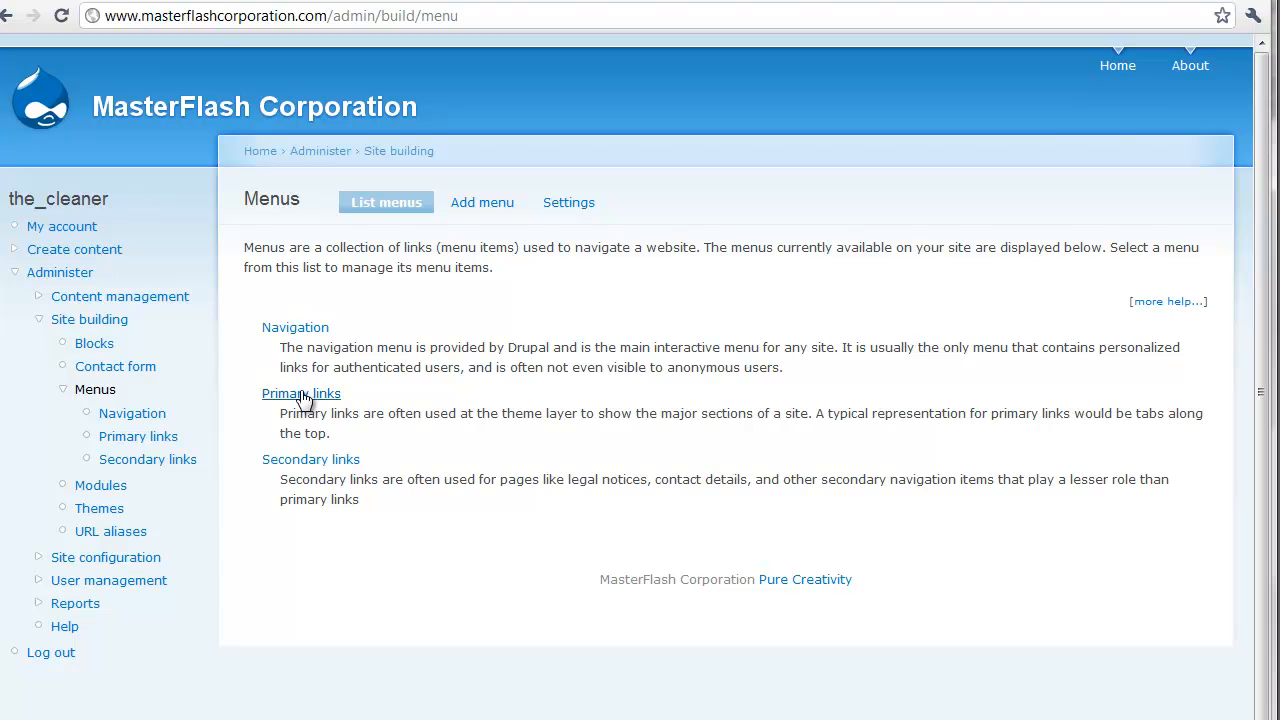
mouse_move(644, 206)
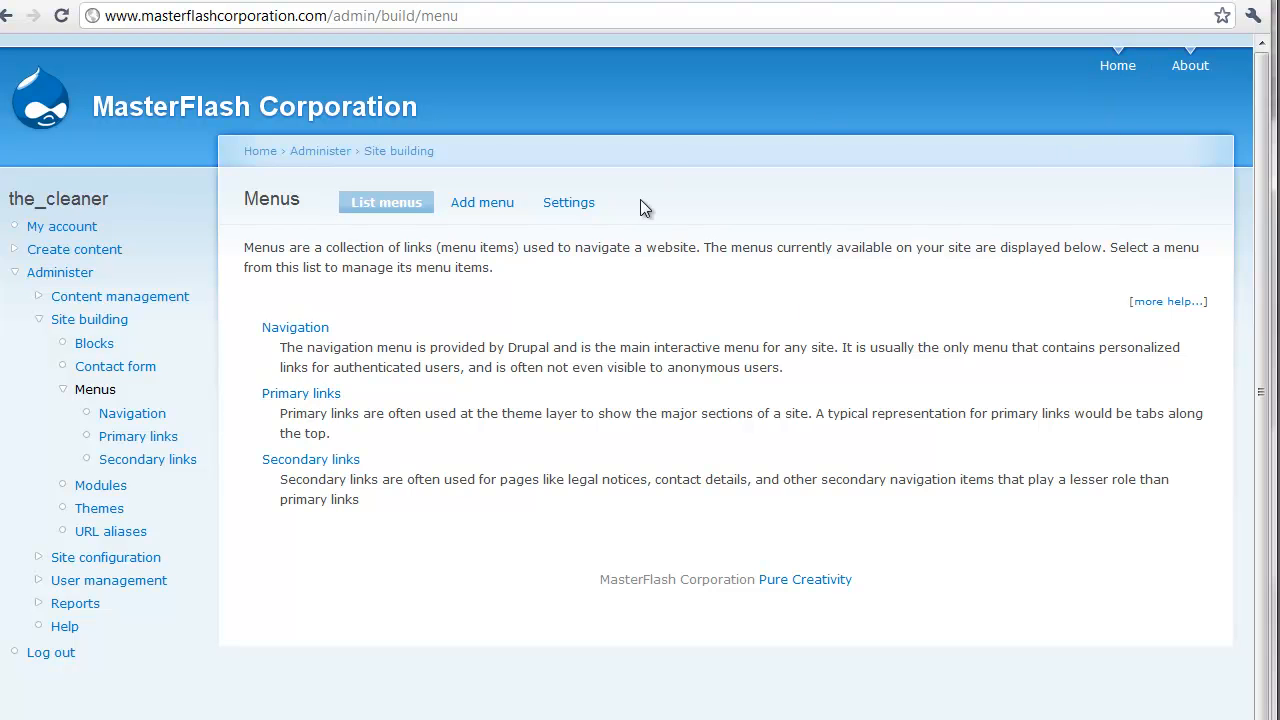
left_click(300, 392)
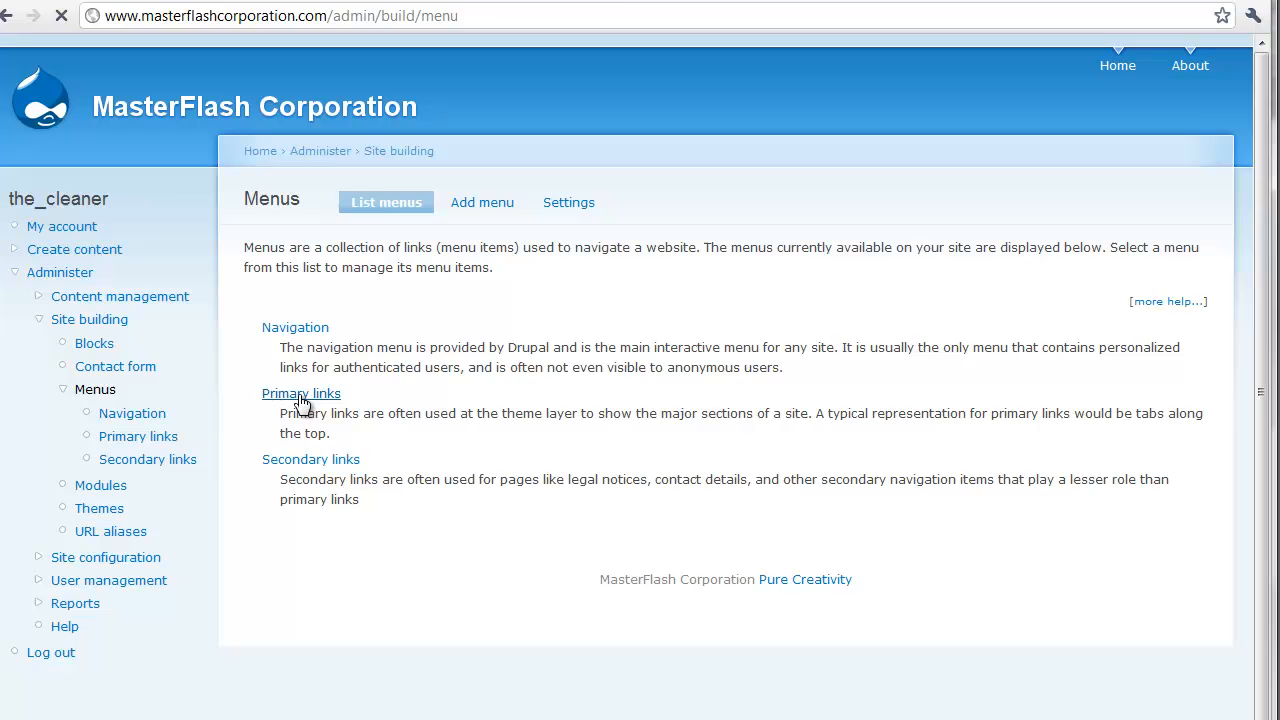
left_click(300, 392)
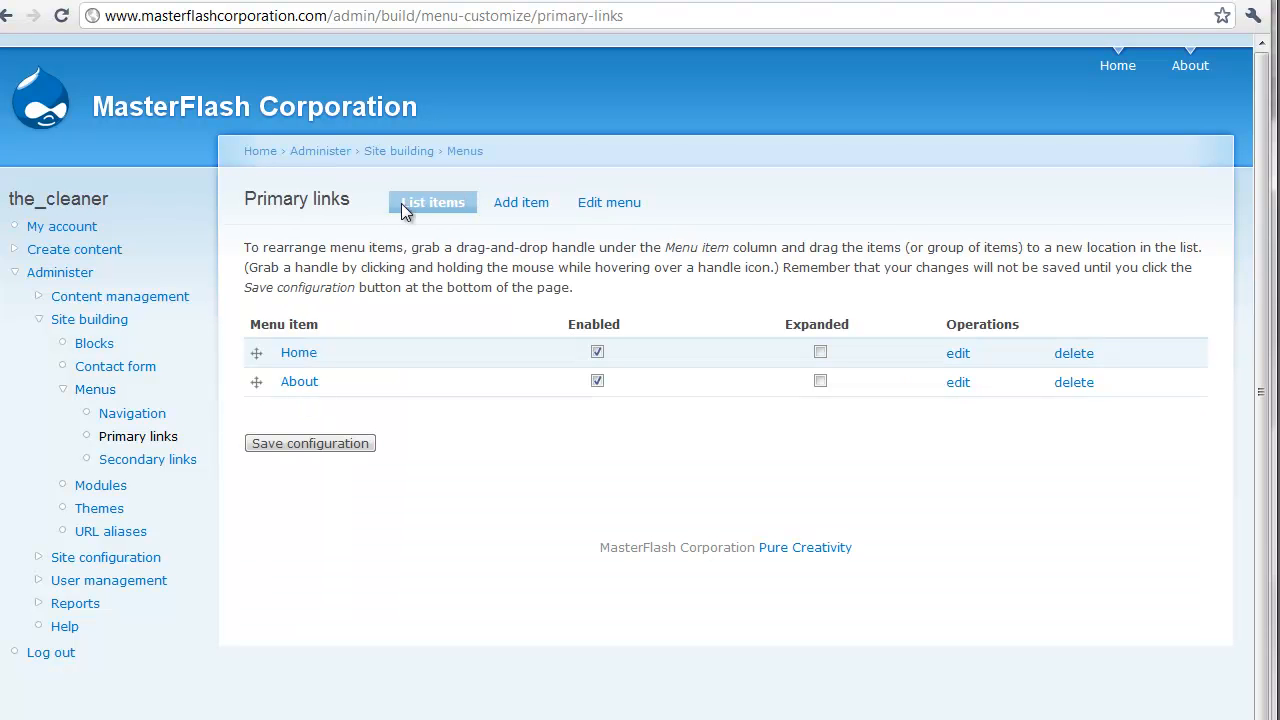
- Add a Primary links item with path contact and title Contact Us
left_click(520, 202)
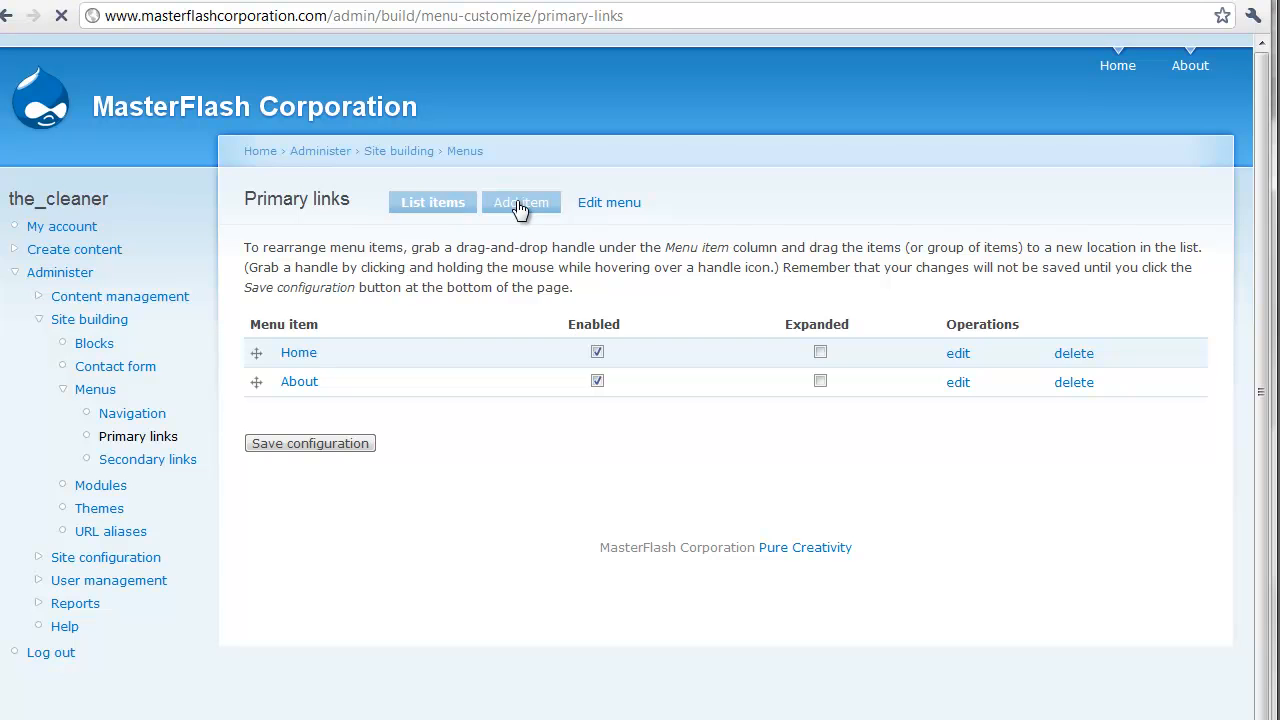
left_click(520, 202)
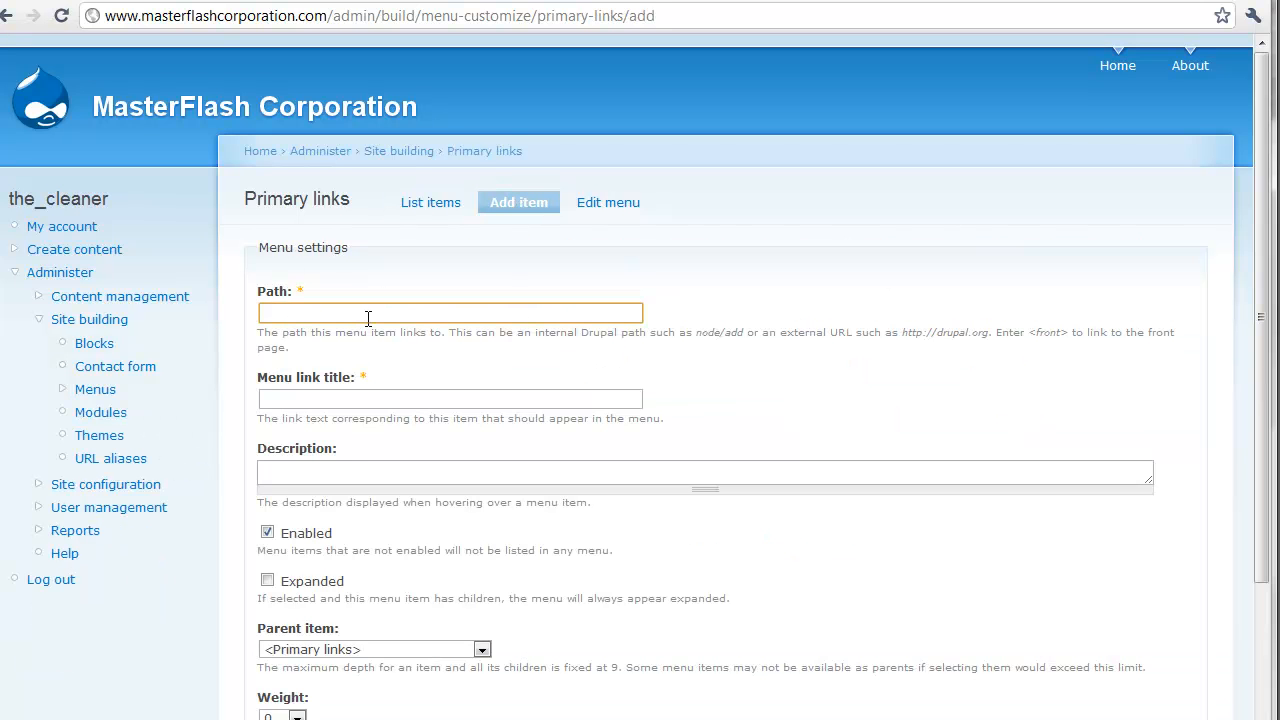
type("cont")
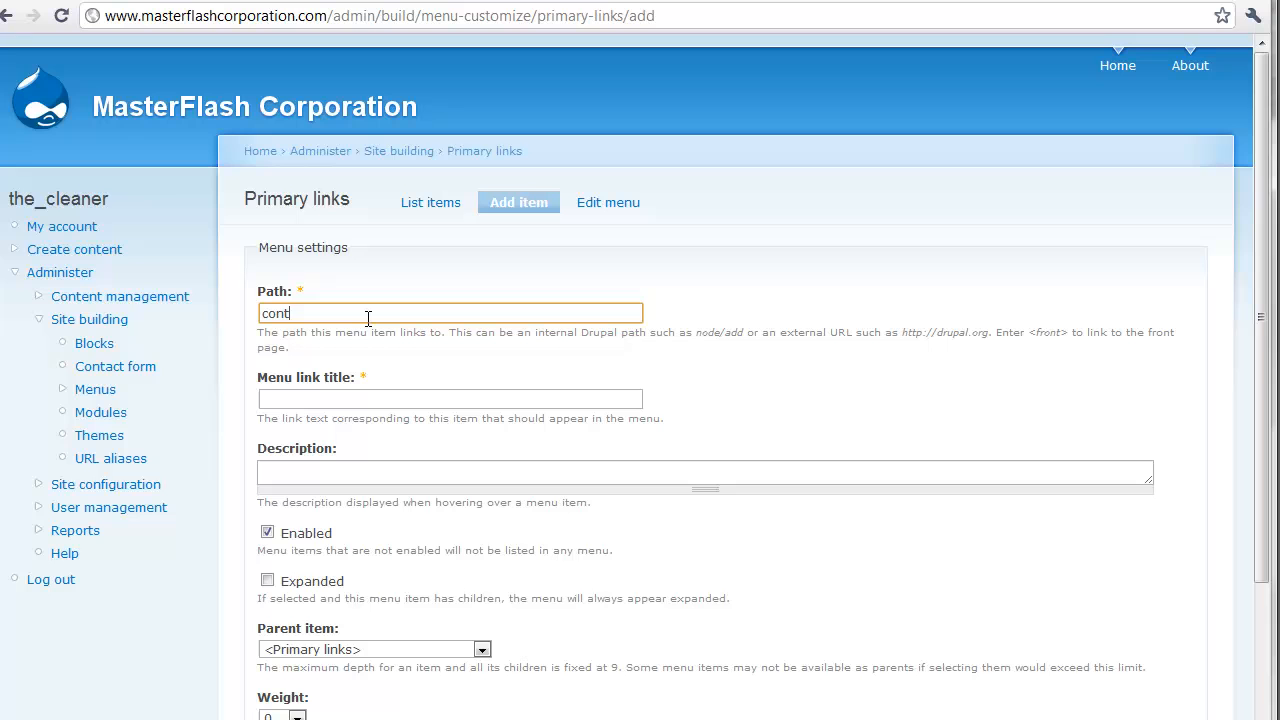
type("act")
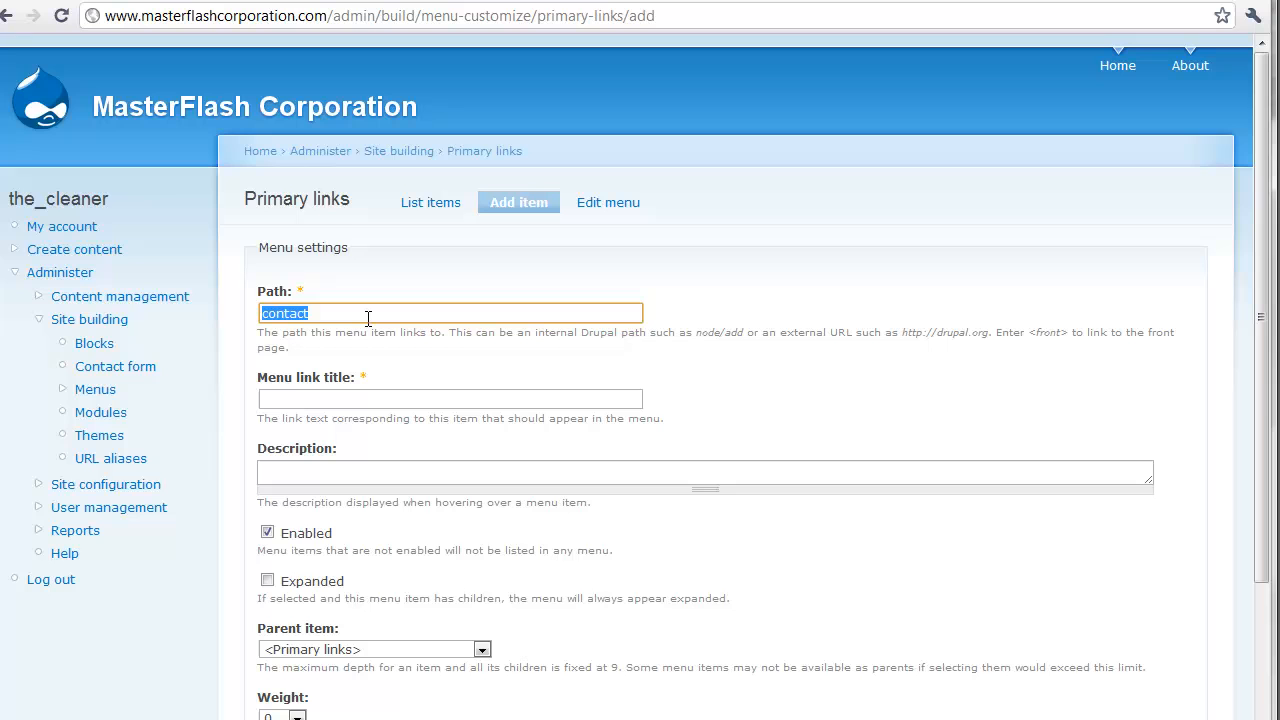
type("http://")
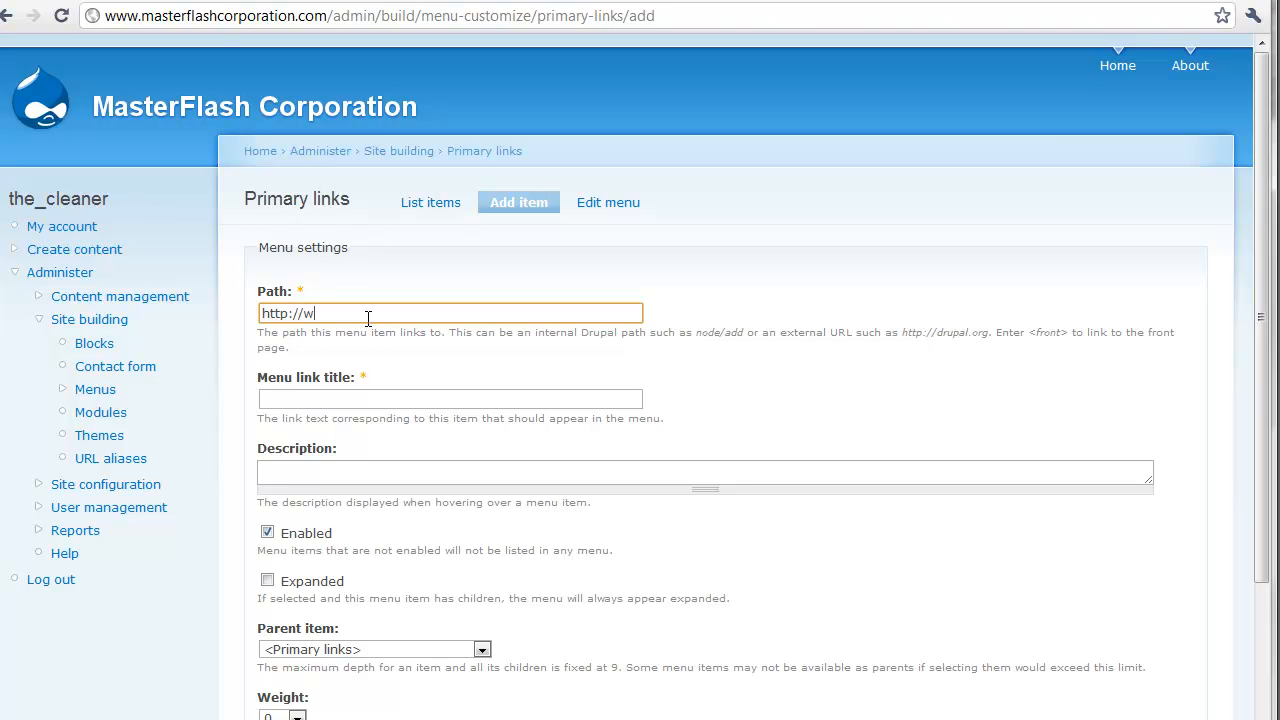
type("ww.masterflashco")
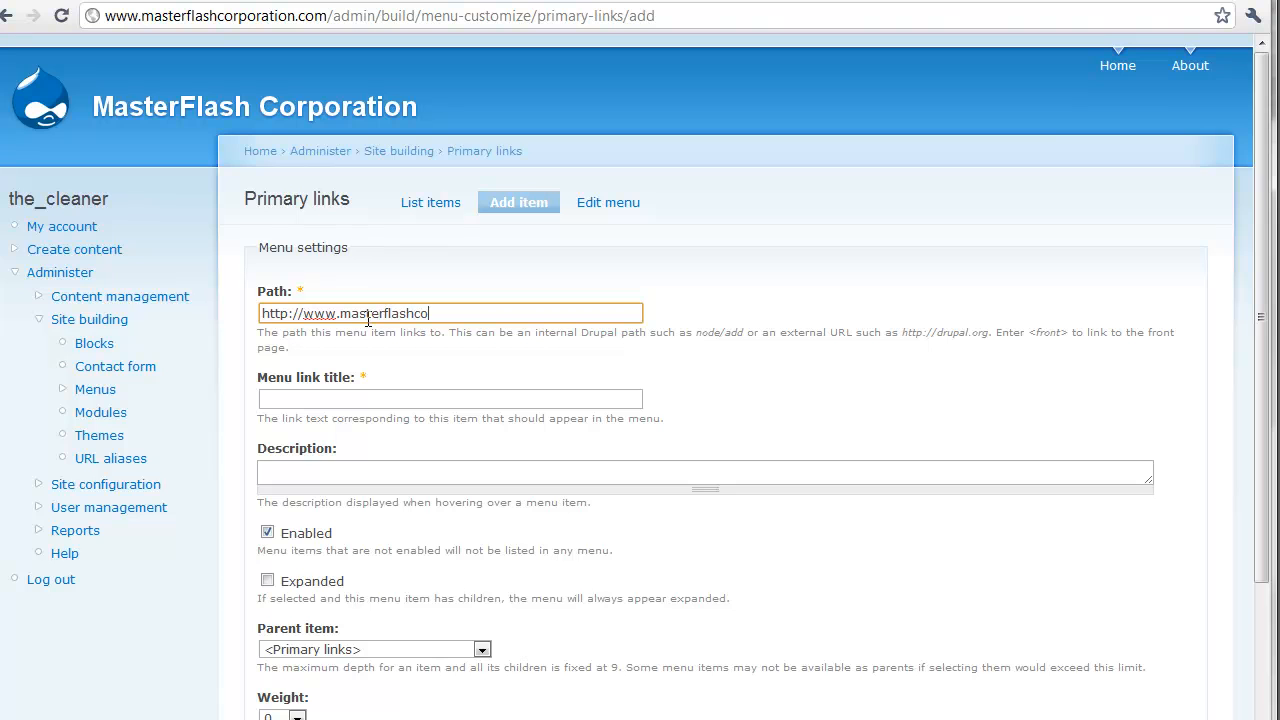
type("rporation.net/")
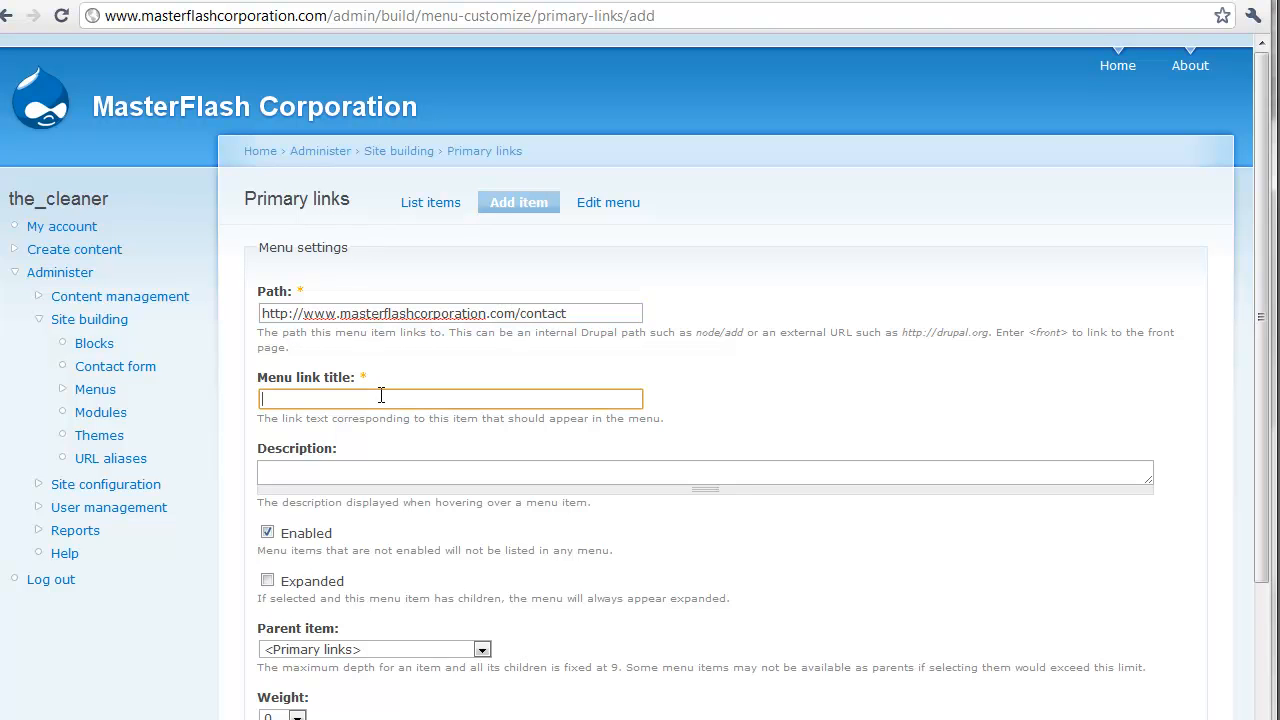
type("Contact Us")
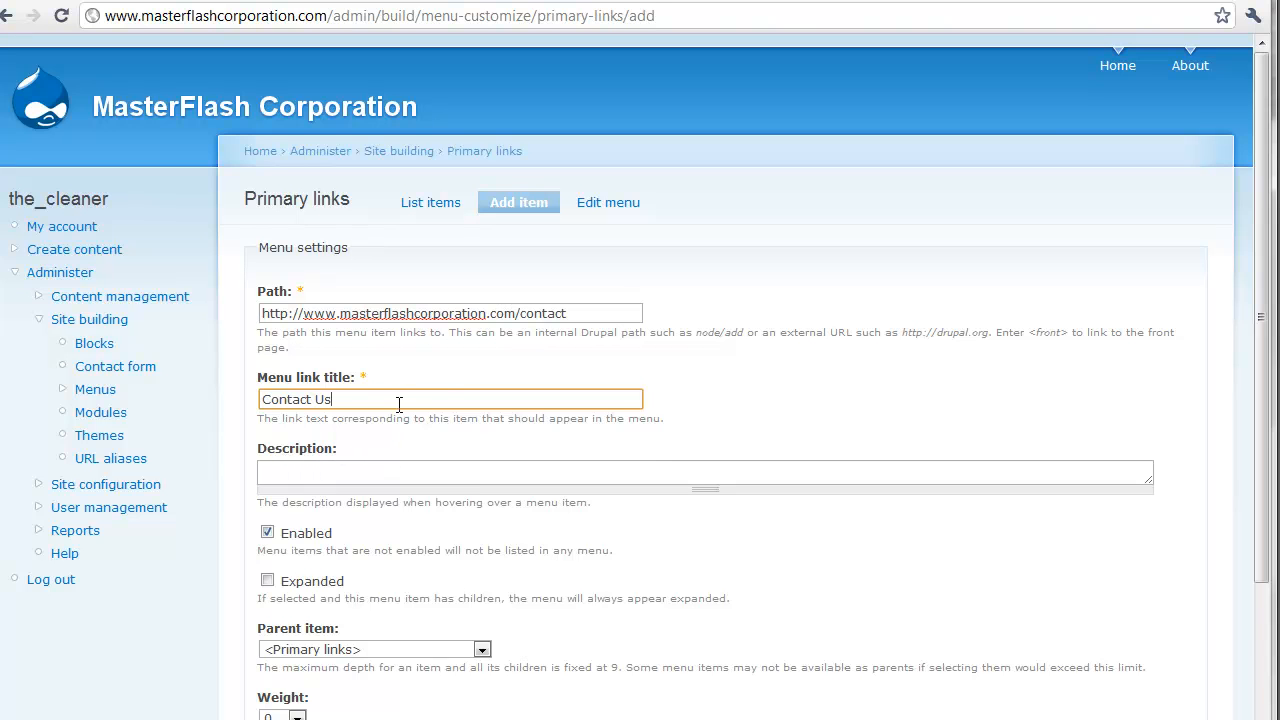
mouse_move(1116, 64)
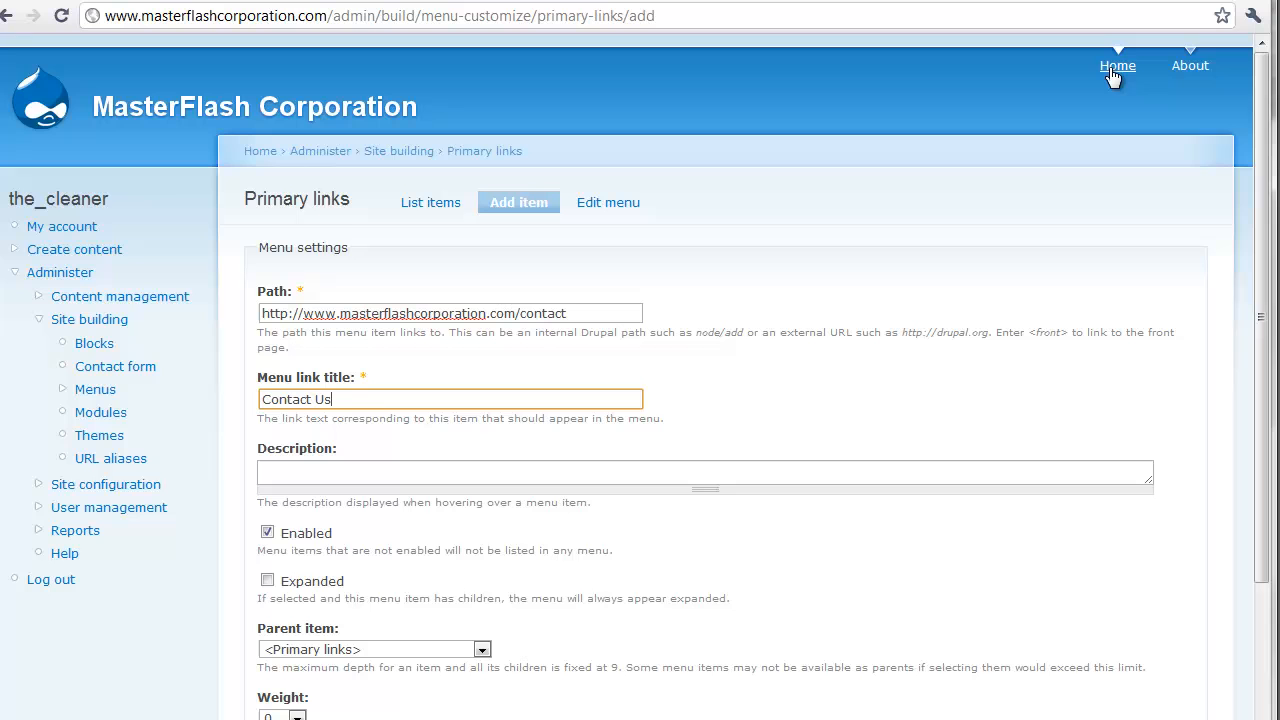
mouse_move(1116, 64)
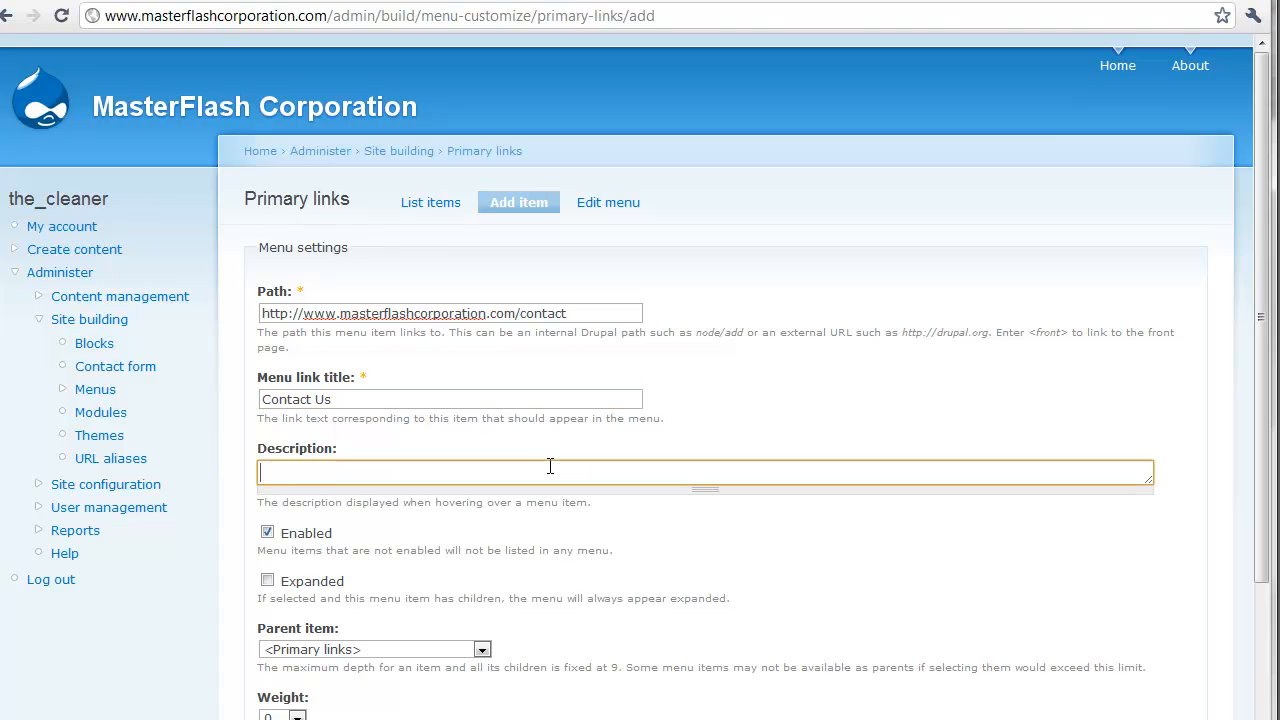
- Describe it as "Here is where you can contact us via email", leaving Enabled checked
type("Here is where you can contact us")
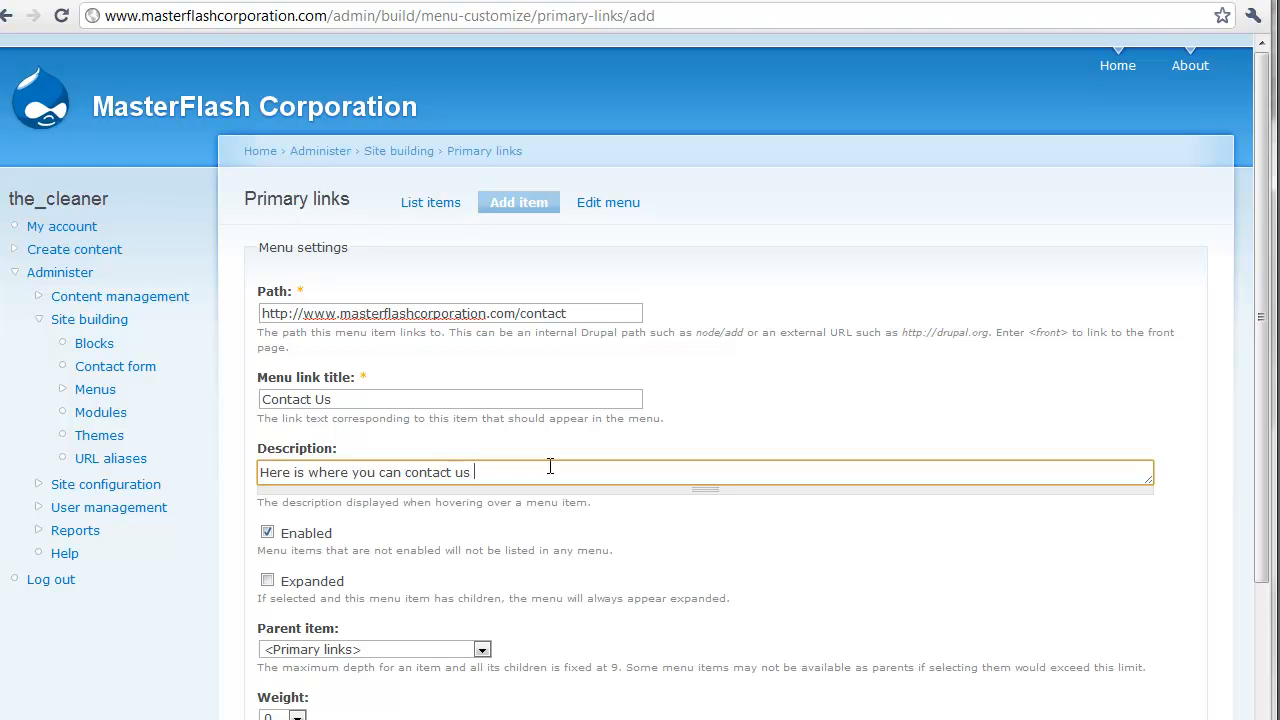
type("via email")
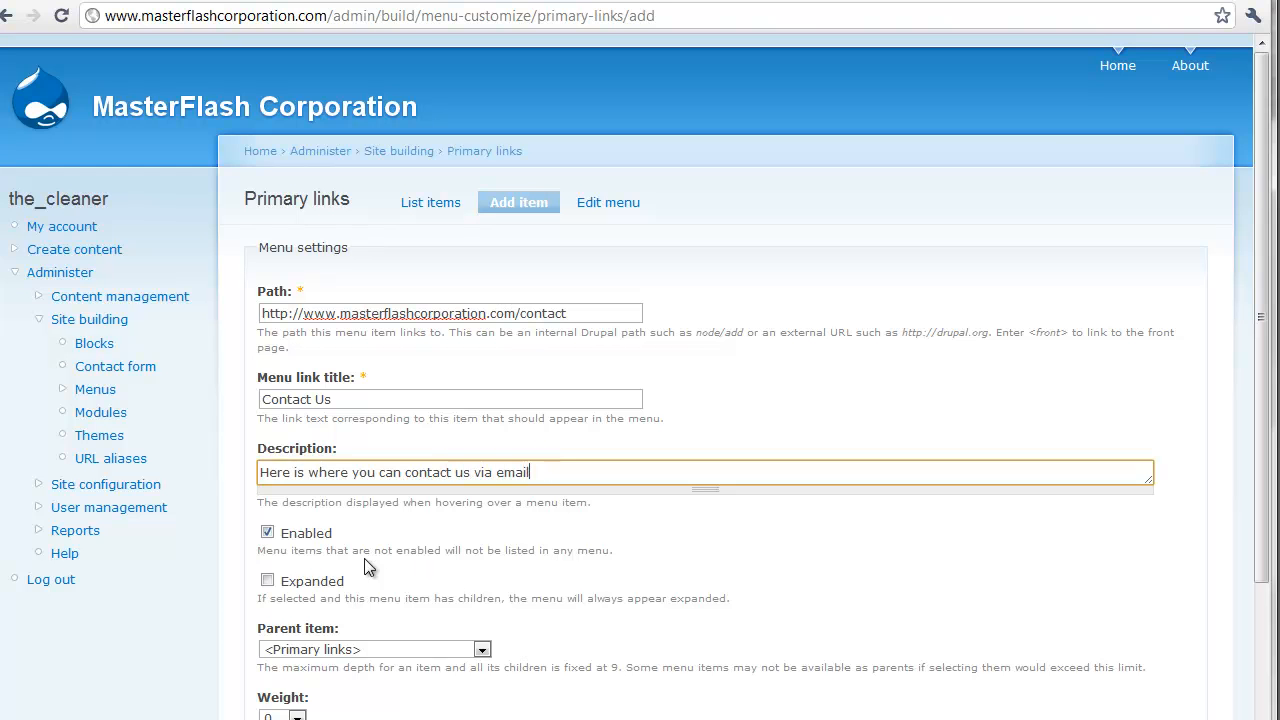
mouse_move(532, 570)
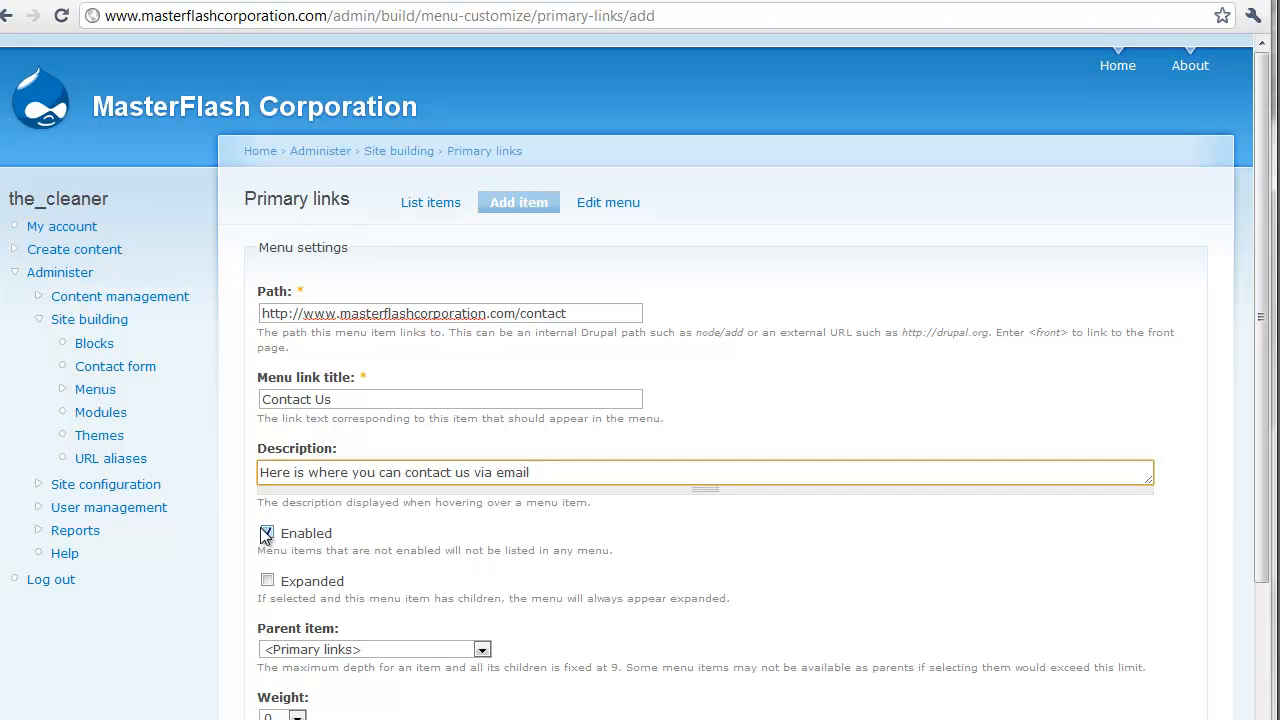
scroll("down", 3)
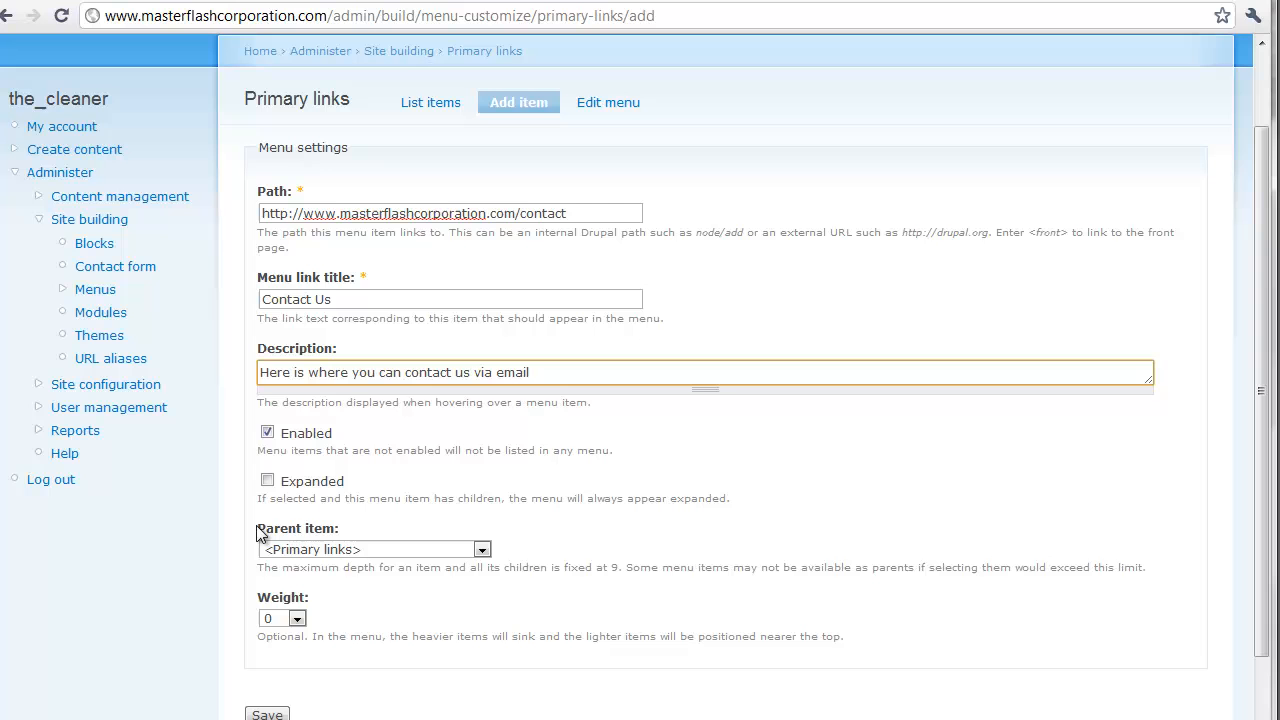
- Set the Contact Us link weight to 1 and save it into Primary links
double_click(296, 528)
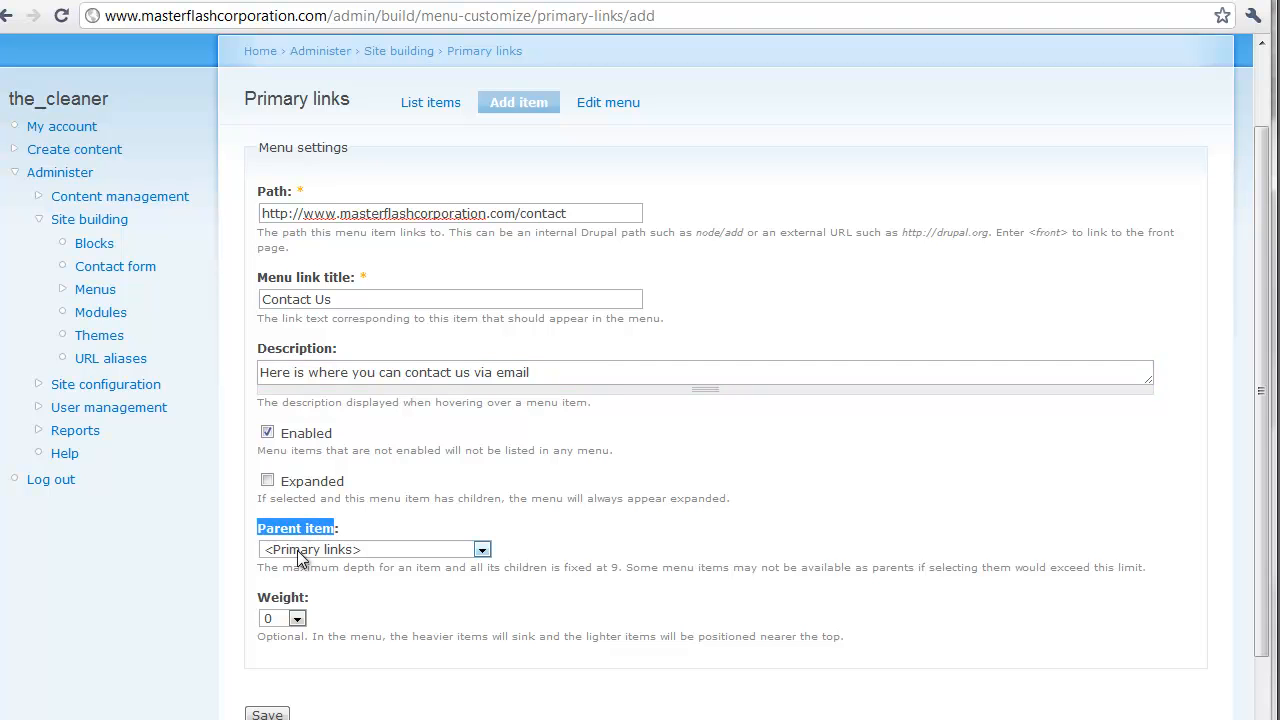
mouse_move(754, 438)
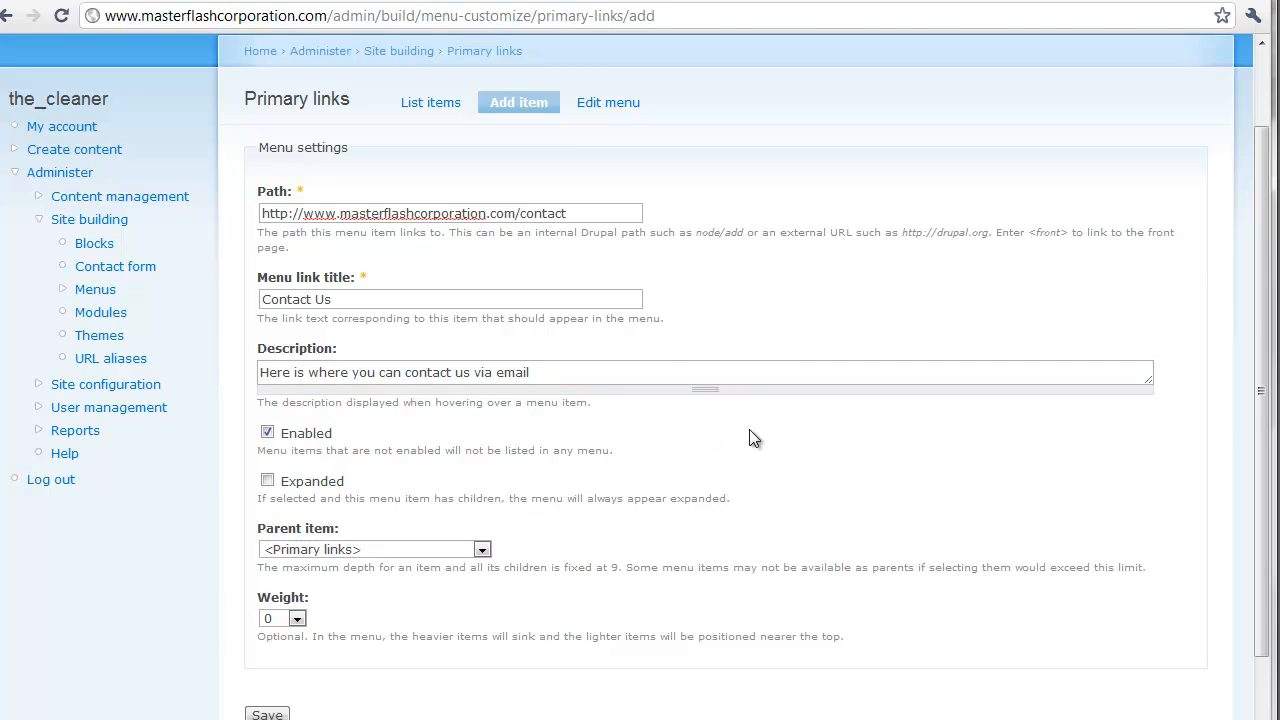
scroll("up", 3)
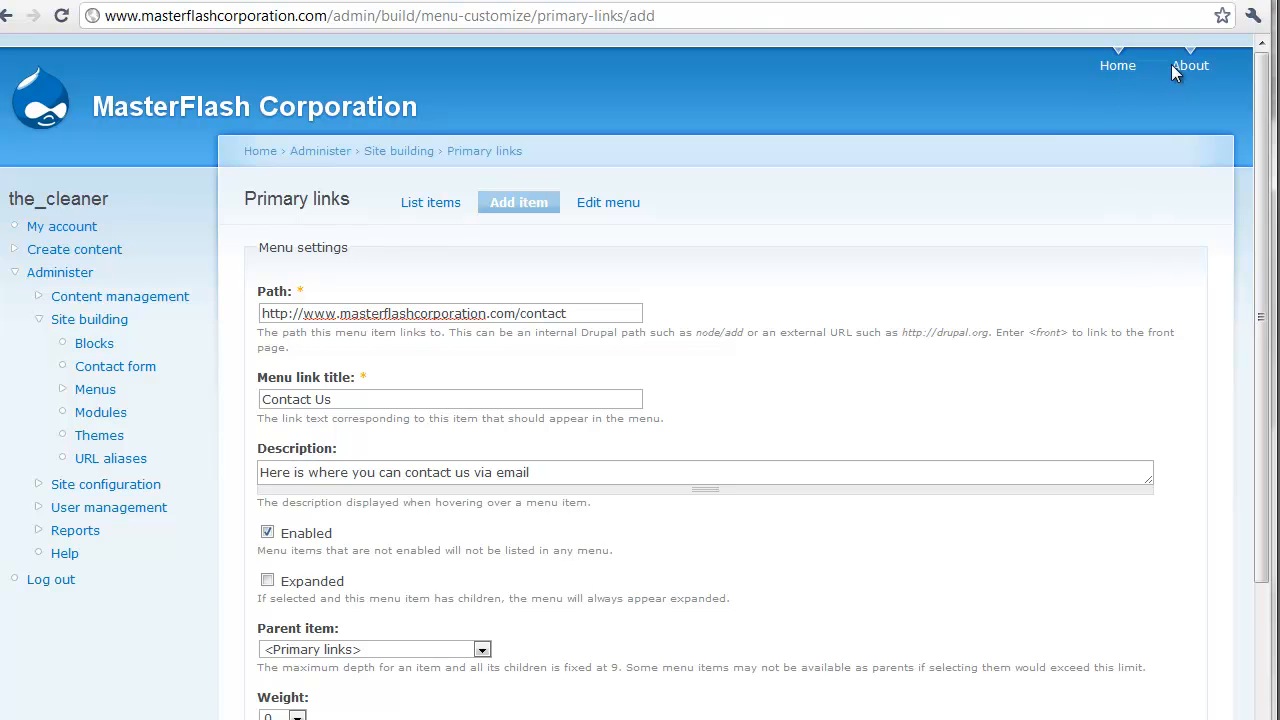
mouse_move(470, 644)
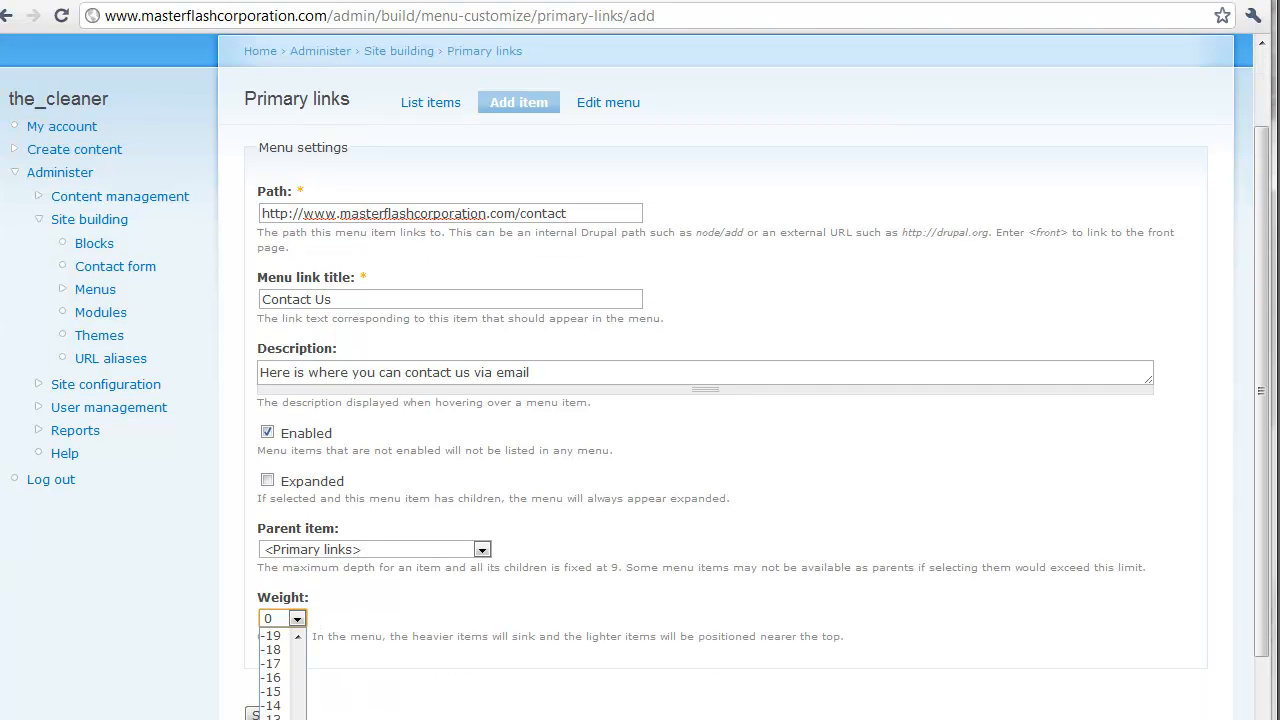
scroll("down", 3)
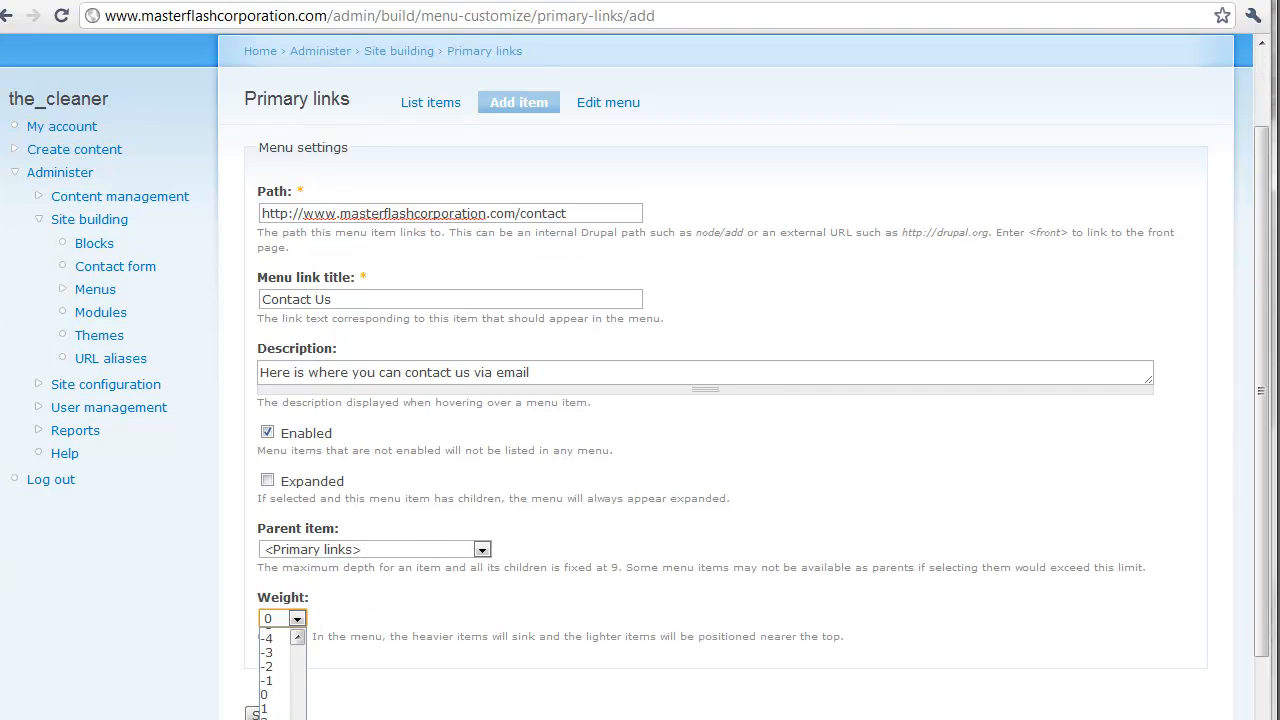
left_click(266, 708)
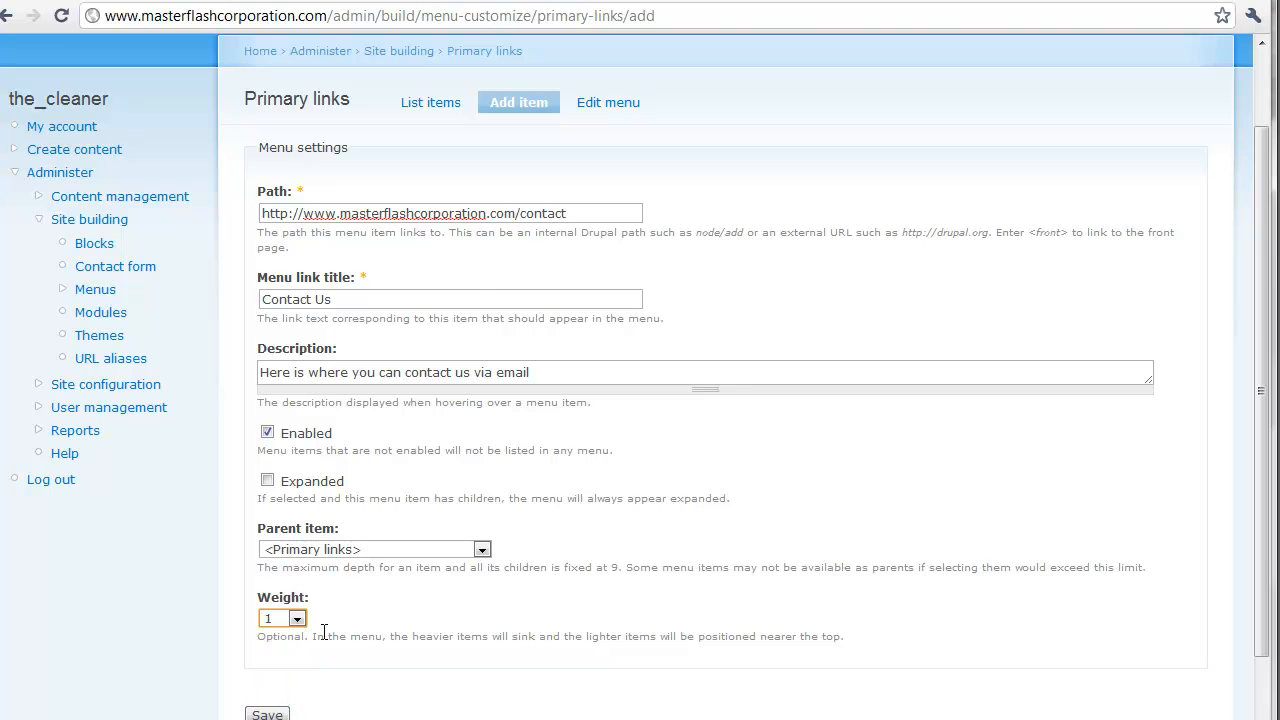
scroll("down", 3)
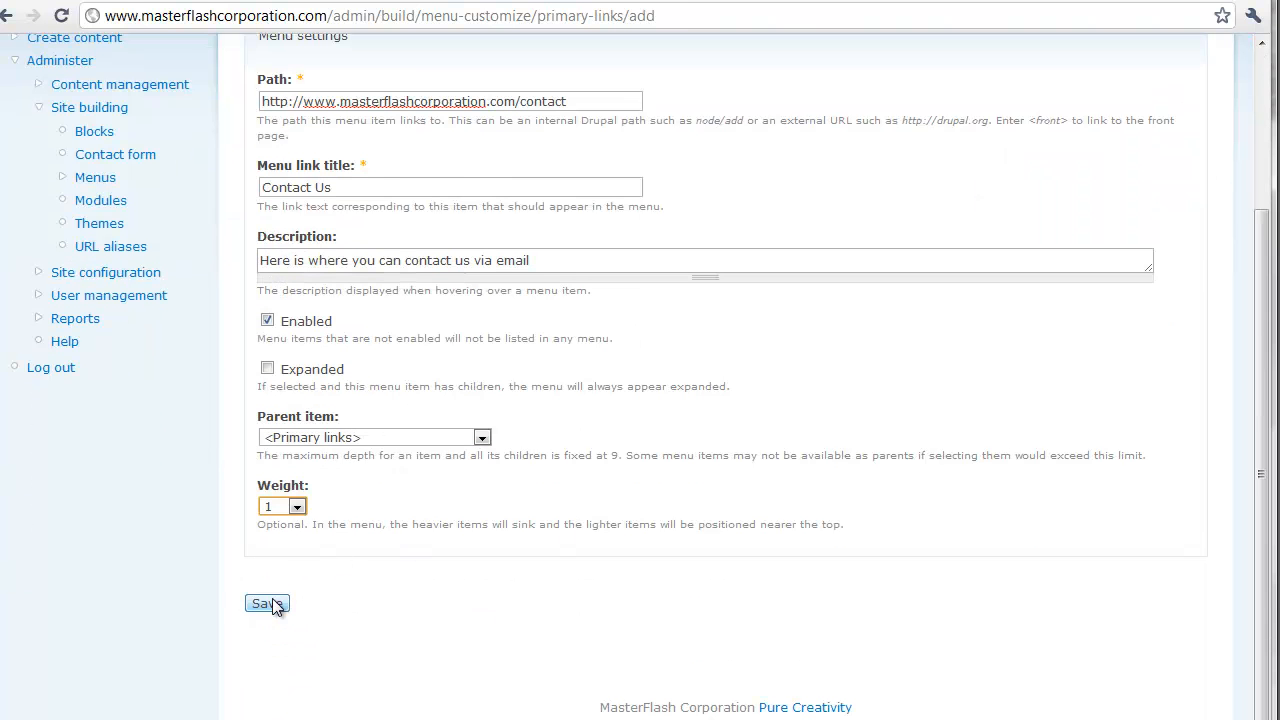
left_click(266, 604)
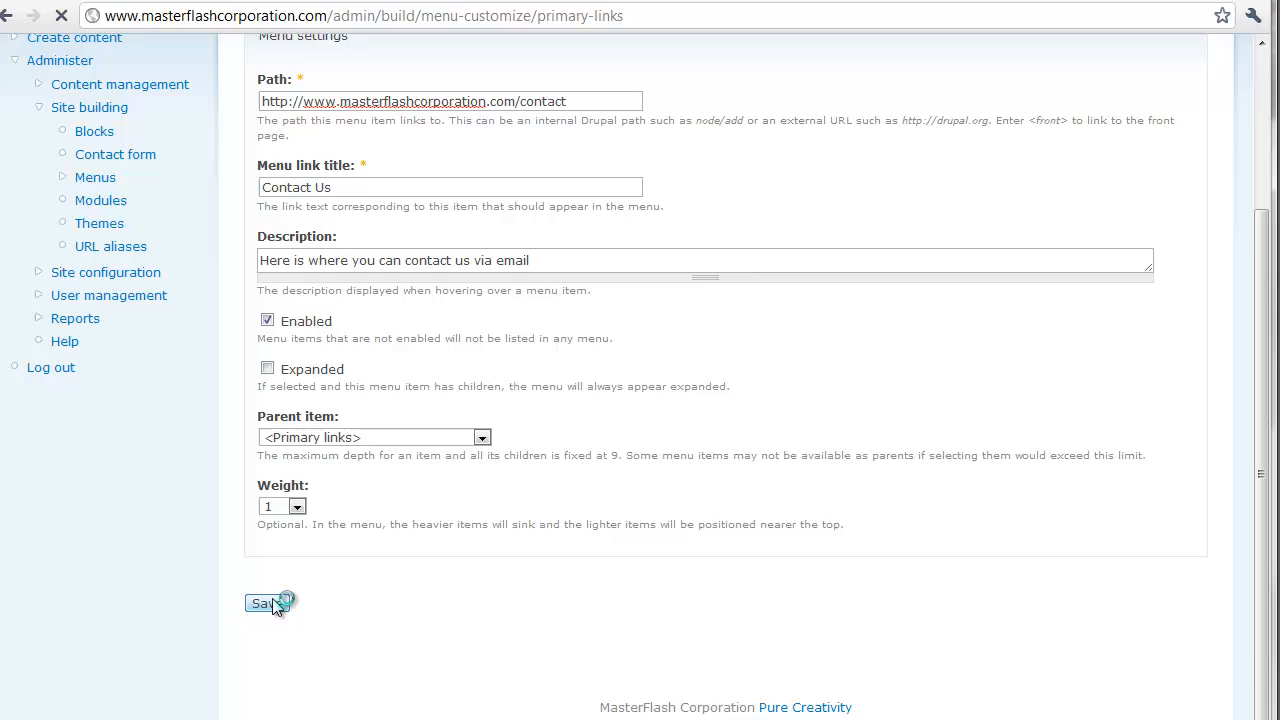
left_click(262, 604)
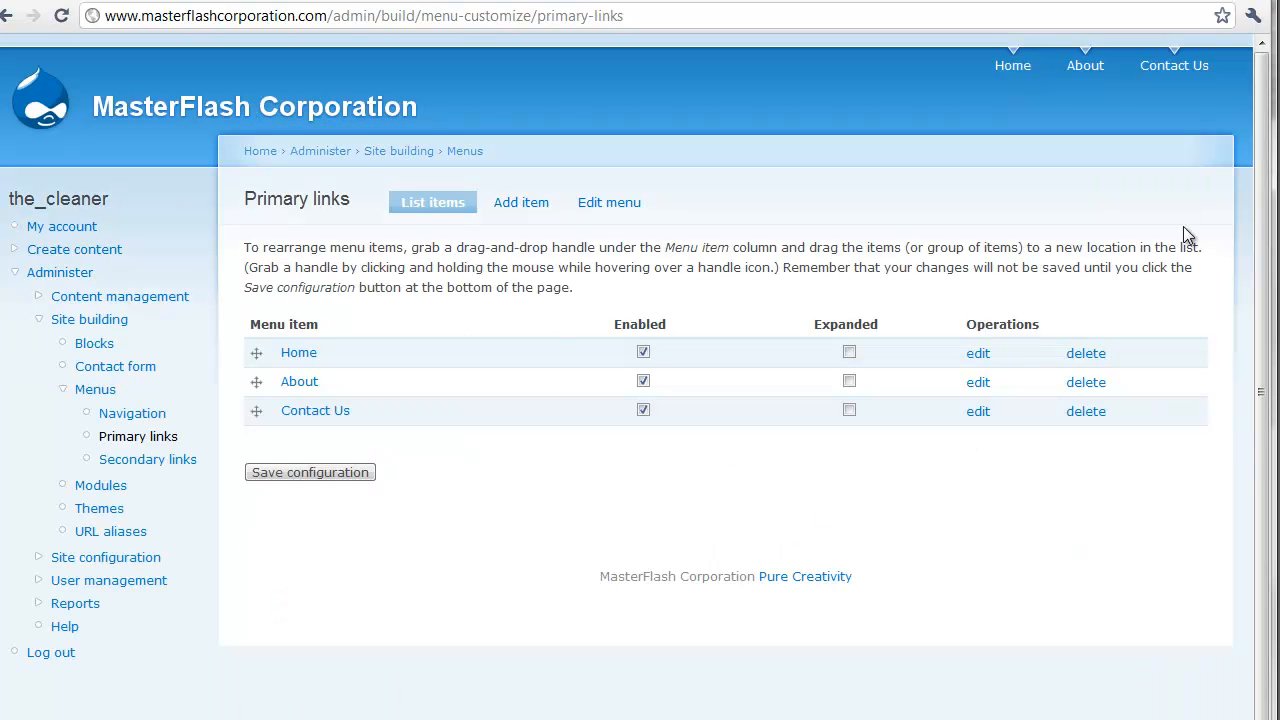
mouse_move(1084, 64)
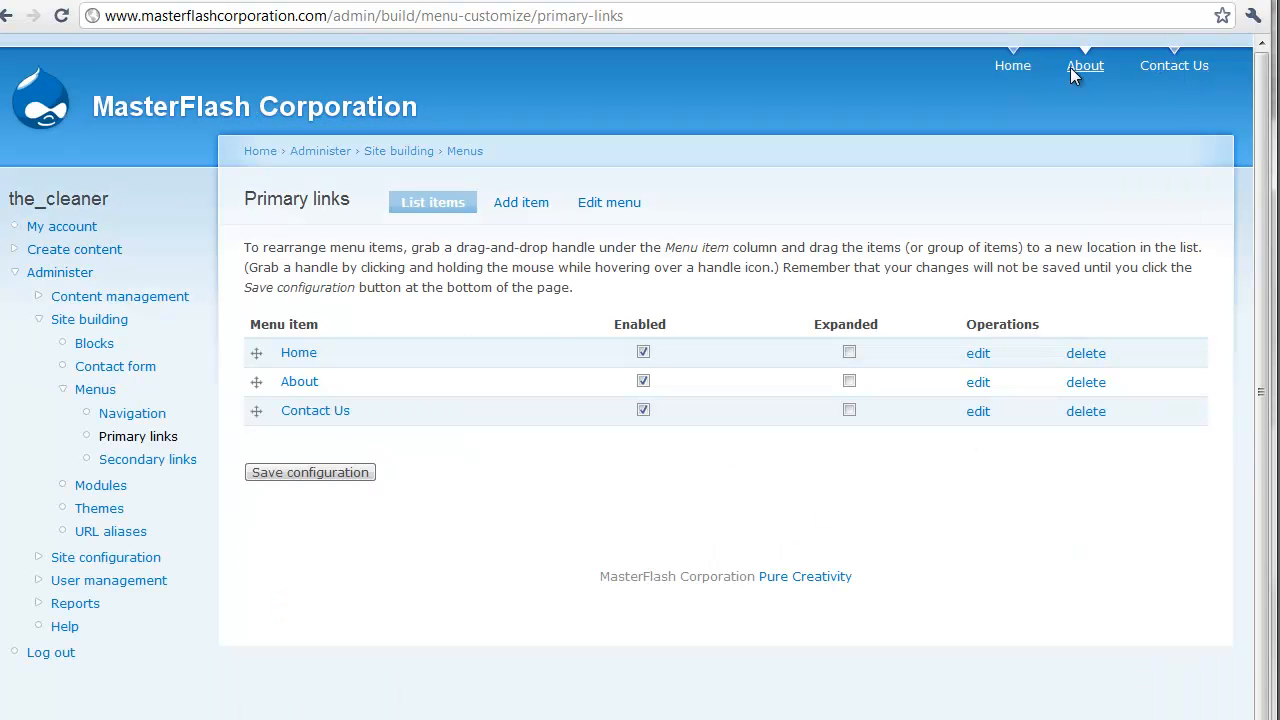
mouse_move(1116, 98)
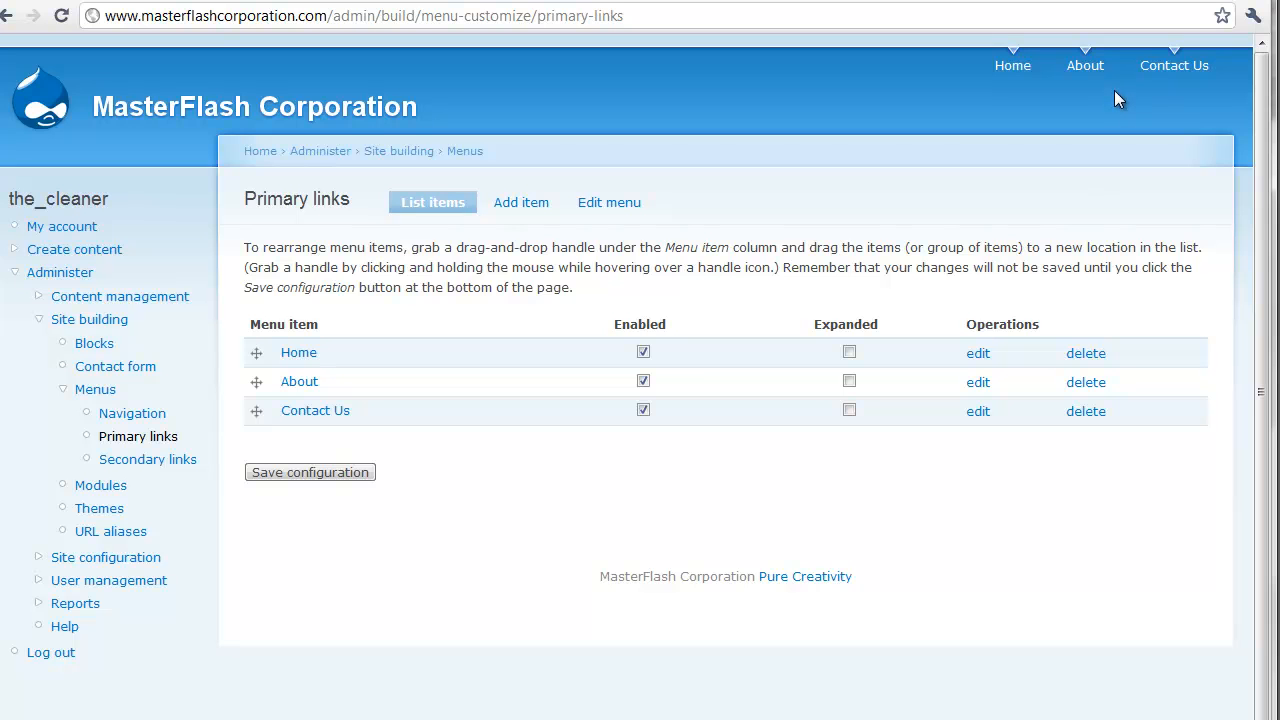
mouse_move(1174, 64)
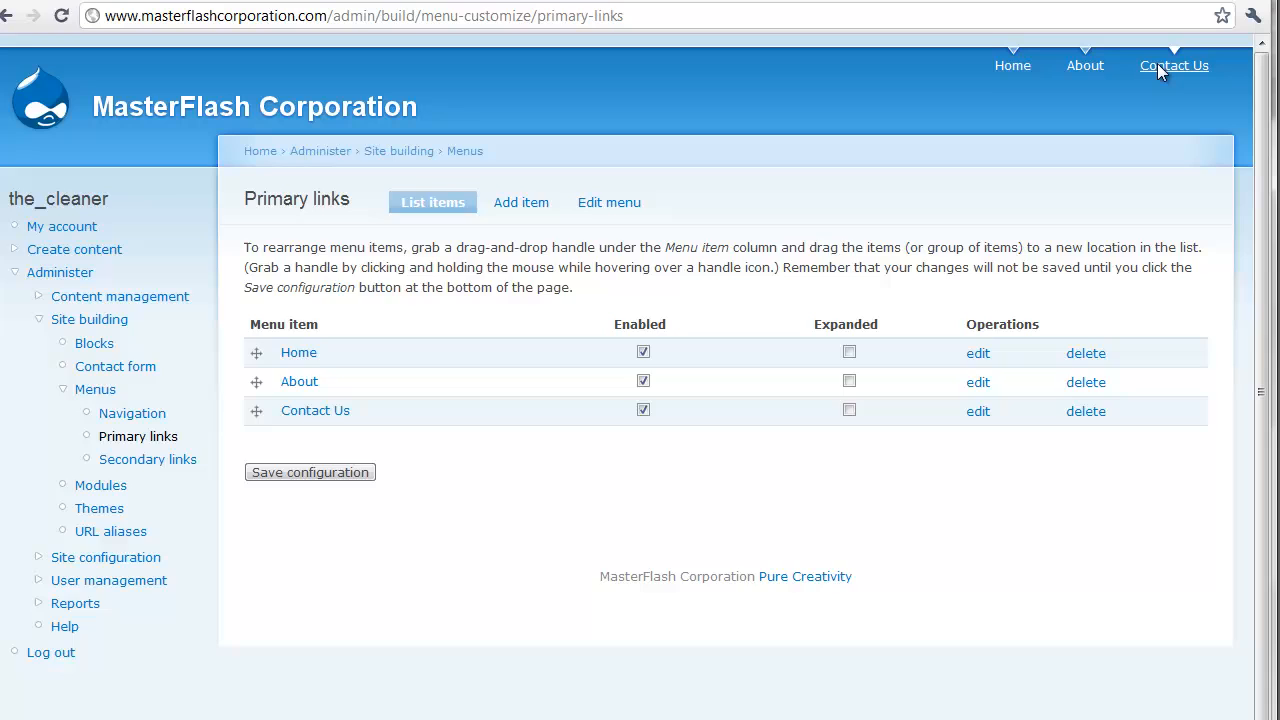
- Follow the Contact Us navigation link to the contact form and copy its address
left_click(1174, 64)
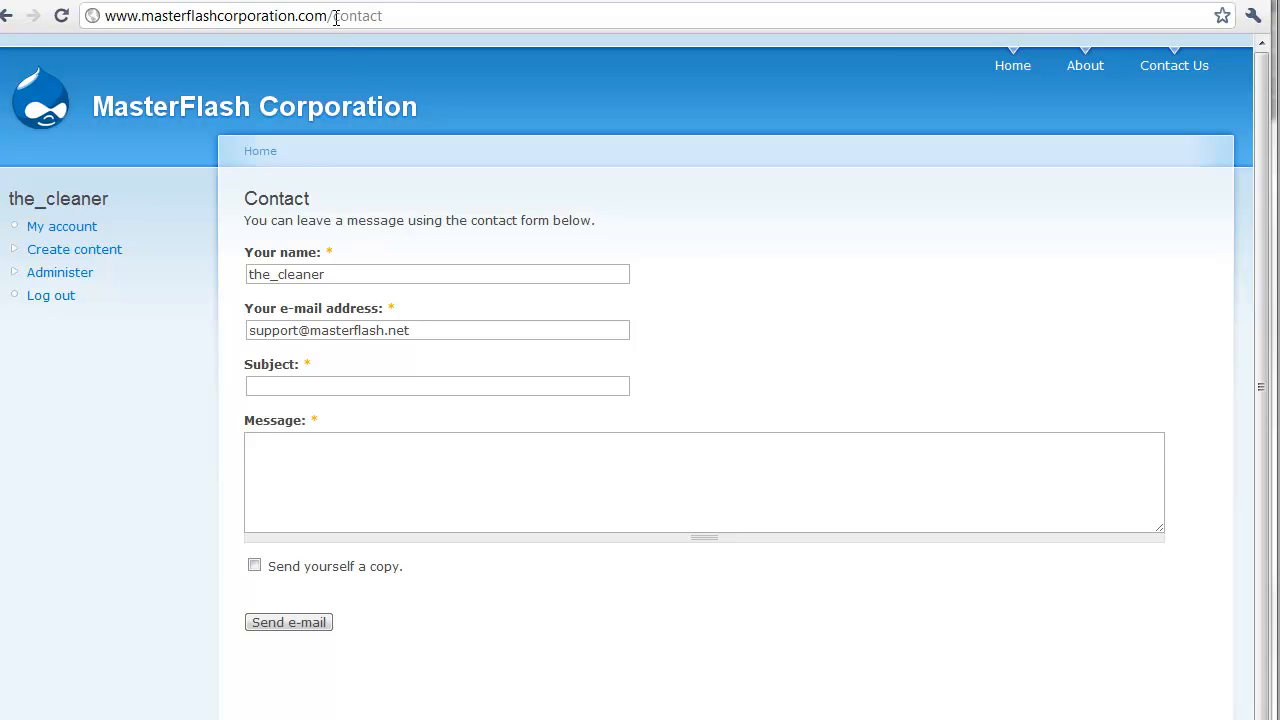
right_click(240, 16)
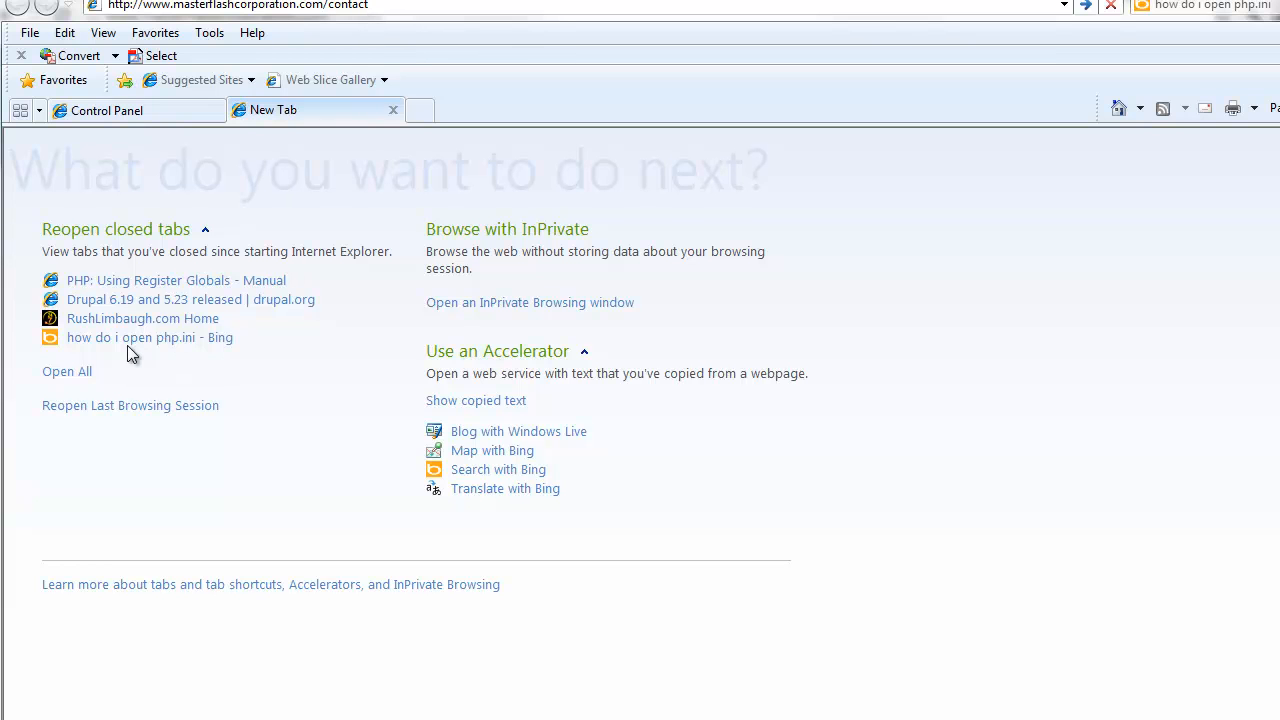
mouse_move(136, 336)
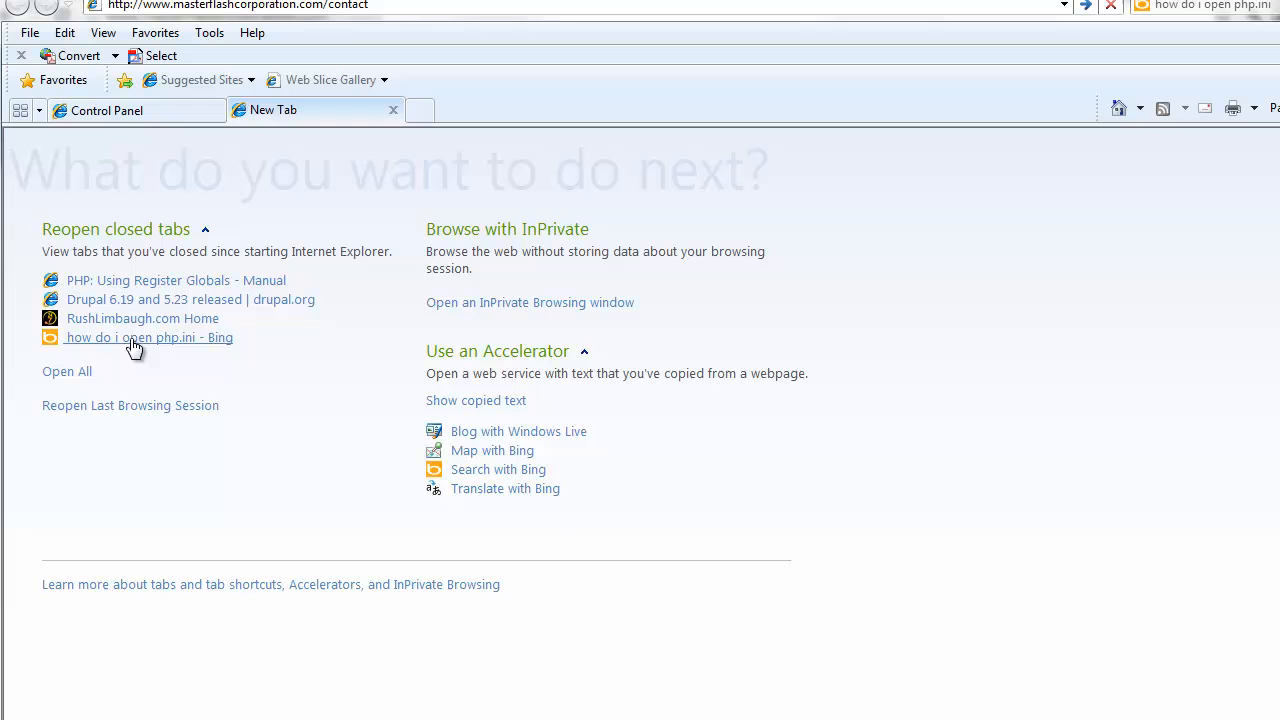
mouse_move(200, 336)
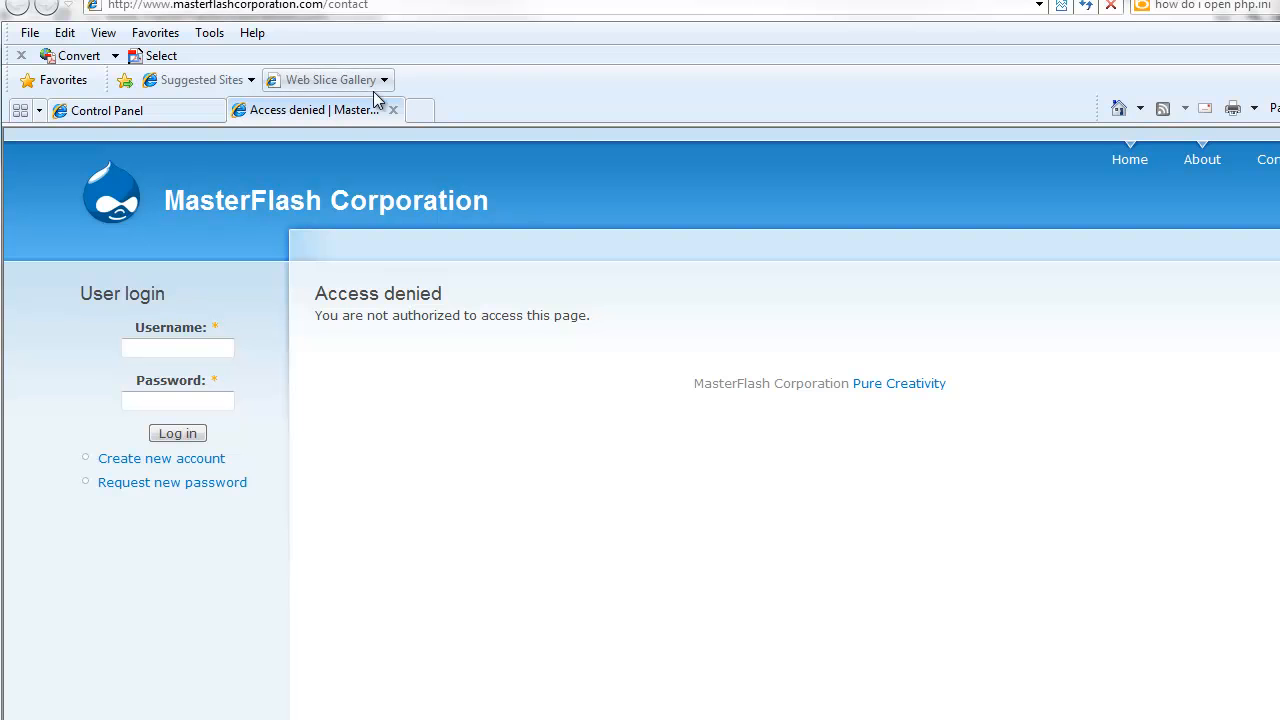
mouse_move(340, 20)
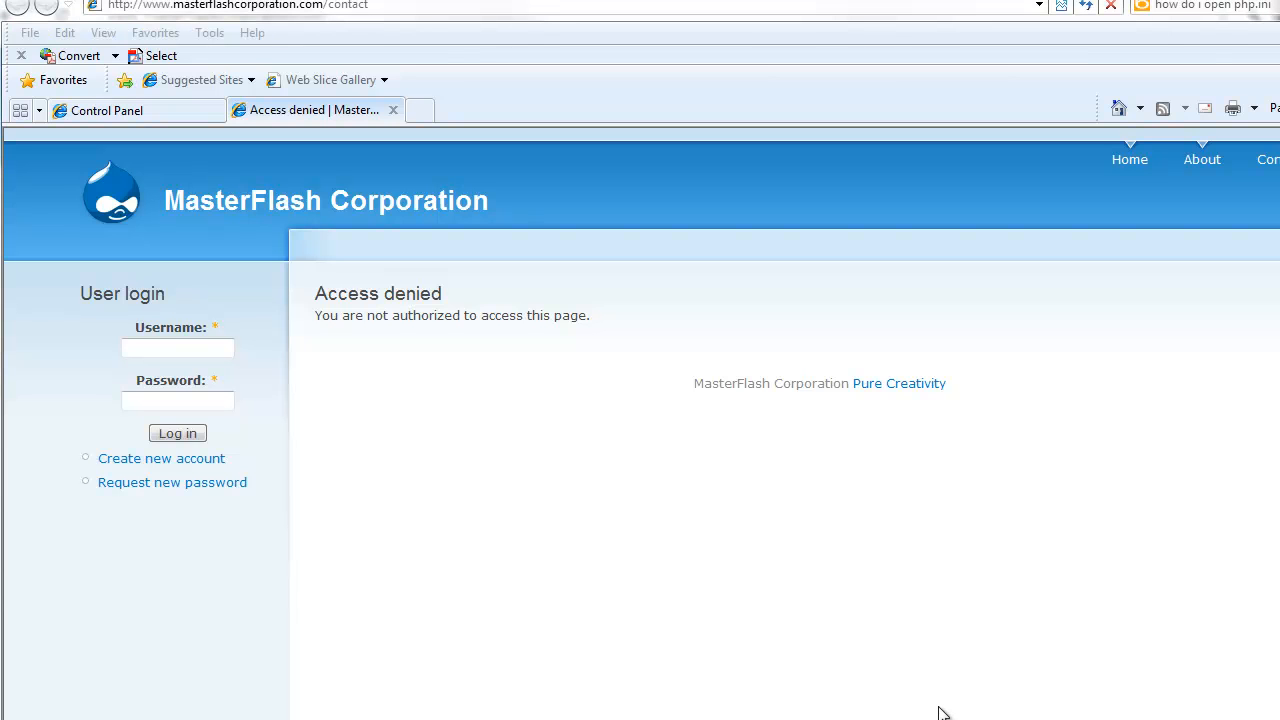
mouse_move(404, 336)
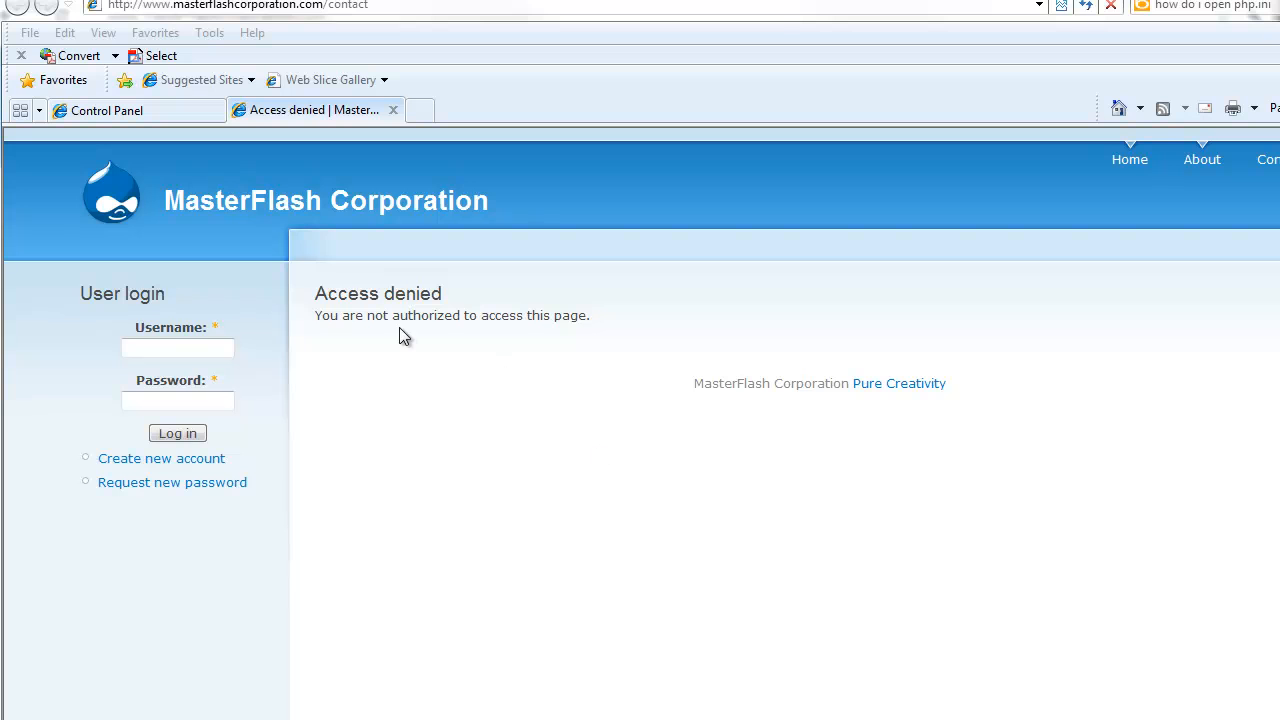
mouse_move(610, 328)
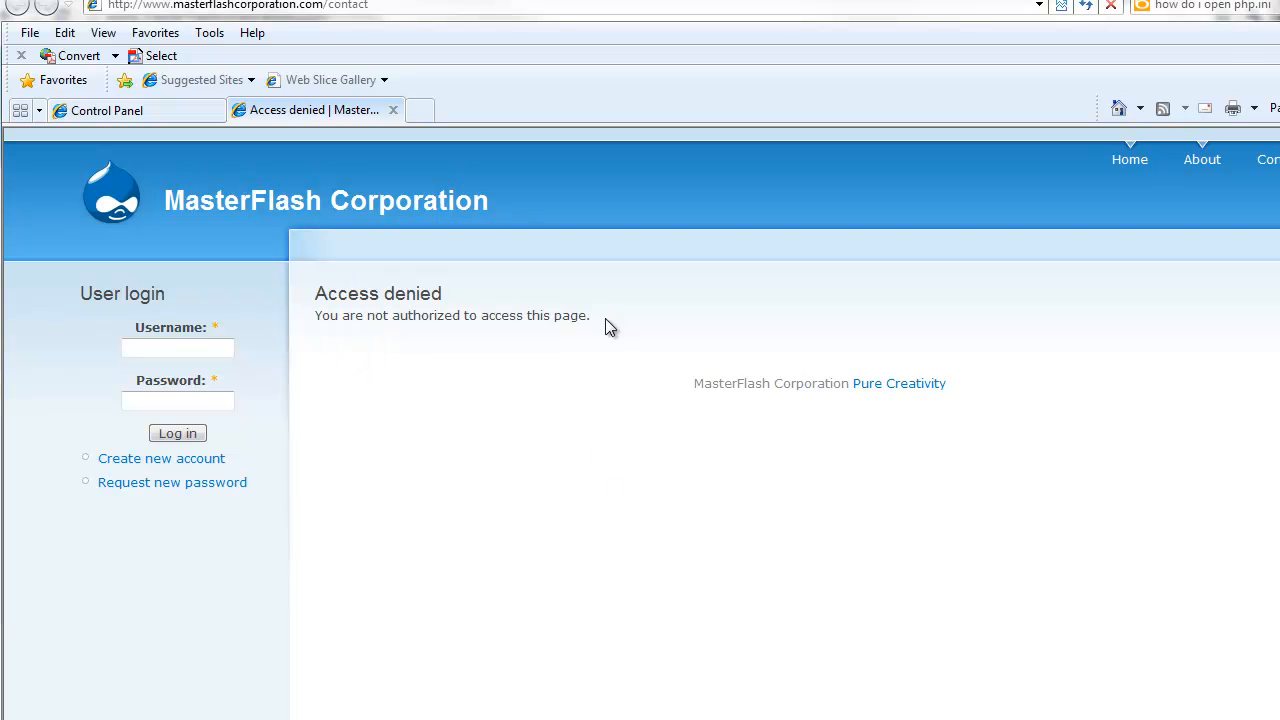
mouse_move(548, 296)
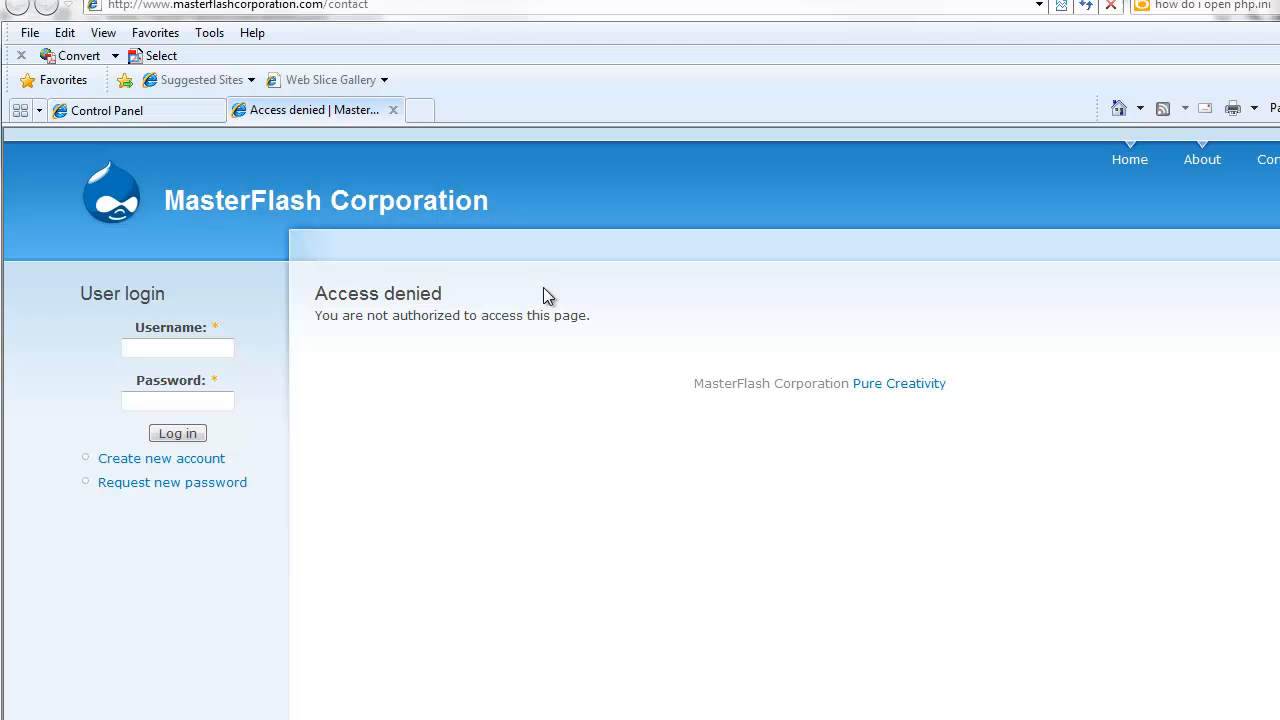
mouse_move(540, 304)
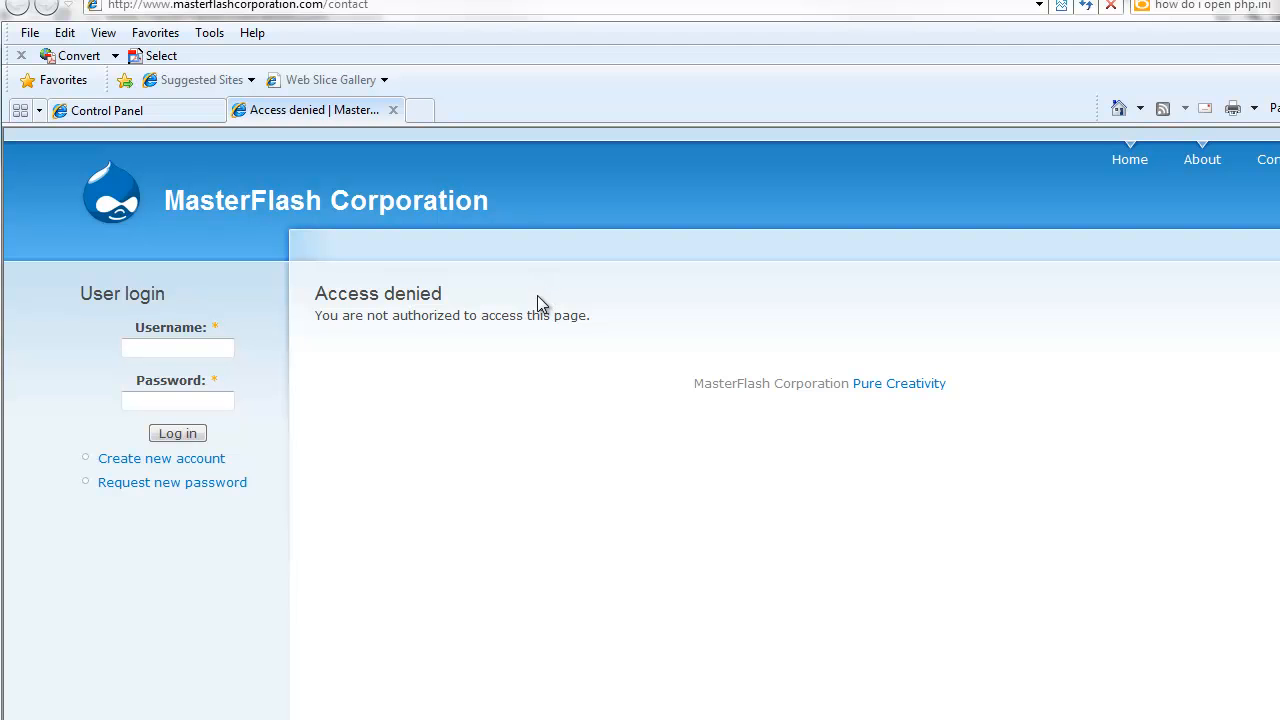
mouse_move(548, 302)
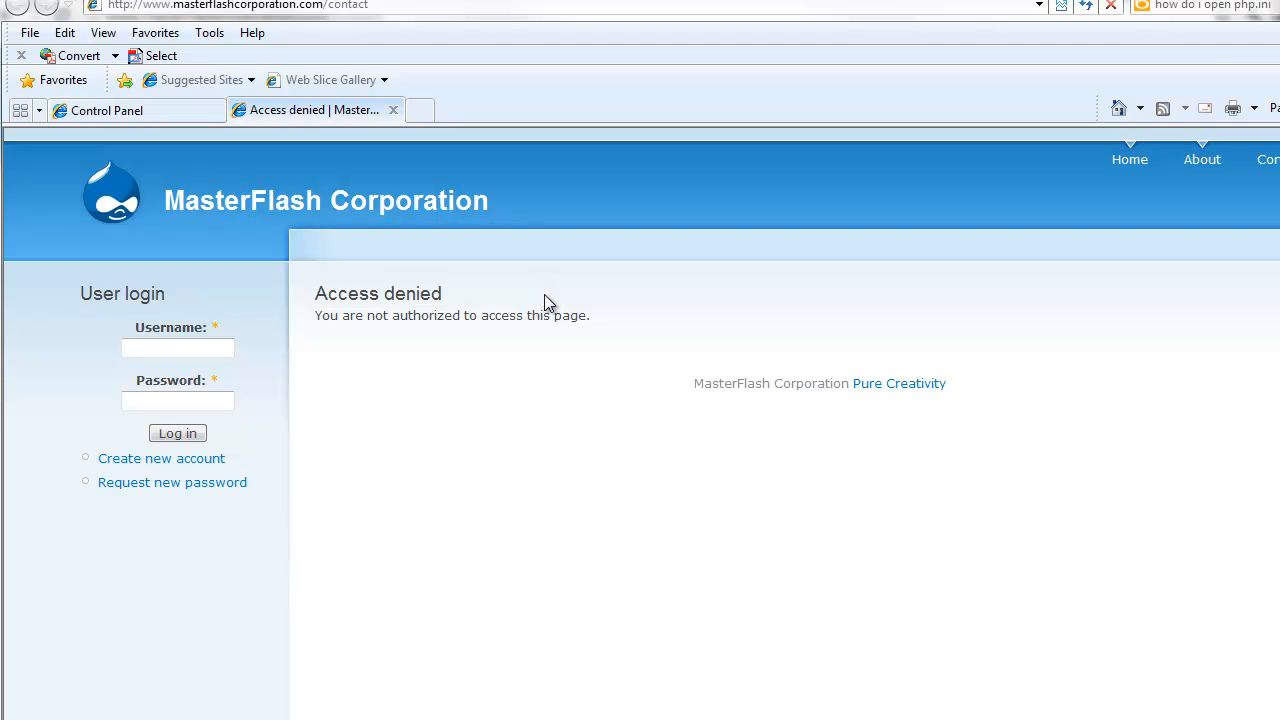
mouse_move(360, 288)
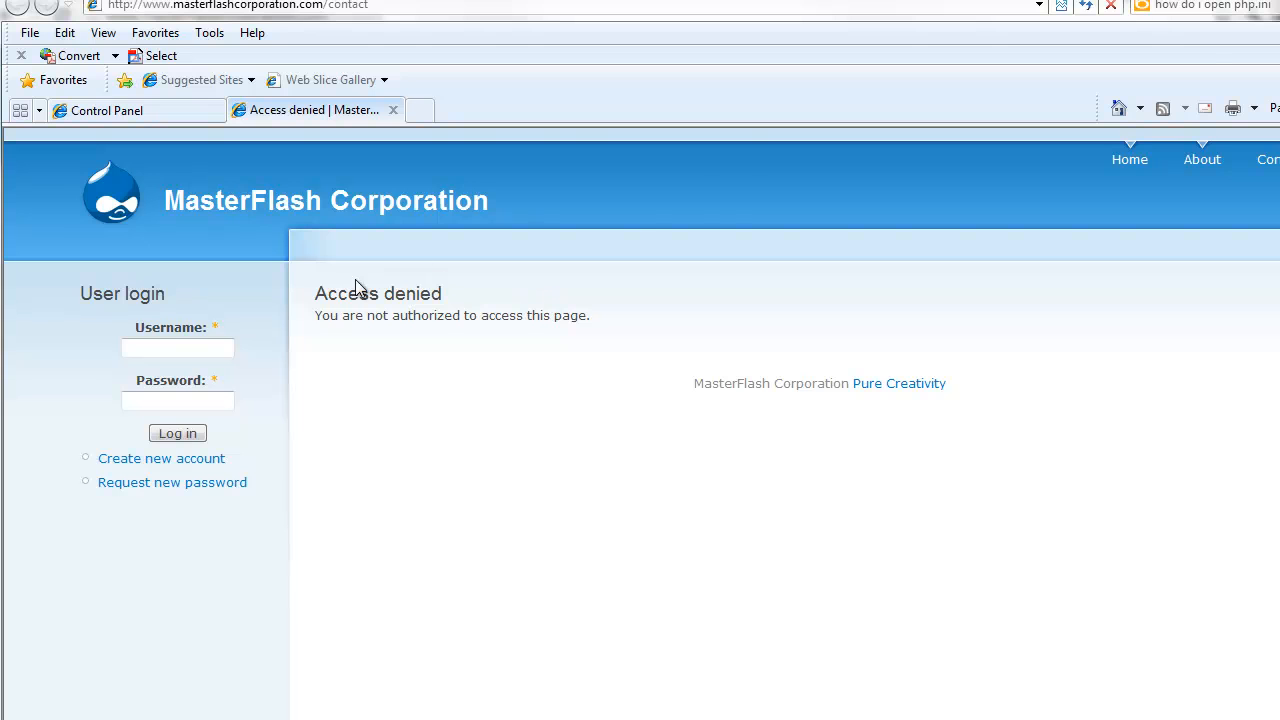
mouse_move(408, 124)
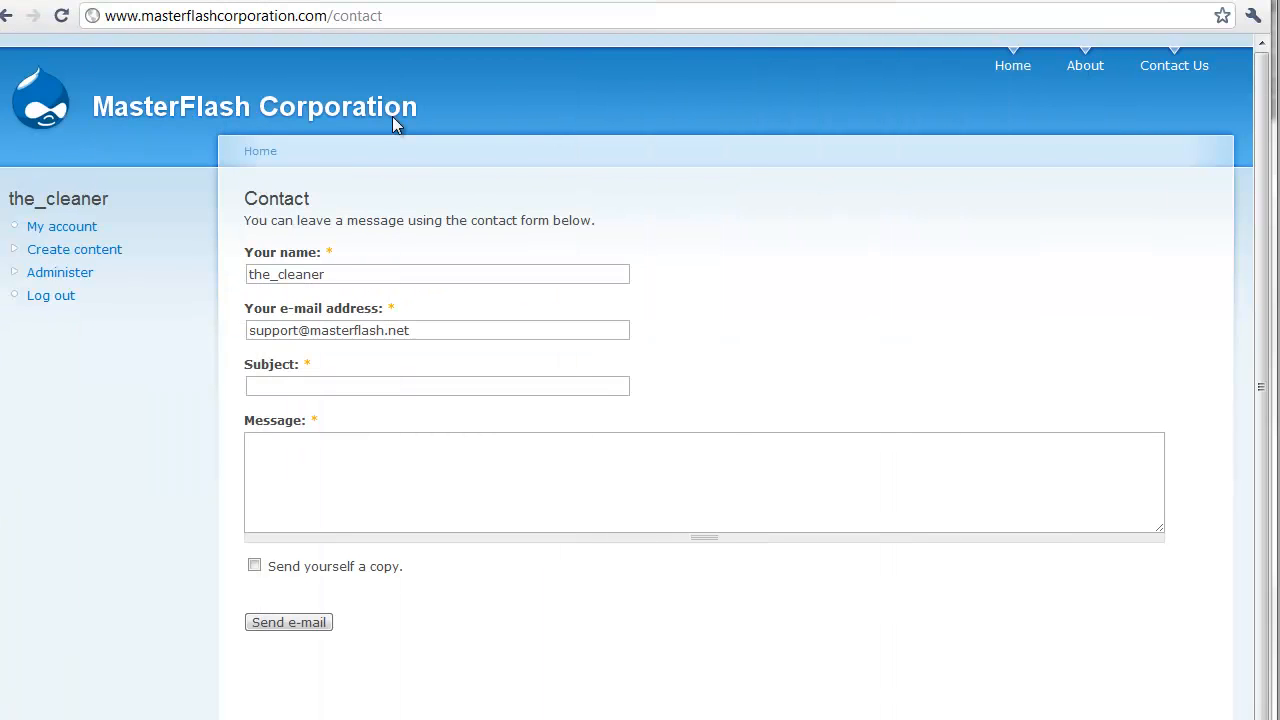
mouse_move(1006, 308)
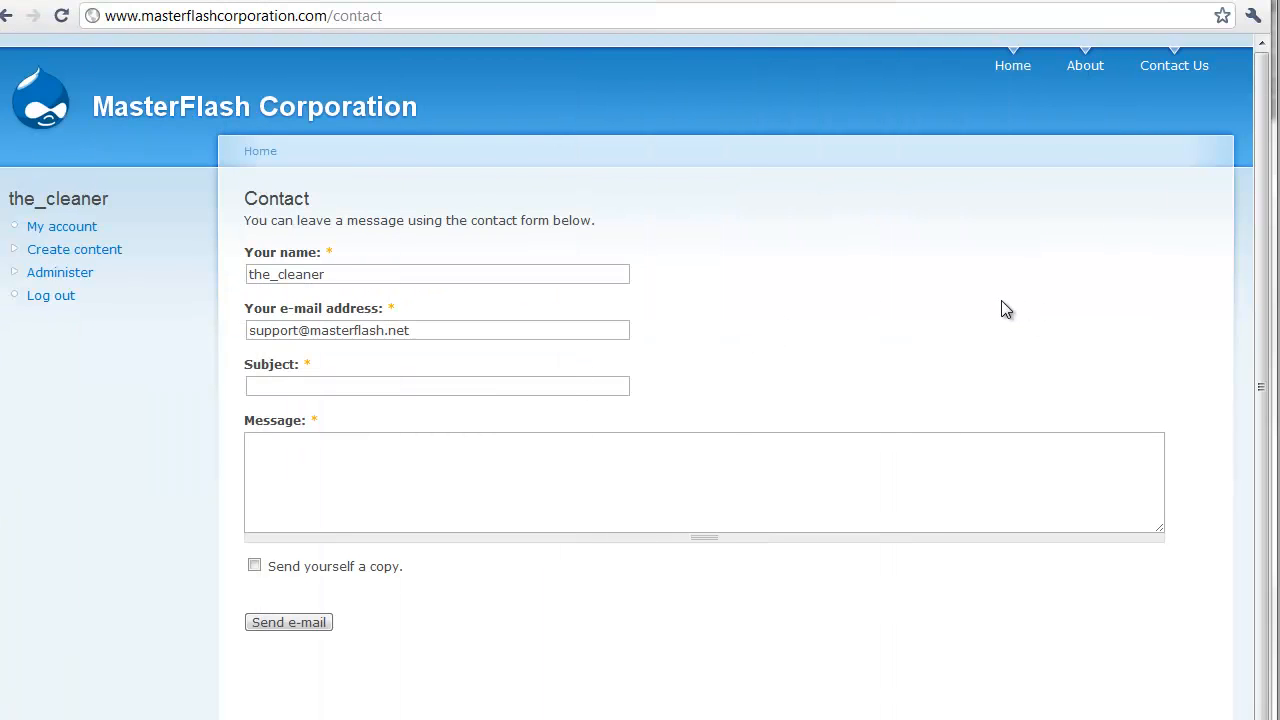
- Go from the contact form to Administer > User management > Permissions
triple_click(436, 330)
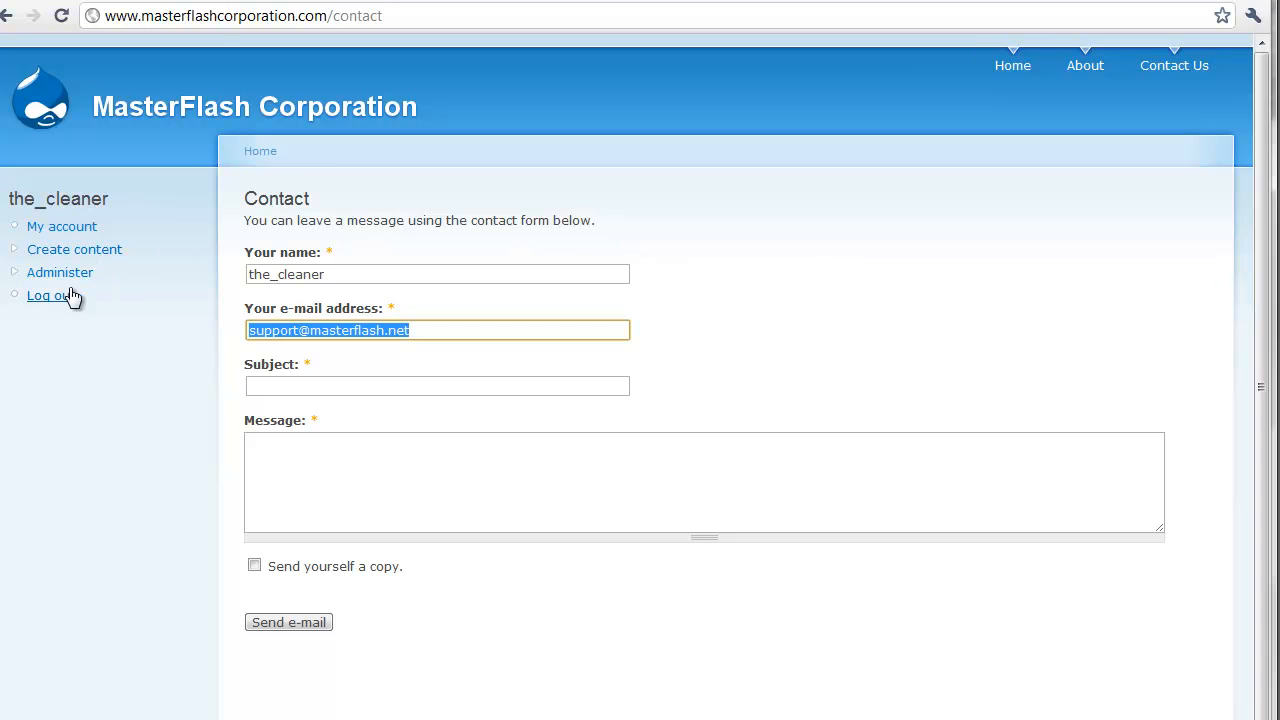
mouse_move(90, 290)
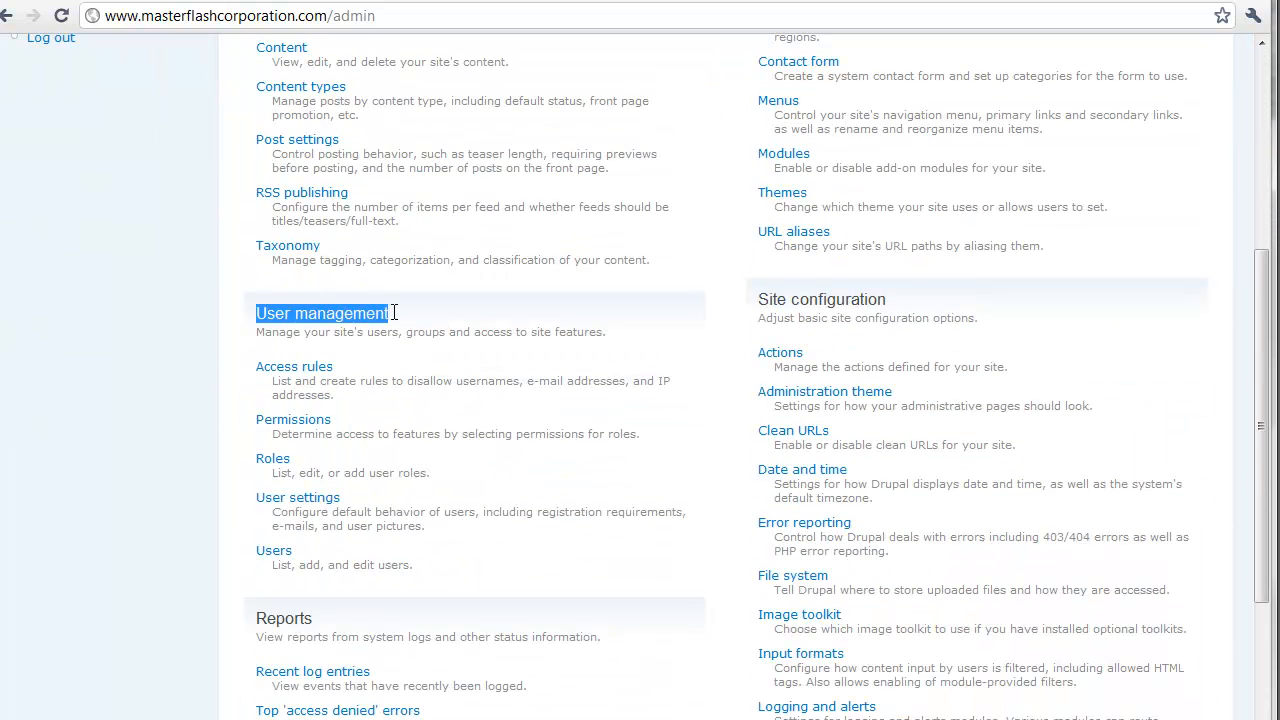
scroll("down", 3)
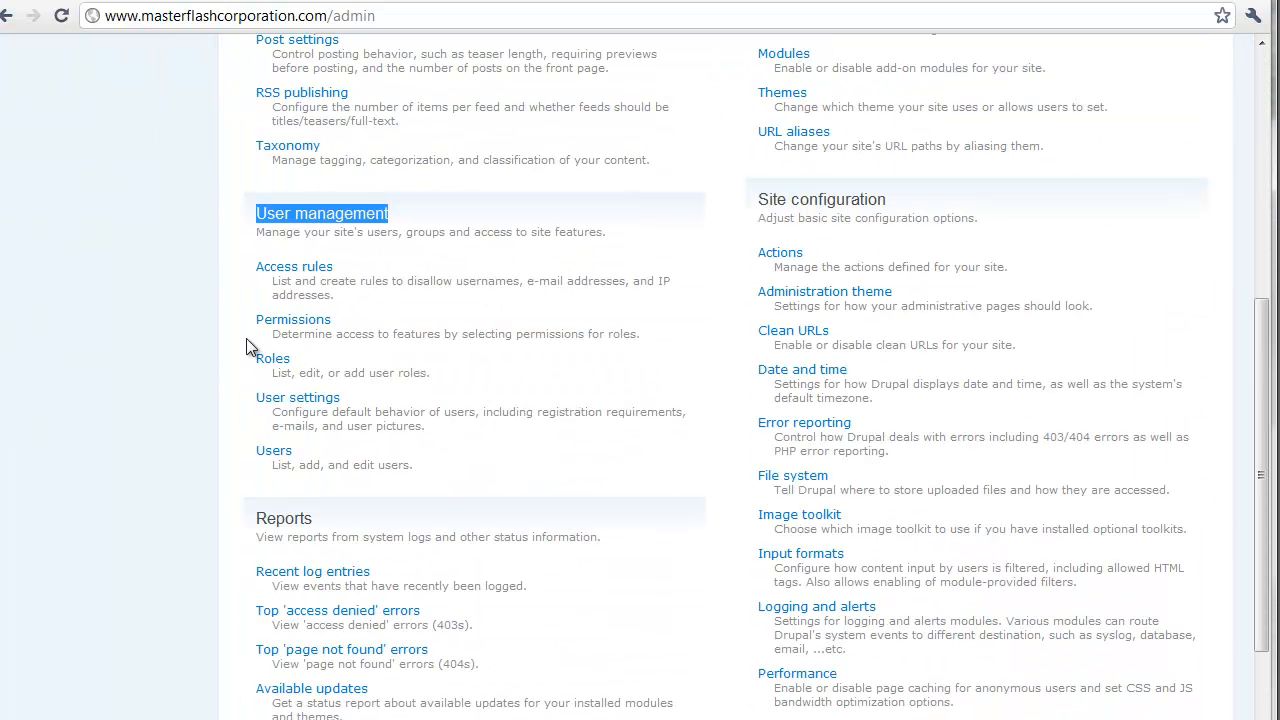
mouse_move(292, 320)
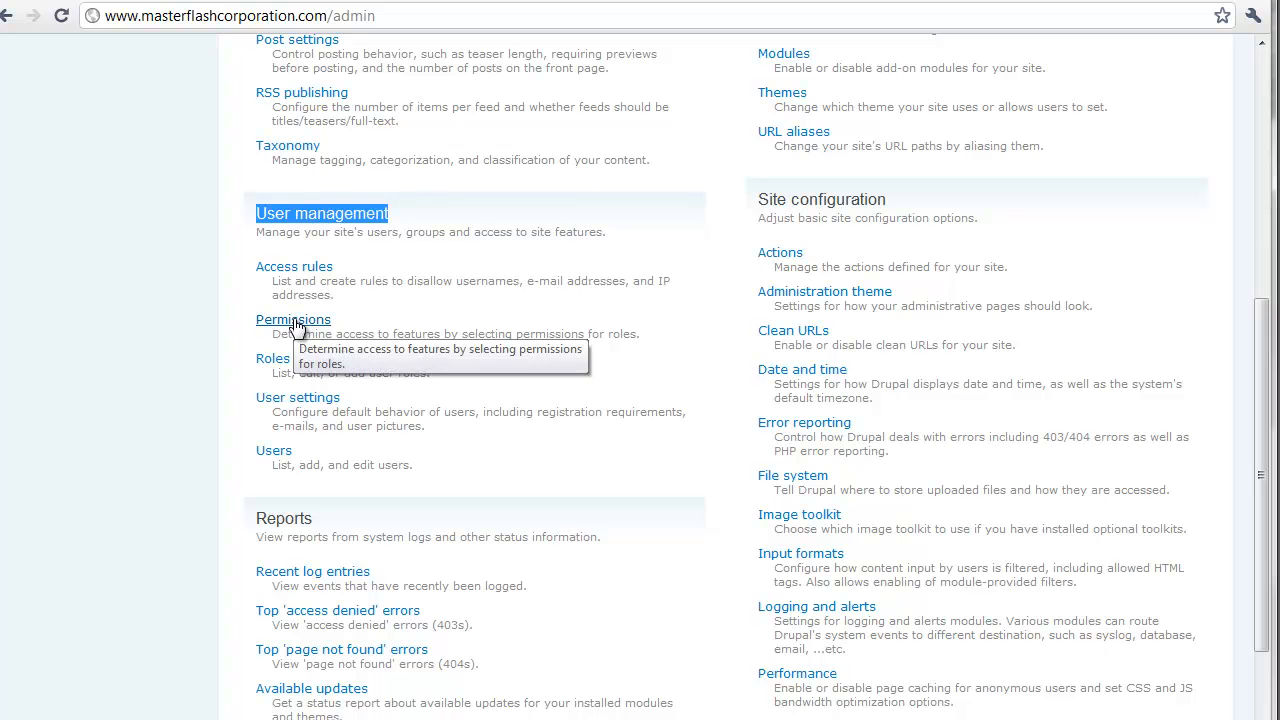
left_click(292, 320)
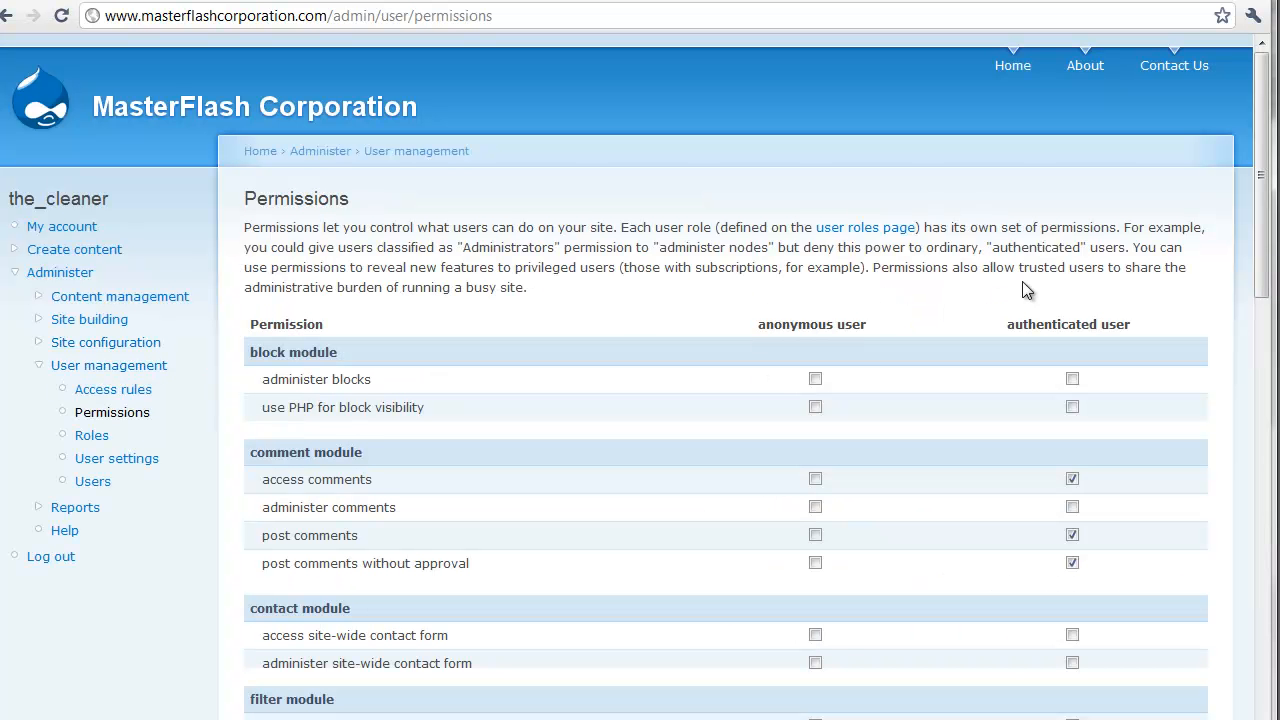
mouse_move(760, 328)
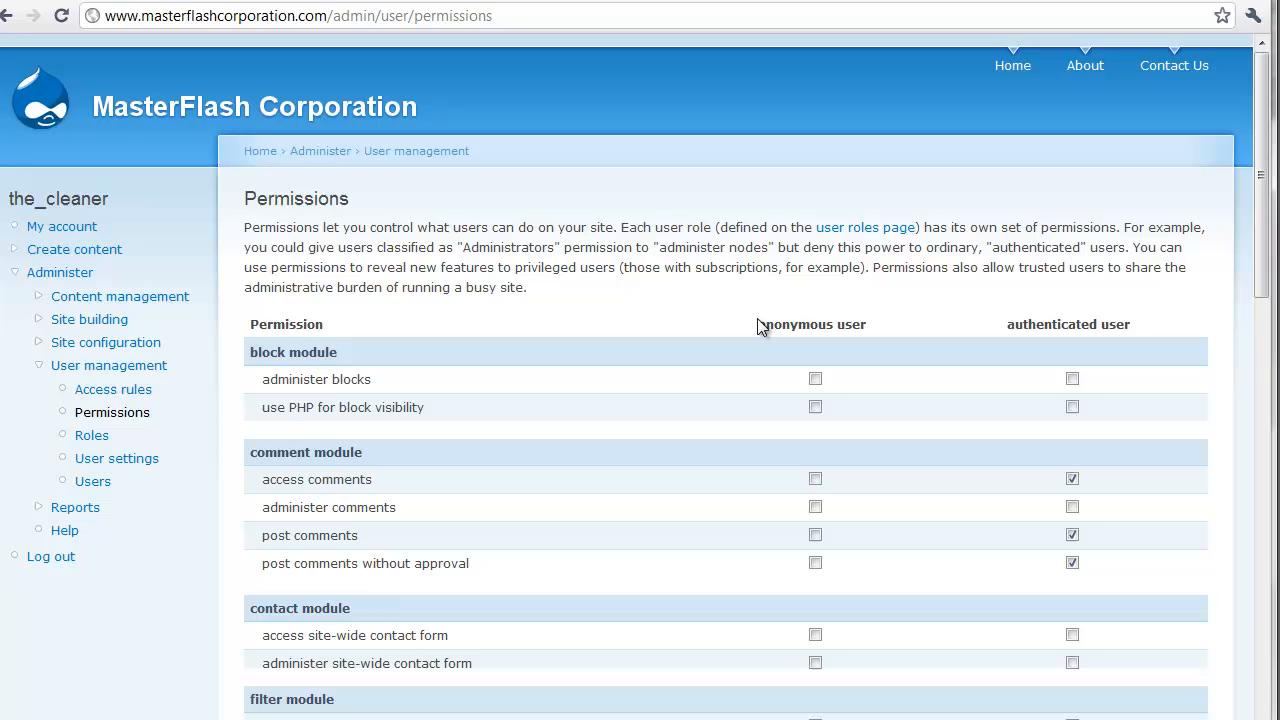
mouse_move(844, 324)
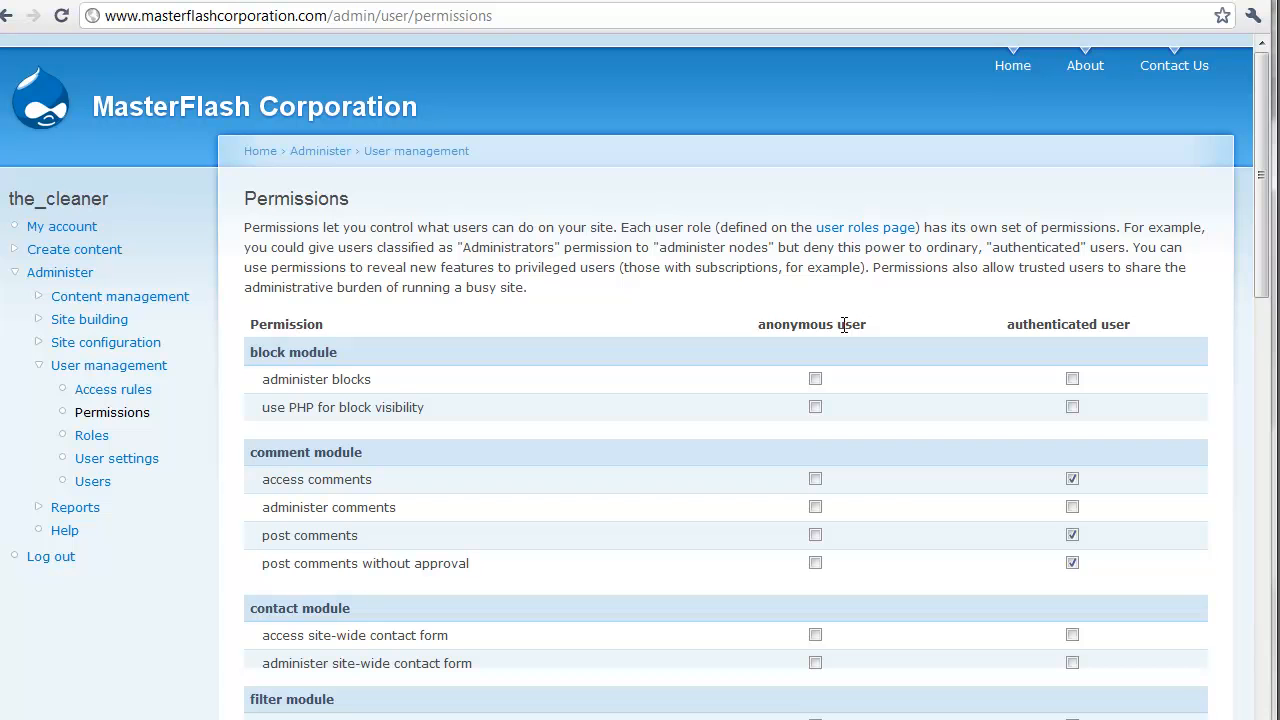
scroll("down", 3)
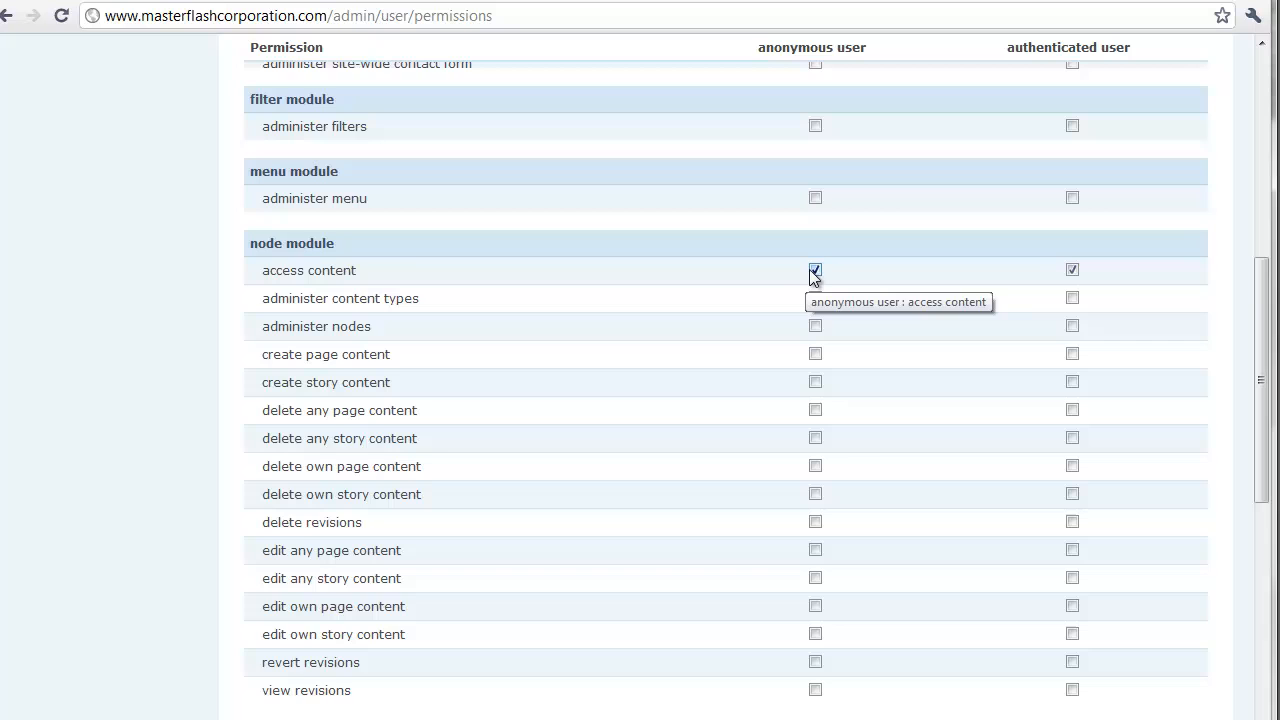
scroll("down", 3)
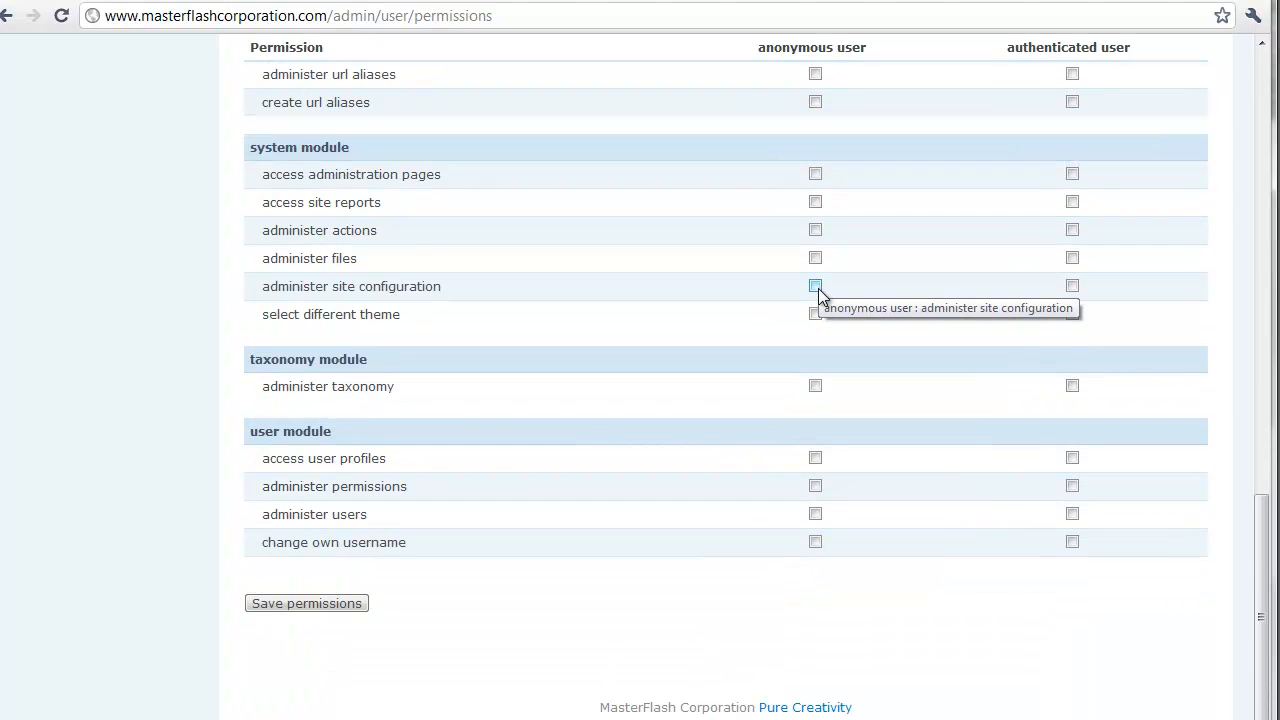
scroll("up", 3)
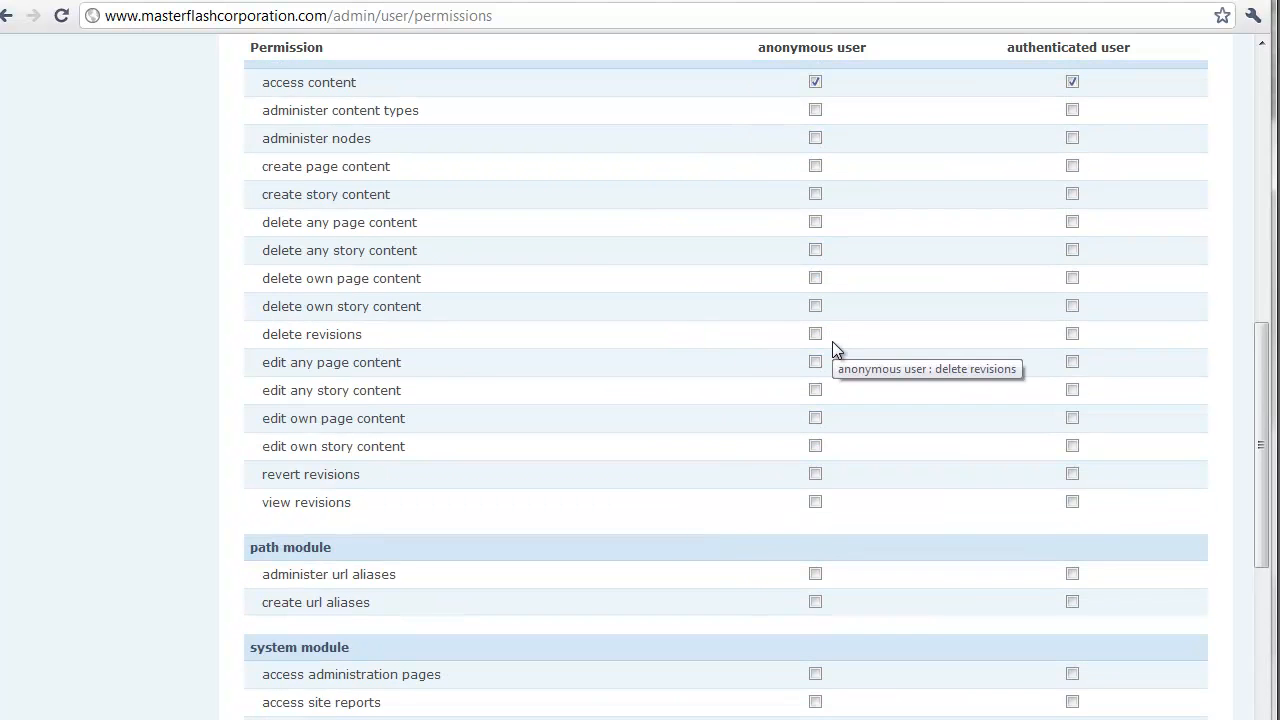
scroll("up", 3)
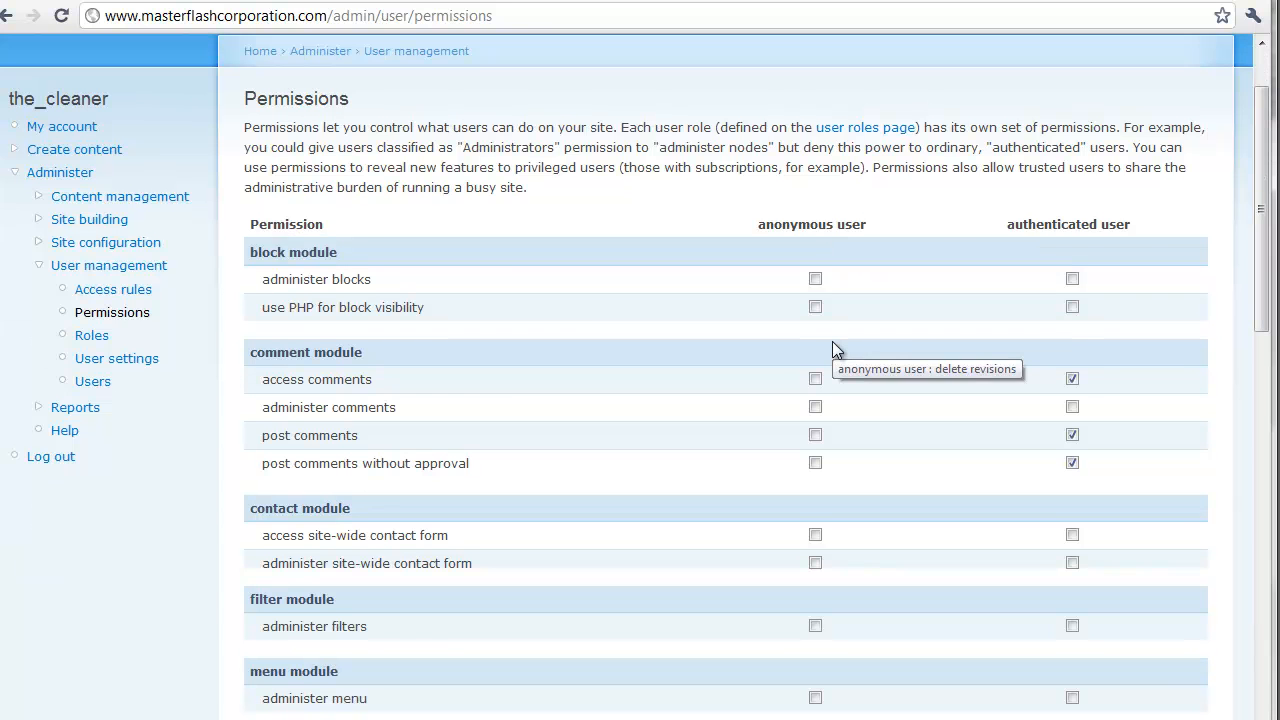
mouse_move(504, 356)
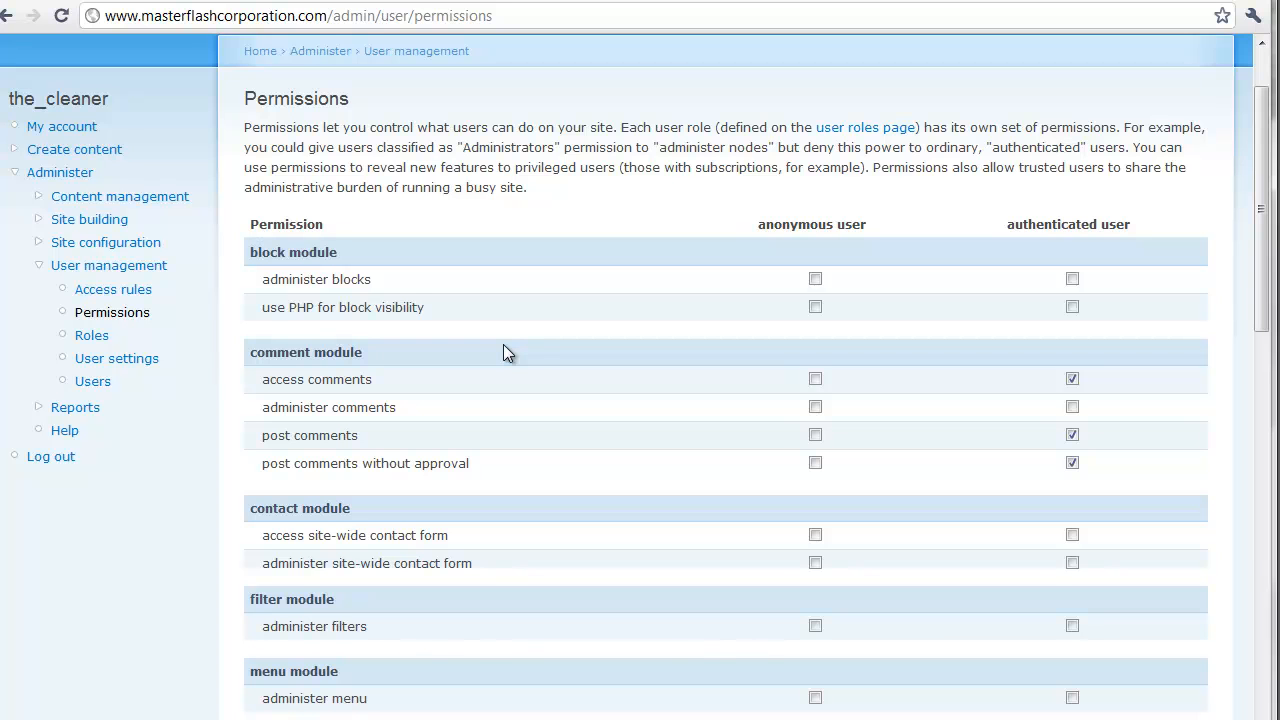
mouse_move(524, 486)
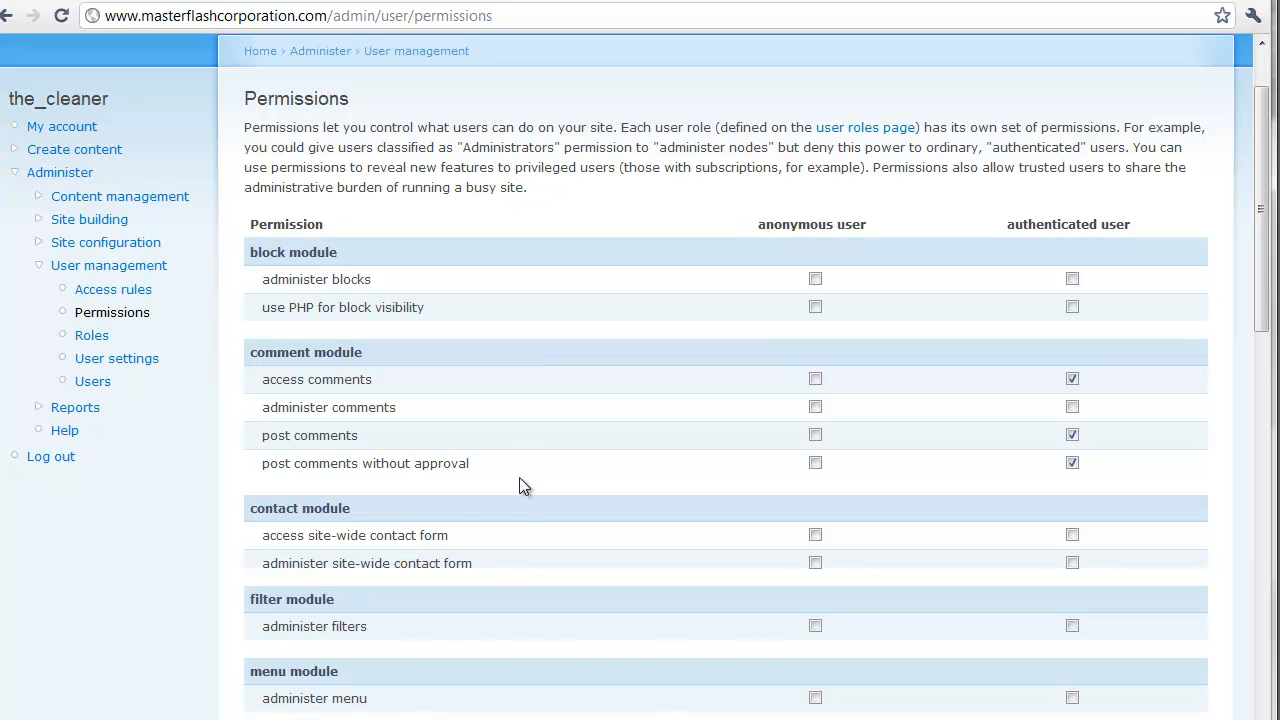
mouse_move(512, 576)
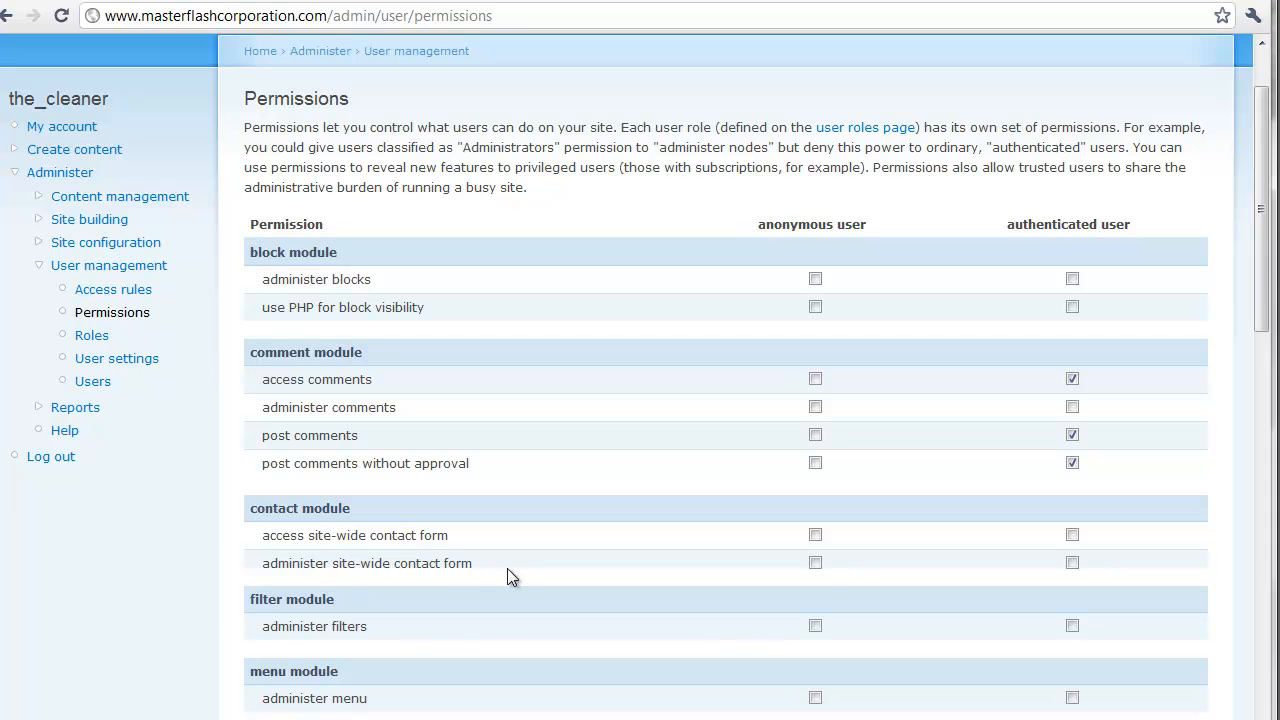
mouse_move(816, 562)
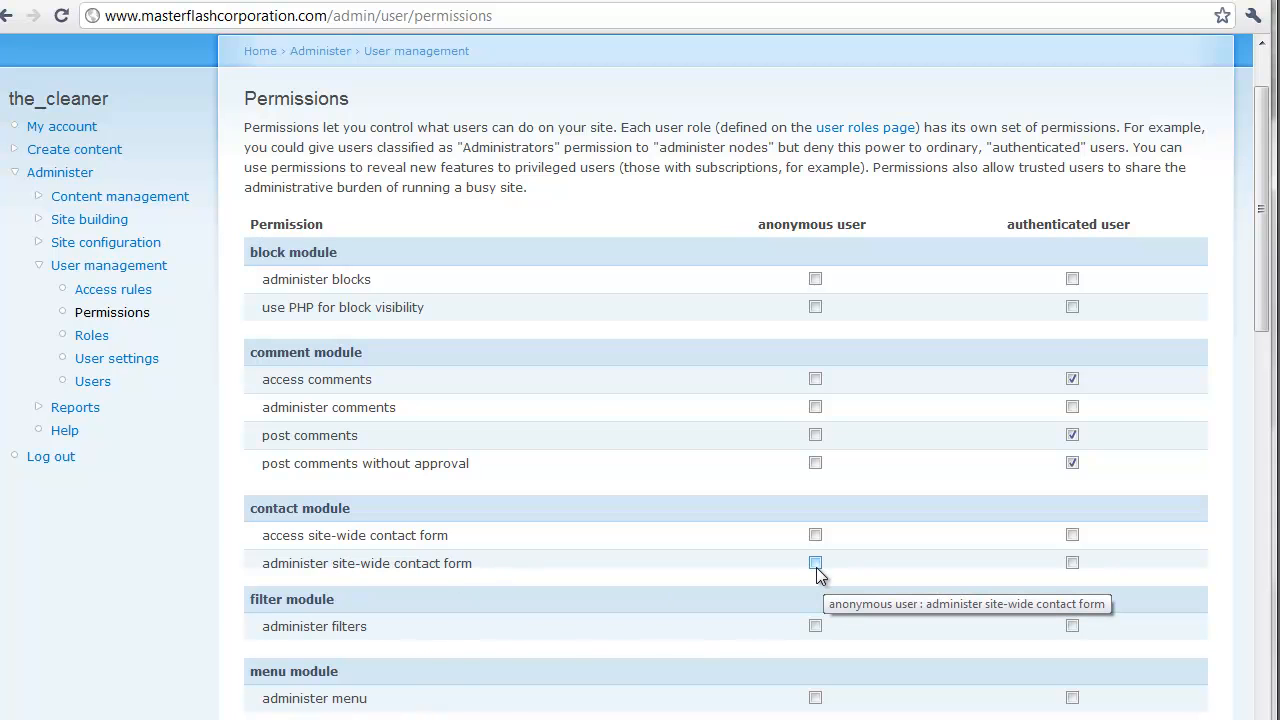
mouse_move(1064, 580)
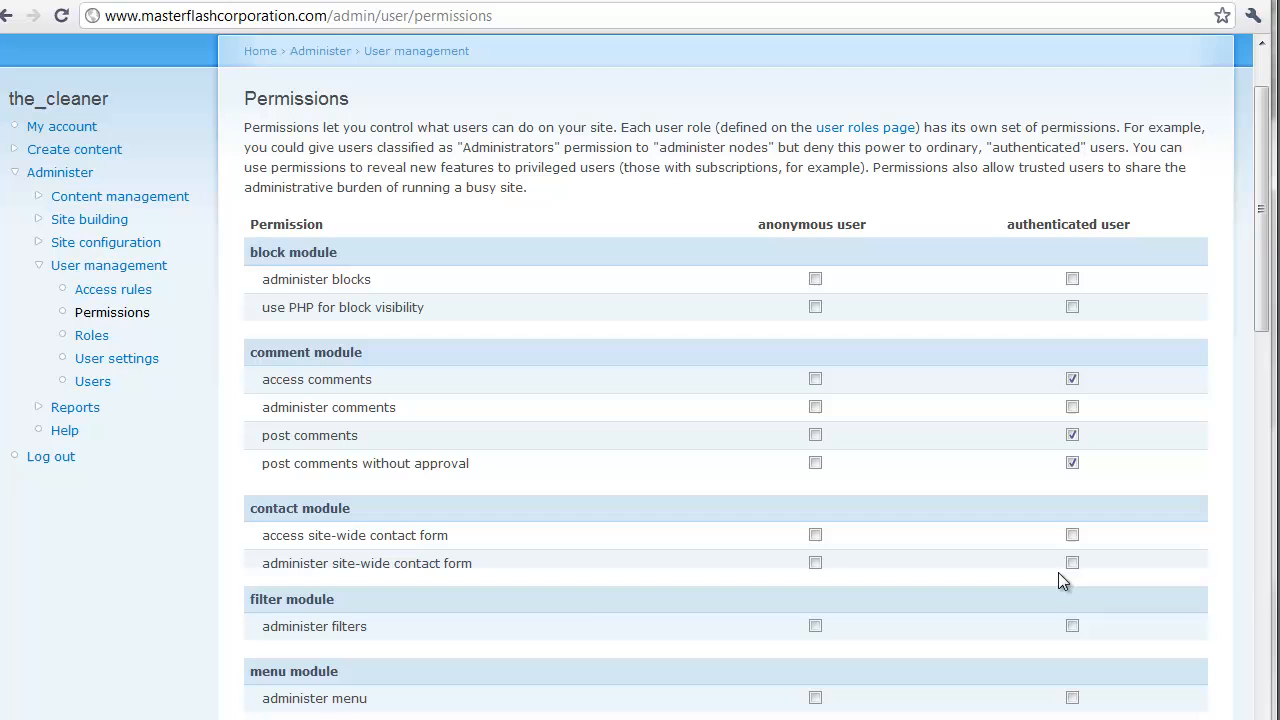
mouse_move(270, 550)
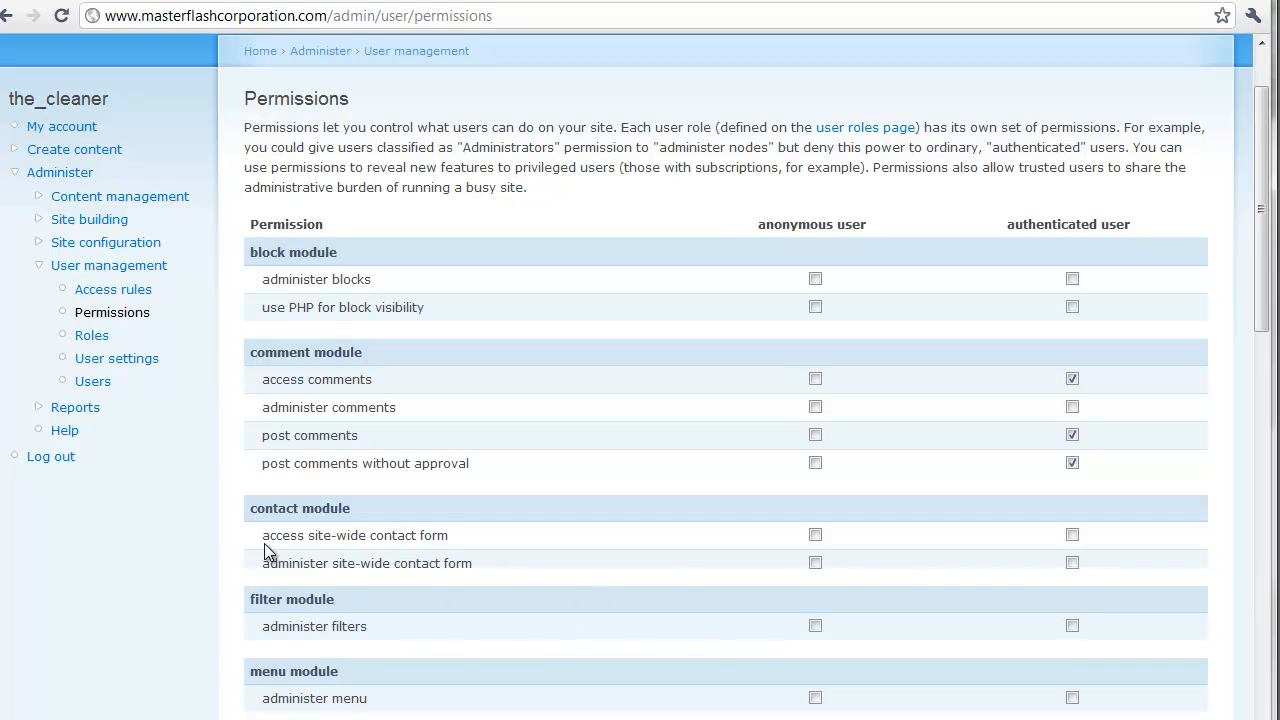
- Grant 'access site-wide contact form' to anonymous and authenticated users and save permissions
double_click(356, 536)
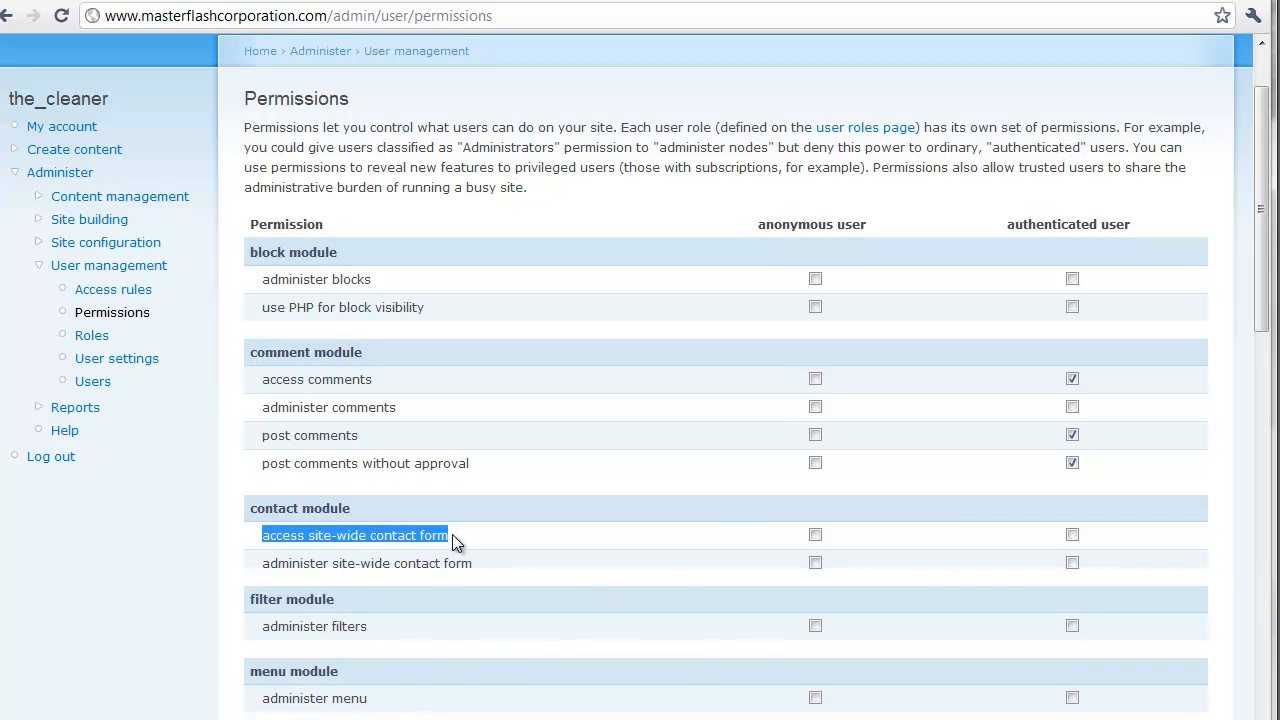
left_click(816, 534)
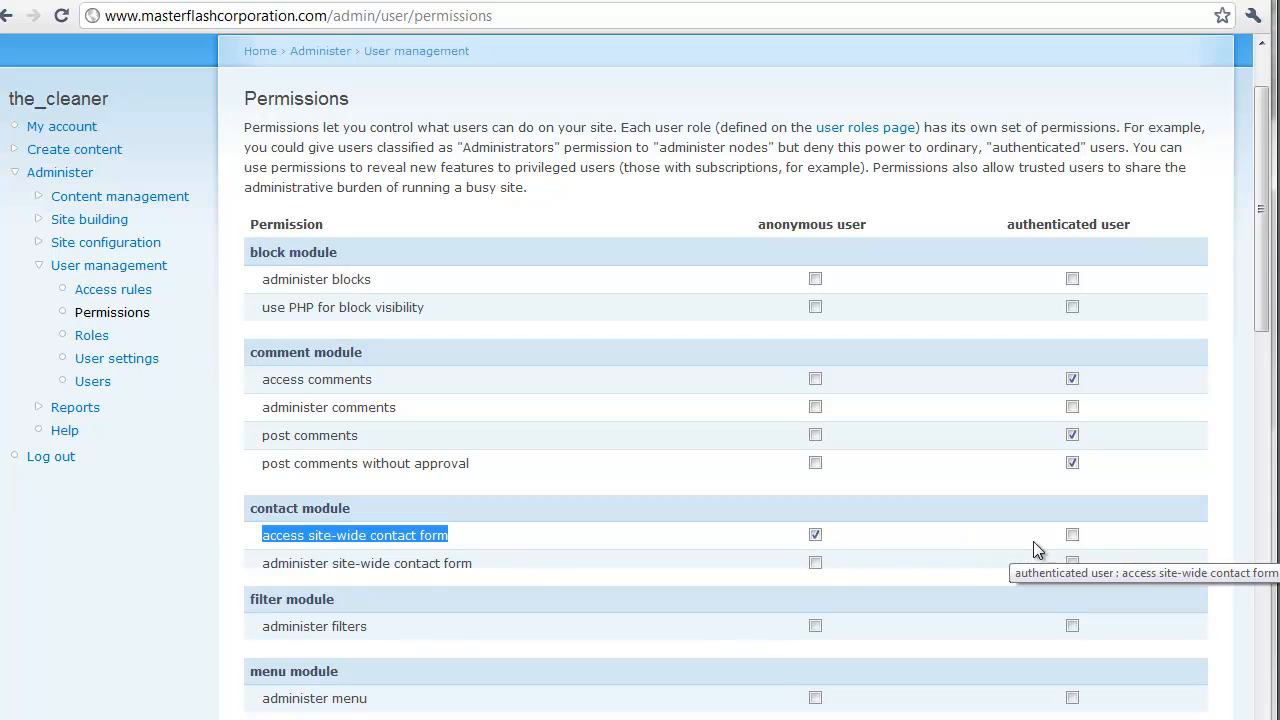
left_click(1072, 534)
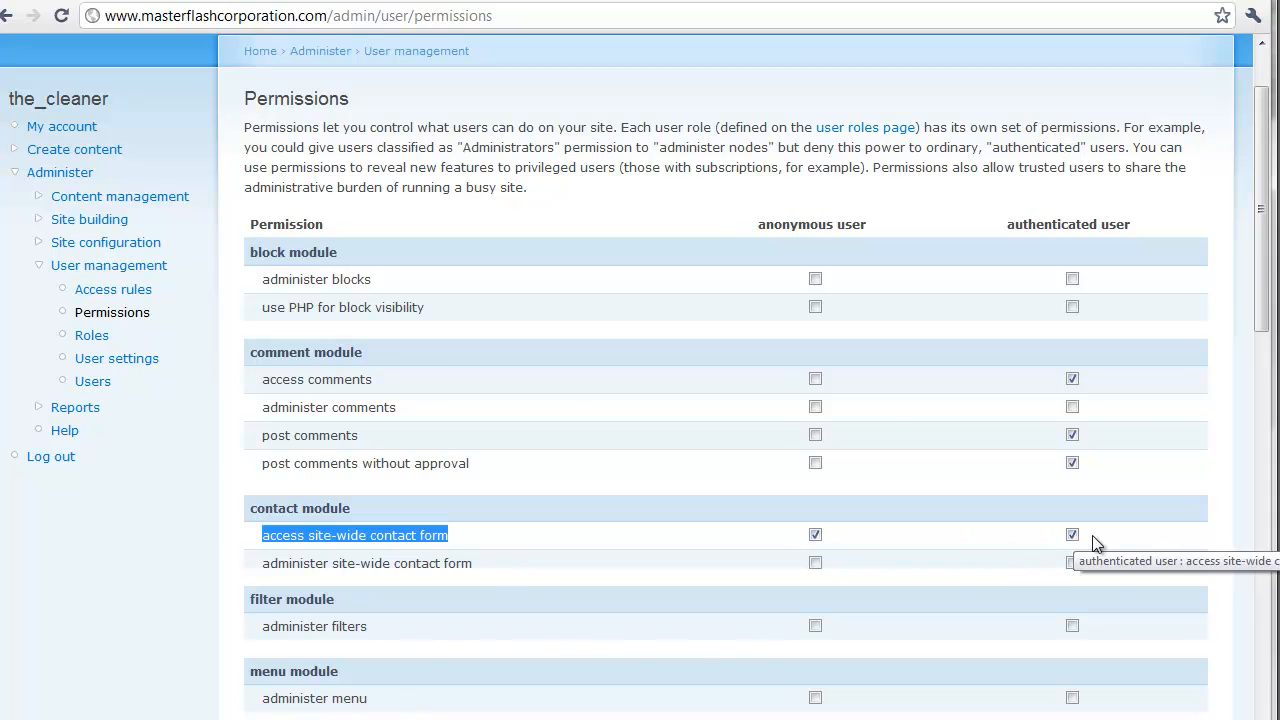
mouse_move(818, 224)
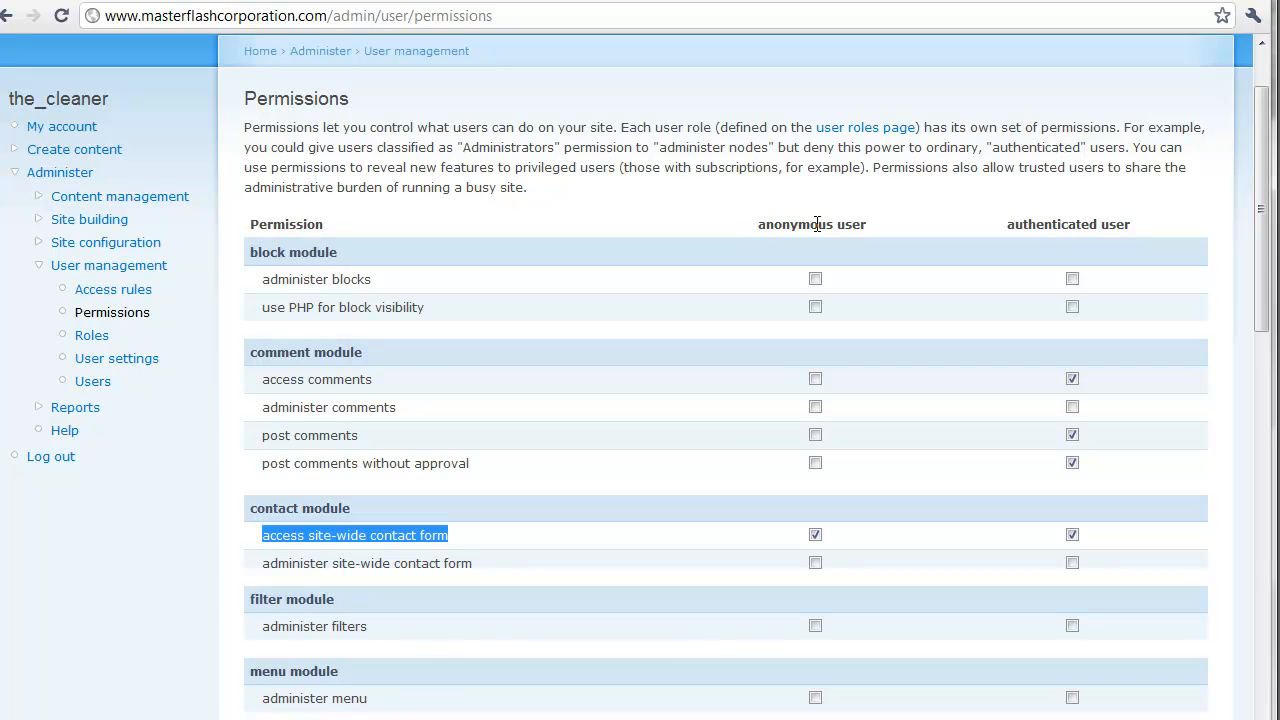
scroll("down", 3)
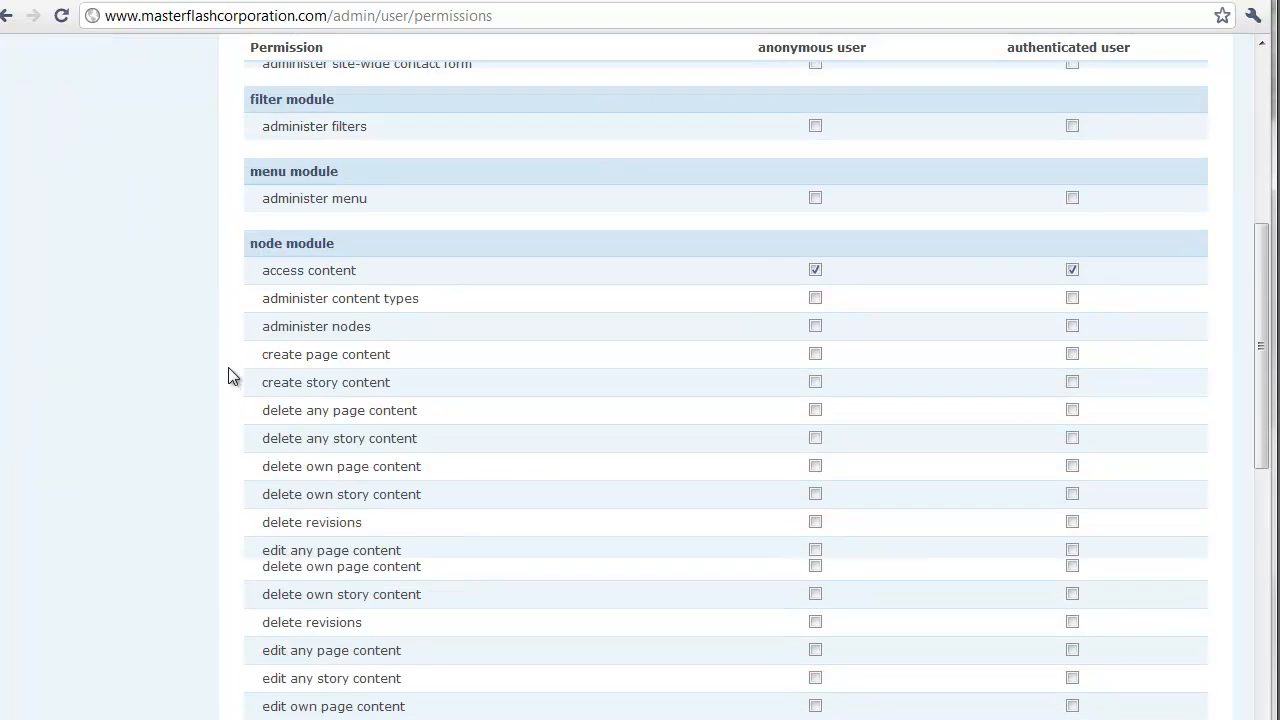
scroll("down", 3)
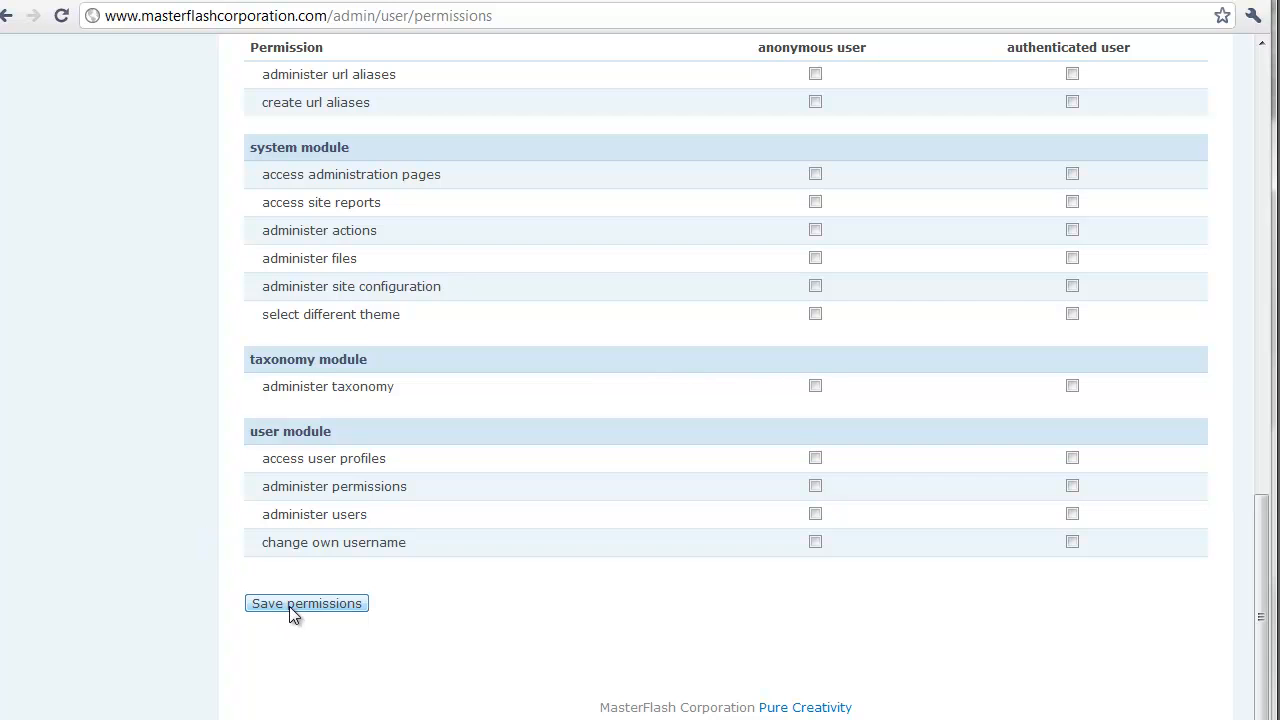
left_click(306, 604)
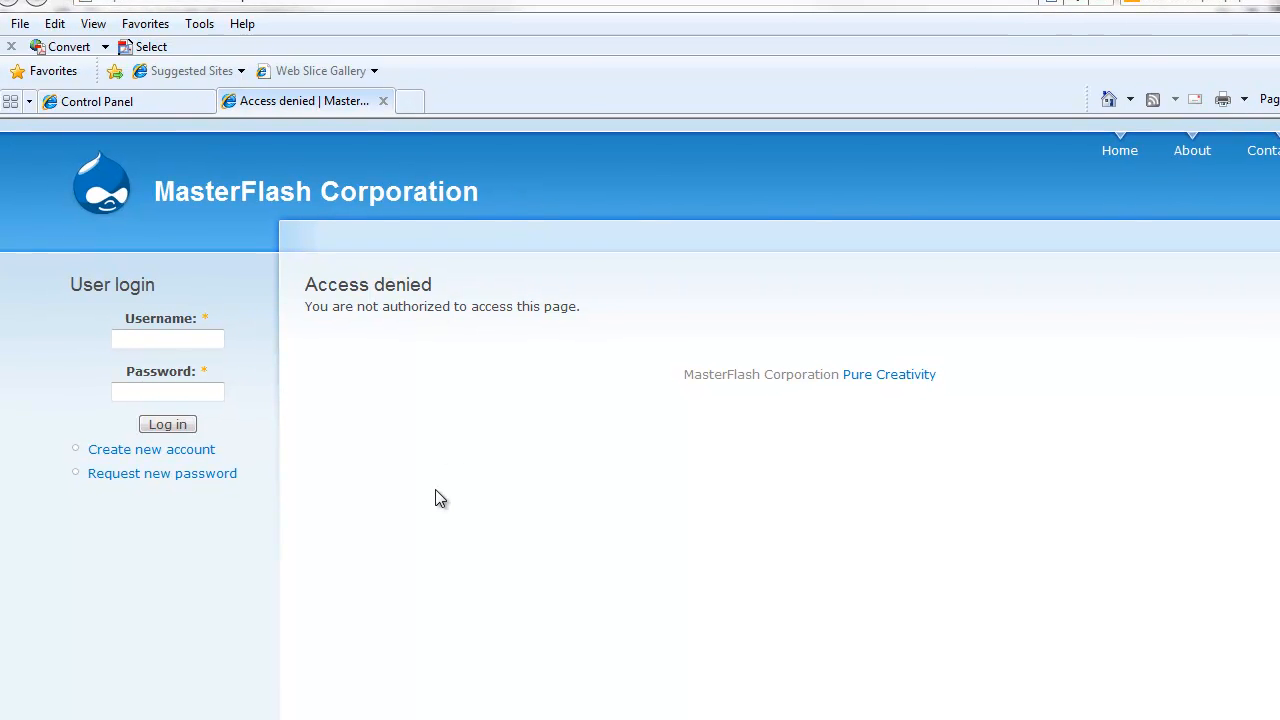
- Fill the visitor contact form with name The Cleaner and a support@ e-mail address
left_click(1264, 150)
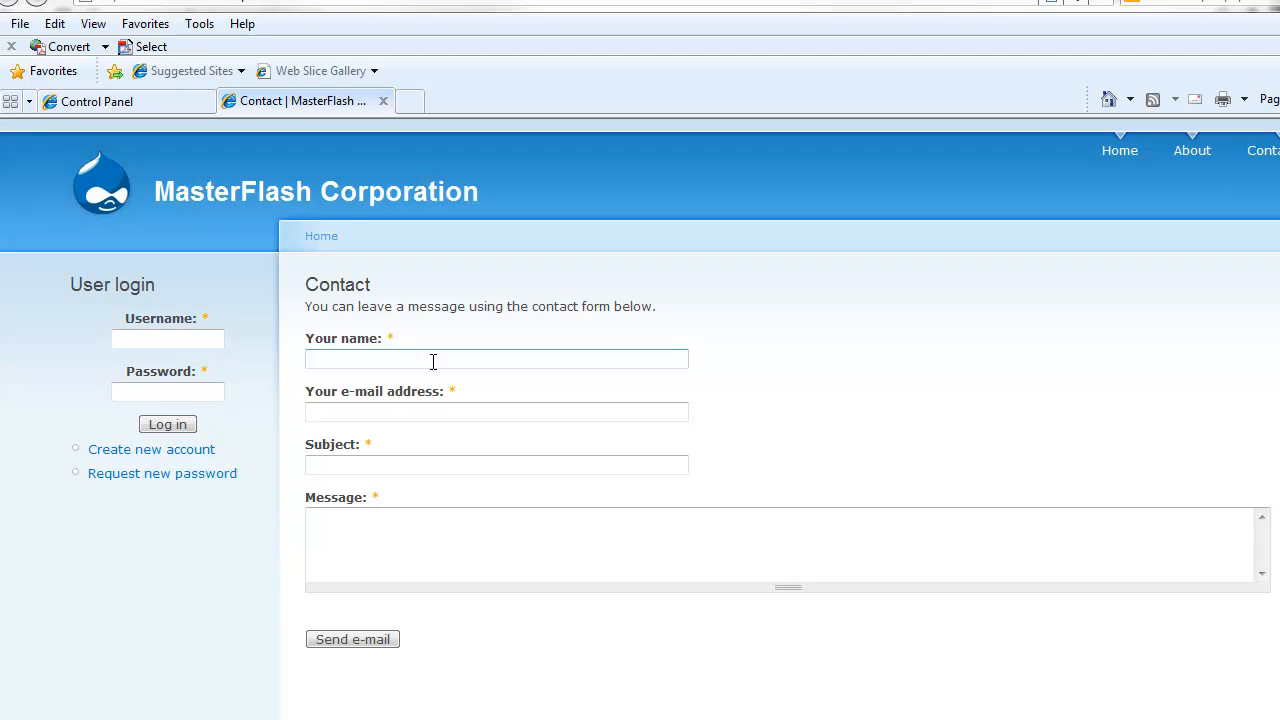
type("The")
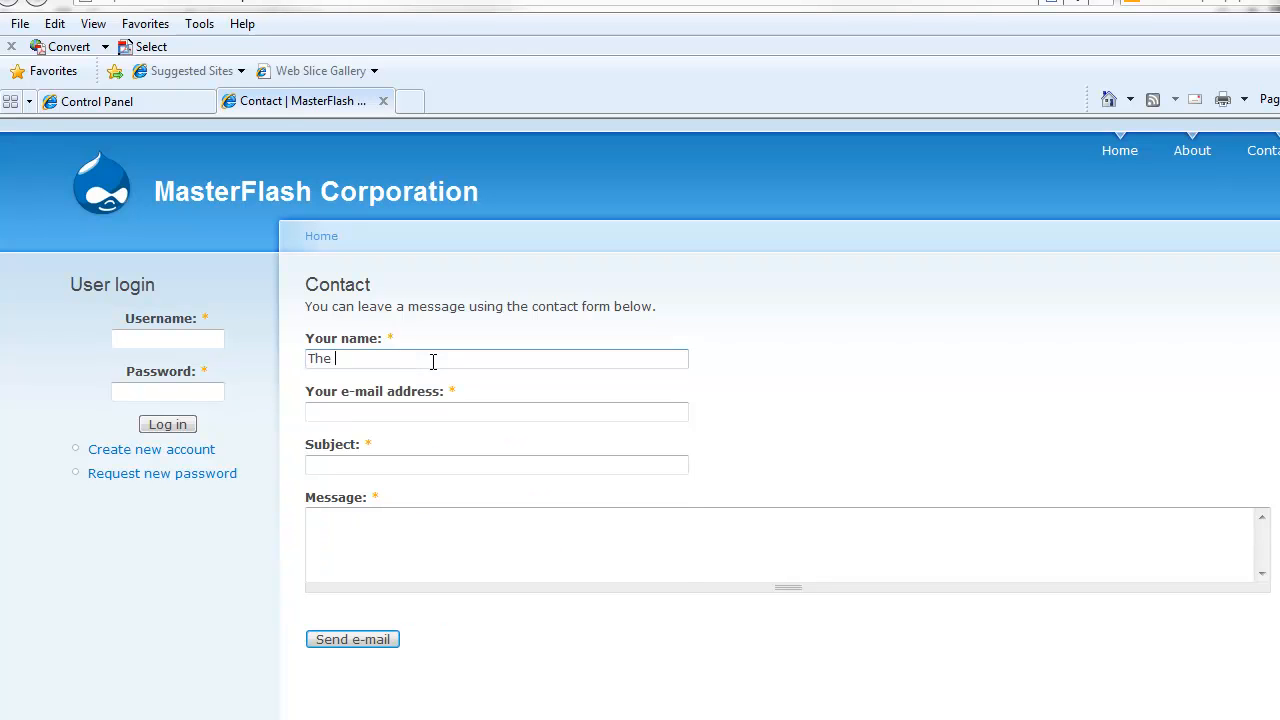
type("Cleaner")
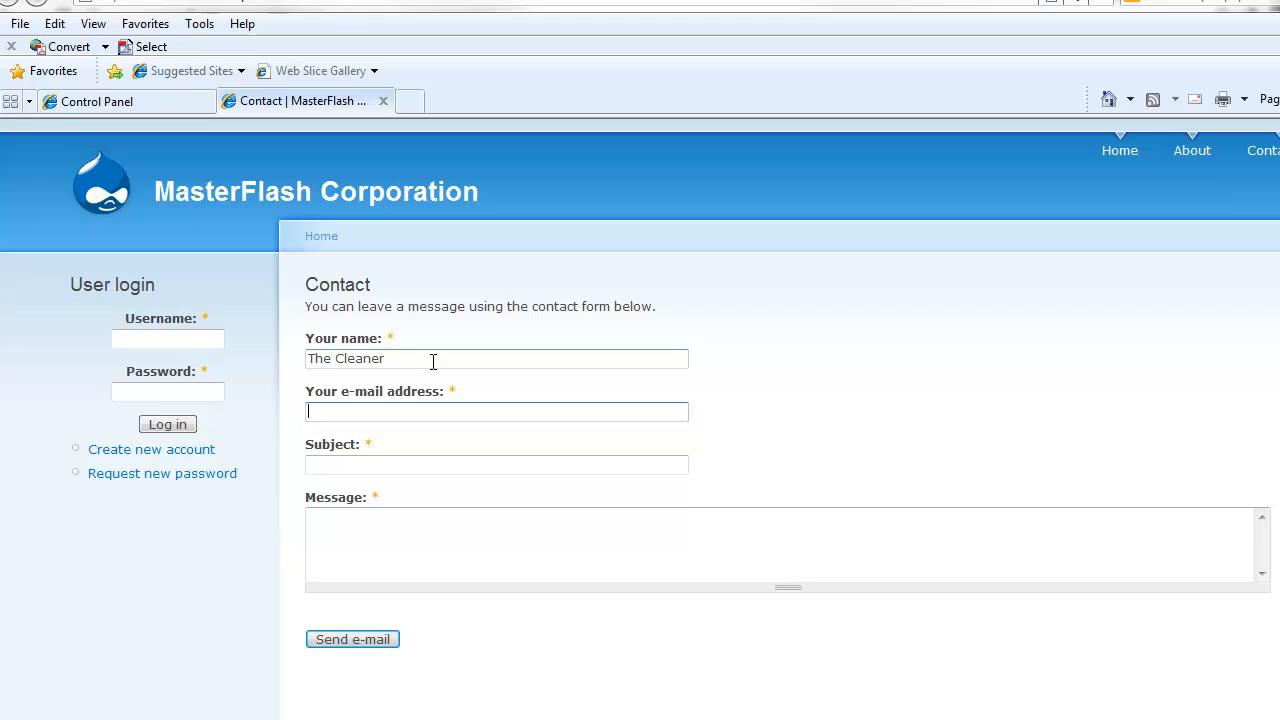
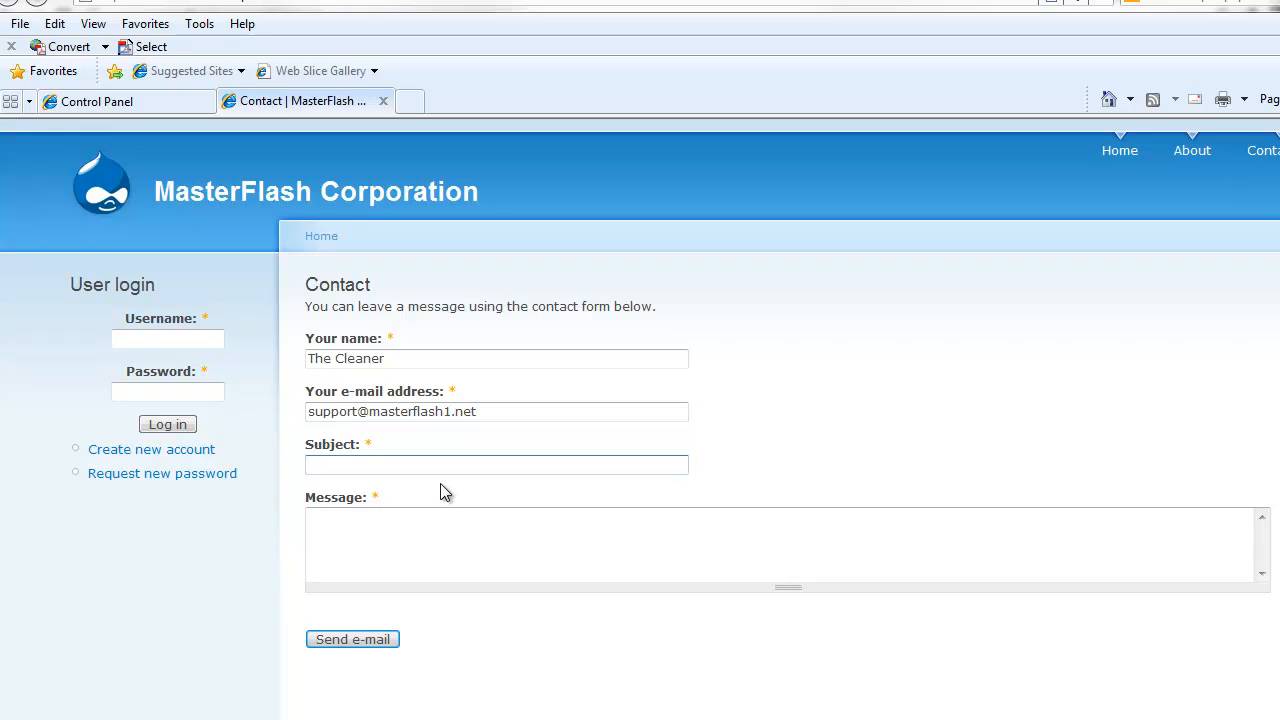
- Enter subject 'Hey, First Contact' with a short first-contact message and send it
type("Hey, First")
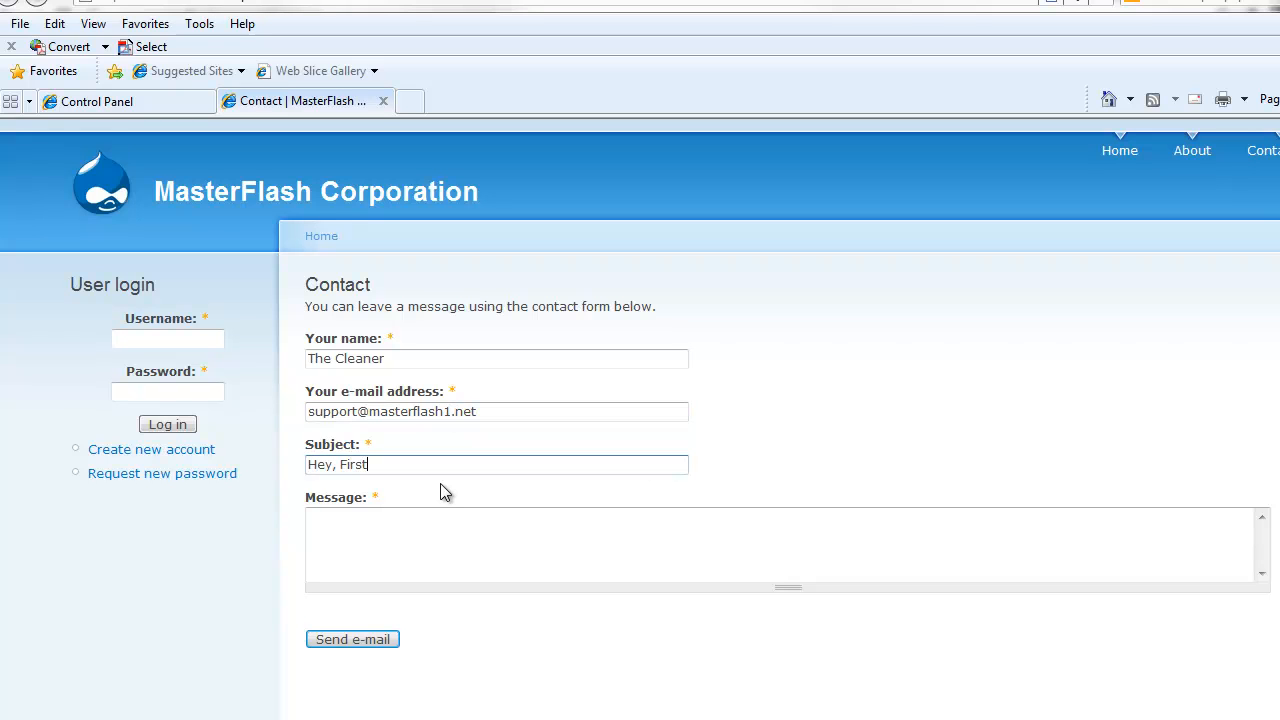
type("Contact")
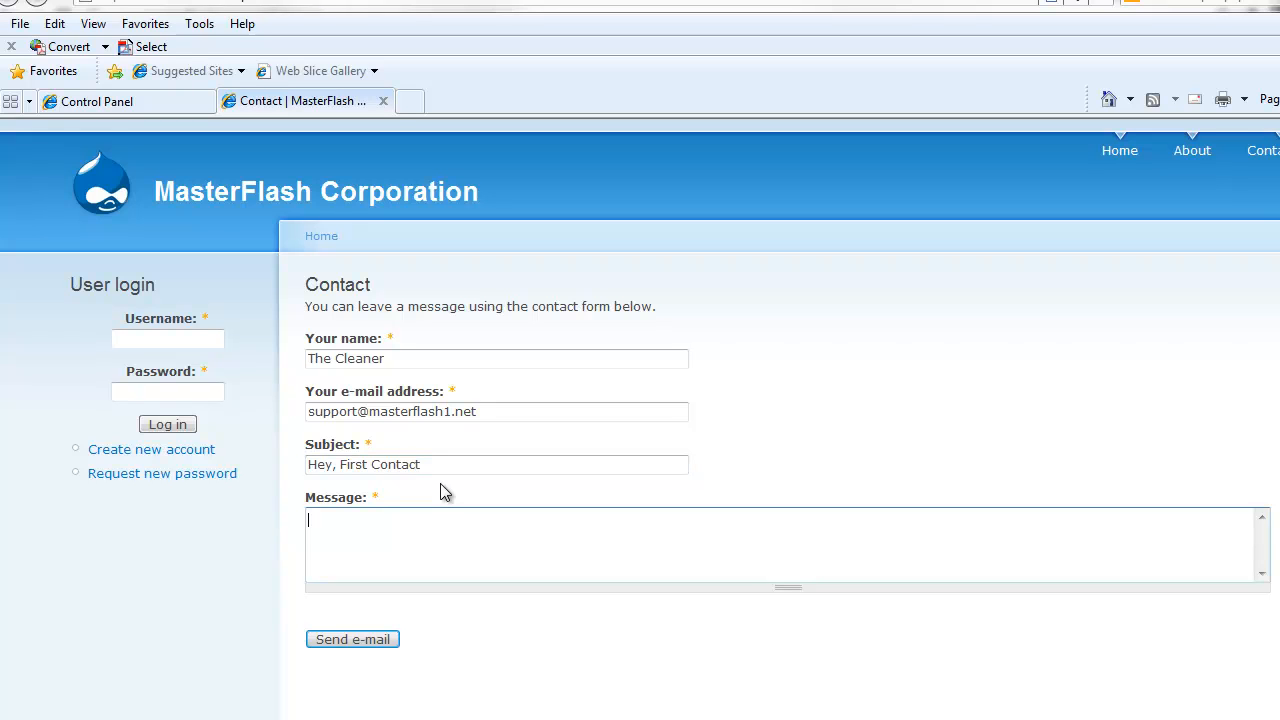
type("Ht")
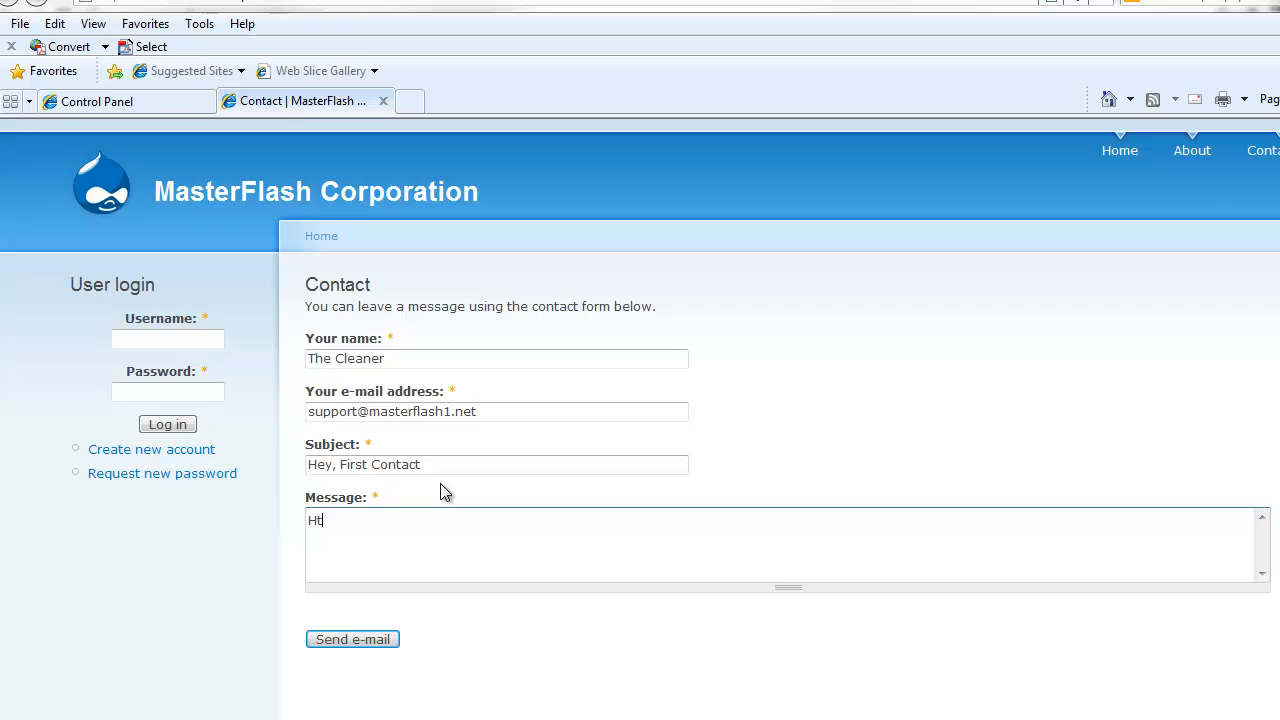
type("Hey, this is")
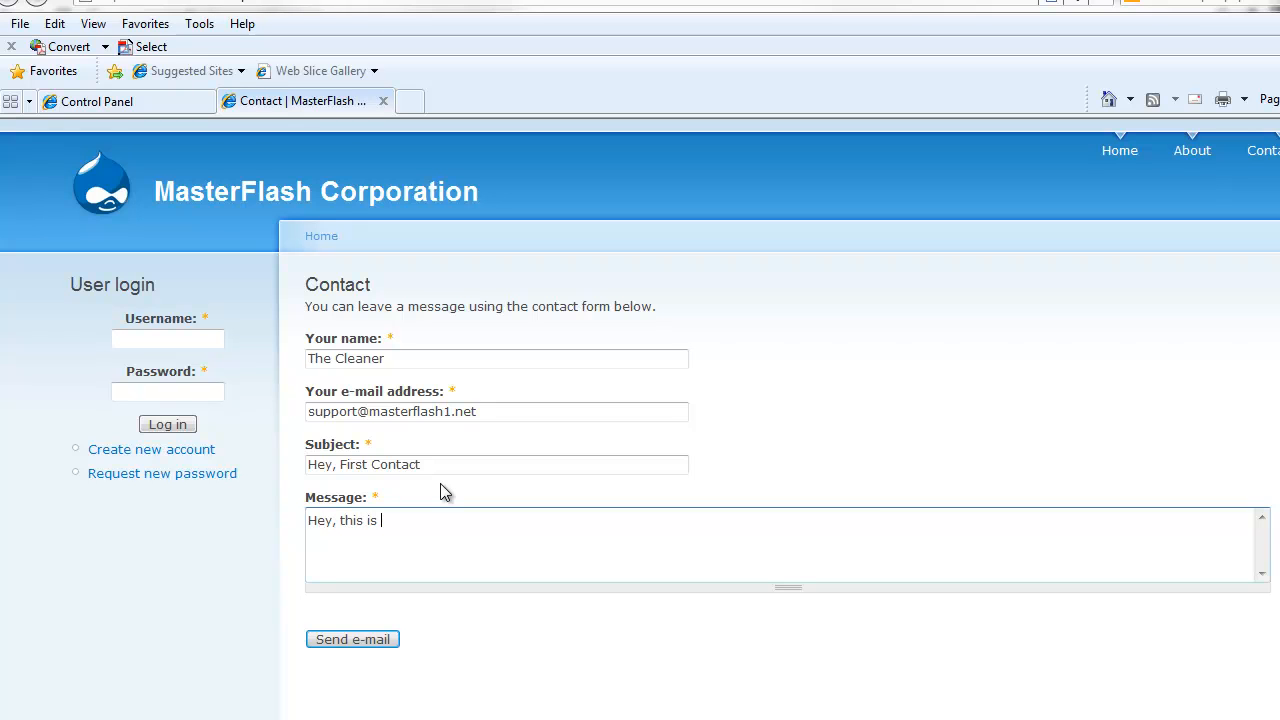
type("my first contact in drupal")
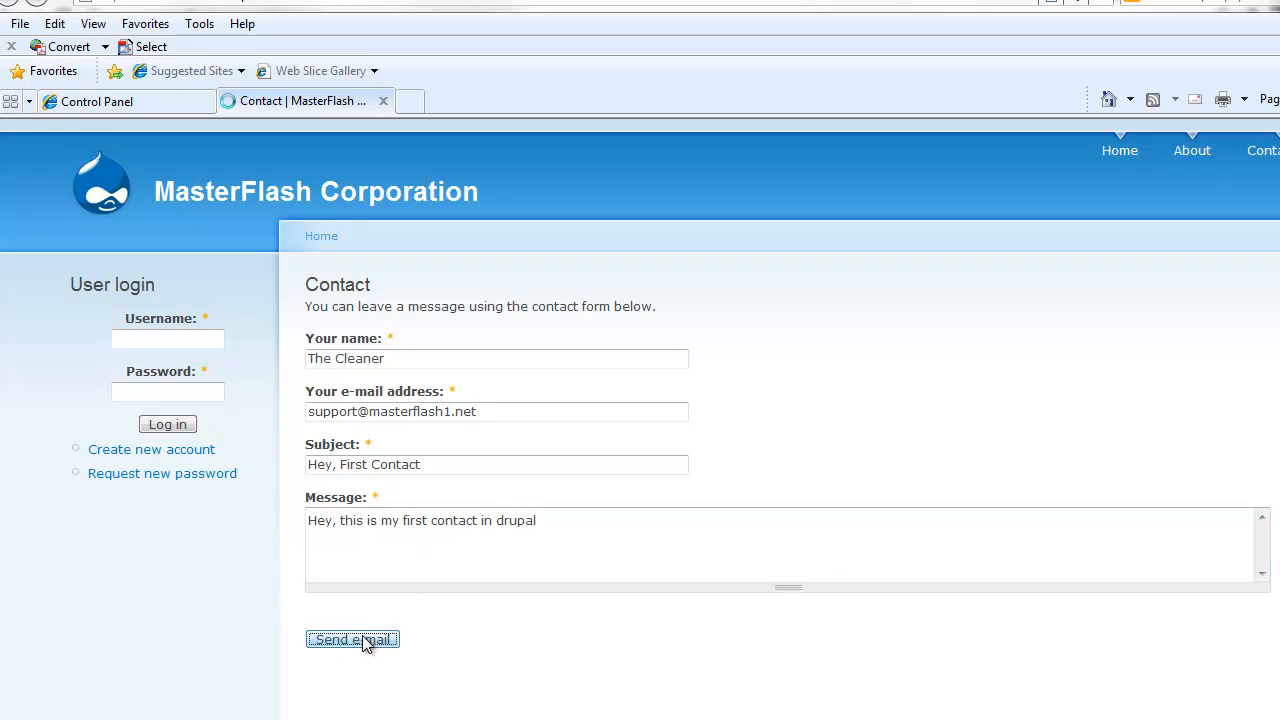
left_click(352, 640)
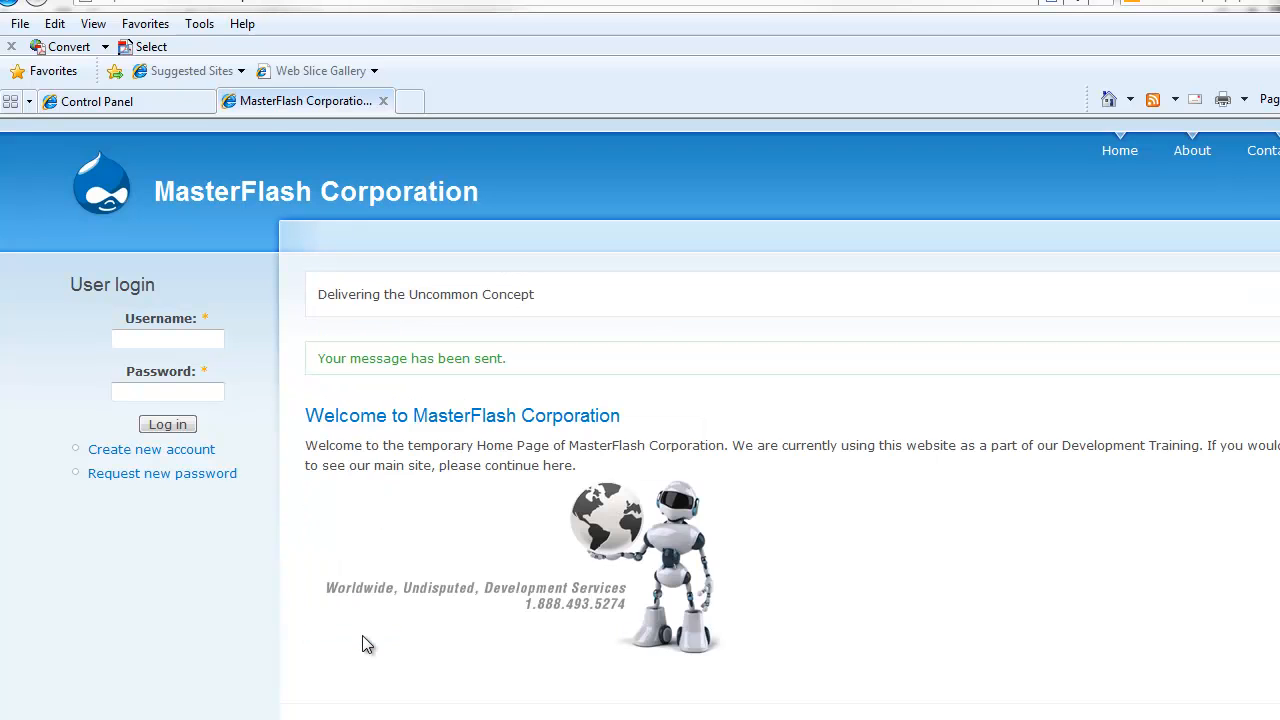
double_click(362, 358)
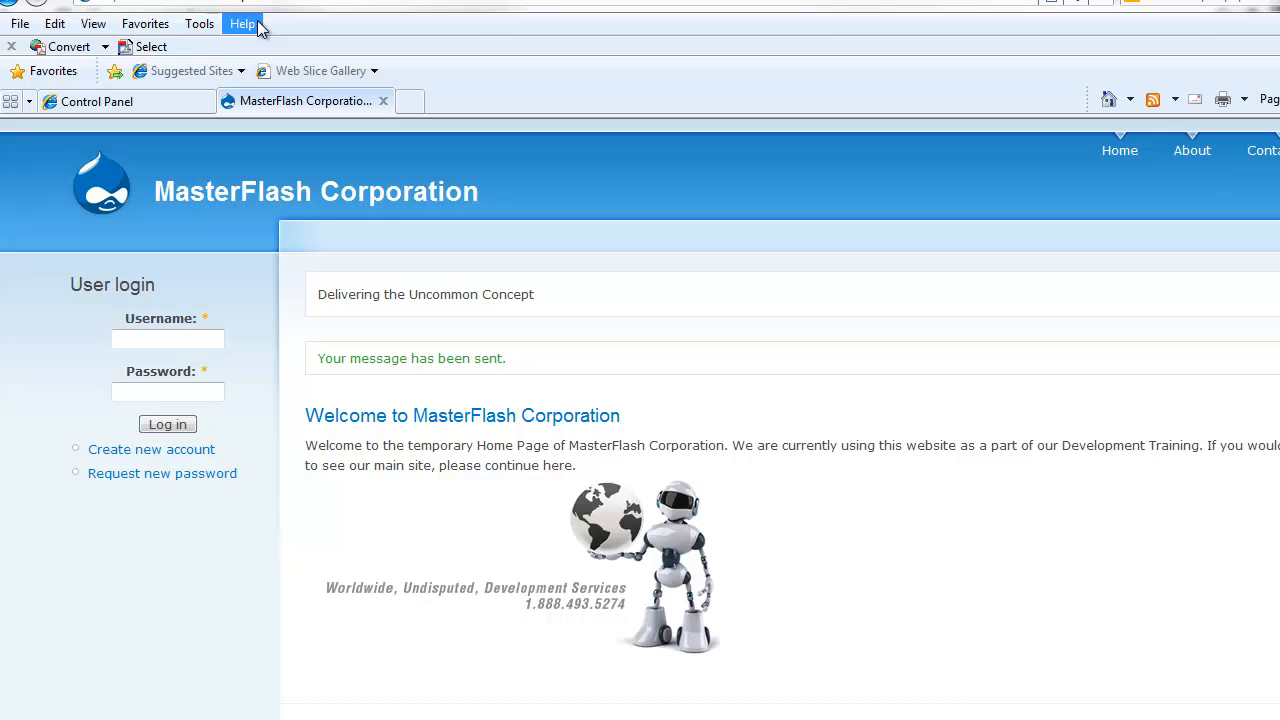
mouse_move(1156, 650)
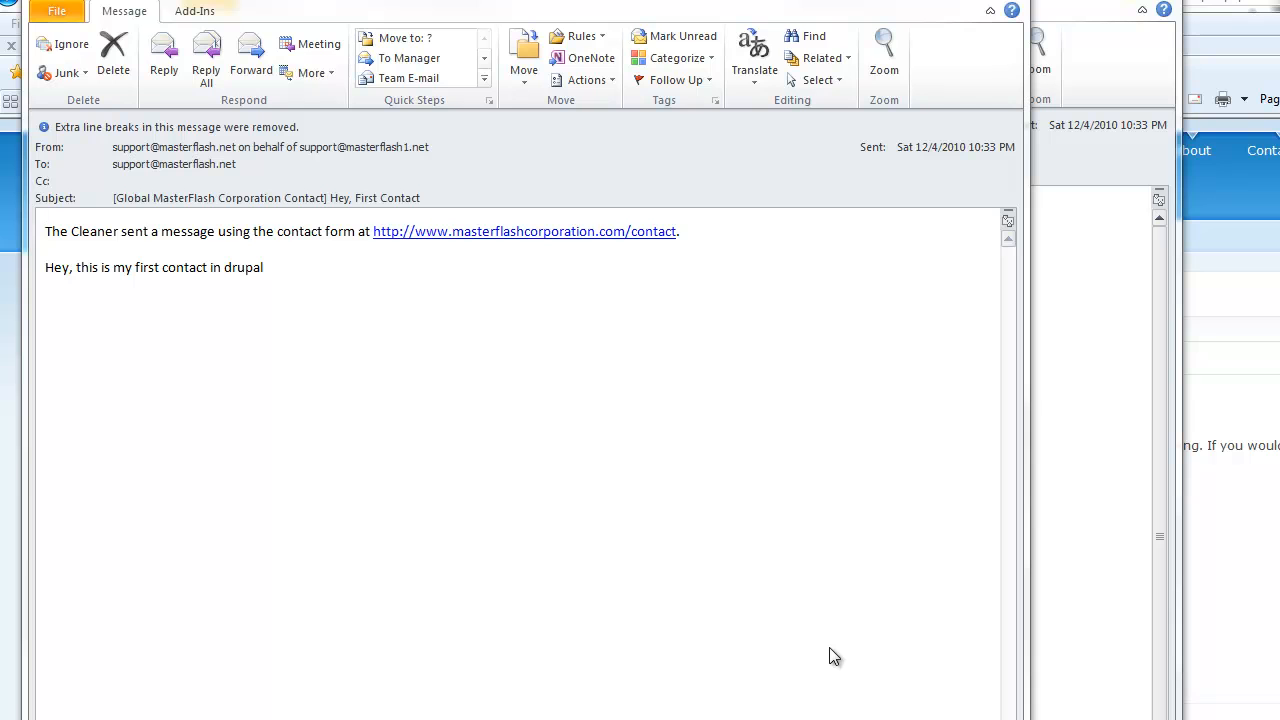
mouse_move(826, 648)
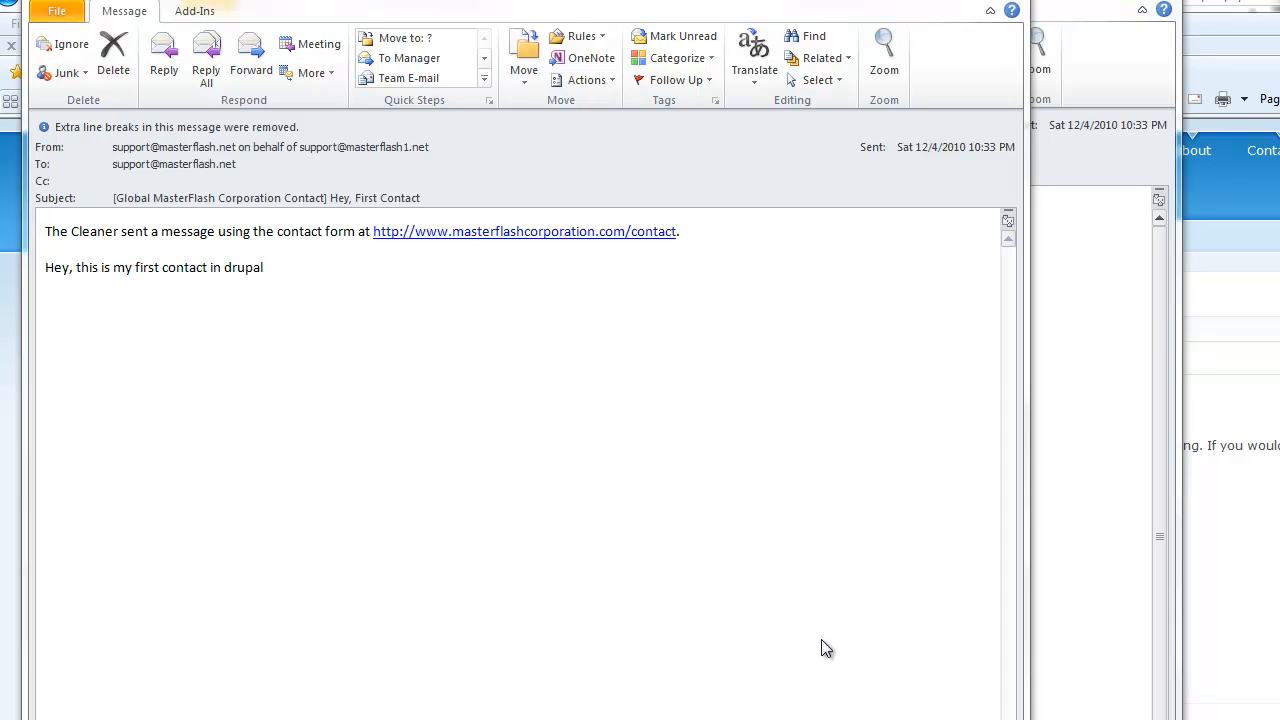
mouse_move(524, 288)
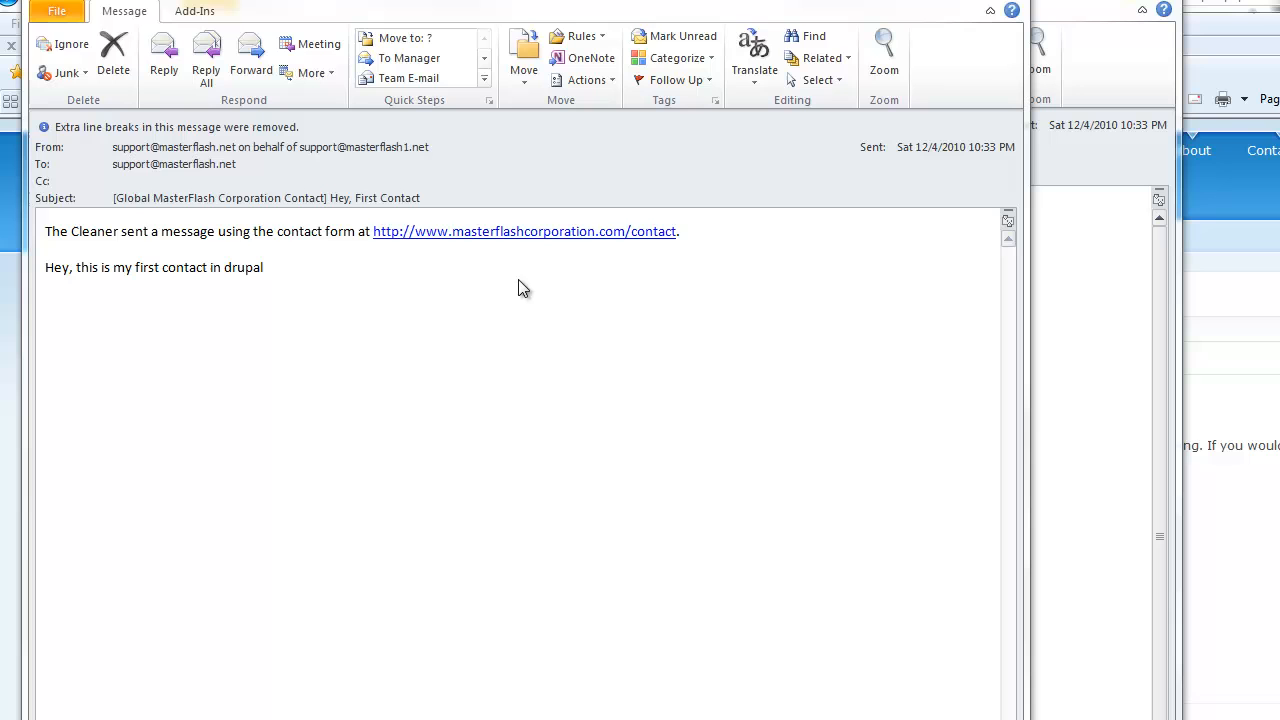
mouse_move(104, 152)
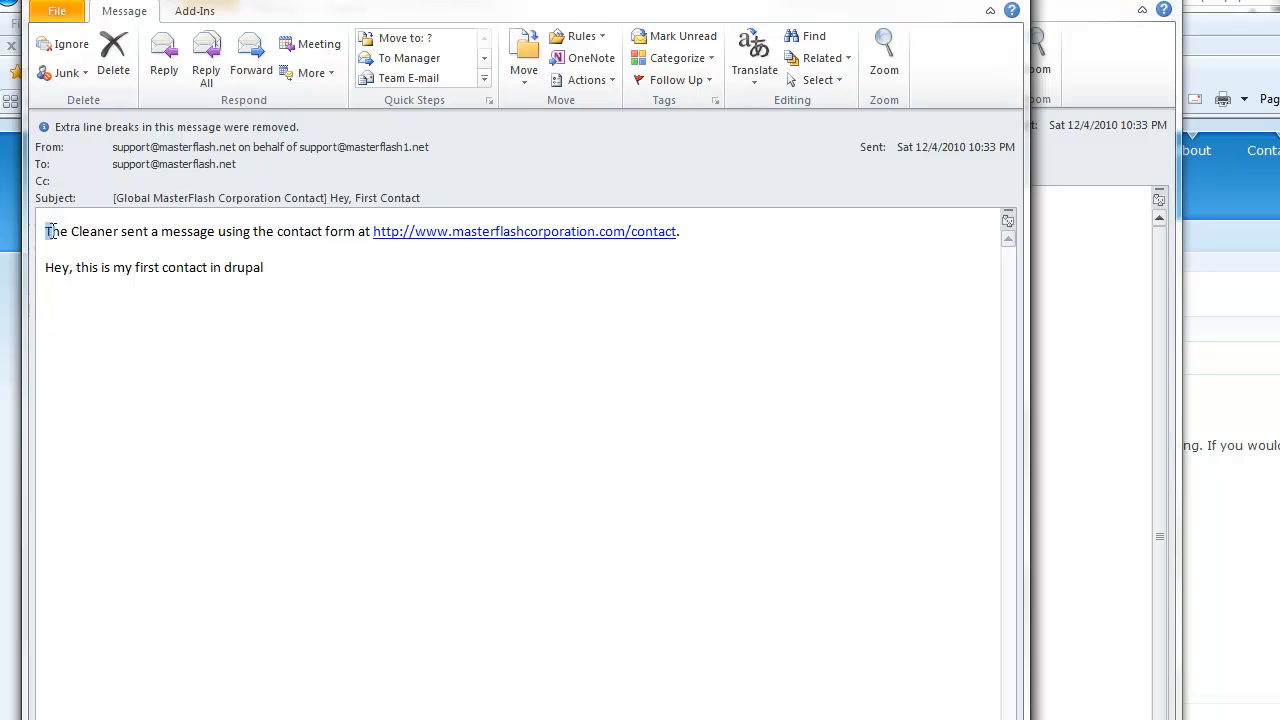
- Read the received '[Global MasterFlash Corporation Contact] Hey, First Contact' message in Outlook
double_click(80, 232)
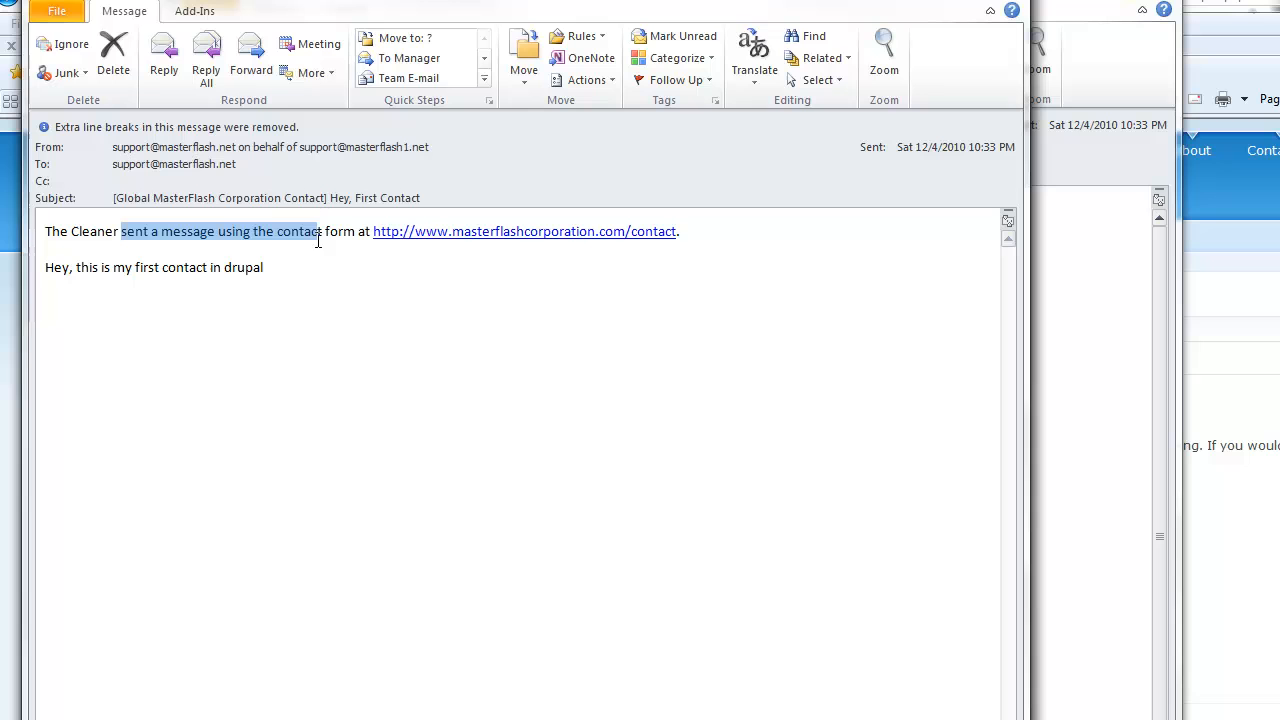
mouse_move(452, 240)
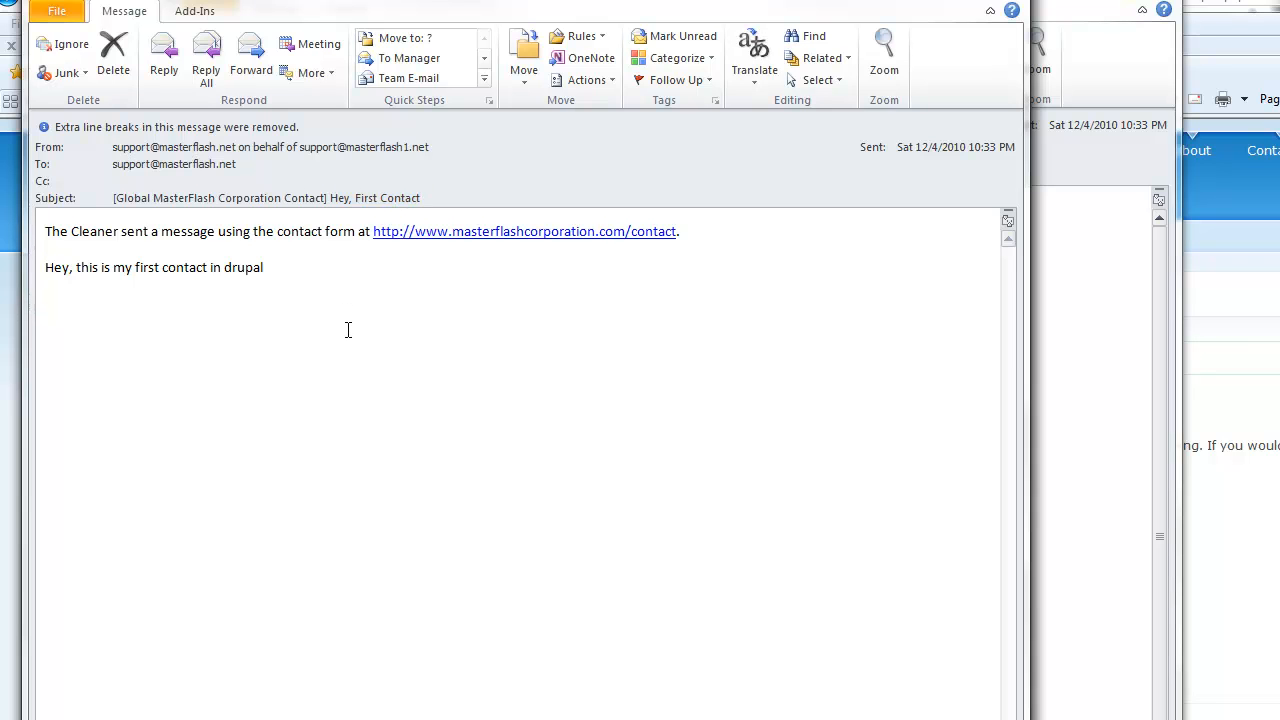
mouse_move(840, 564)
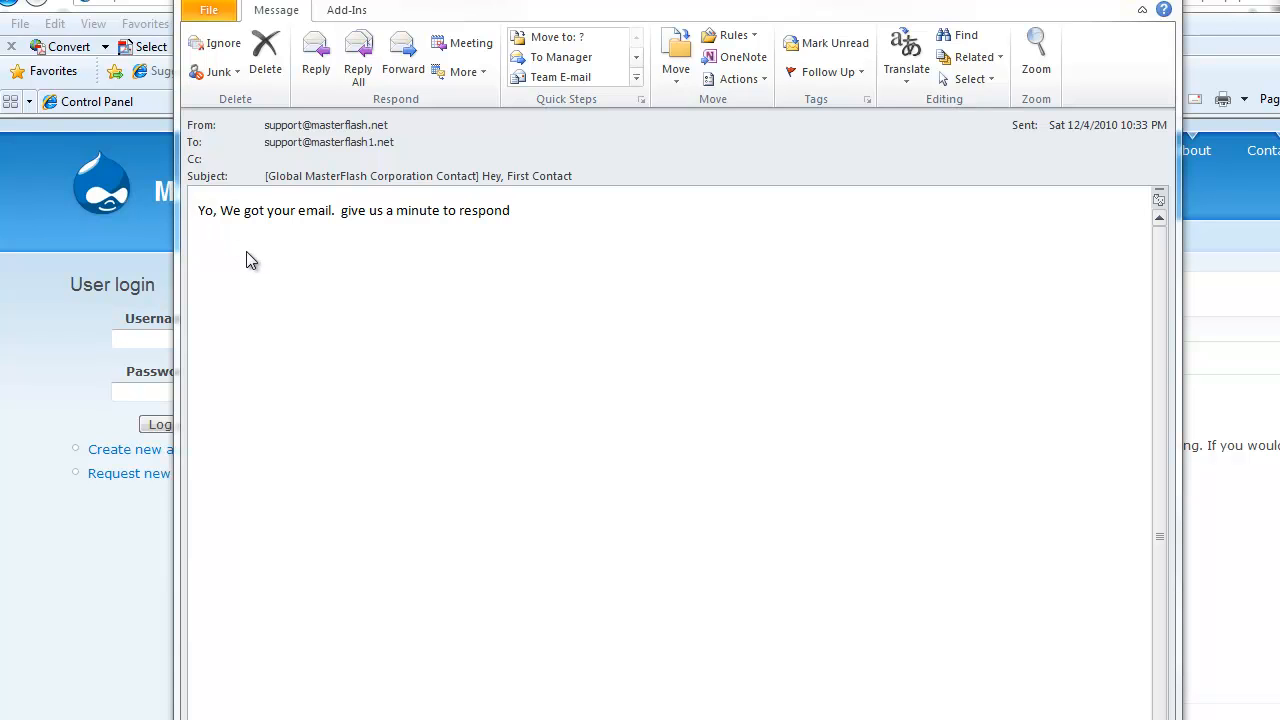
mouse_move(1140, 4)
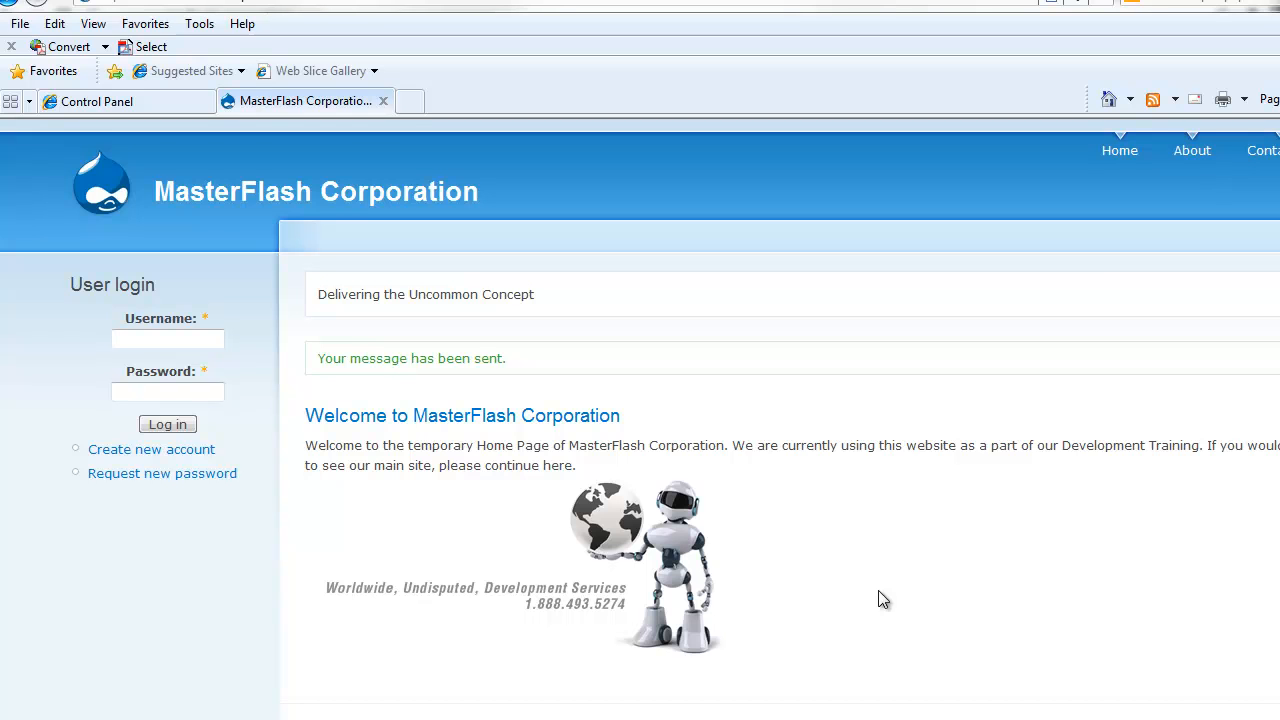
mouse_move(452, 250)
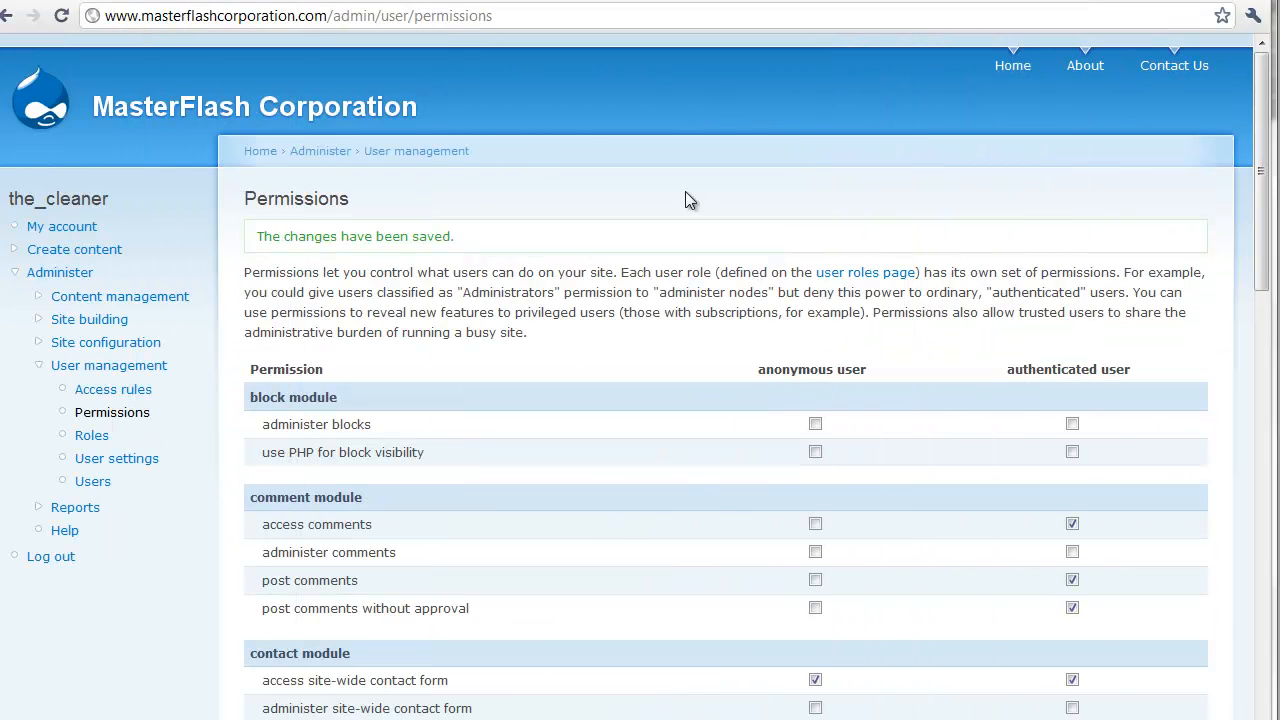
mouse_move(236, 324)
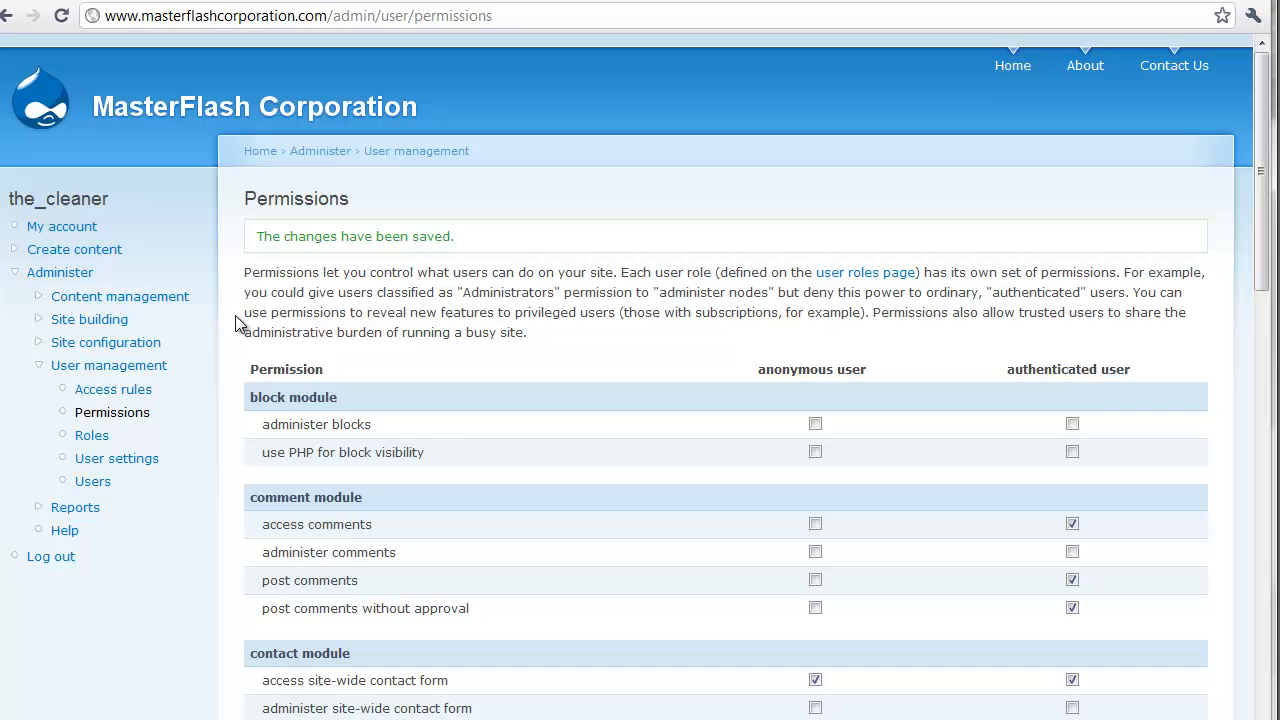
- Return to Administer > Site building > Contact form listing the one category
left_click(88, 320)
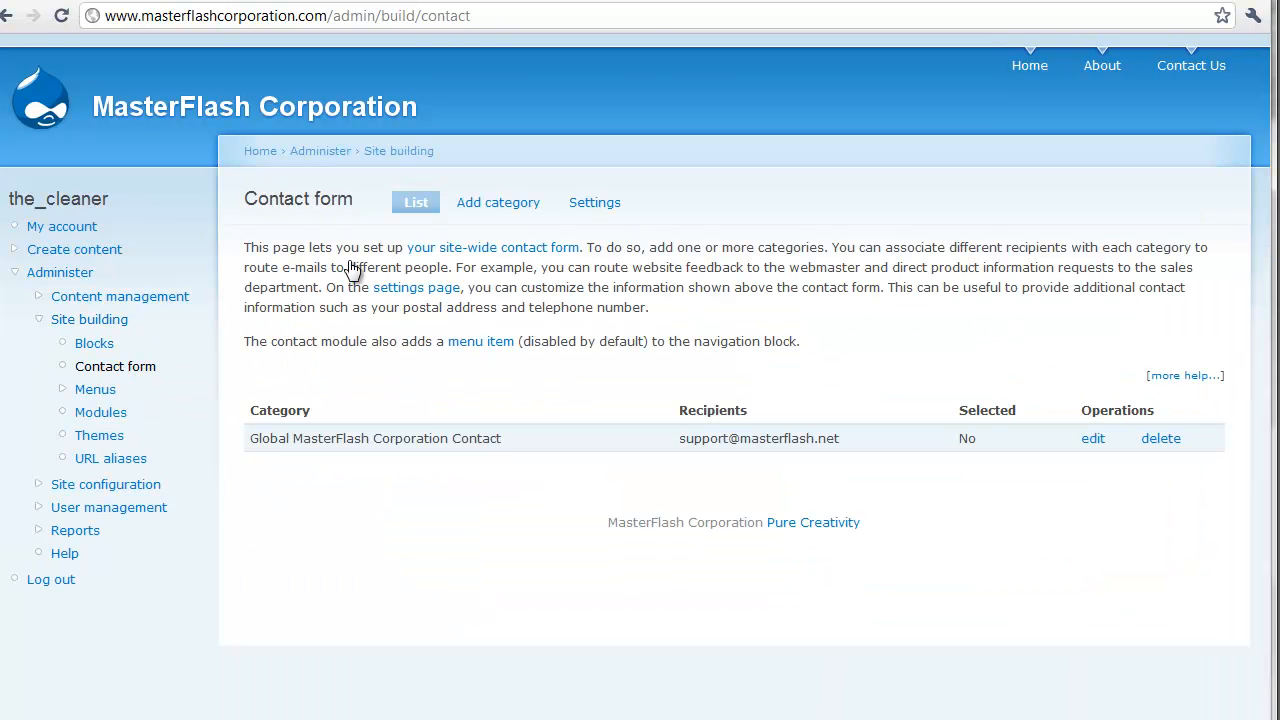
mouse_move(496, 202)
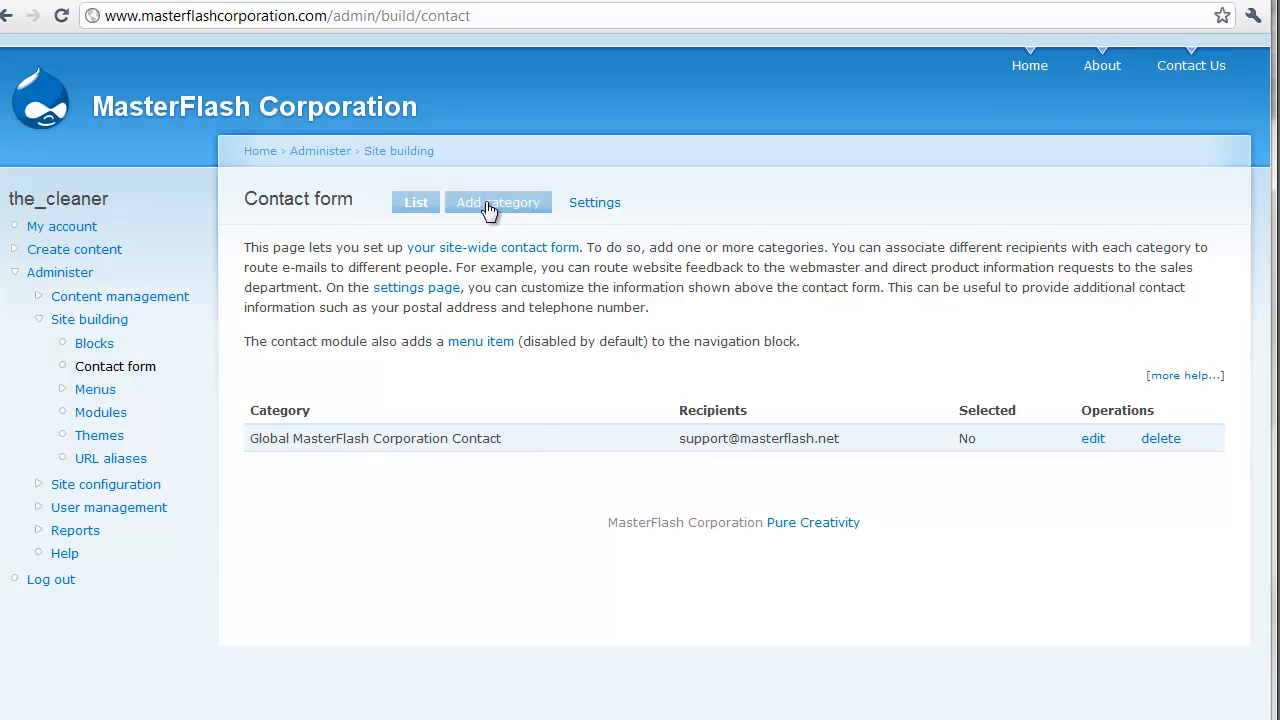
left_click(498, 202)
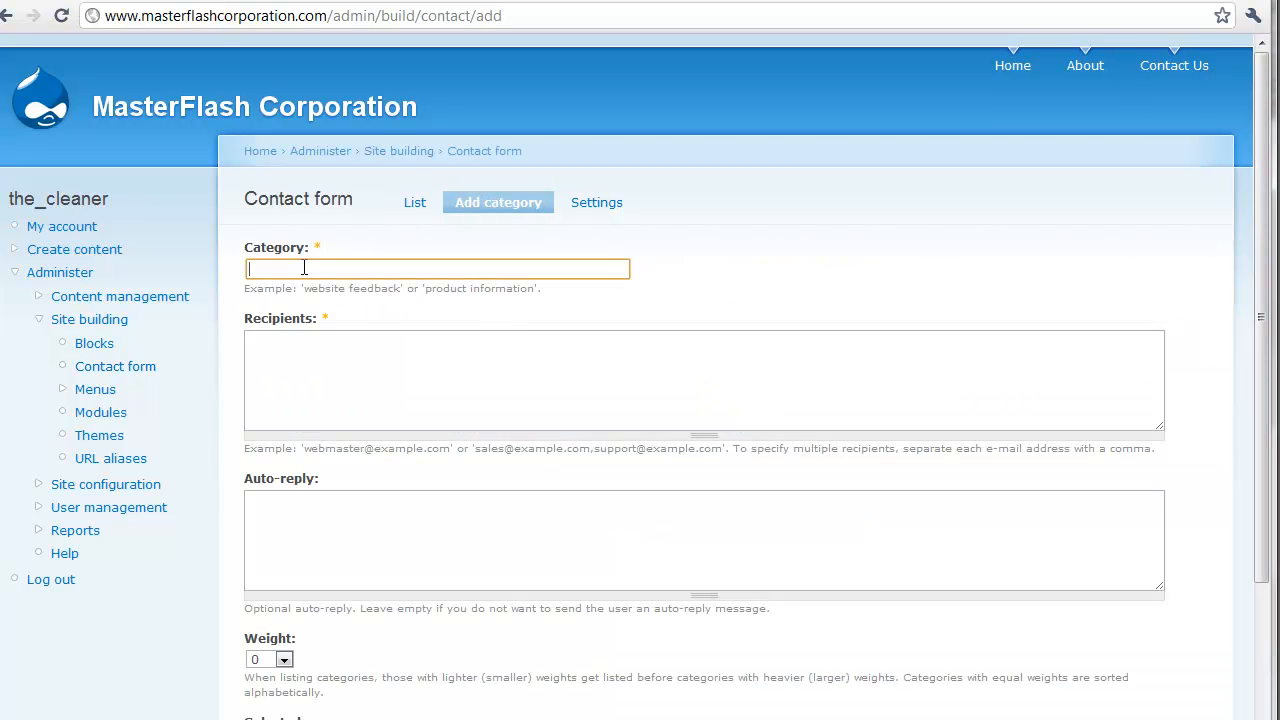
mouse_move(356, 310)
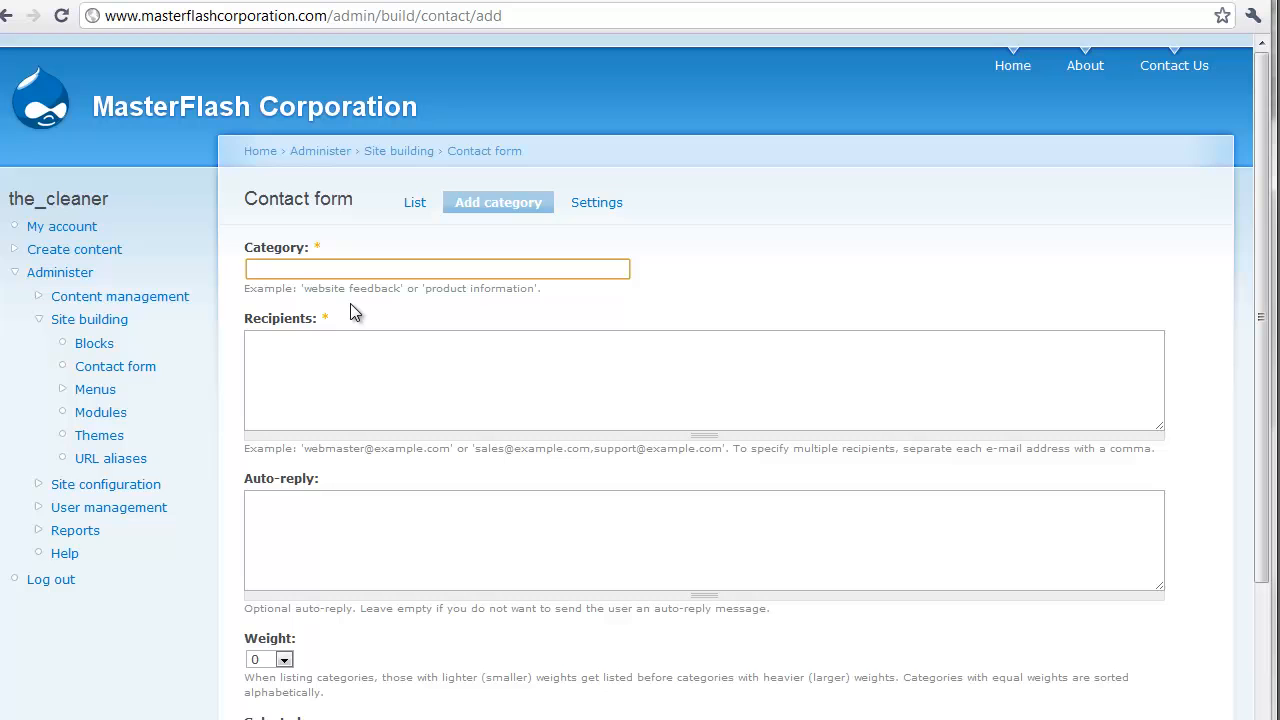
type("We wa")
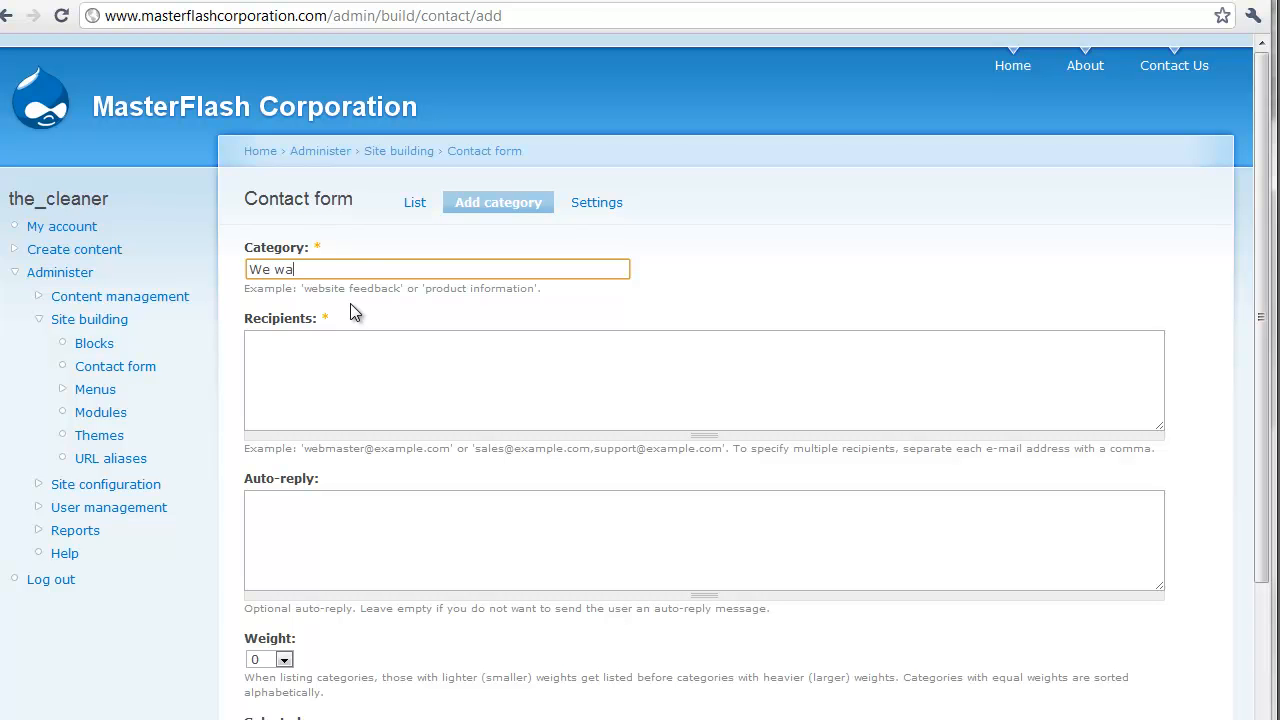
type("nt to learn about your services")
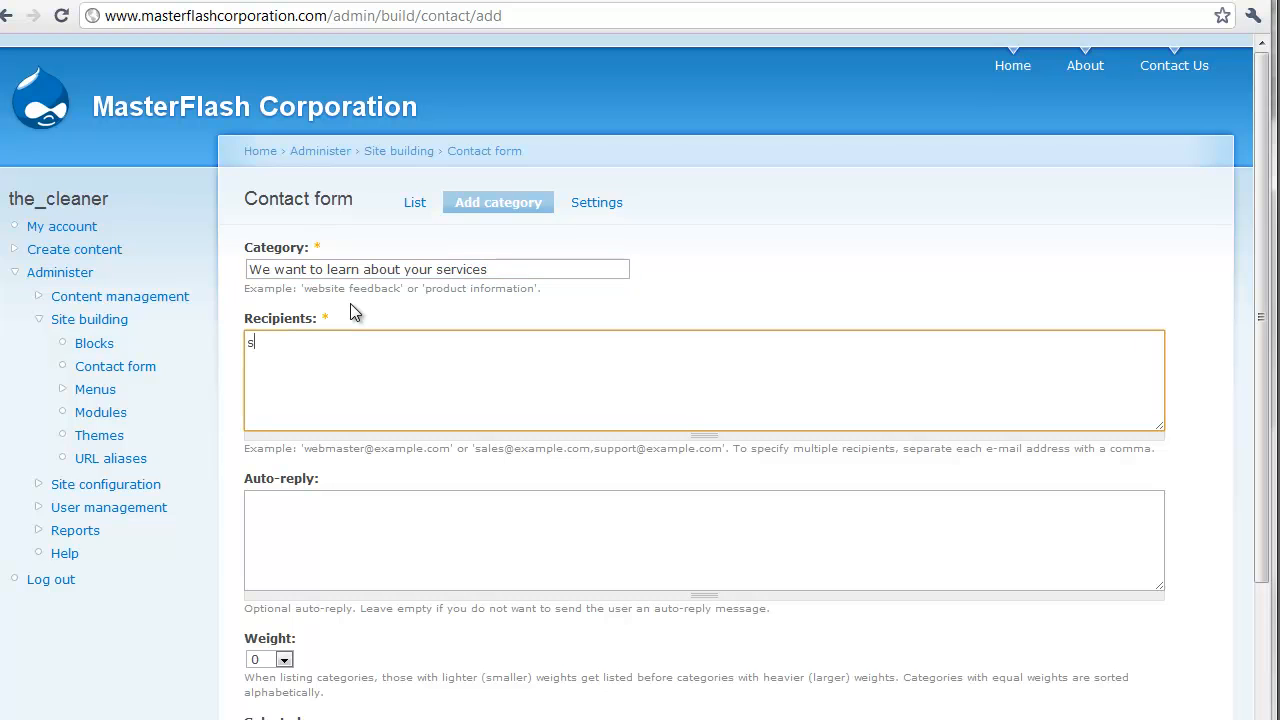
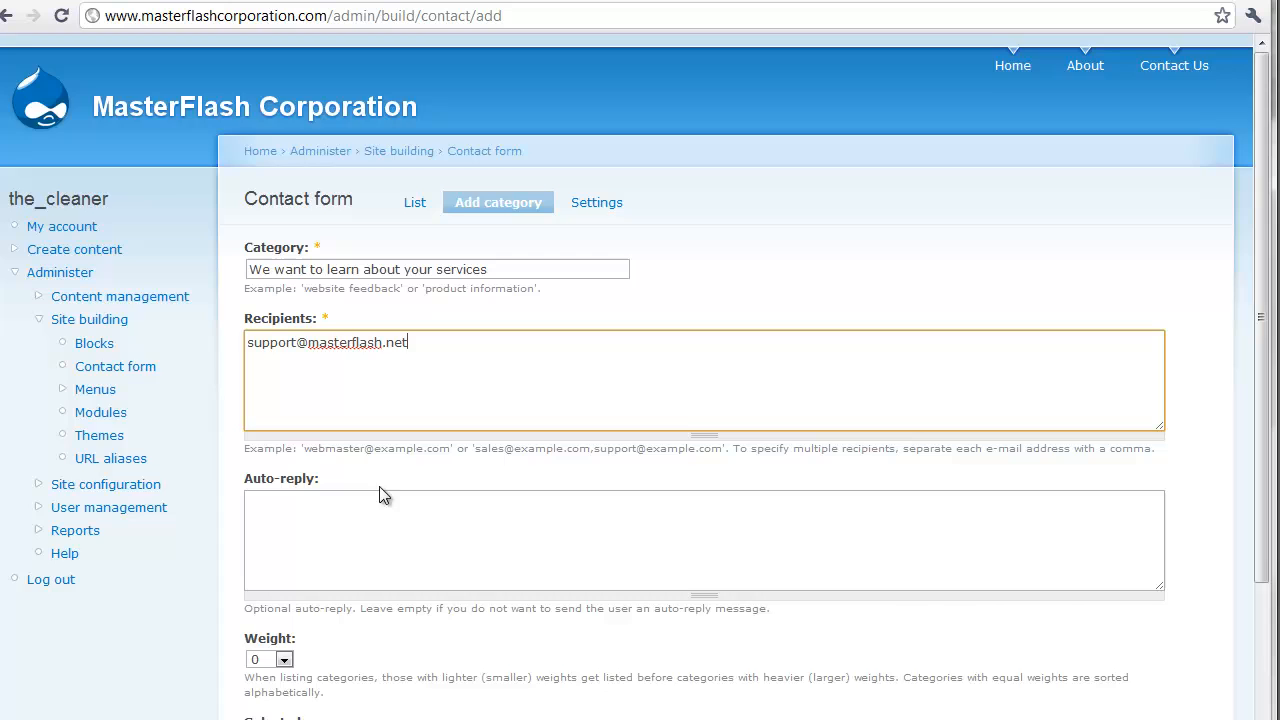
scroll("down", 3)
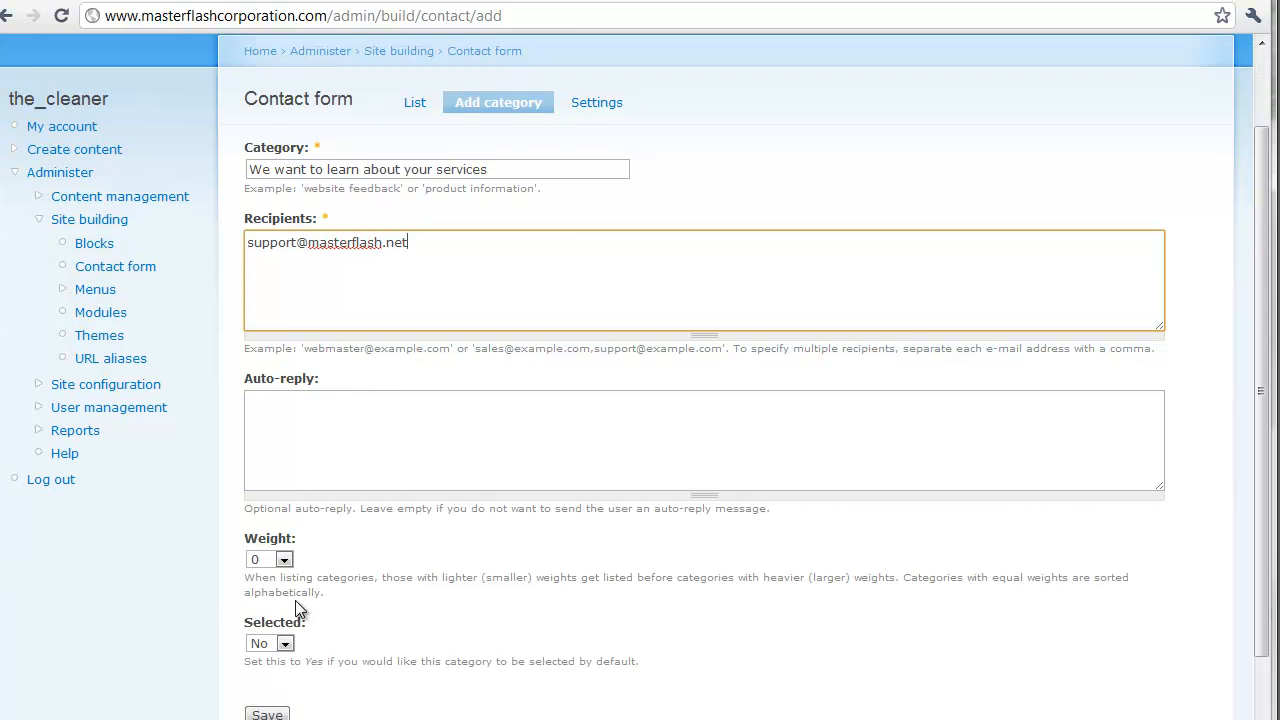
mouse_move(372, 676)
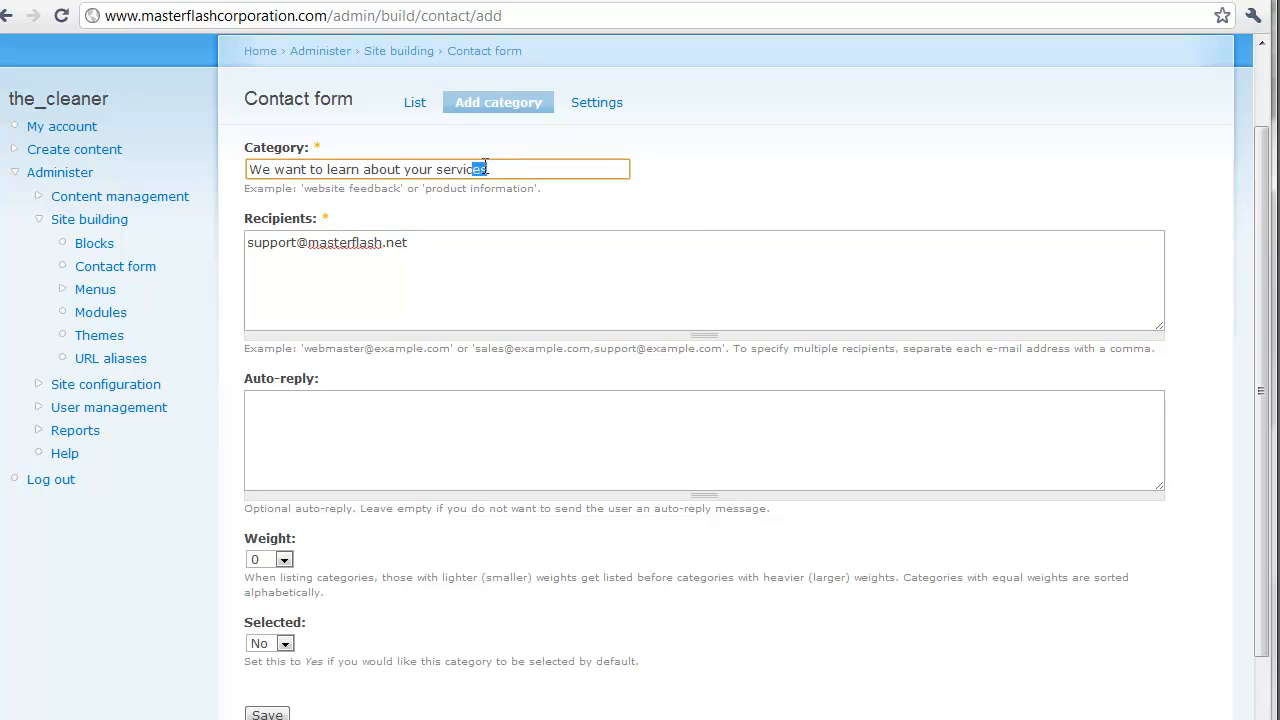
mouse_move(524, 580)
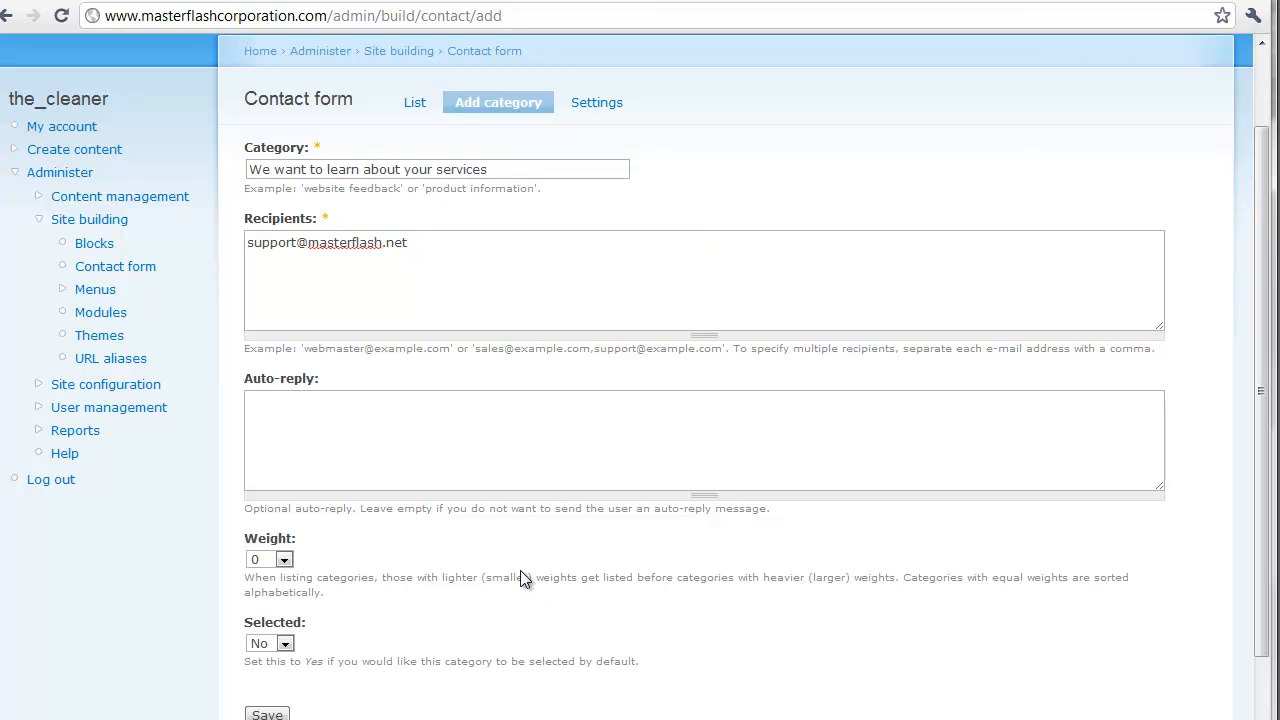
mouse_move(368, 98)
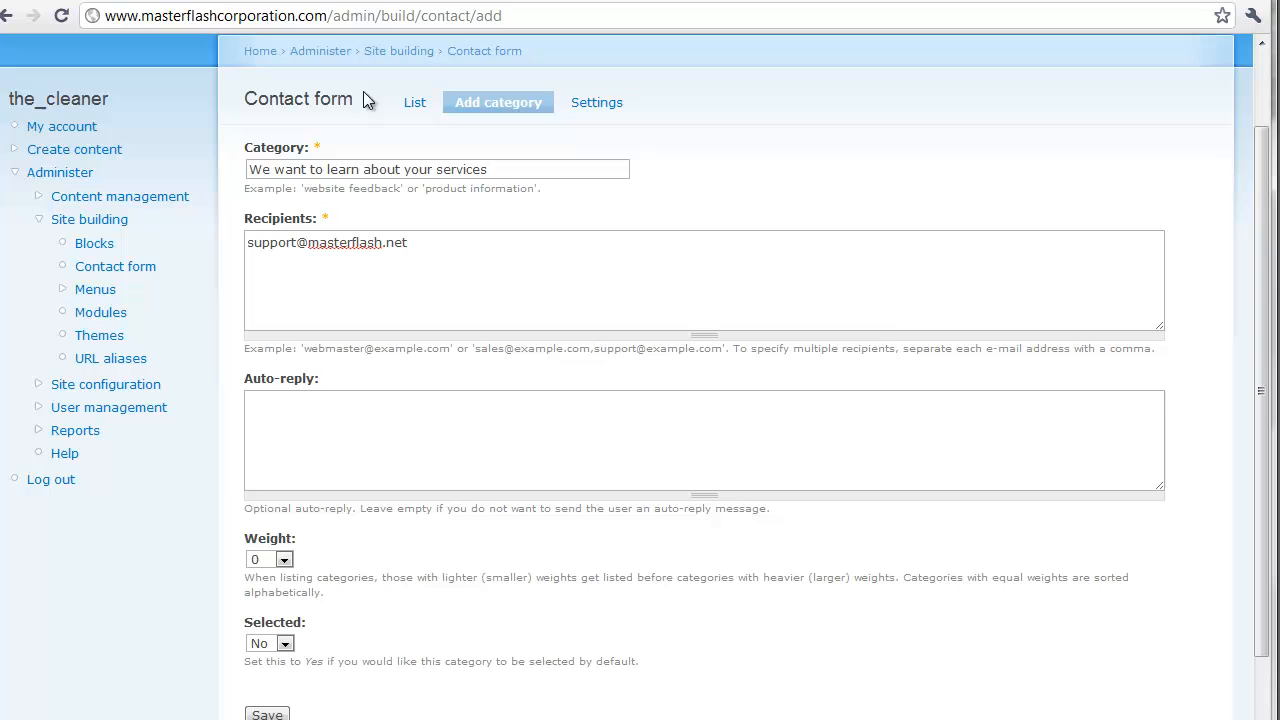
- Make the new category Selected by default, save it, and go to the Contact Us page
triple_click(436, 168)
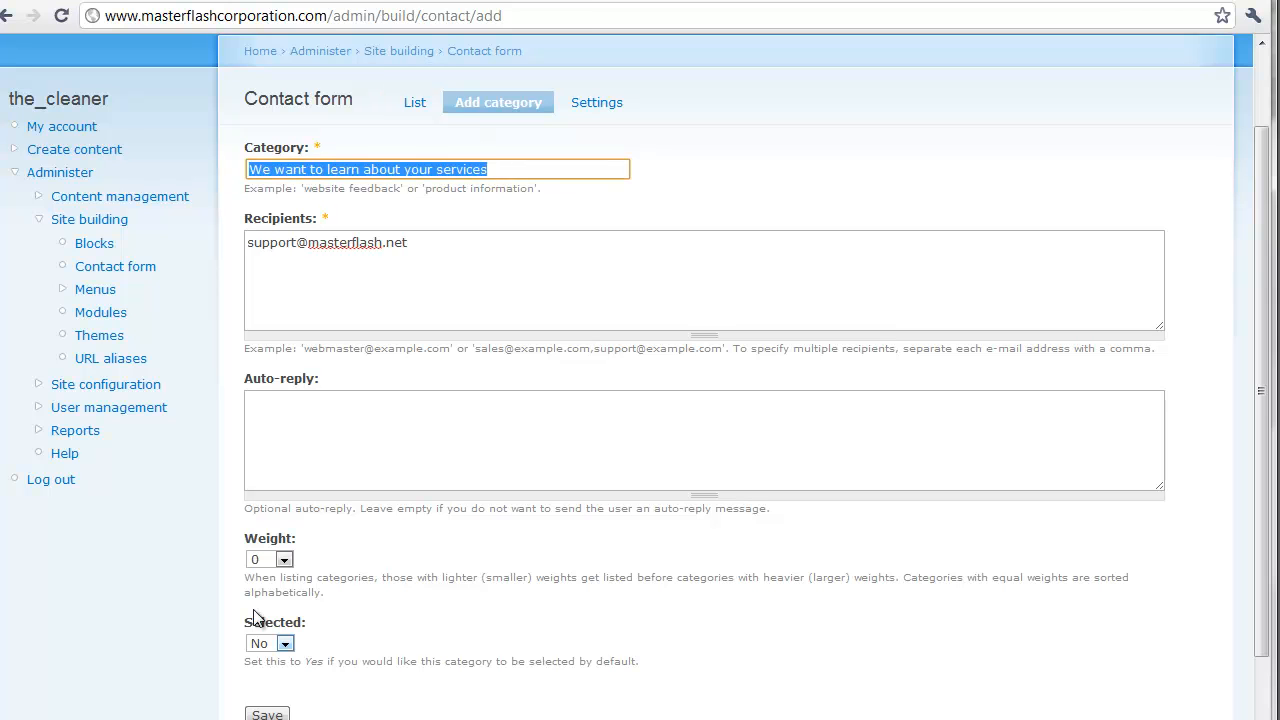
left_click(270, 644)
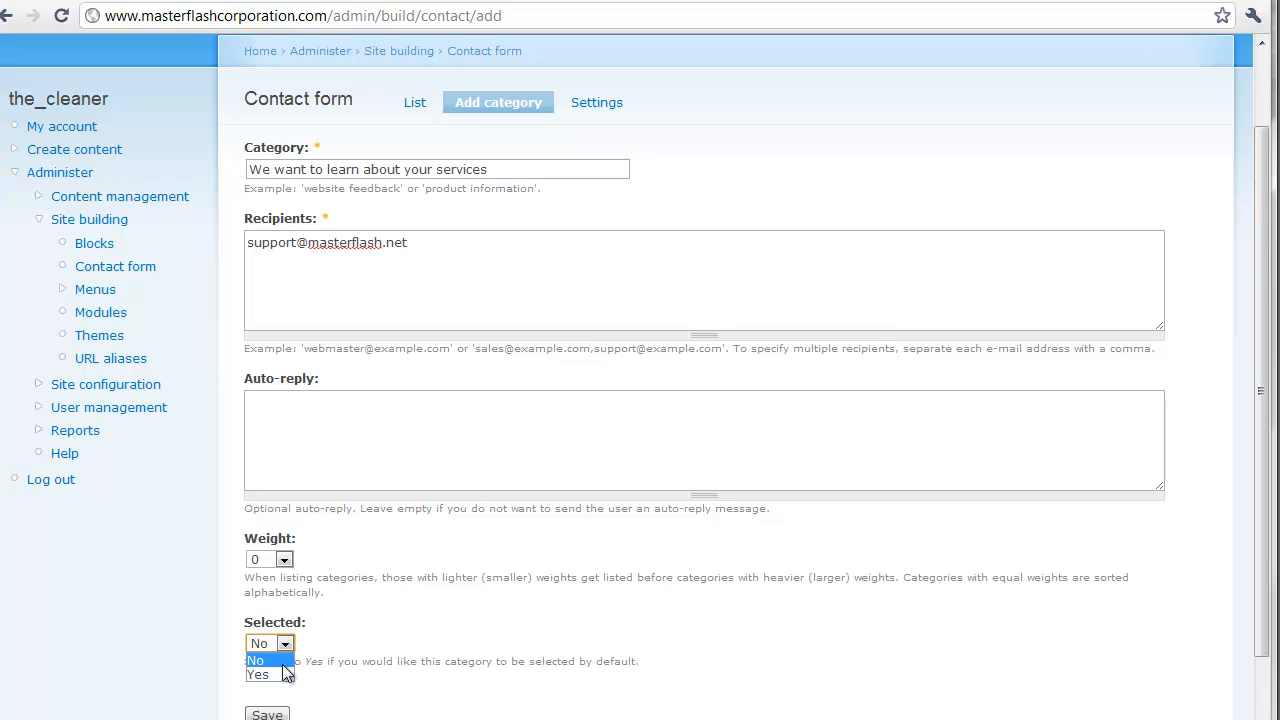
left_click(258, 674)
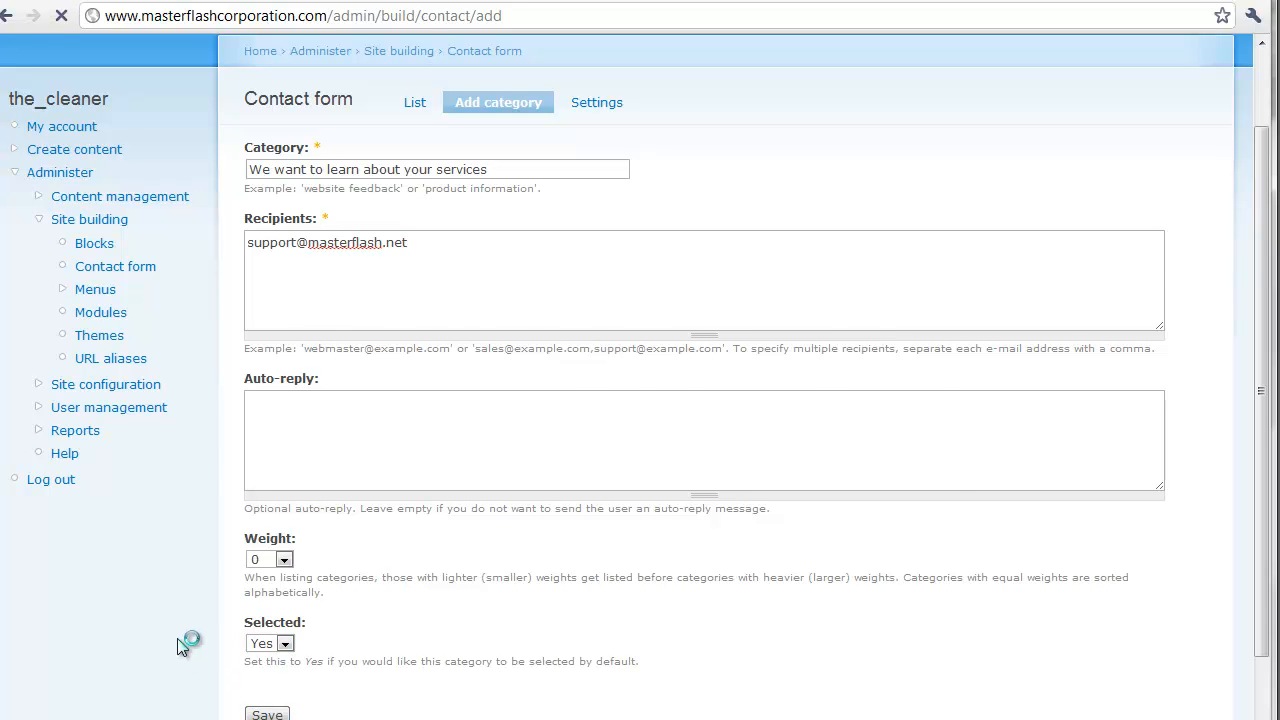
left_click(268, 712)
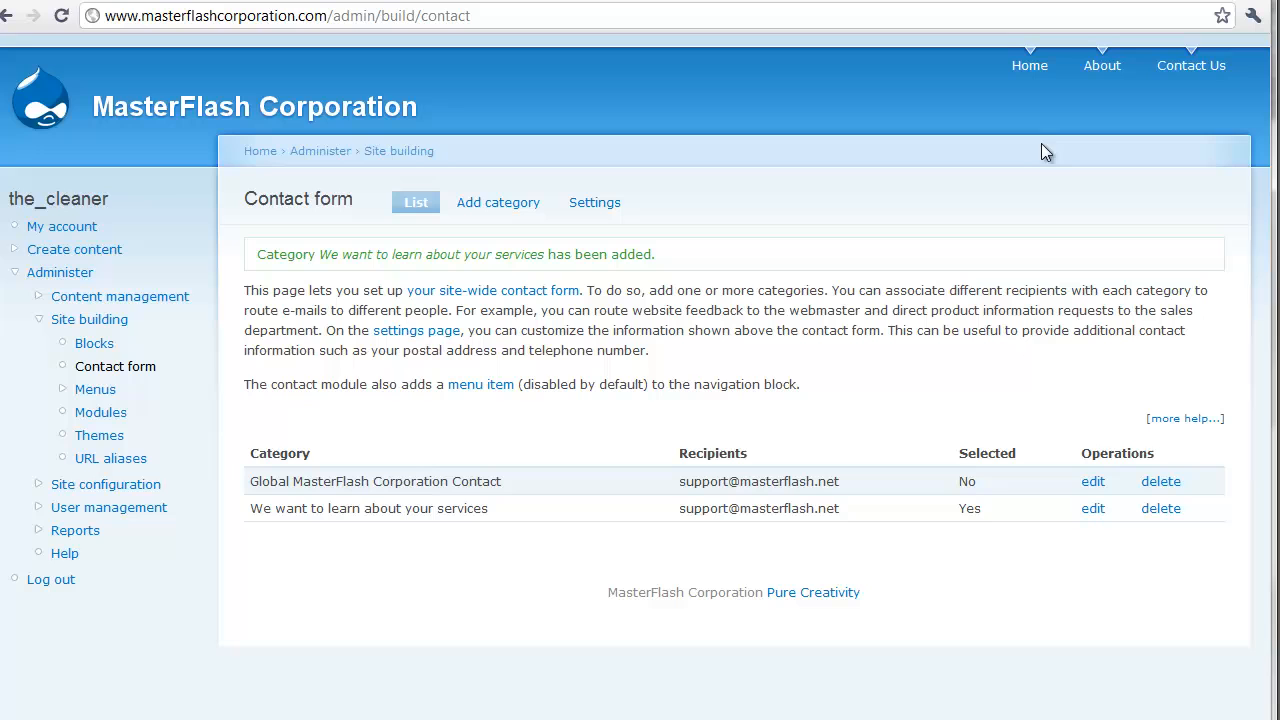
left_click(480, 384)
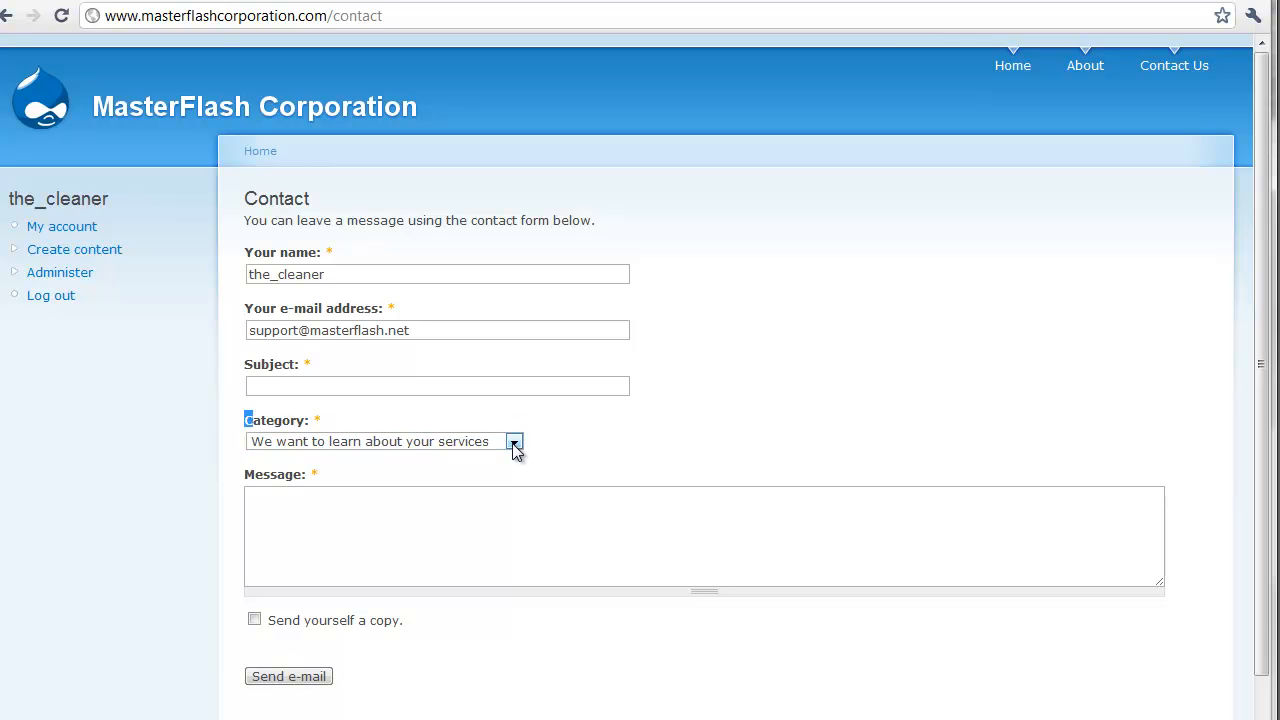
left_click(512, 442)
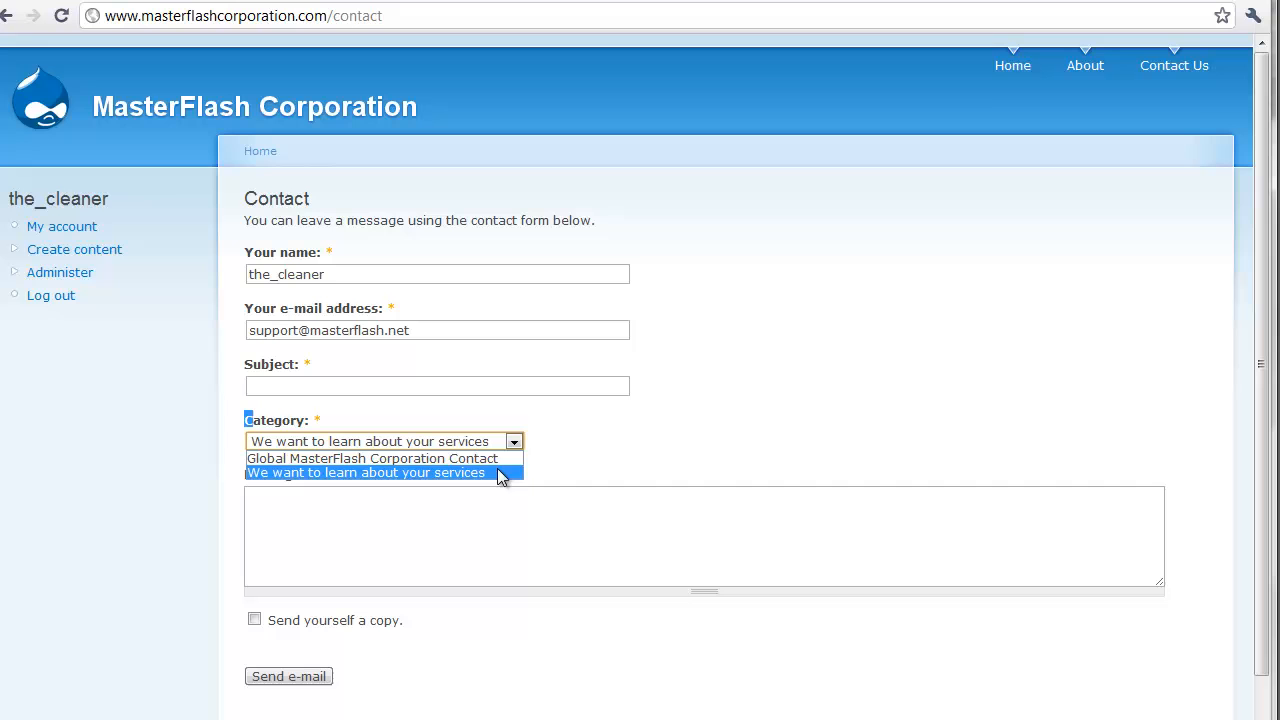
left_click(376, 458)
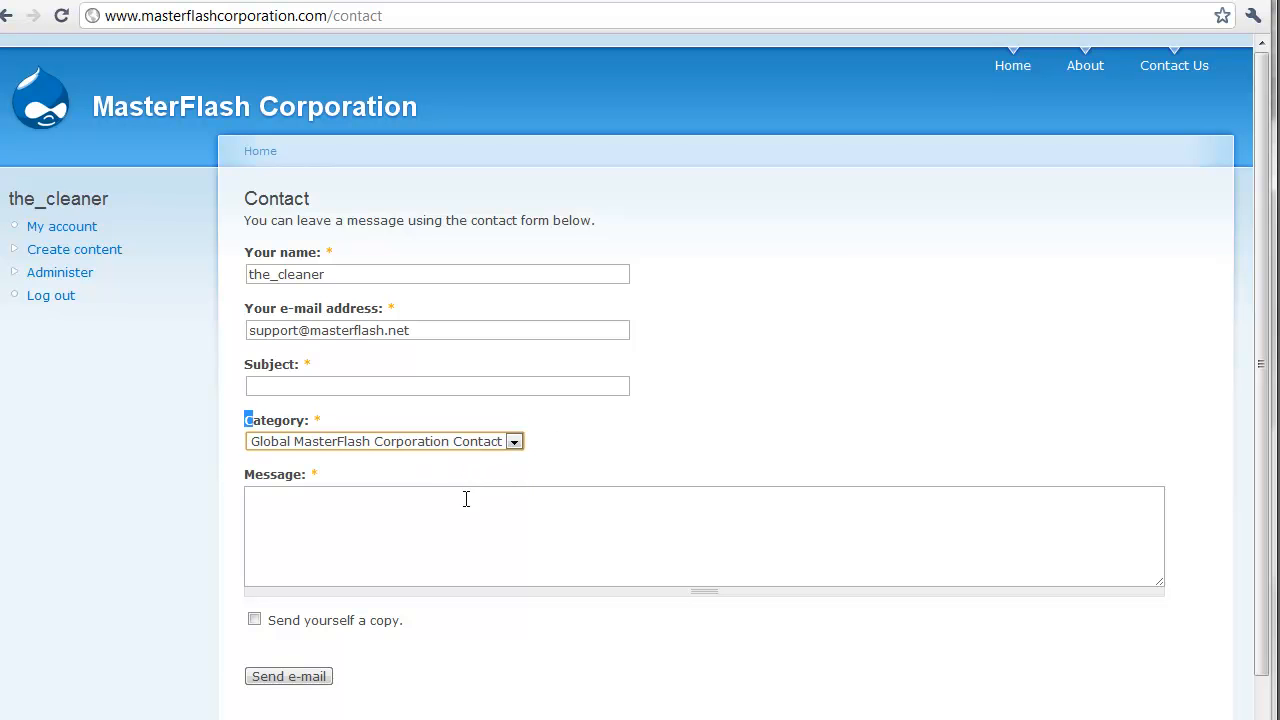
left_click(514, 442)
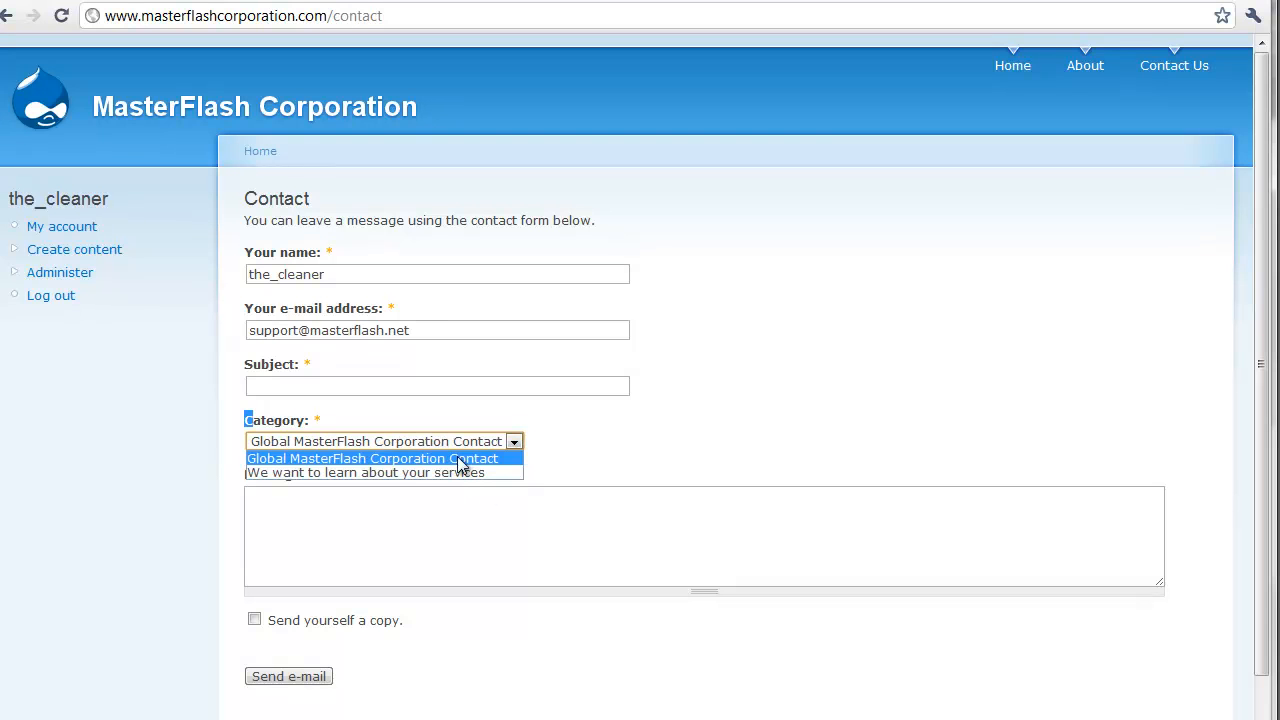
mouse_move(444, 472)
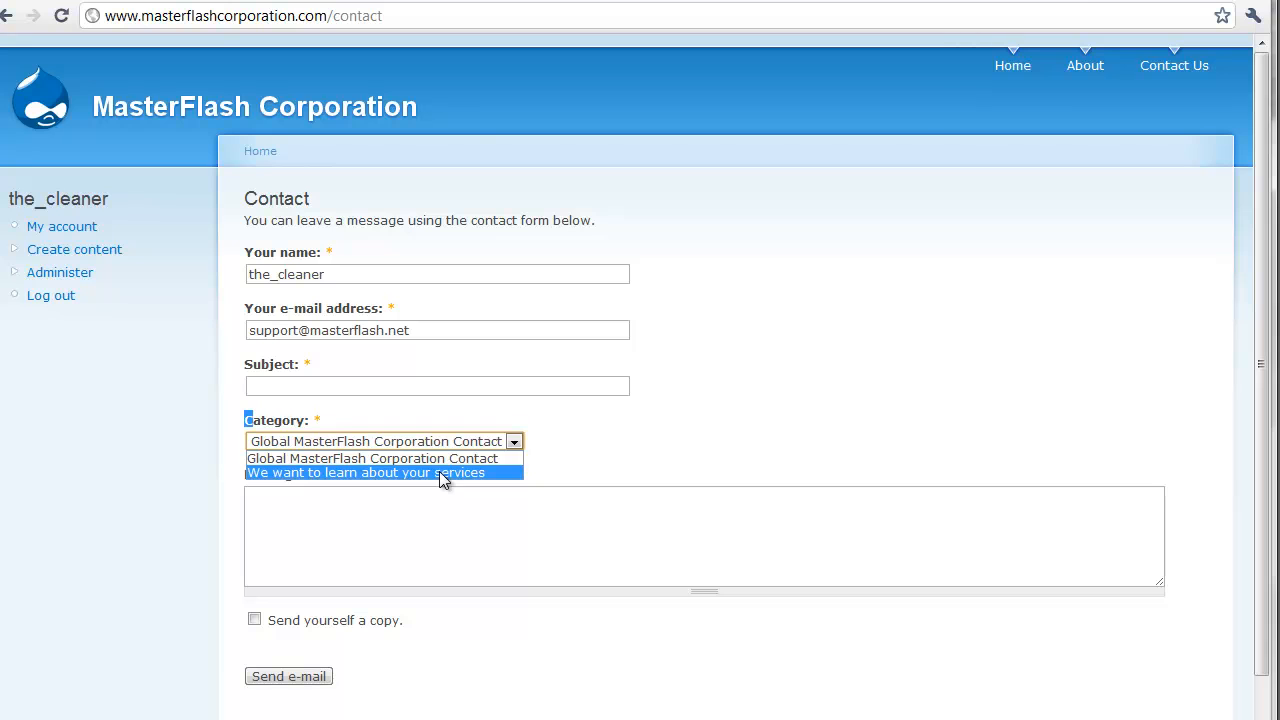
left_click(364, 472)
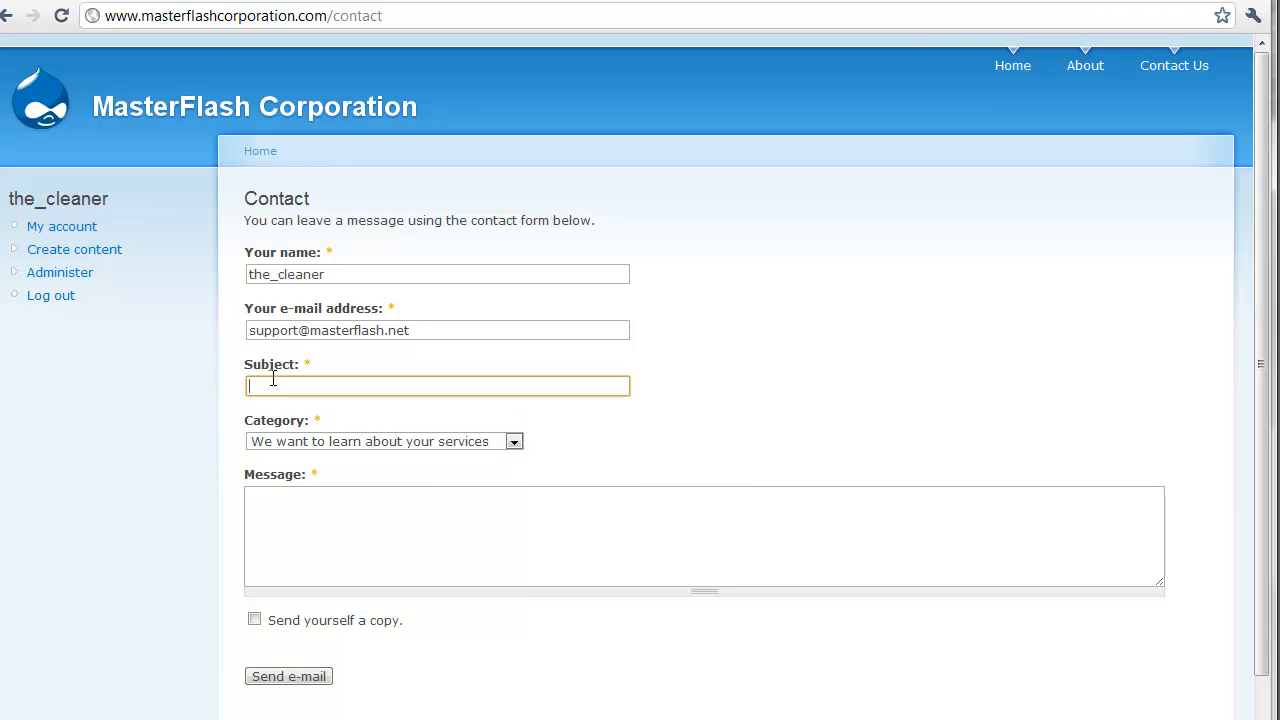
mouse_move(314, 386)
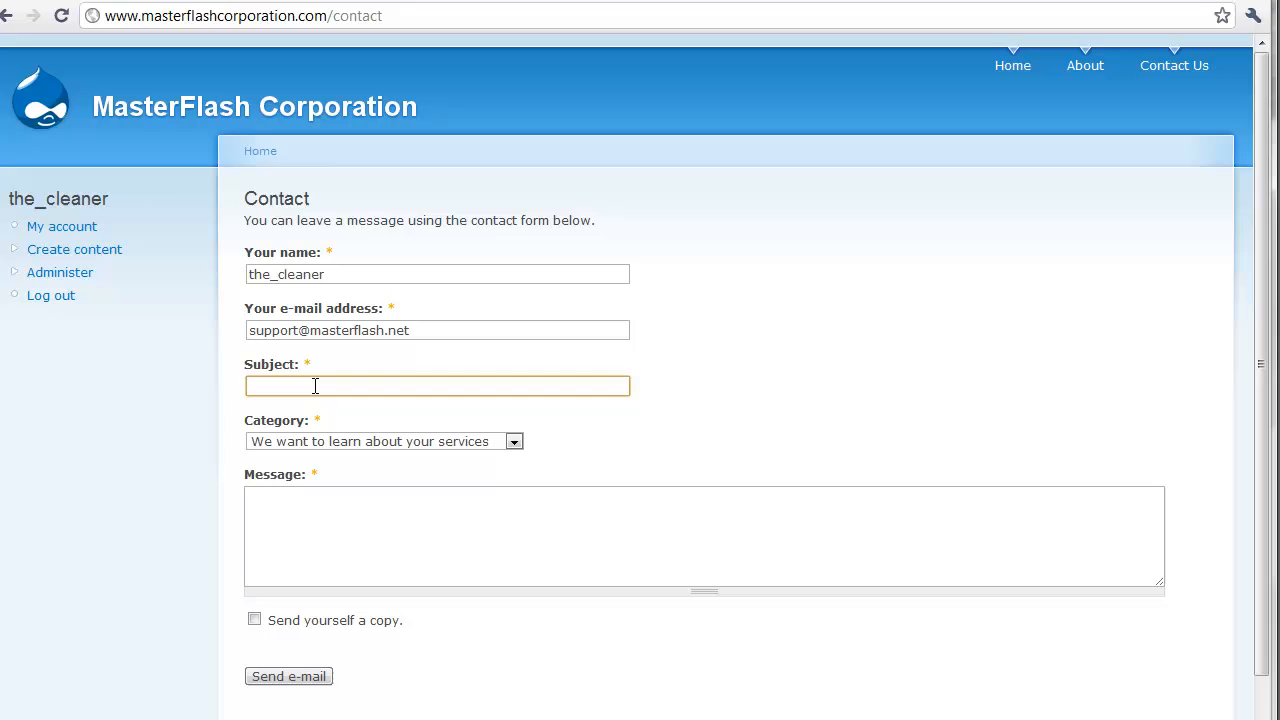
- Enter subject 'I want to learn' and message 'Do you have any literature'
type("I want to learn")
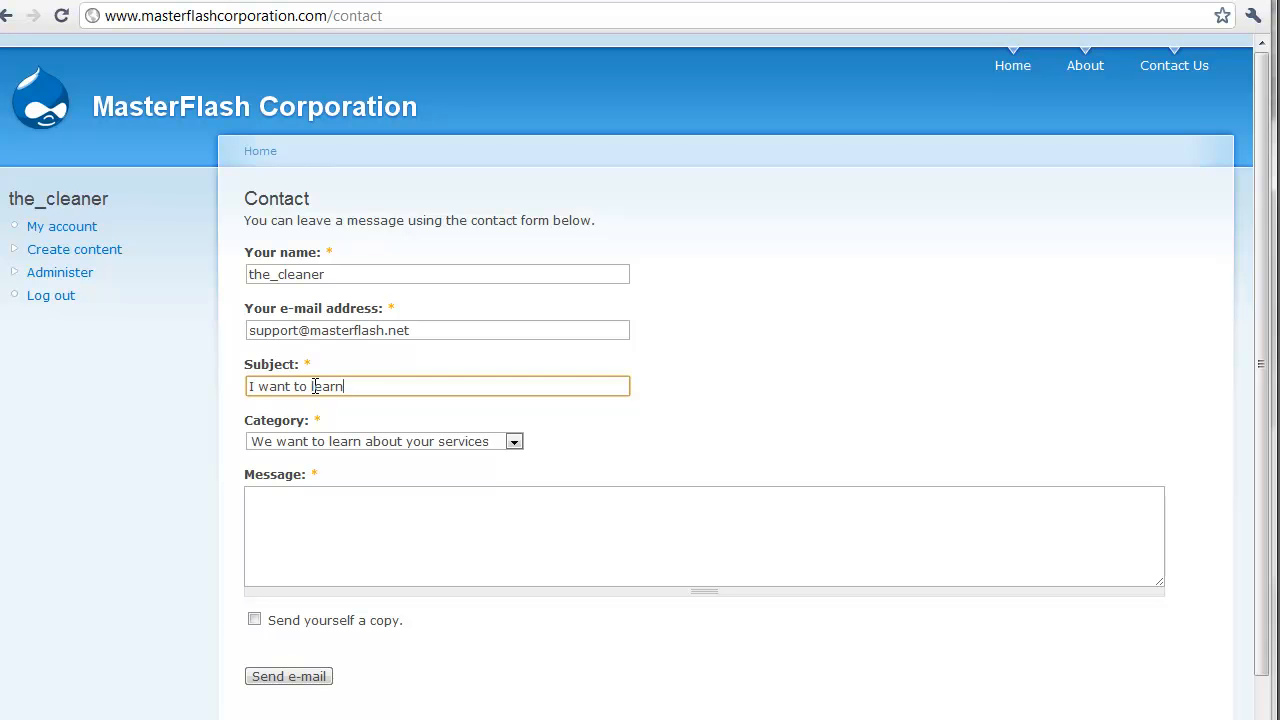
left_click(700, 536)
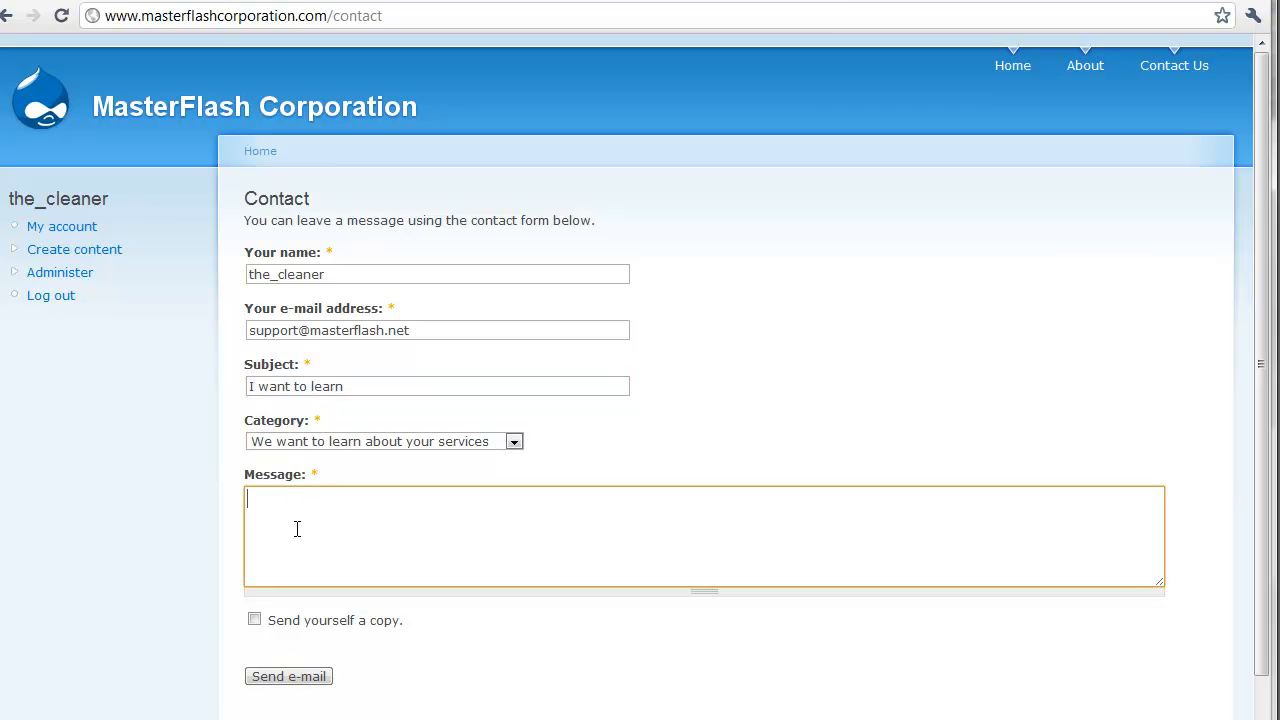
type("CD")
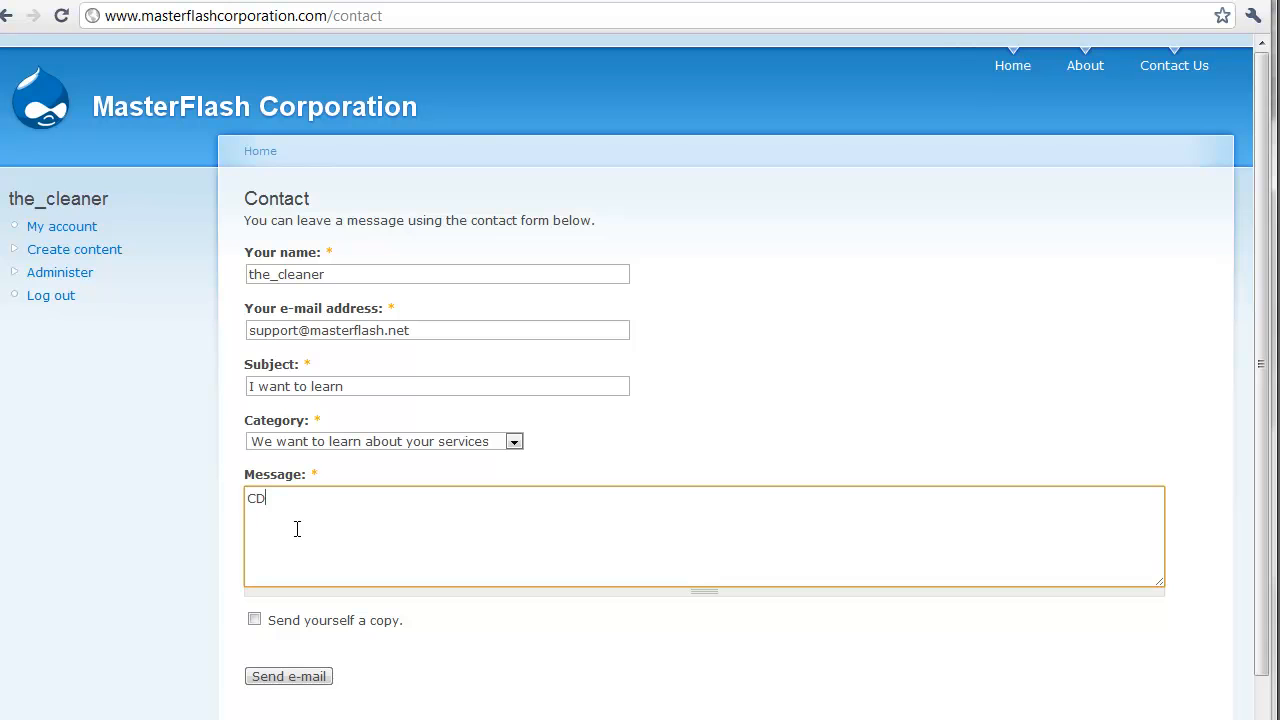
type("Do you have any")
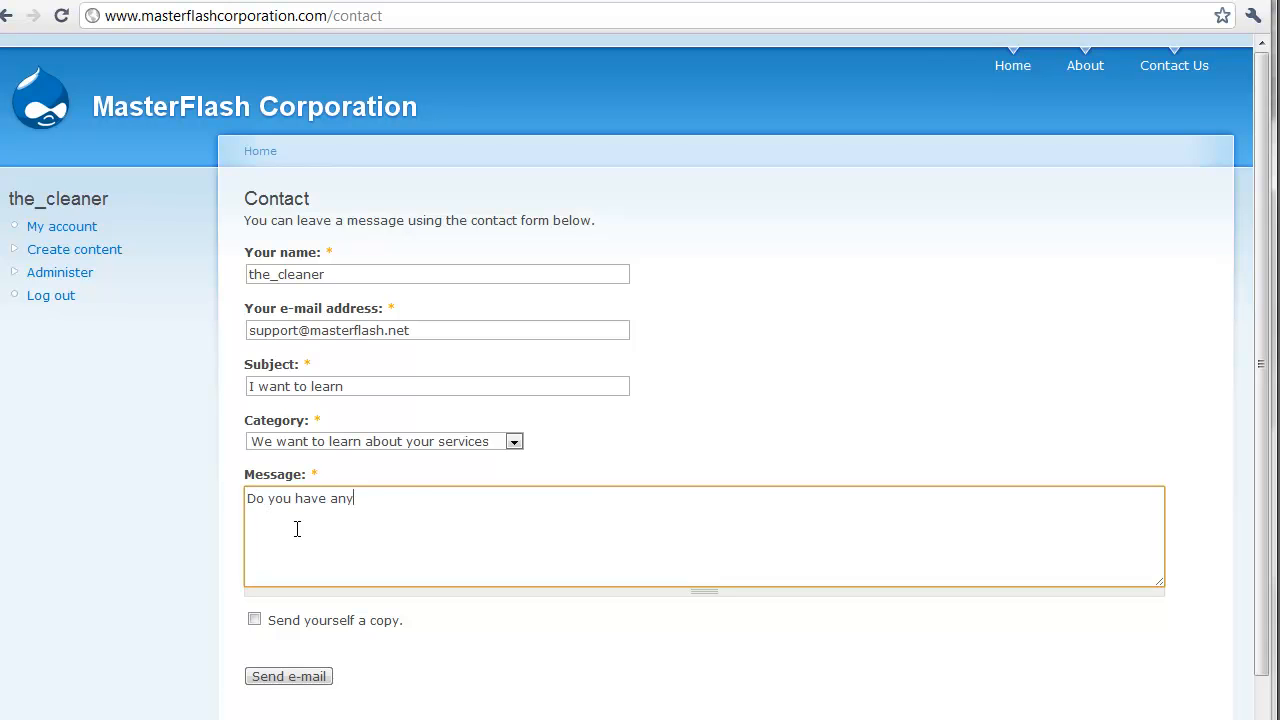
type("literature")
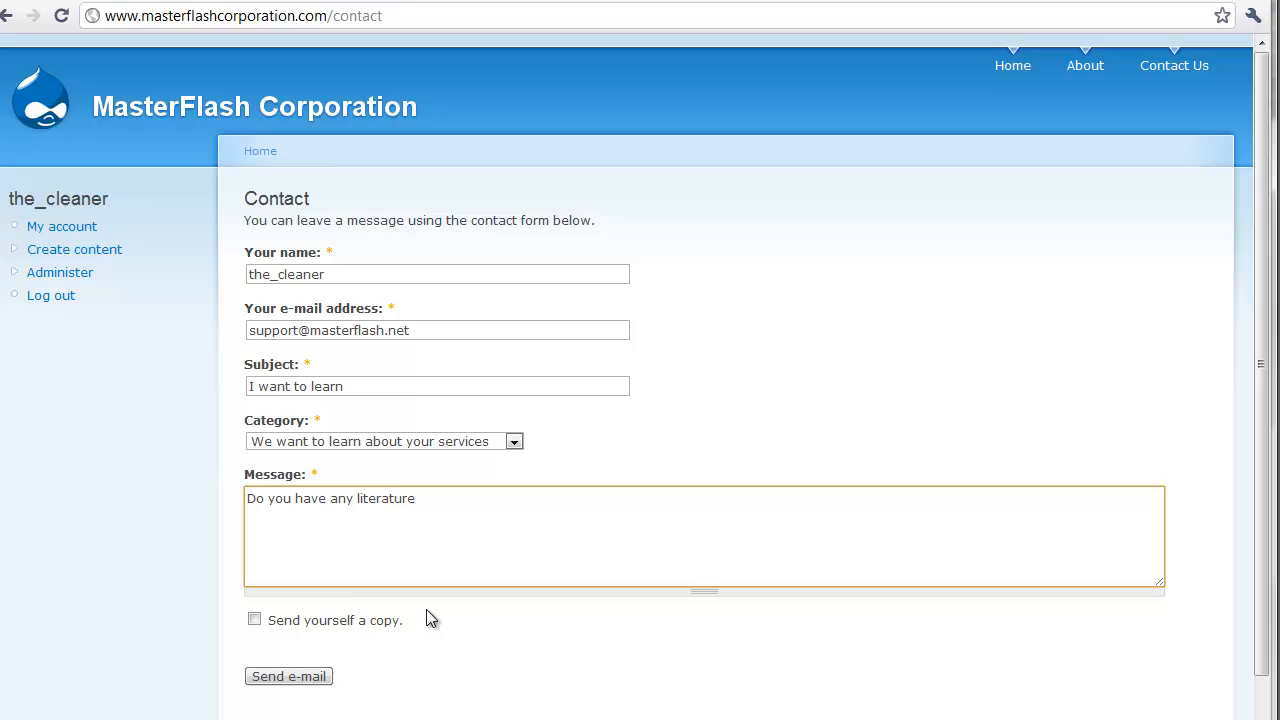
mouse_move(272, 640)
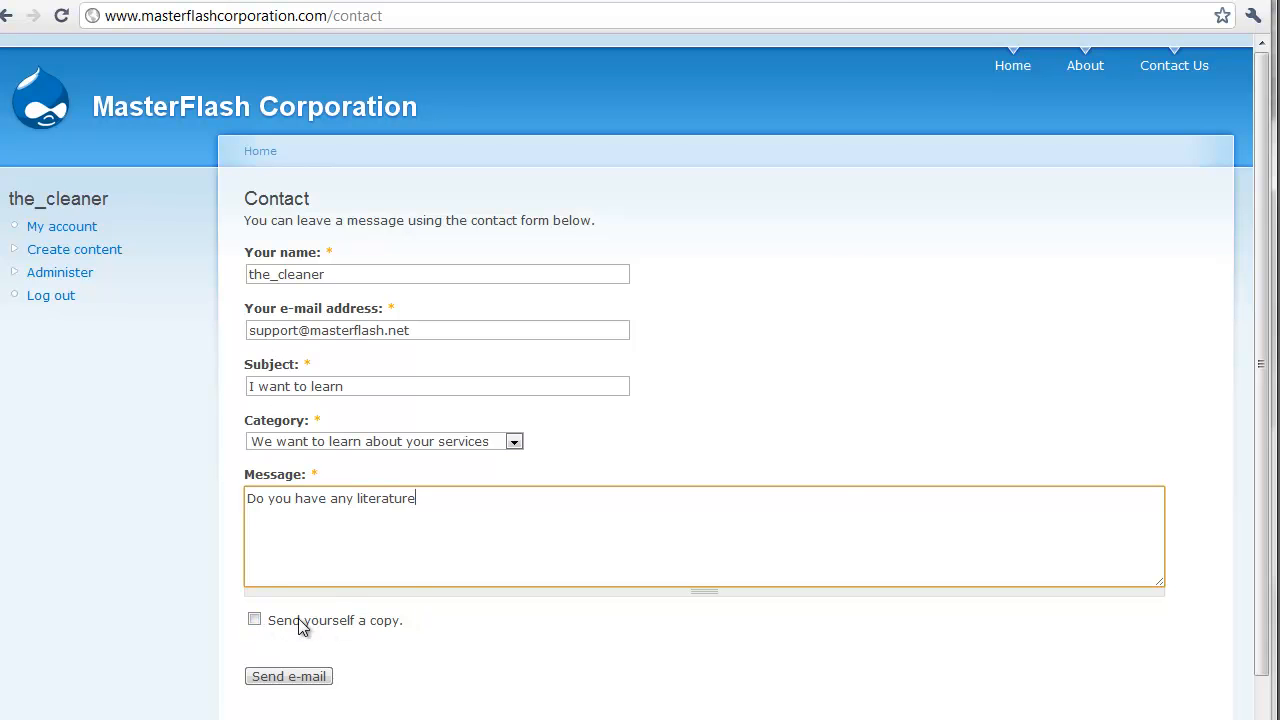
left_click(254, 620)
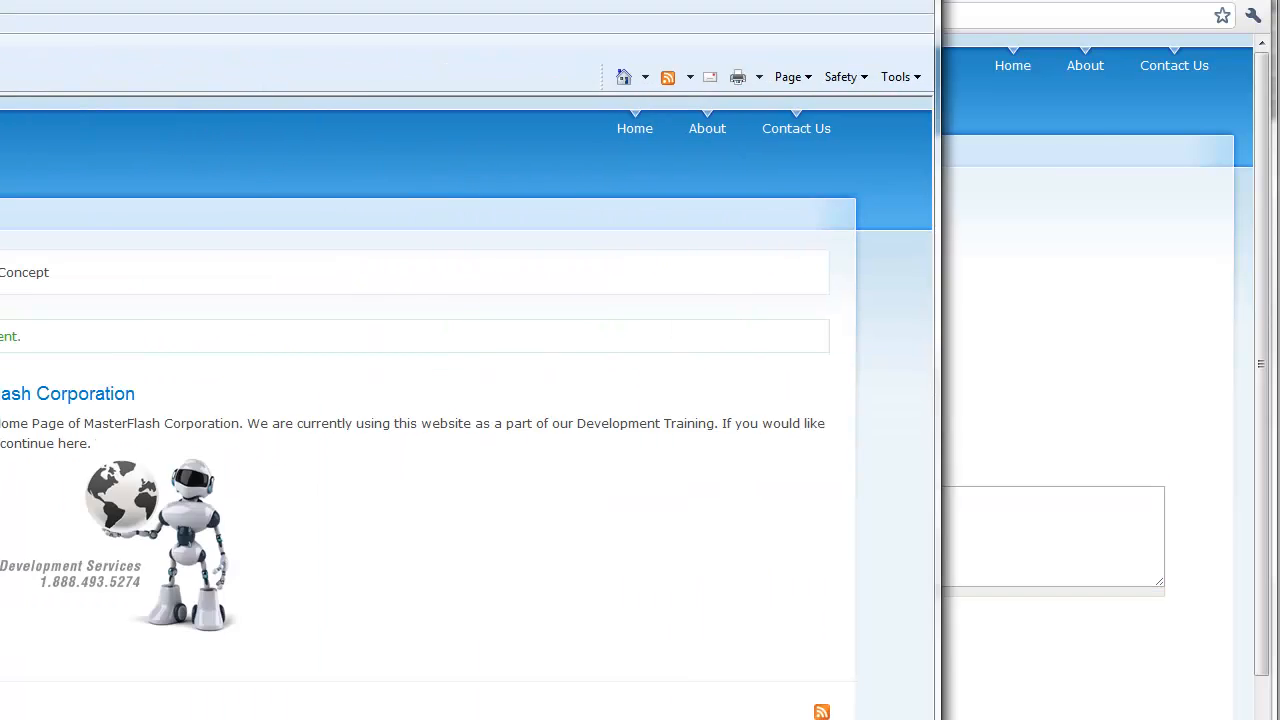
- In the visitor Internet Explorer window, check the Category dropdown shows the services category preselected
left_click(1150, 112)
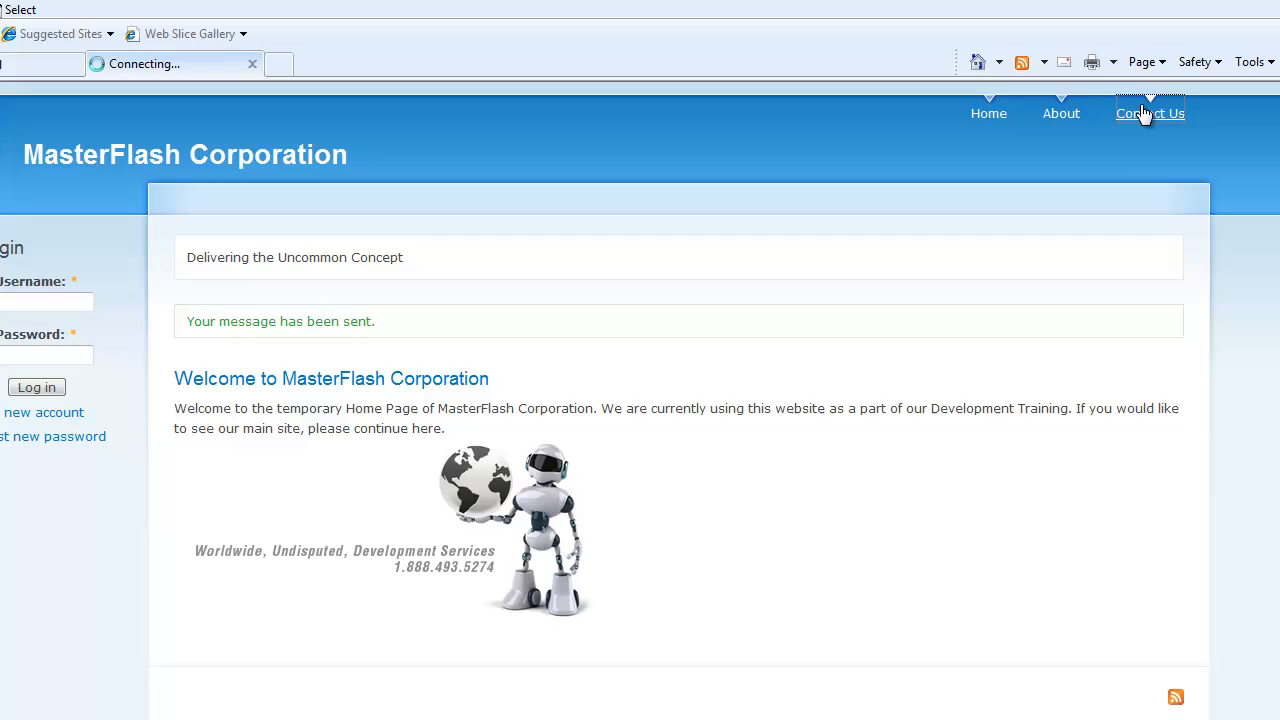
left_click(1150, 112)
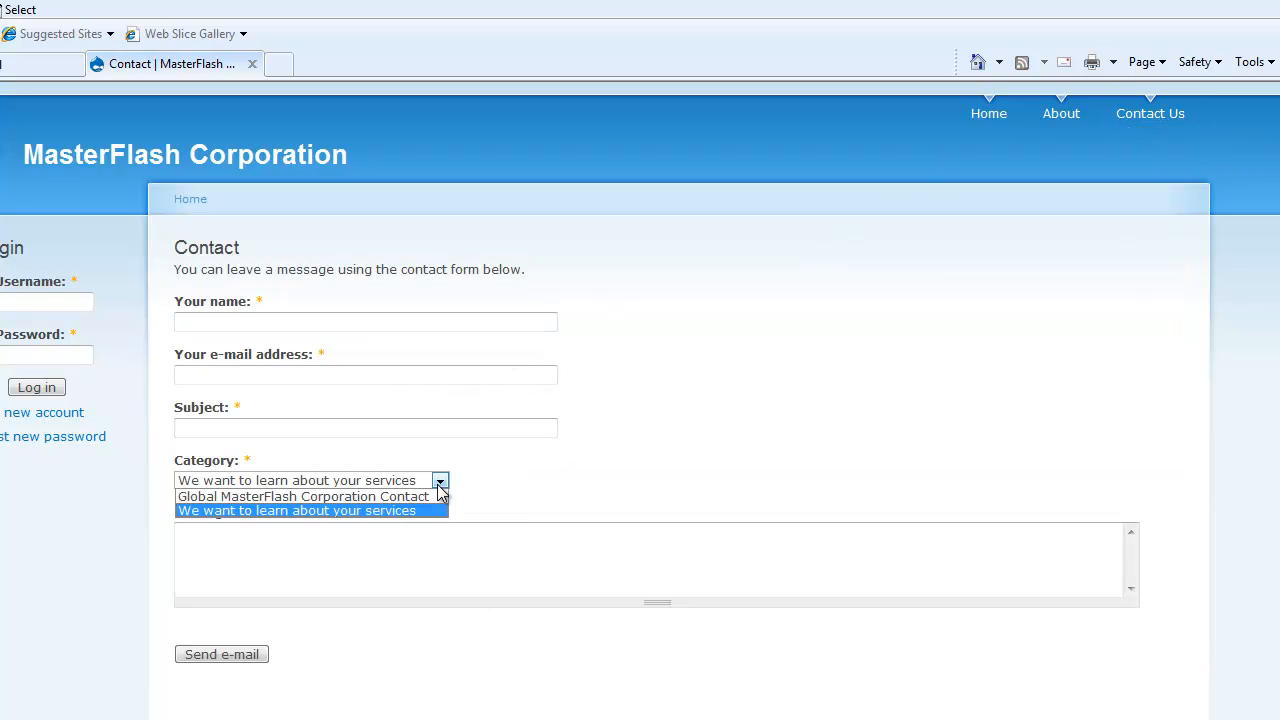
left_click(296, 510)
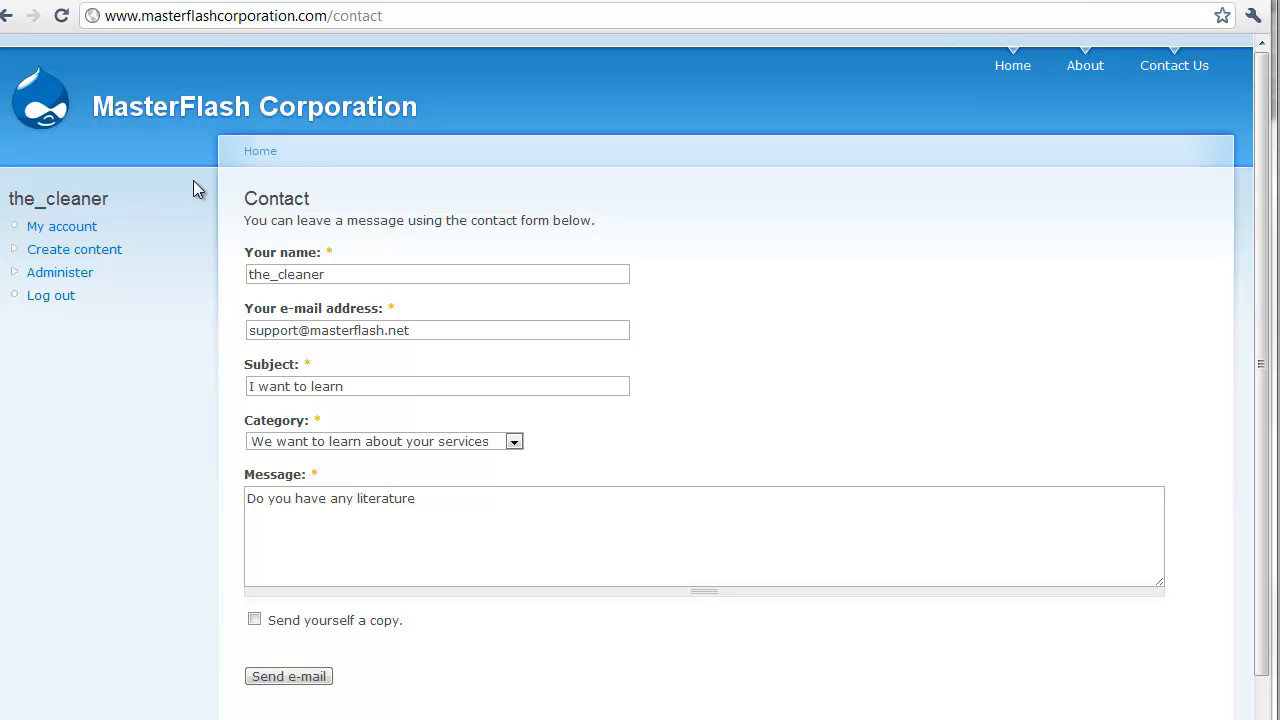
mouse_move(264, 624)
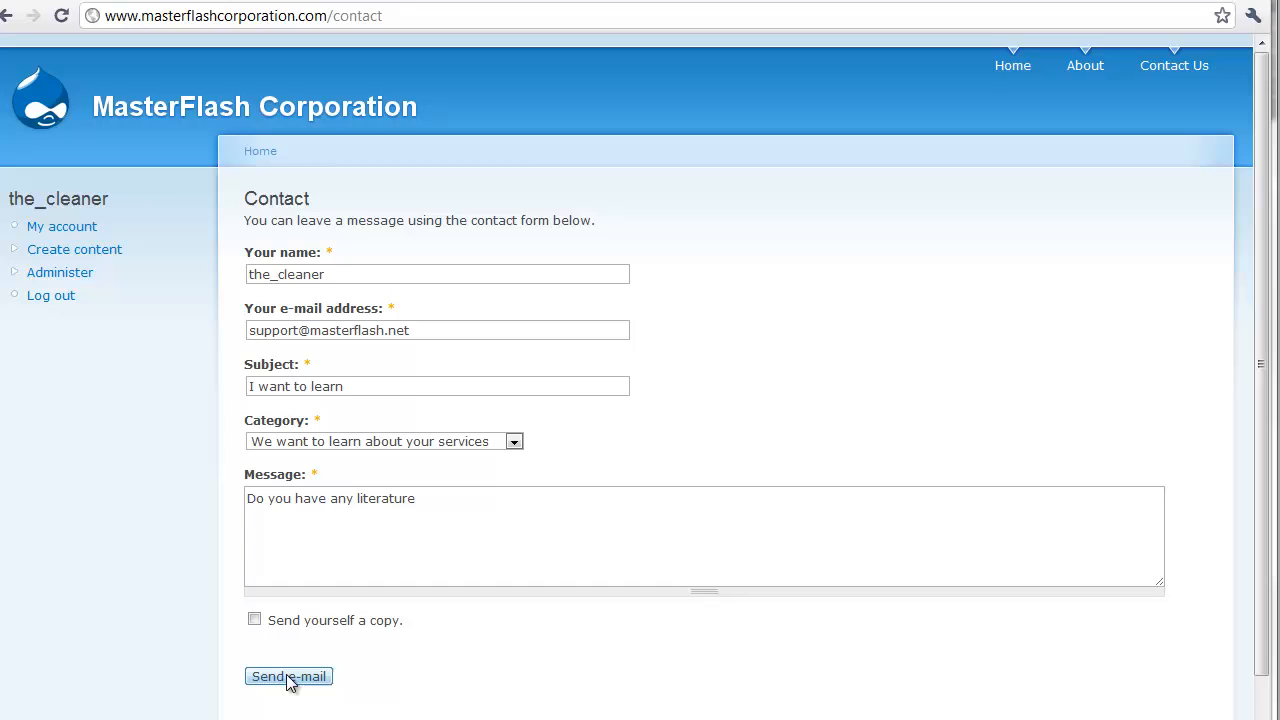
- Send the services inquiry so it arrives in Outlook with the category in its subject
left_click(288, 676)
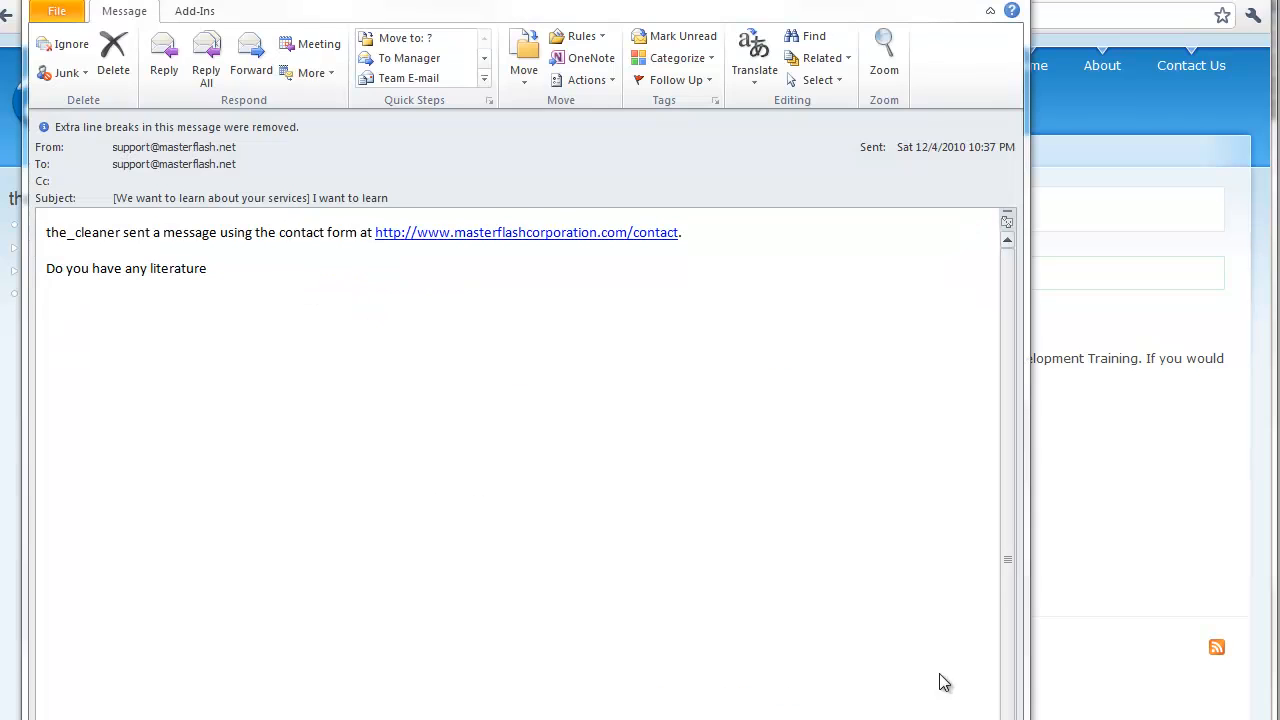
mouse_move(128, 228)
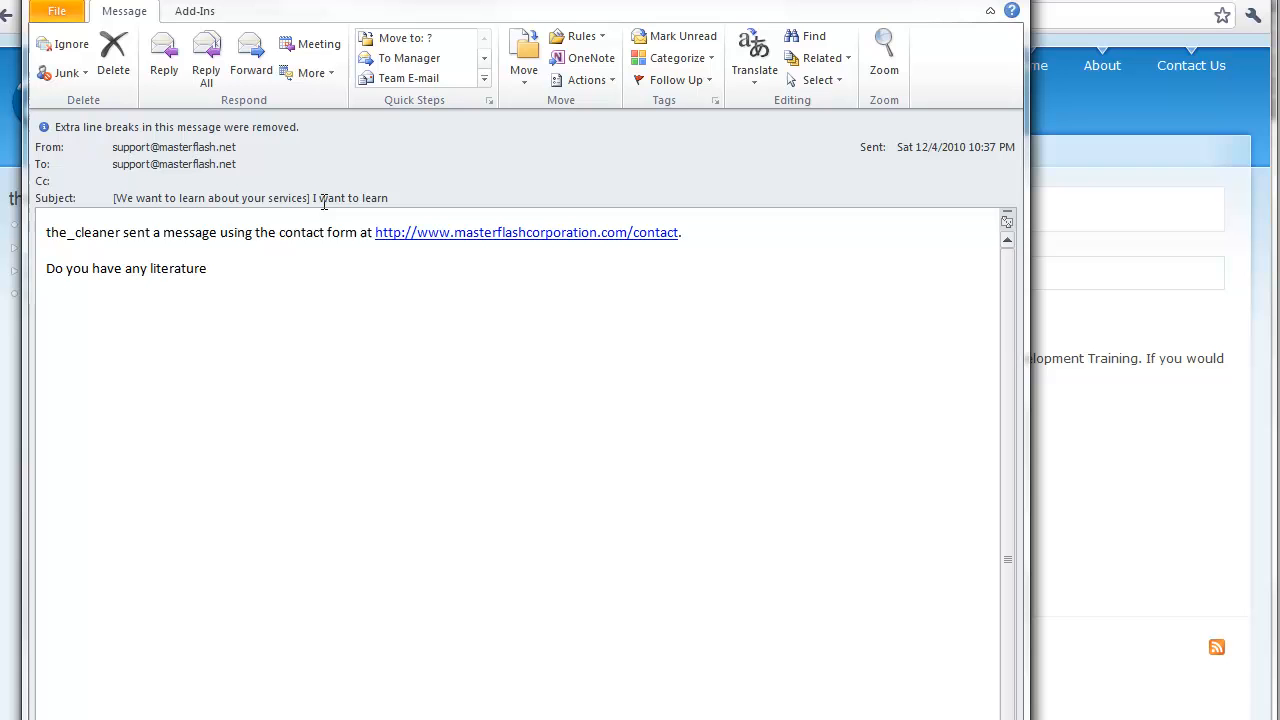
mouse_move(752, 218)
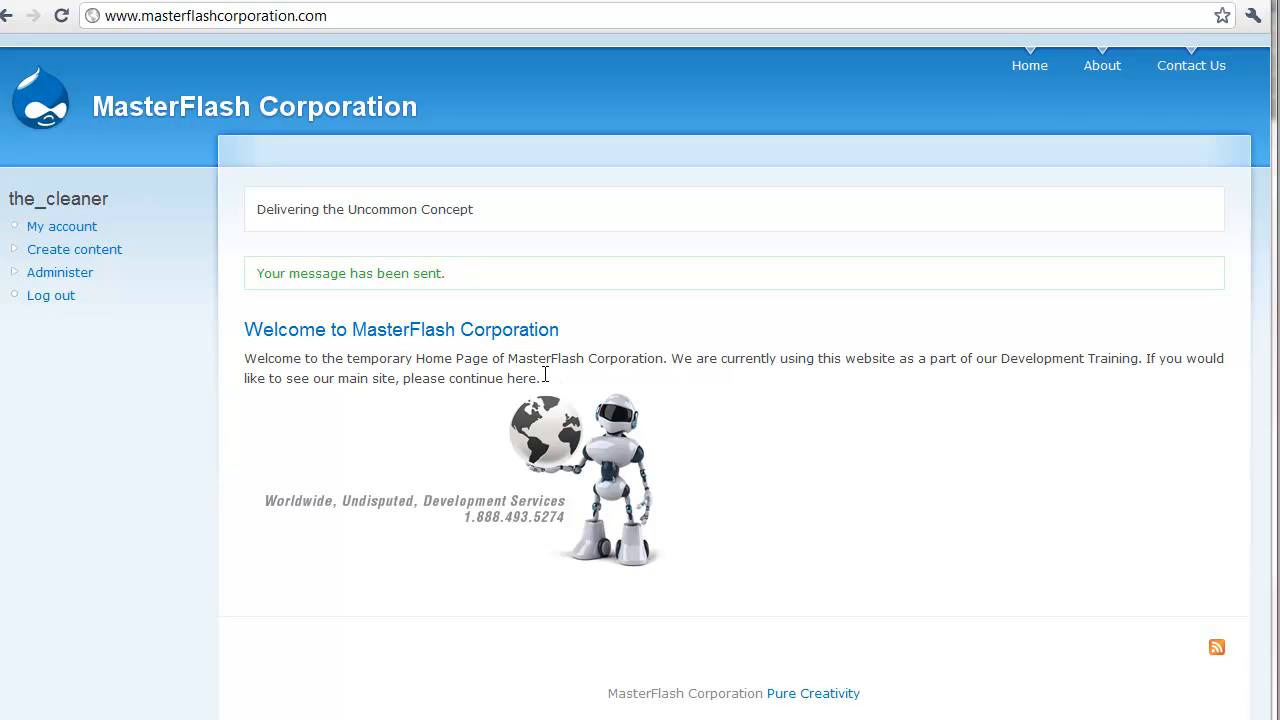
mouse_move(1144, 194)
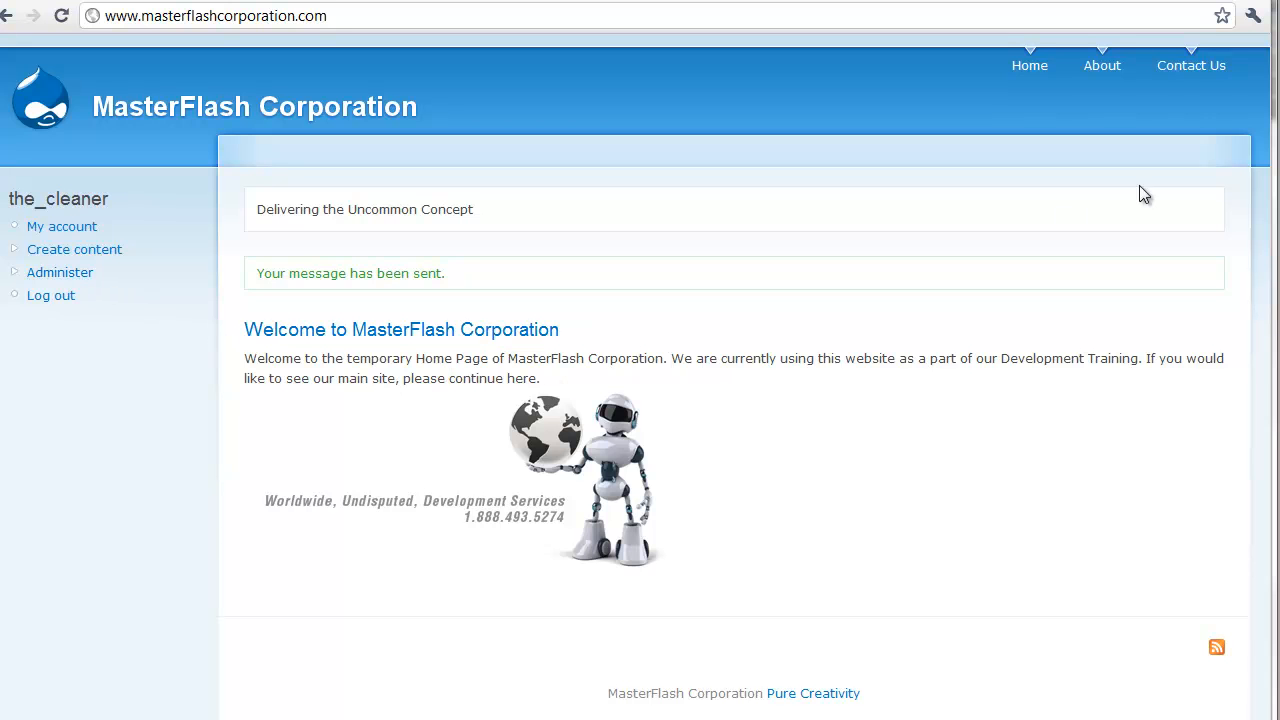
- Return to the site's Contact Us page showing a fresh form with the services category preselected
left_click(1192, 64)
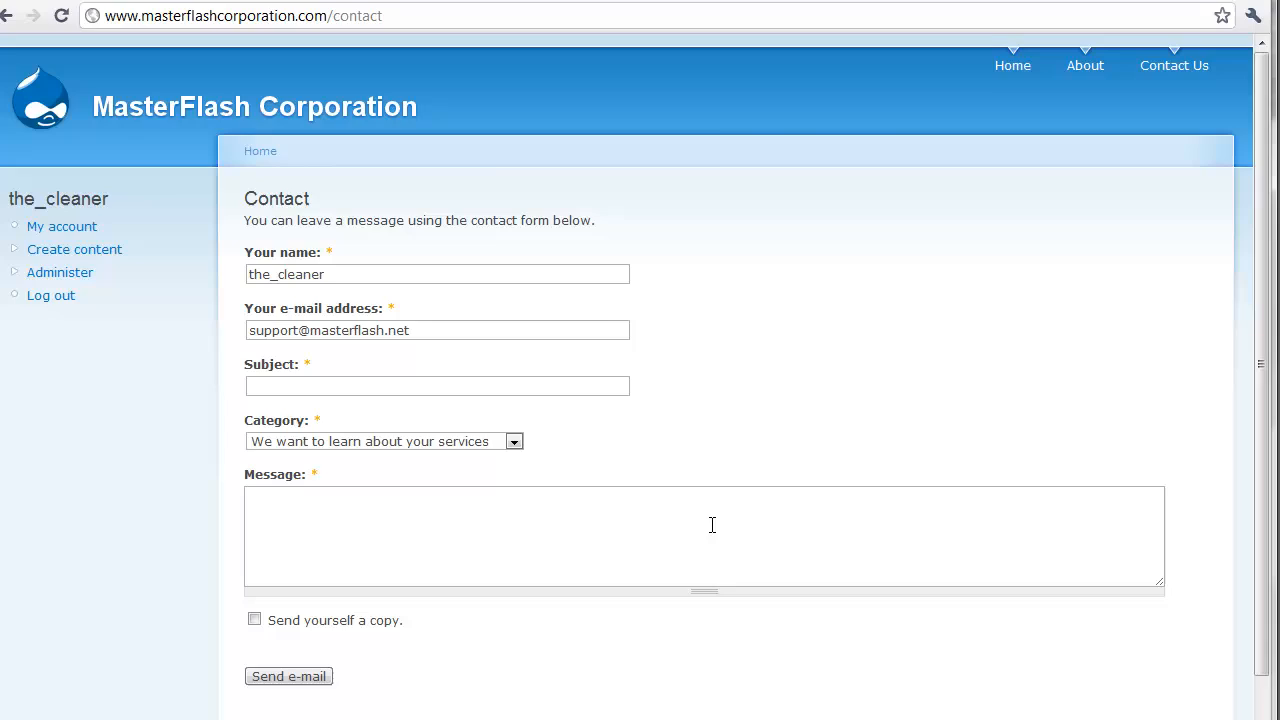